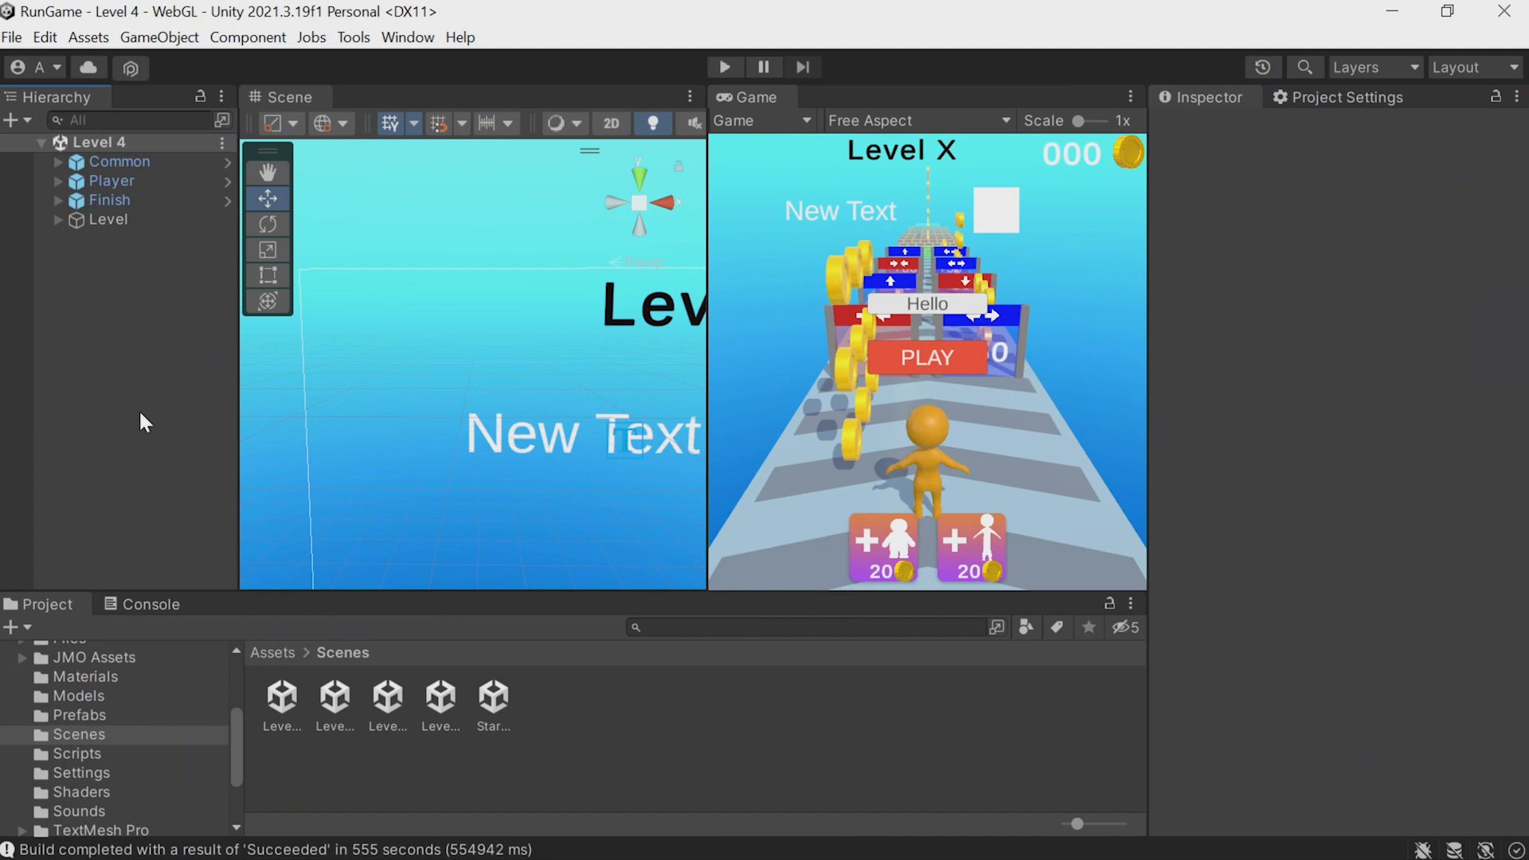
pyautogui.moveTo(992, 384)
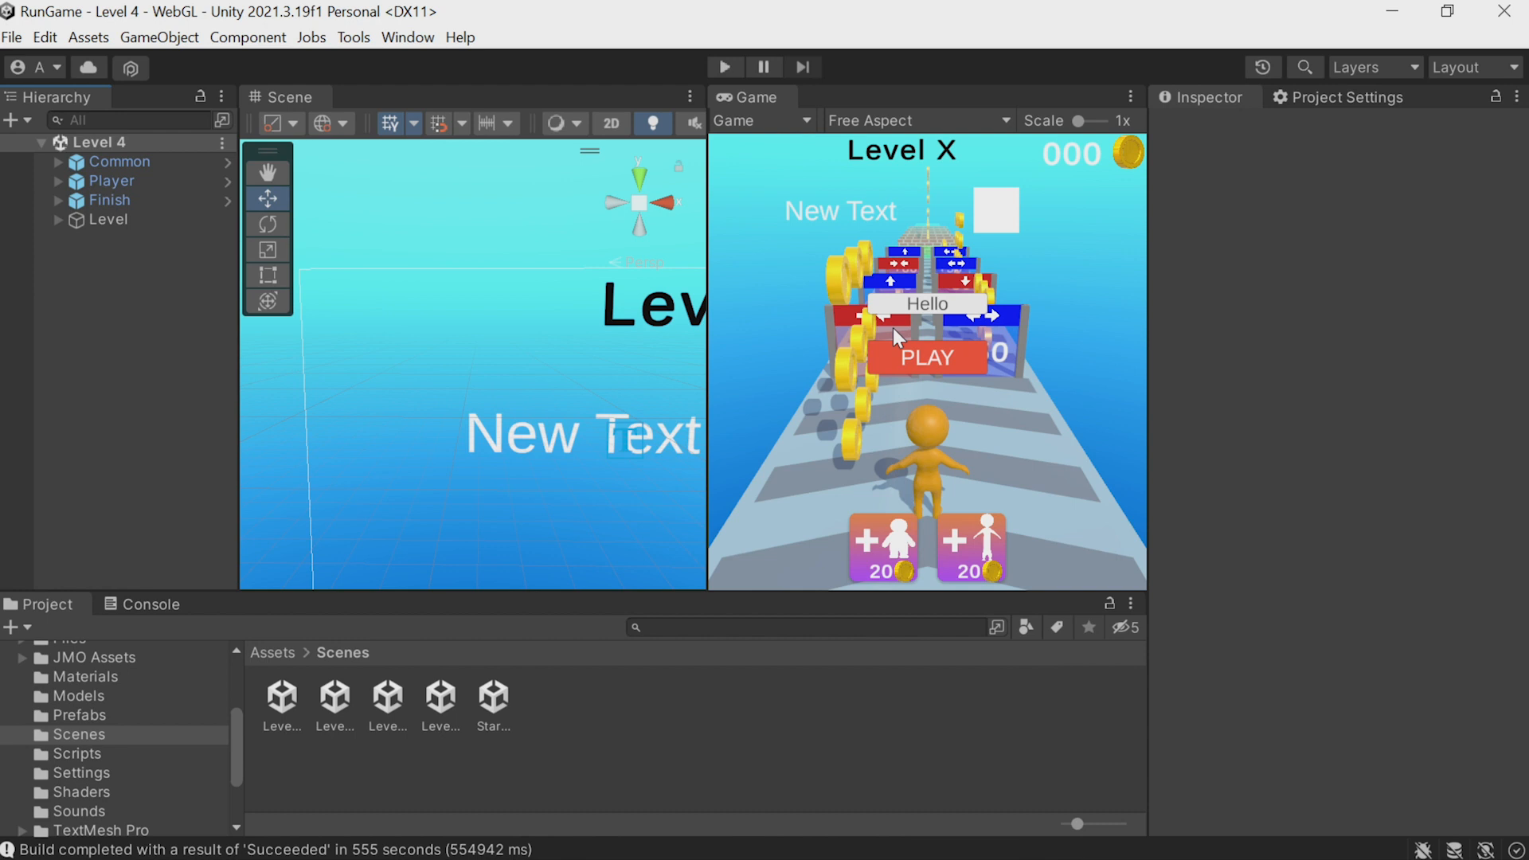
pyautogui.moveTo(790, 354)
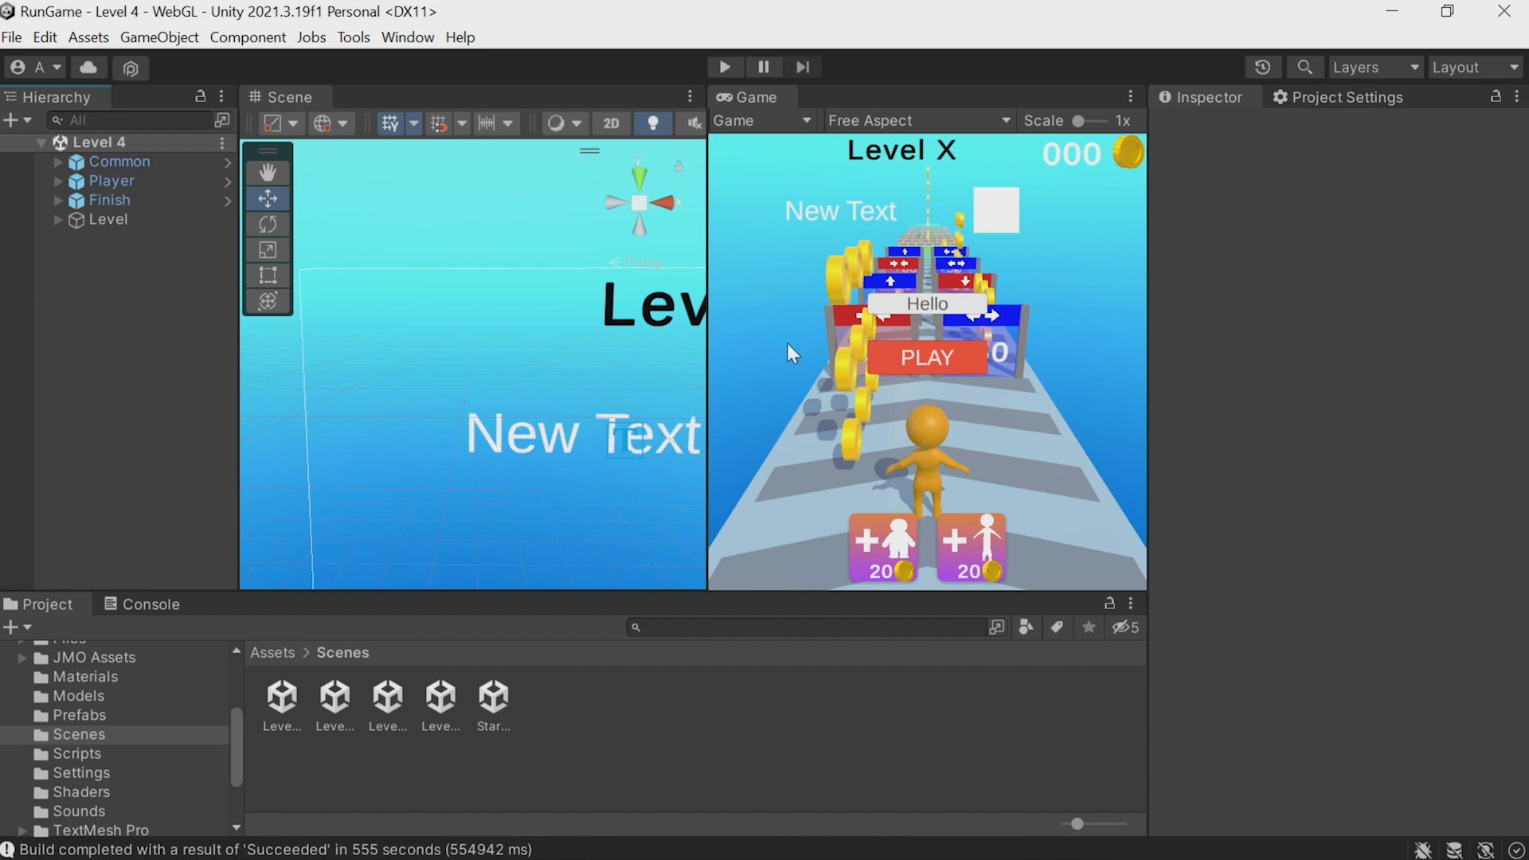
pyautogui.moveTo(798, 347)
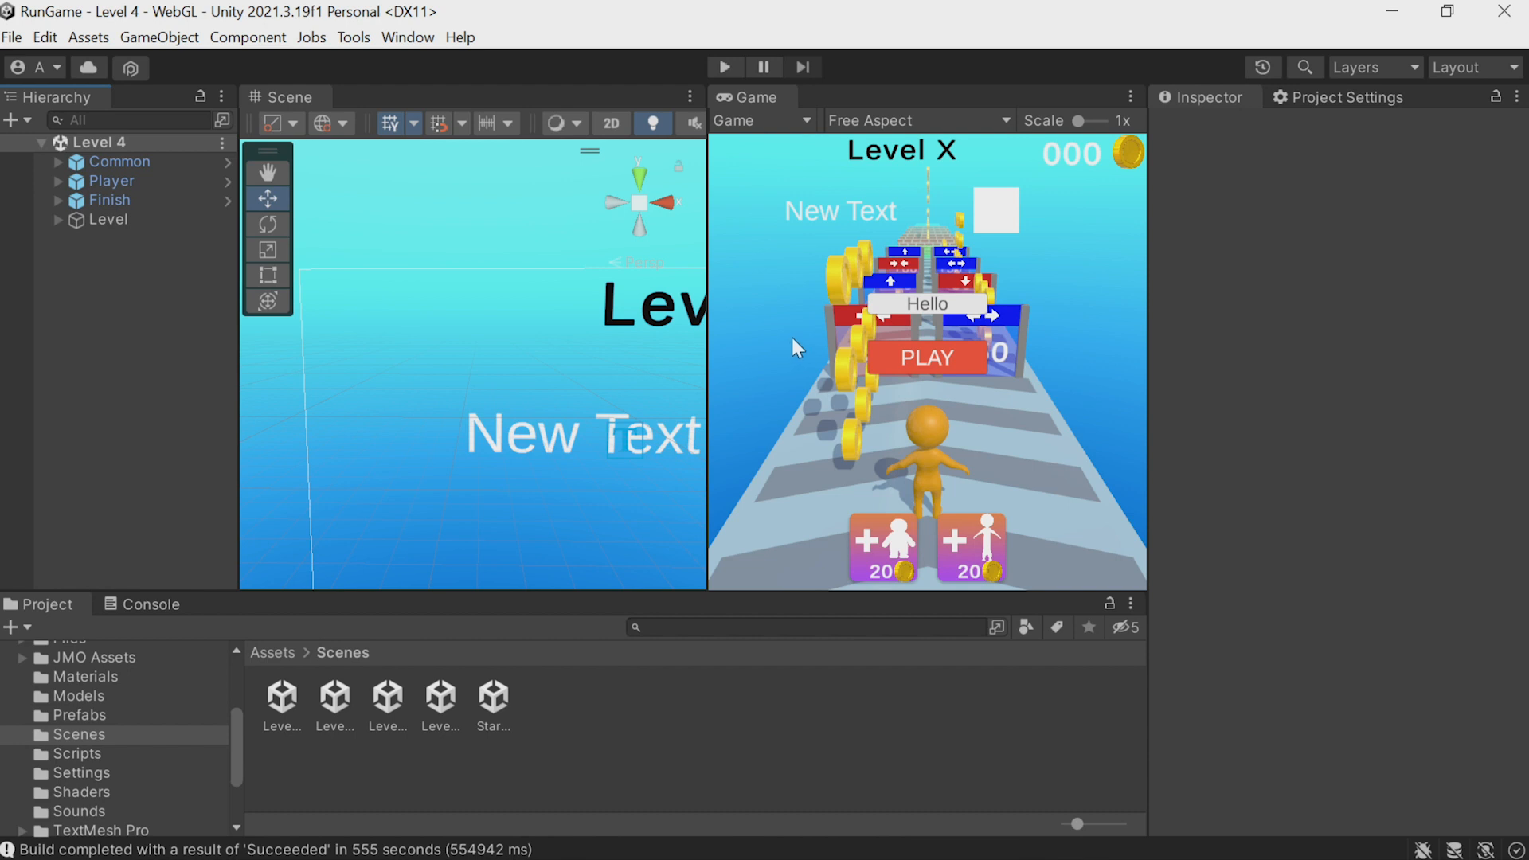
# In the StartMenu scene, add an empty GameObject renamed to Language
pyautogui.click(492, 701)
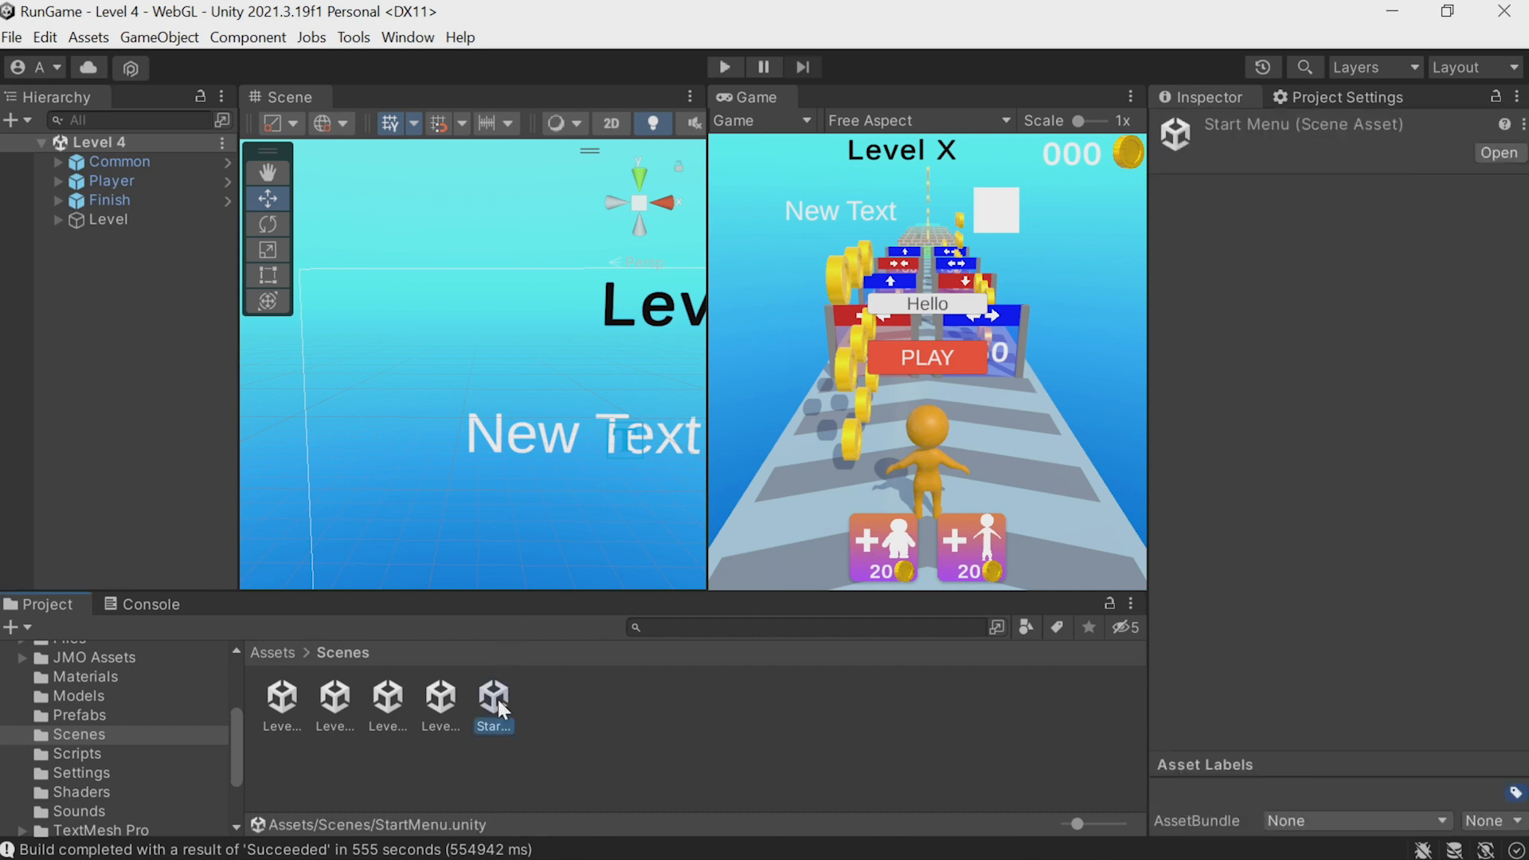
pyautogui.doubleClick(492, 698)
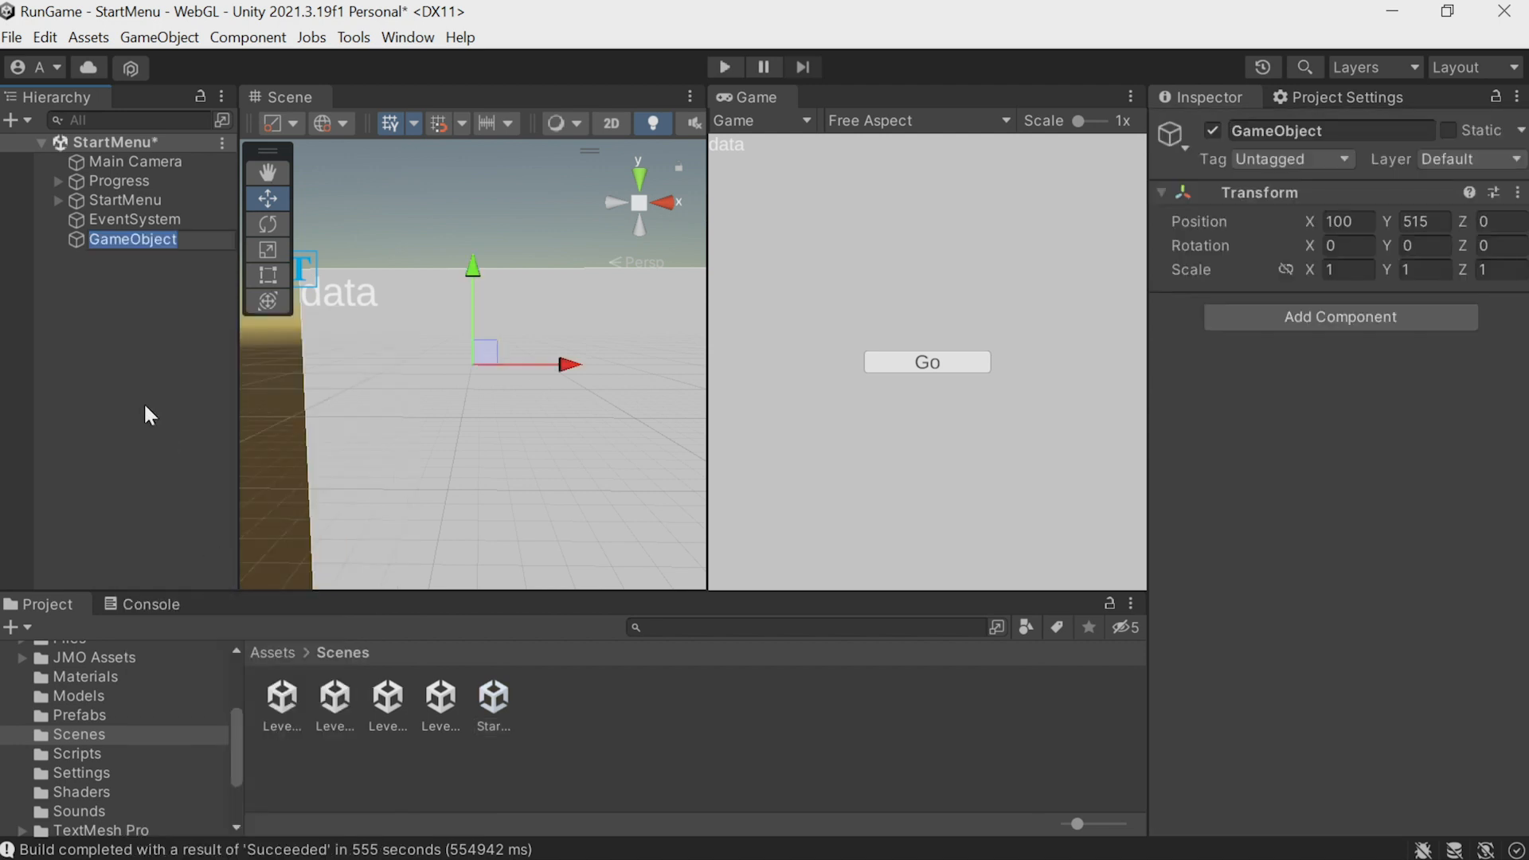
pyautogui.write('L')
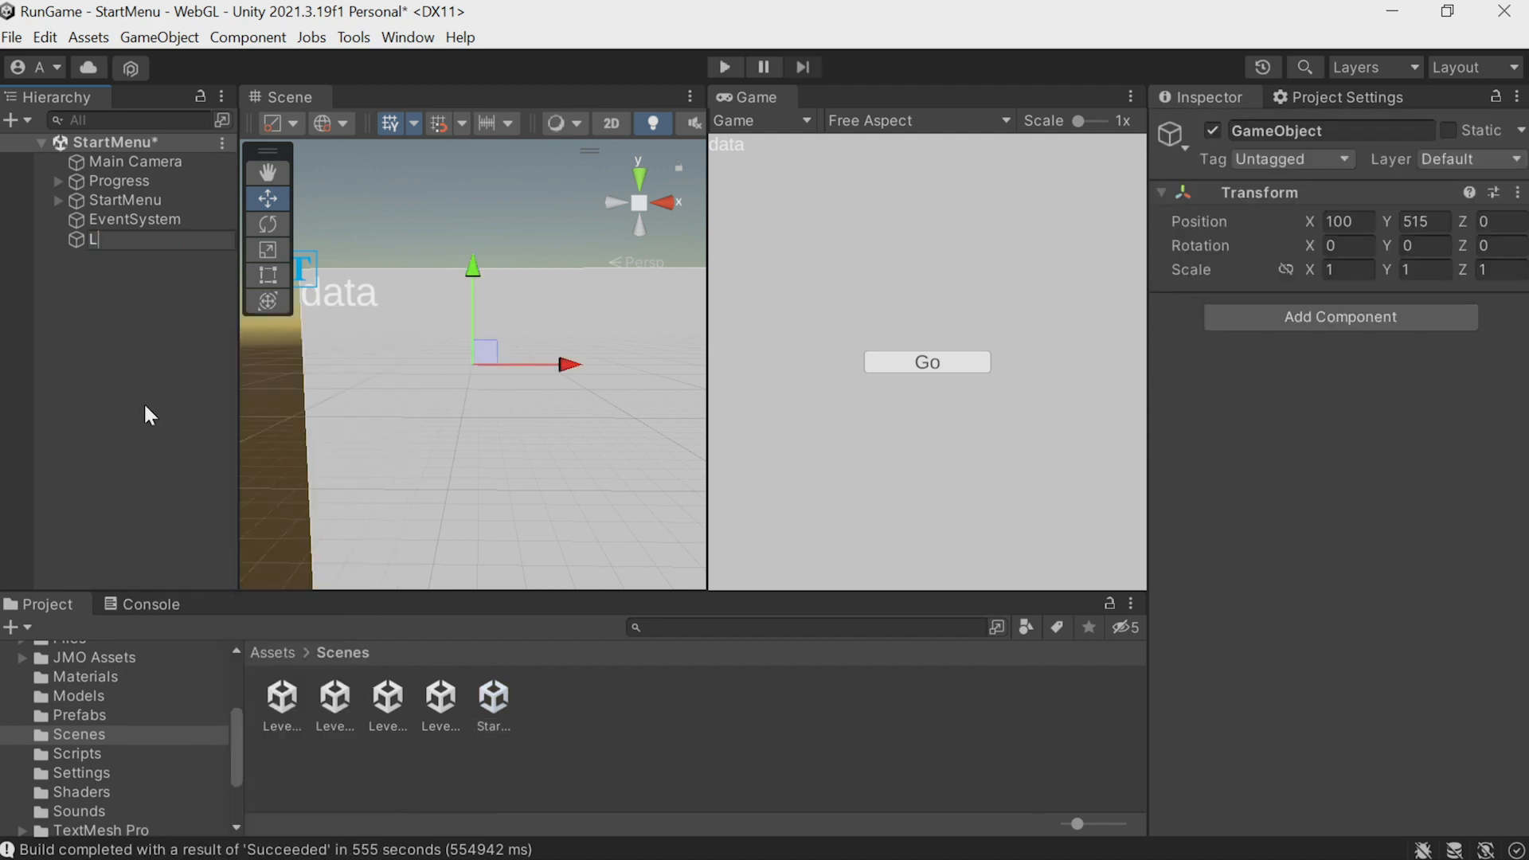
pyautogui.write('Language')
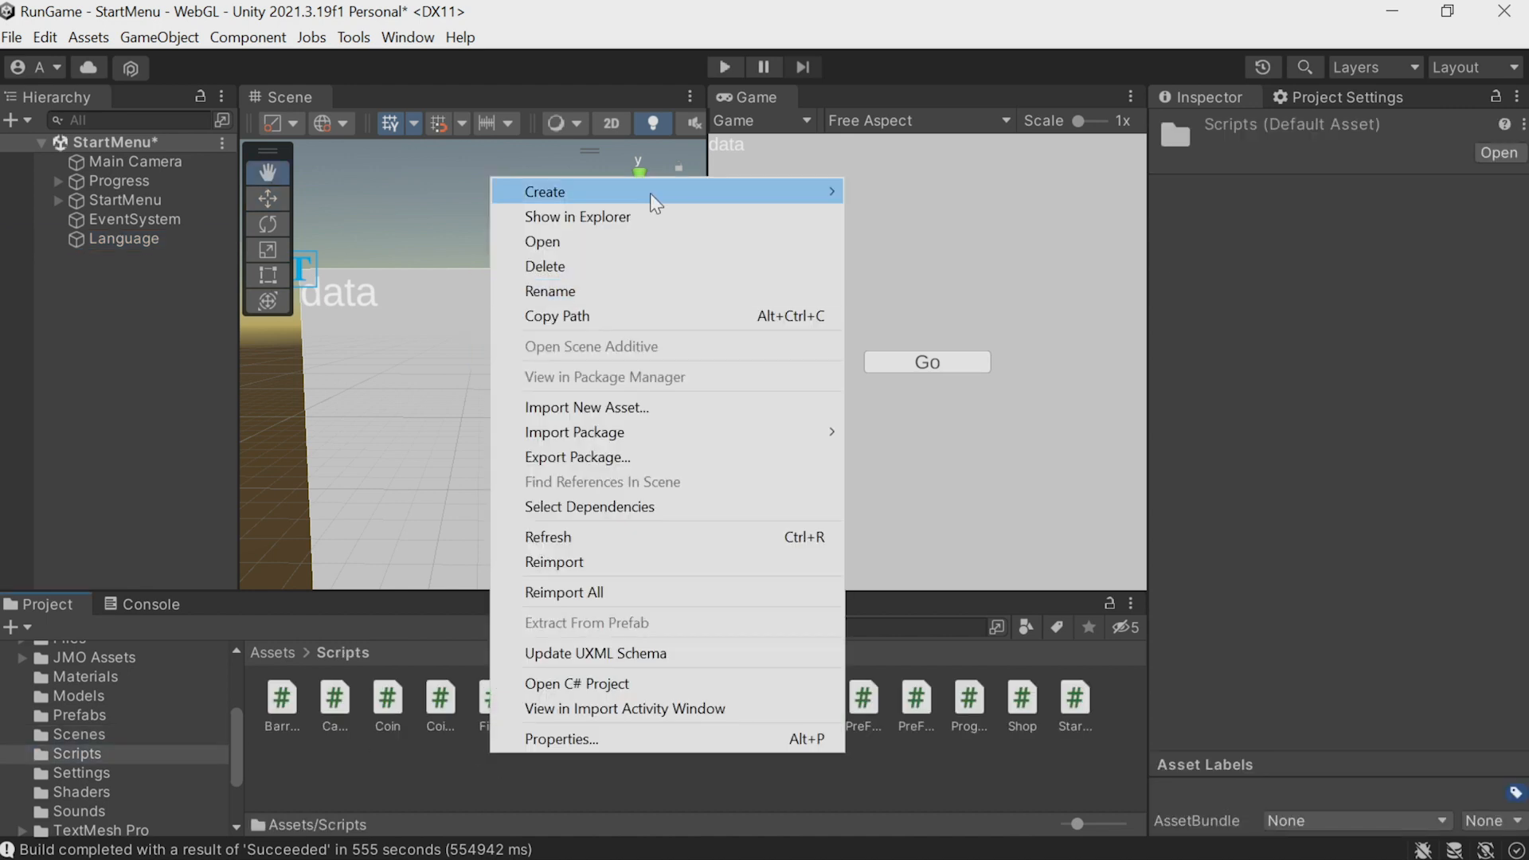
# Create a Language C# script, attach it to the Language object, and bring it up in Visual Studio
pyautogui.click(544, 191)
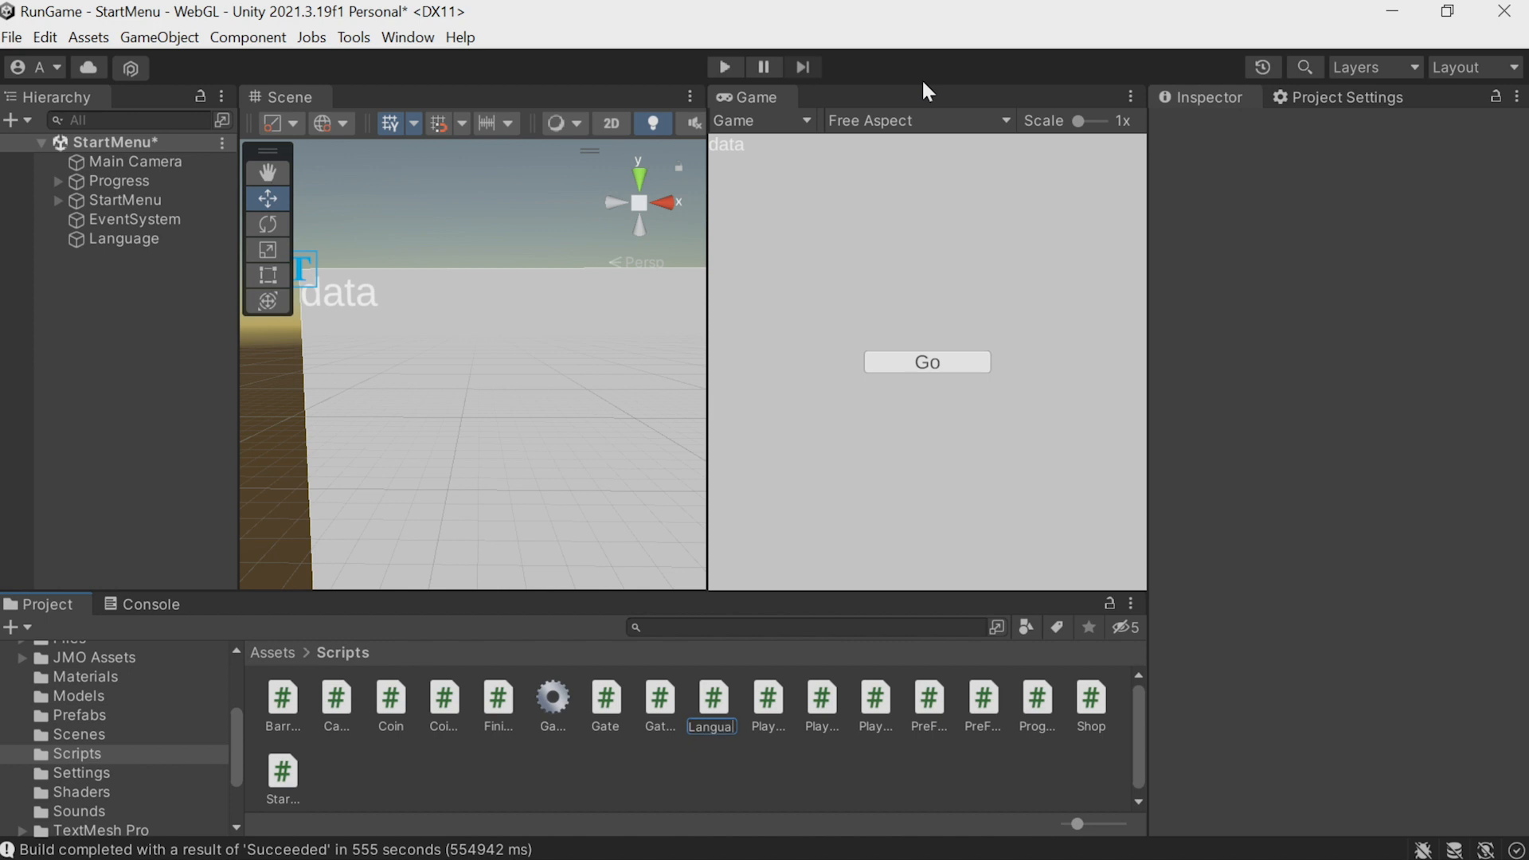
pyautogui.click(124, 237)
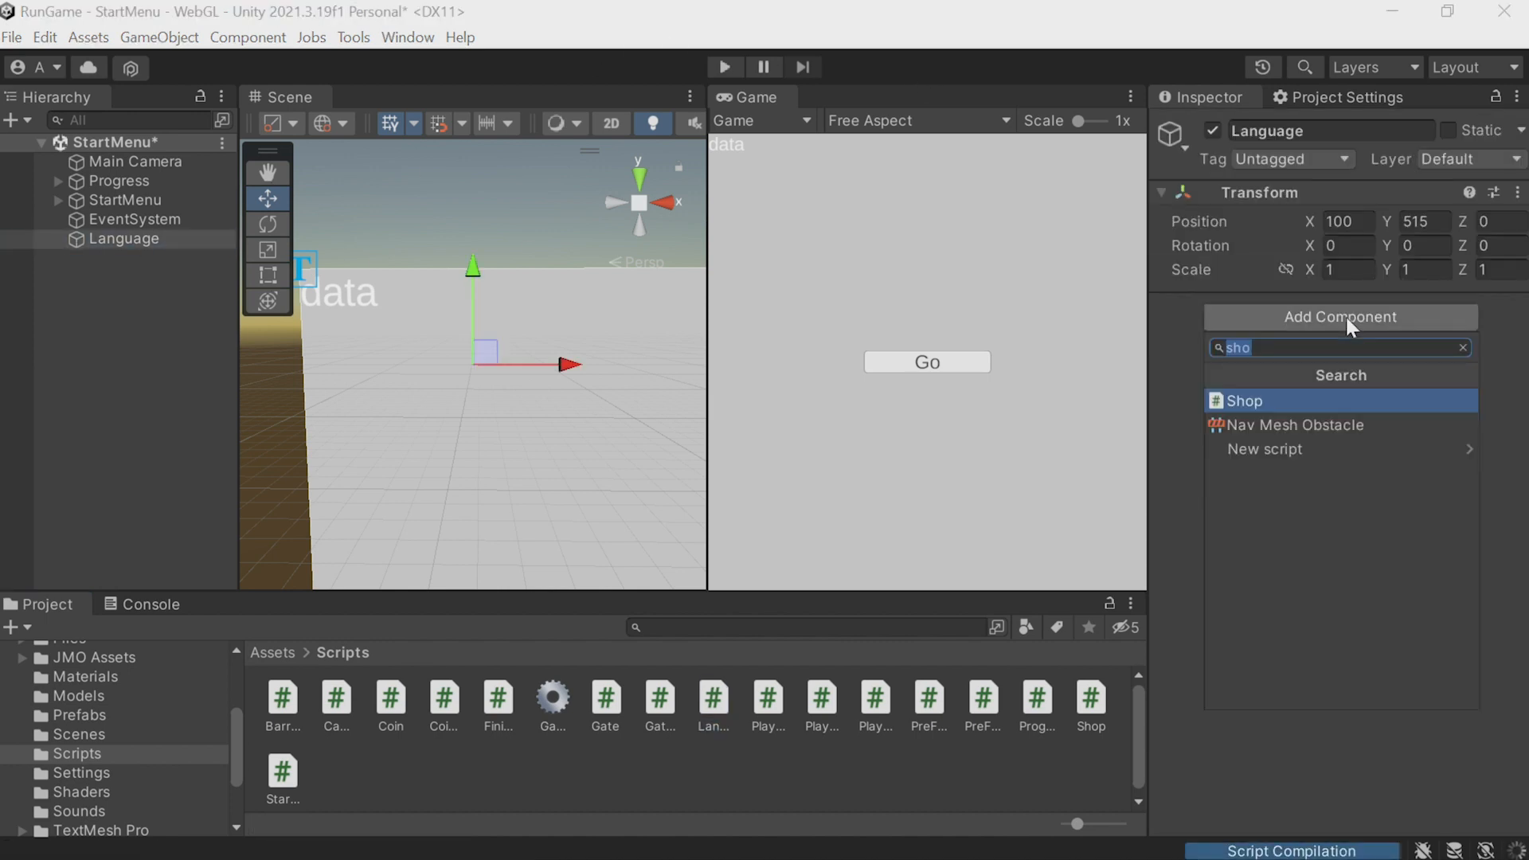
pyautogui.write('Lan')
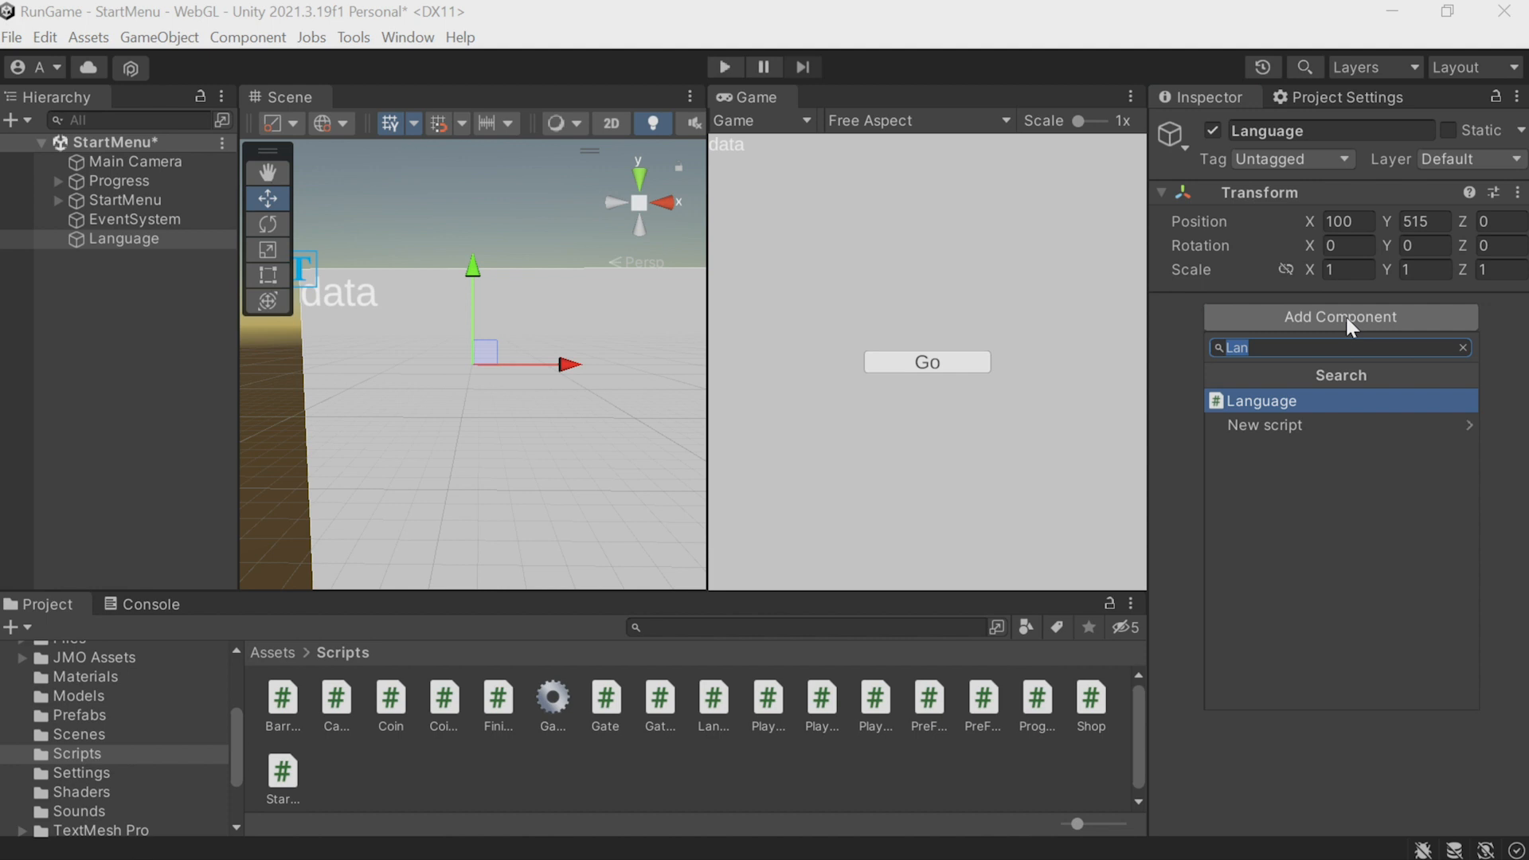
pyautogui.click(1261, 401)
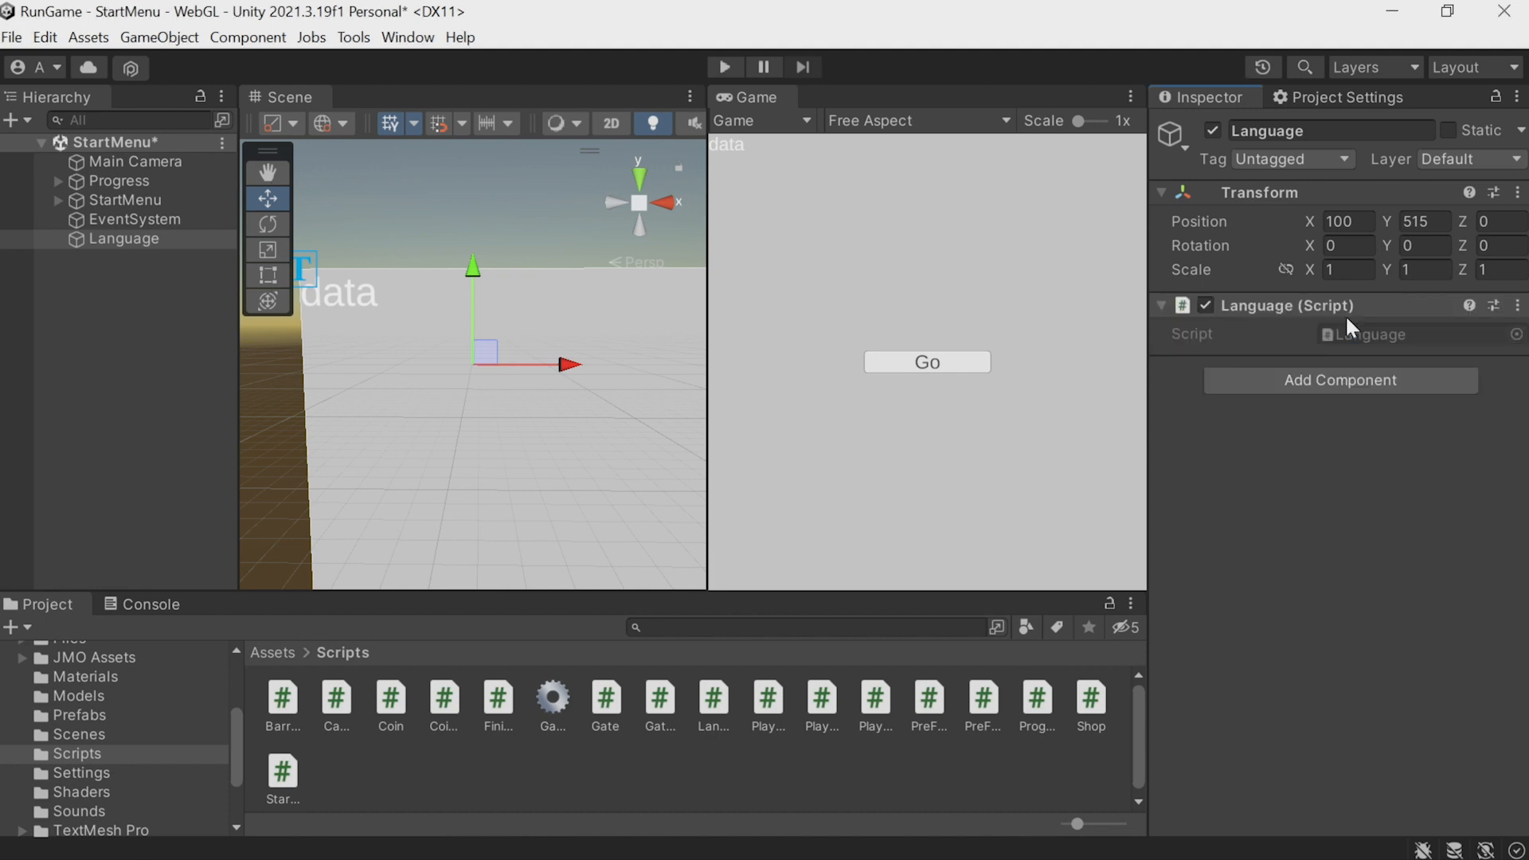
pyautogui.doubleClick(1365, 333)
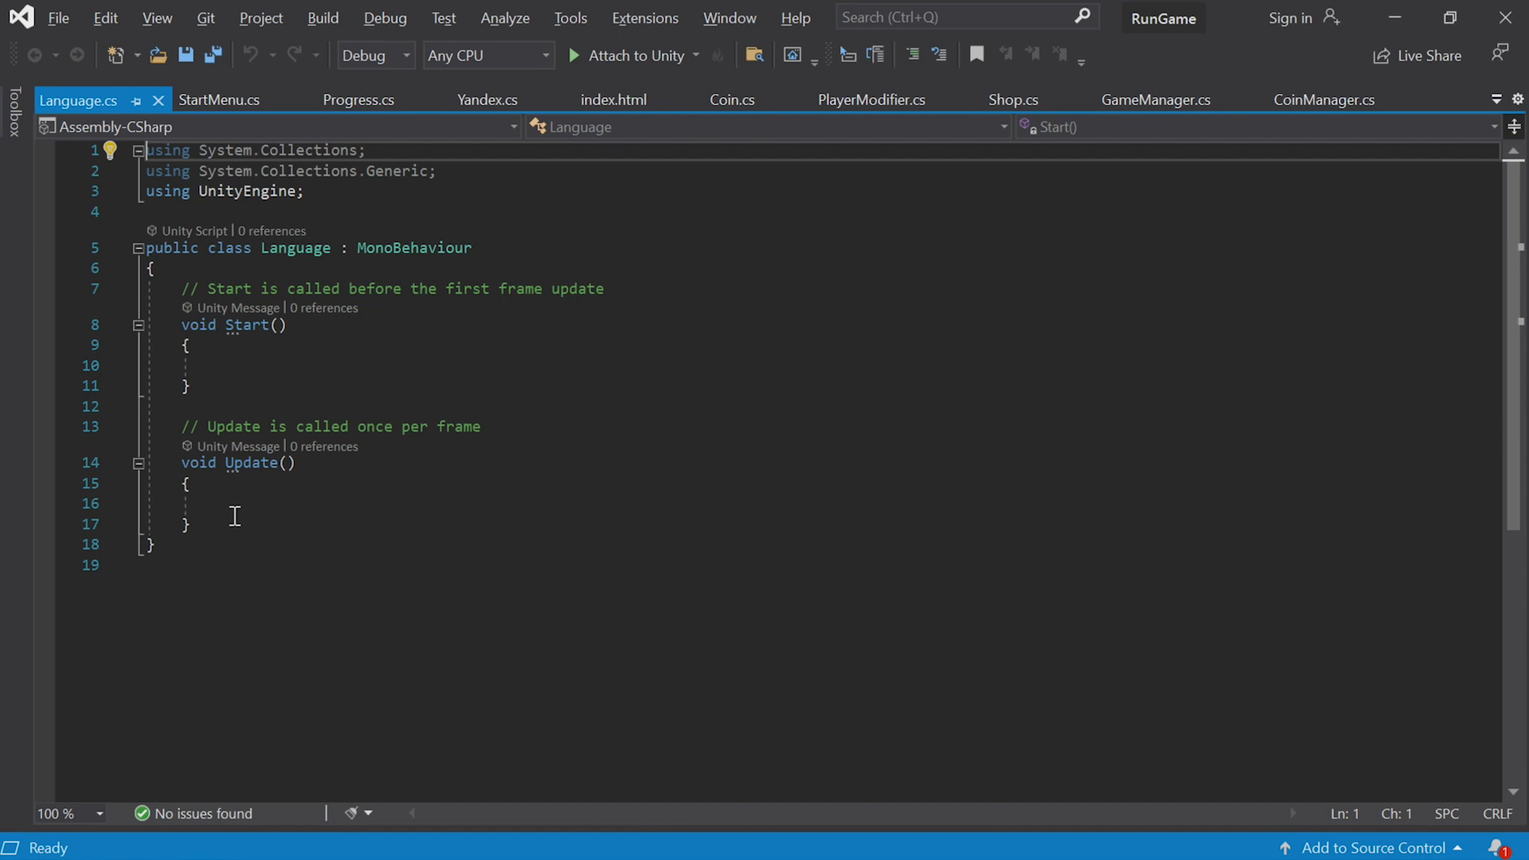
# Replace Start/Update with a static Instance singleton and add a public string CurrentLanguage field
pyautogui.moveTo(175, 289); pyautogui.dragTo(189, 523)
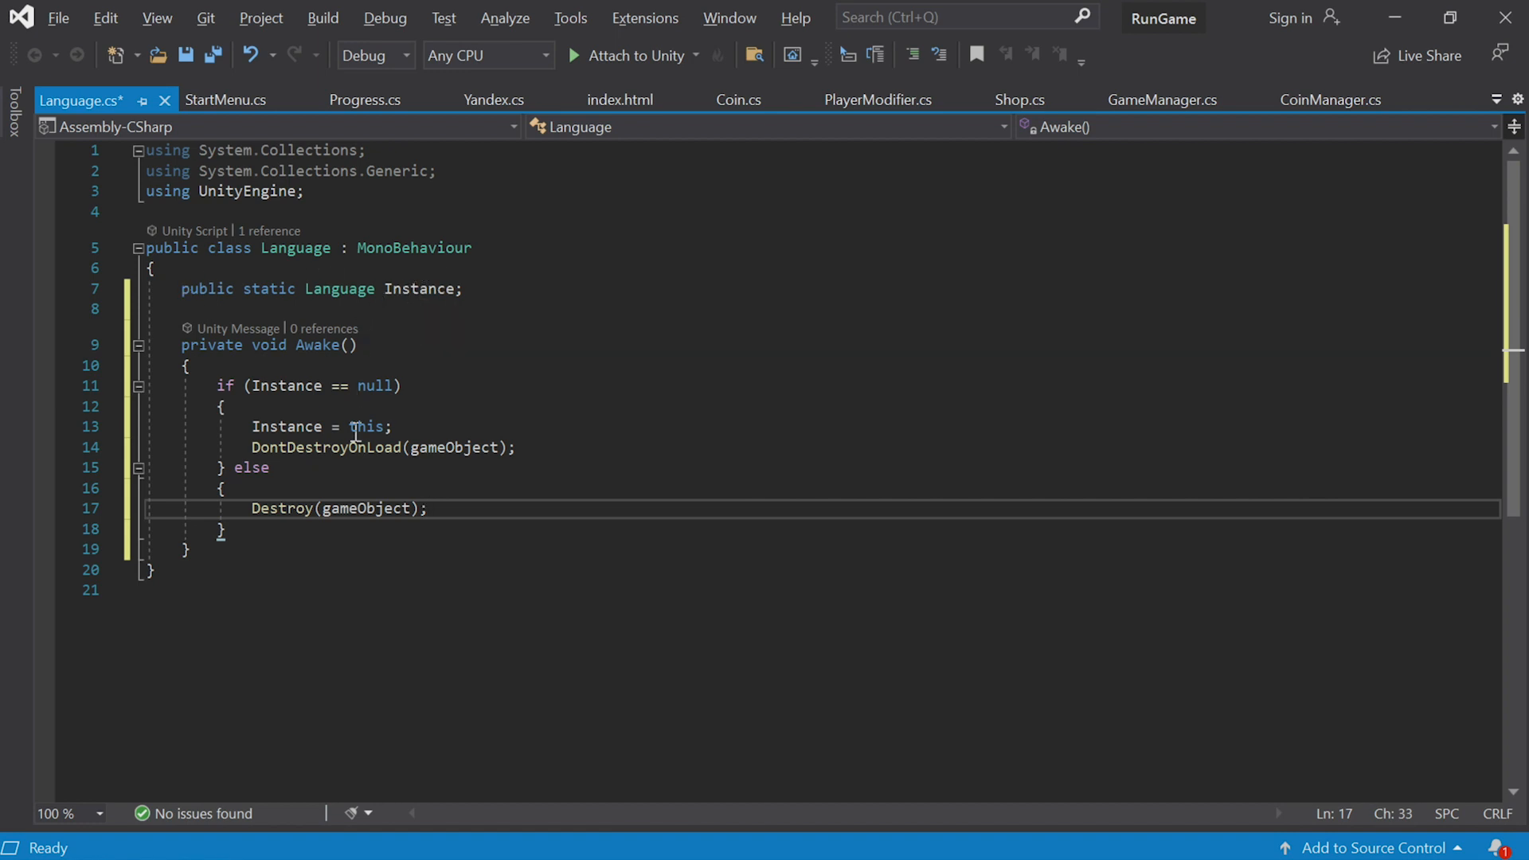
pyautogui.doubleClick(285, 427)
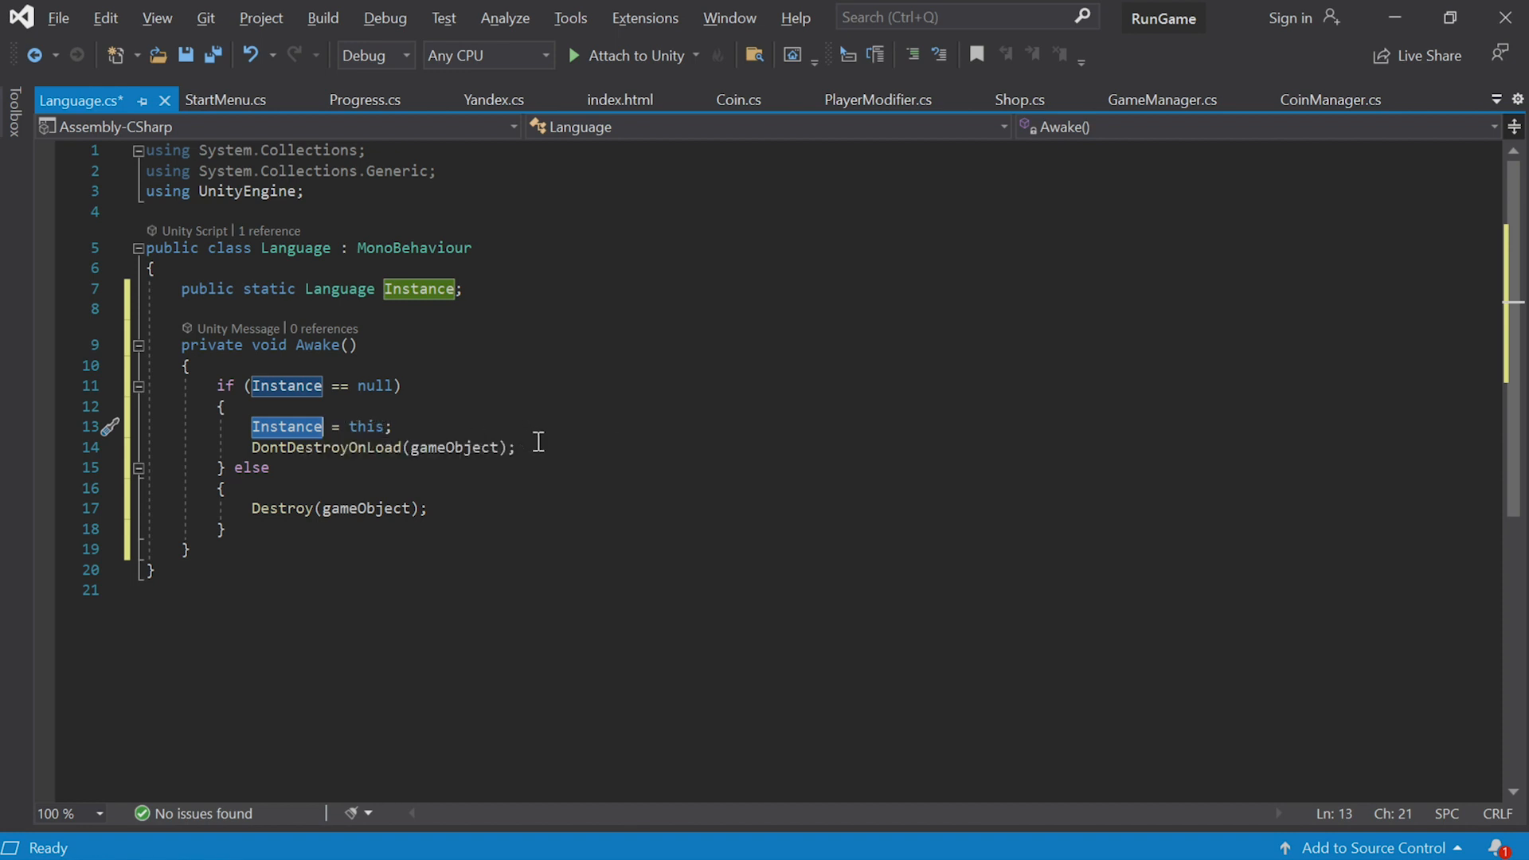
pyautogui.moveTo(504, 427)
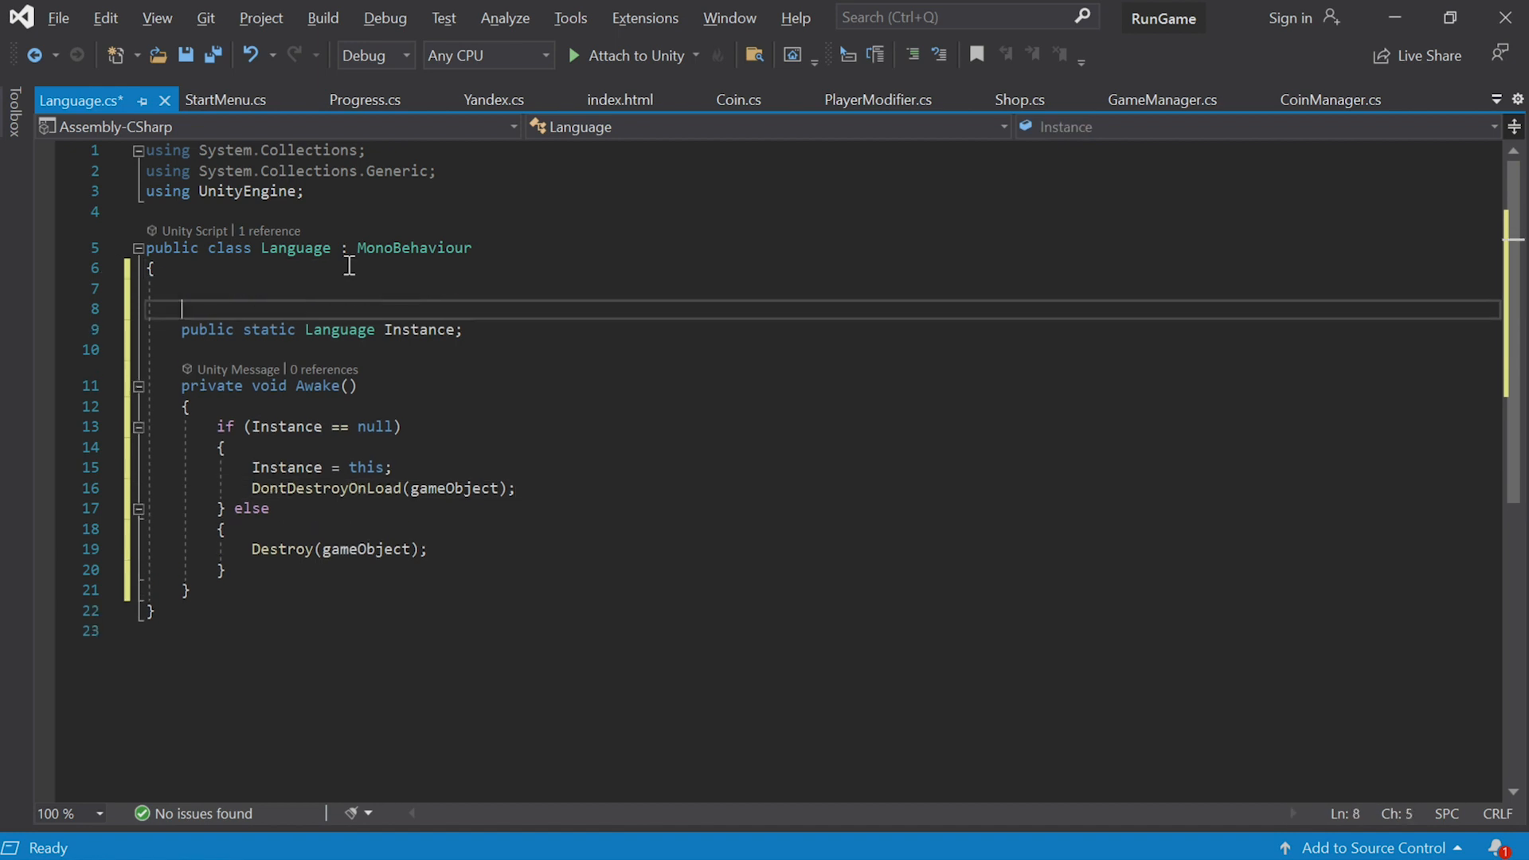
pyautogui.write('public')
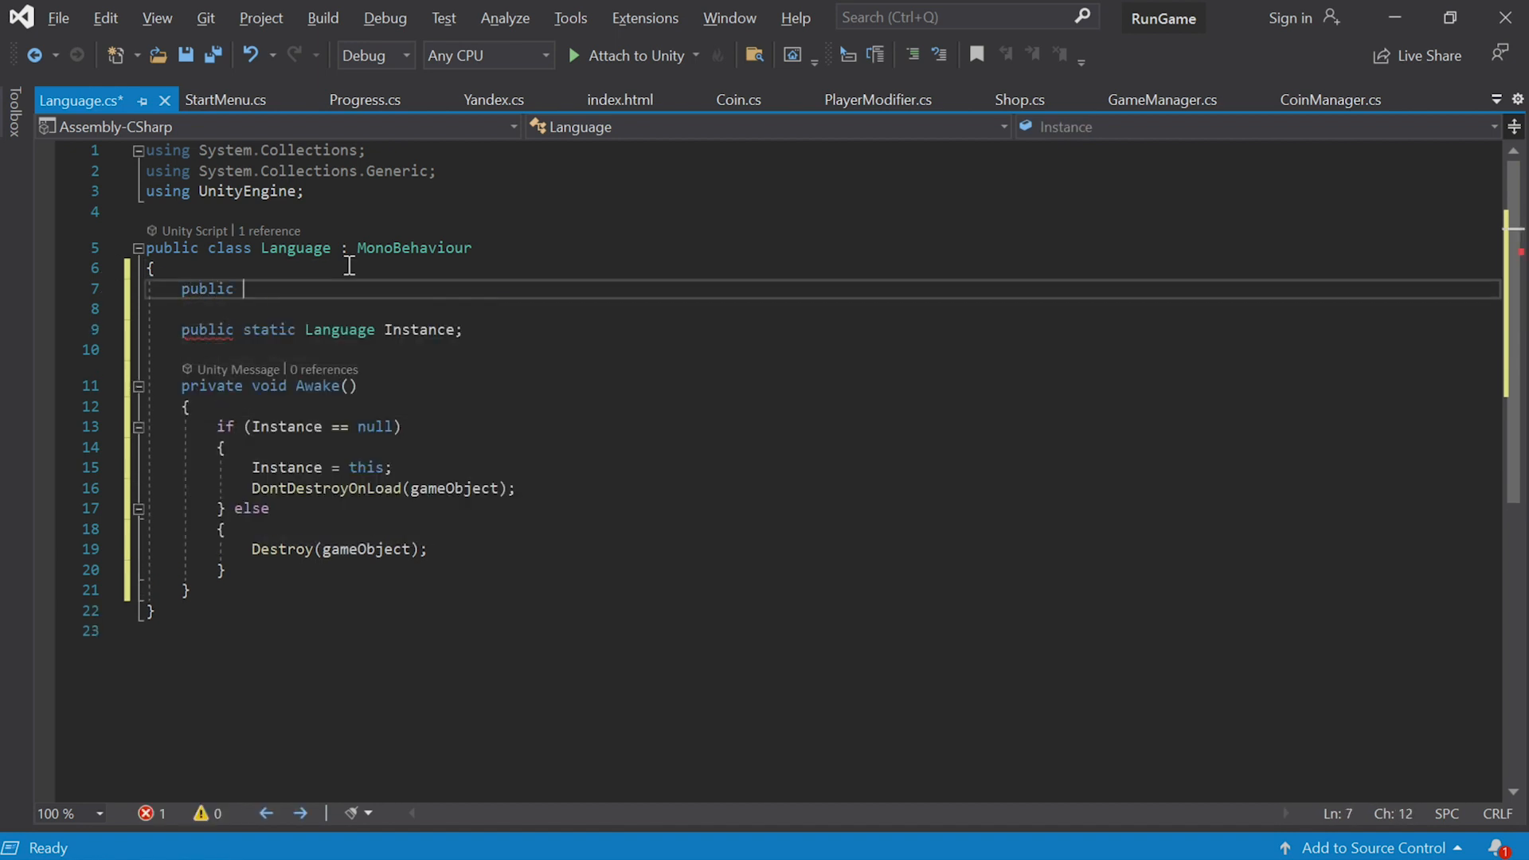
pyautogui.write('string C')
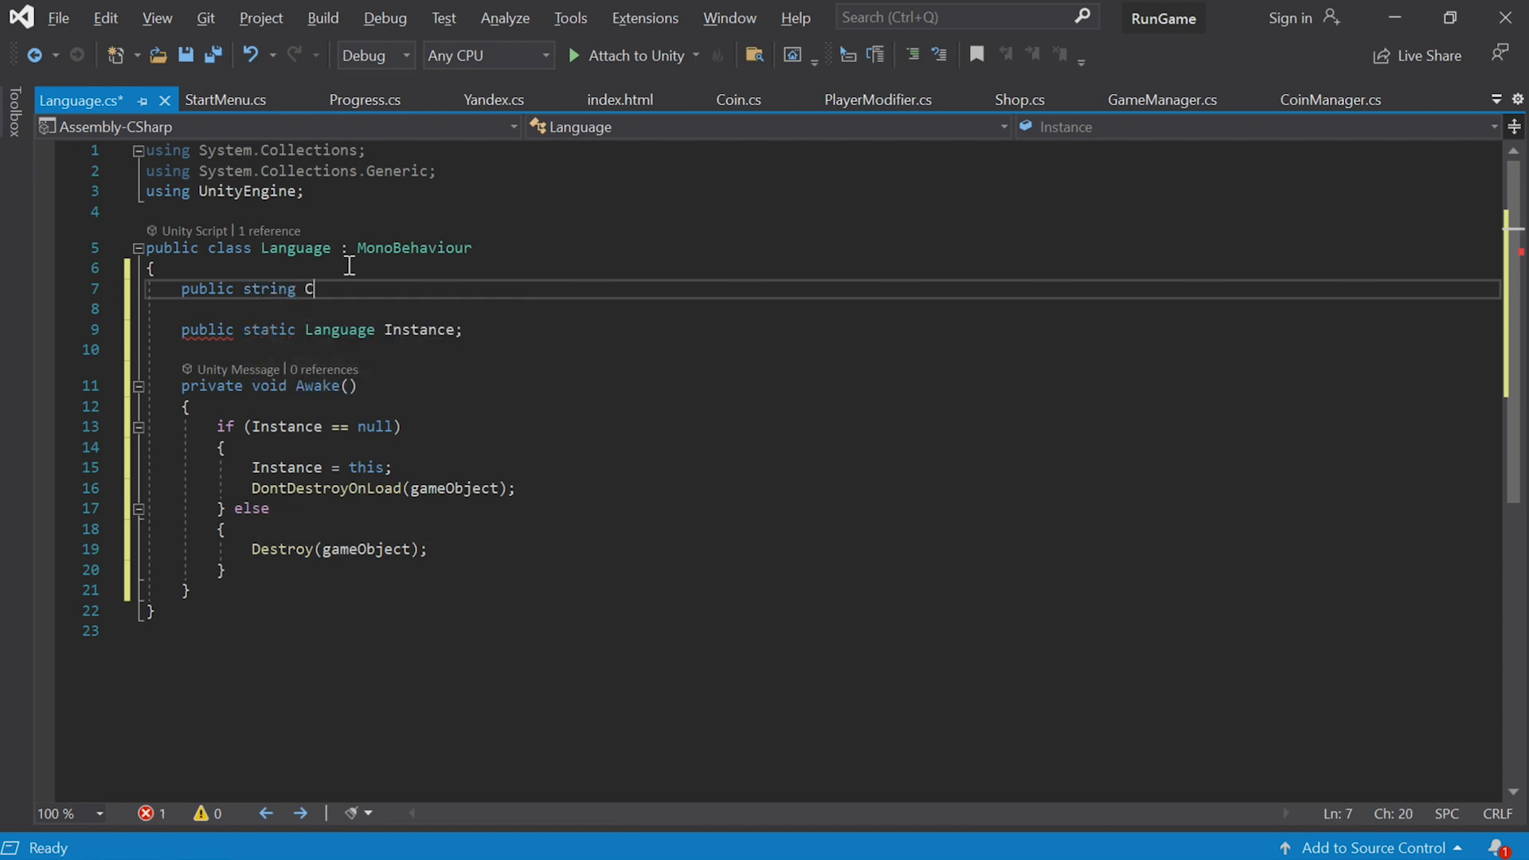
pyautogui.write('urrentLanguage')
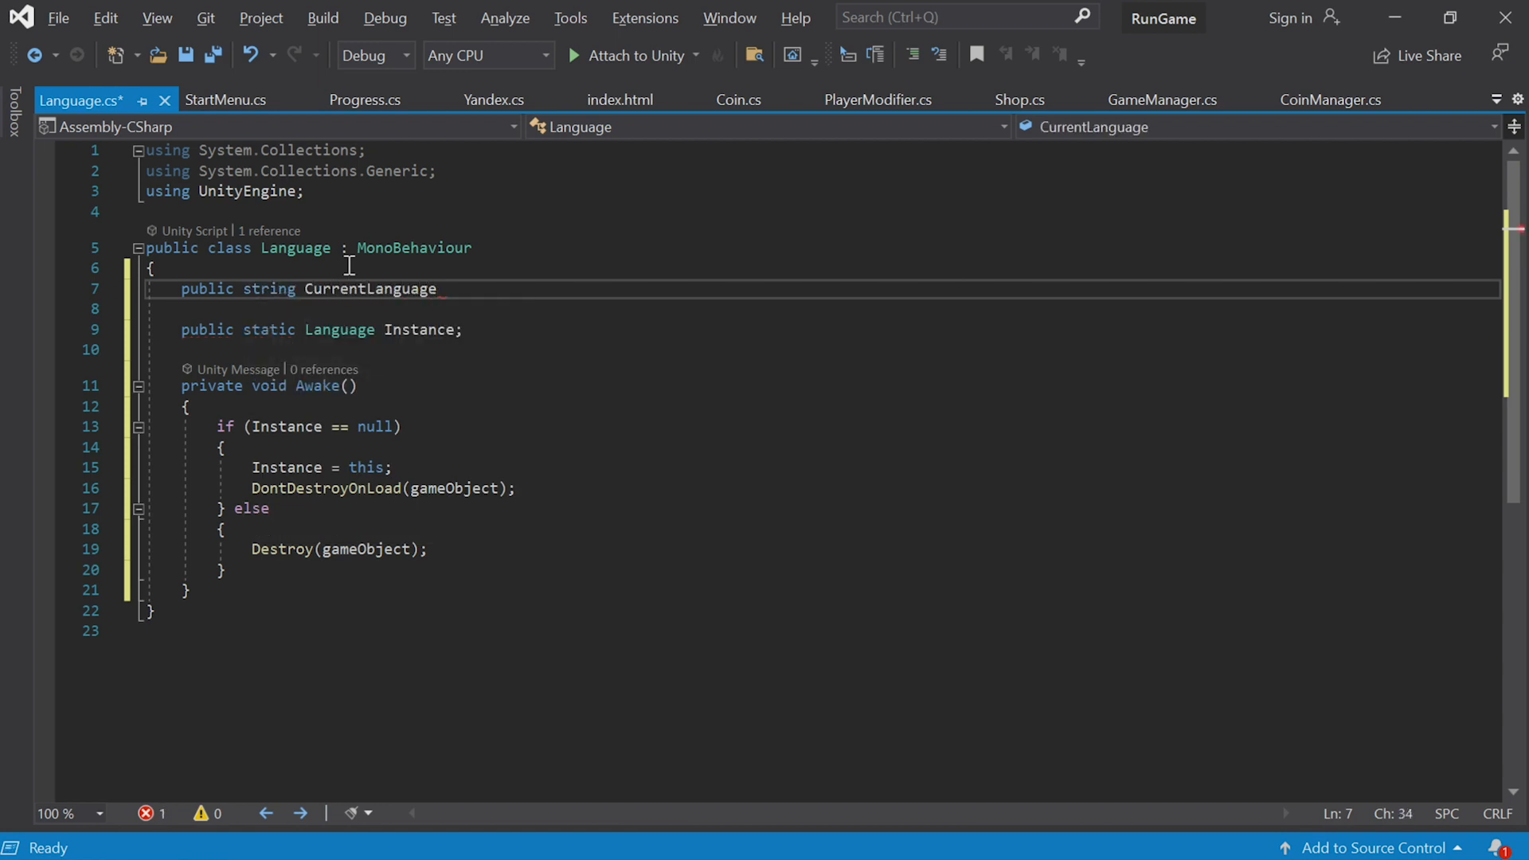
pyautogui.write('; // ru en')
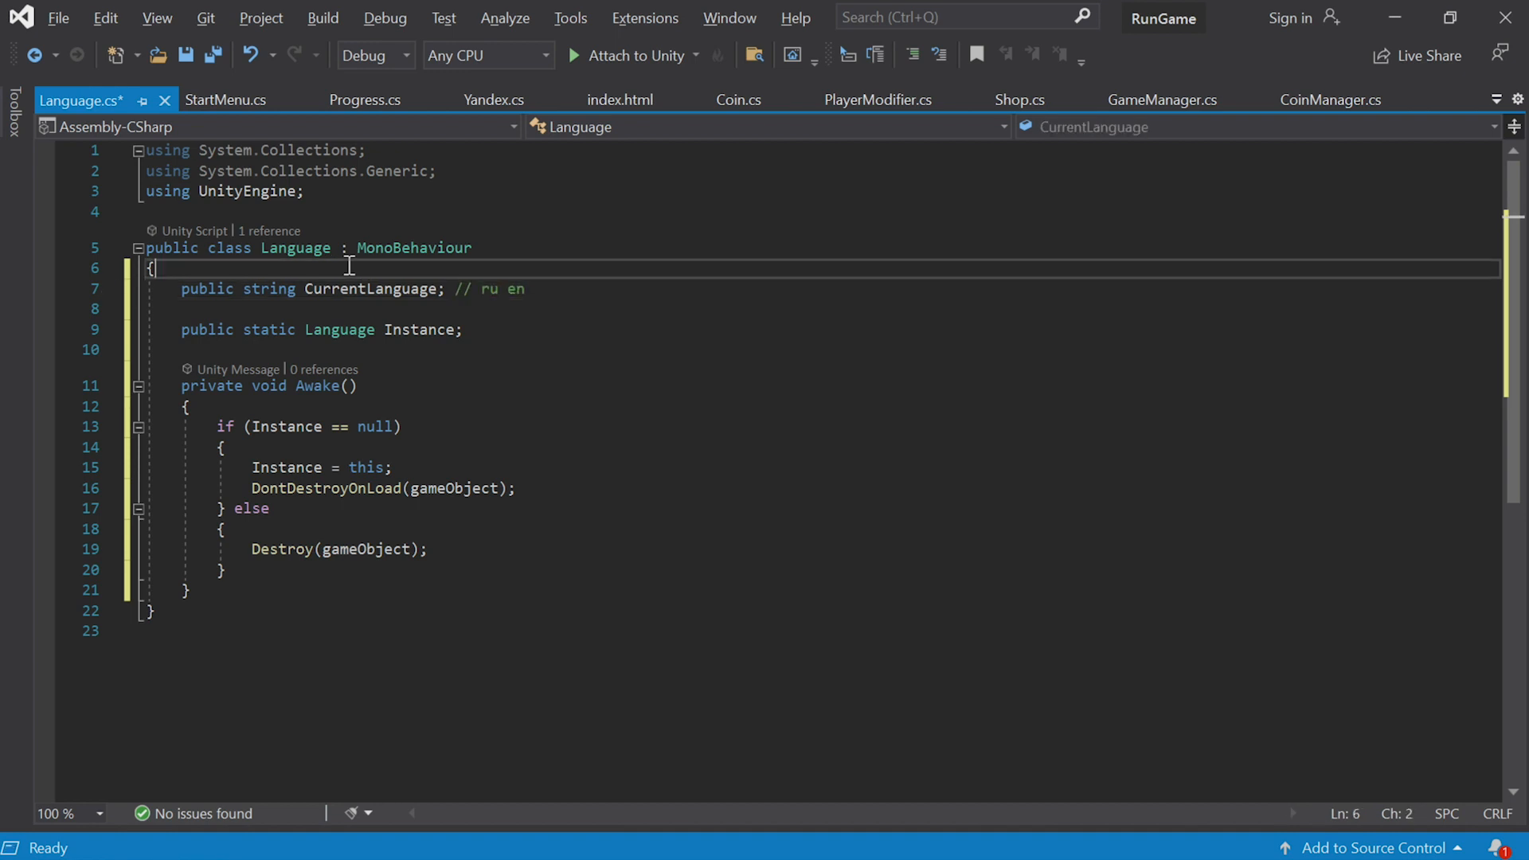
# Add a [DllImport("__Internal")] extern GetLang() declaration above CurrentLanguage
pyautogui.press('Enter')
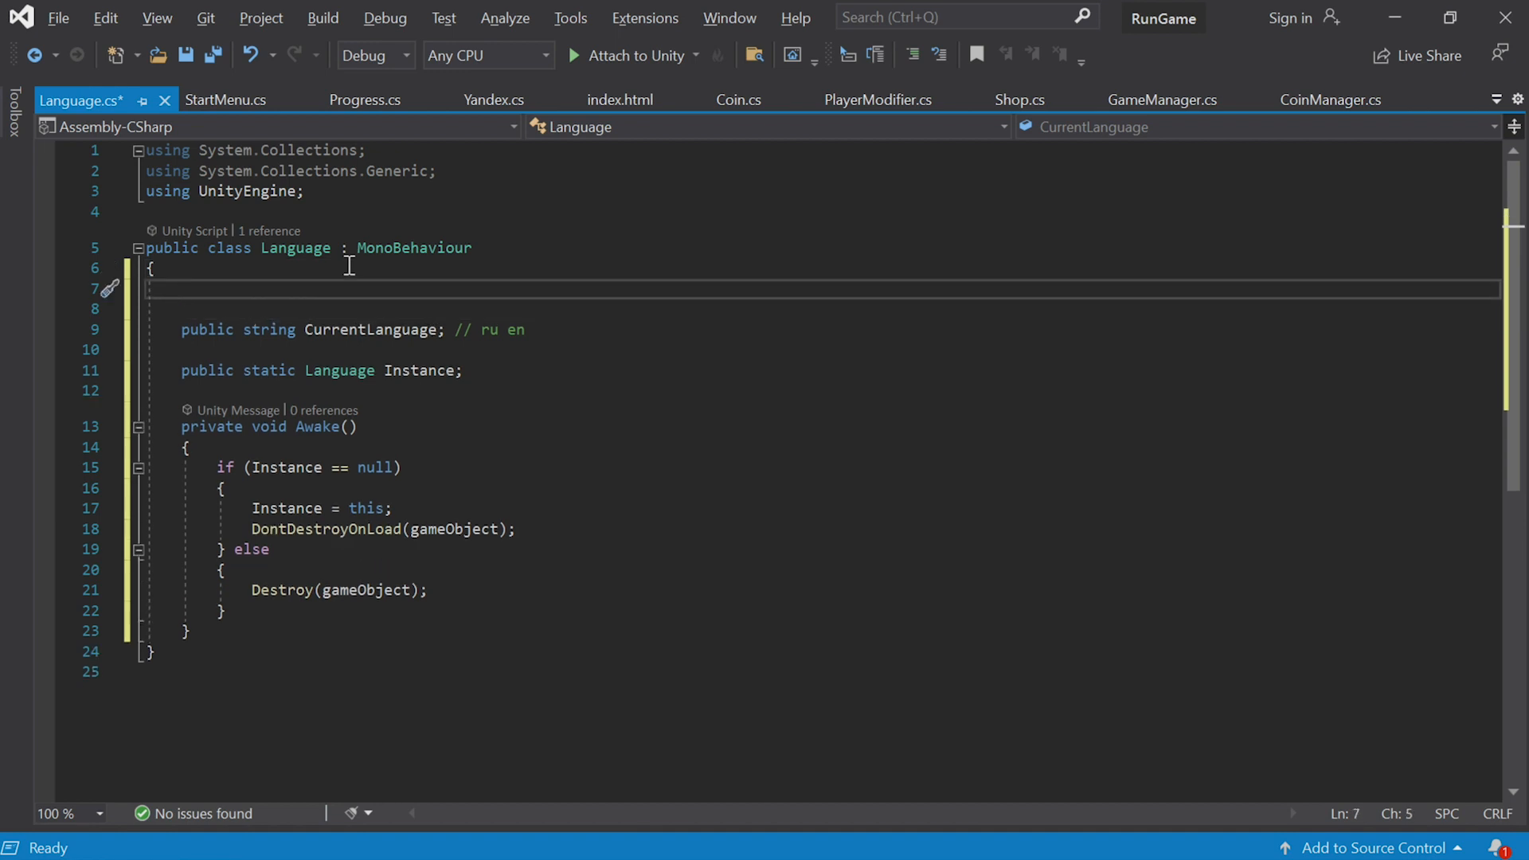
pyautogui.write('[DllImport("')
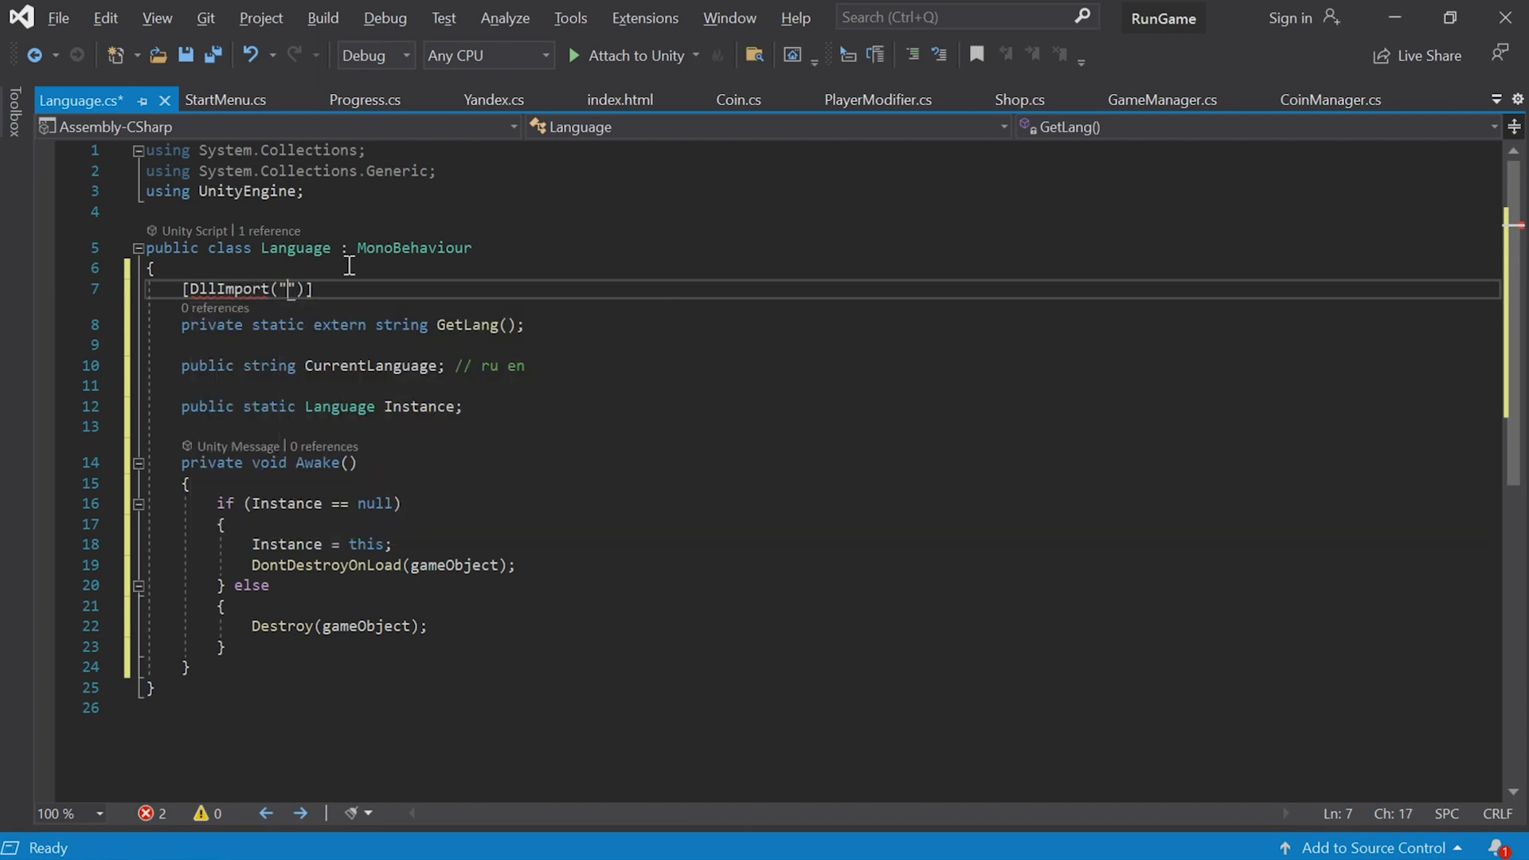
pyautogui.write('__Internal')
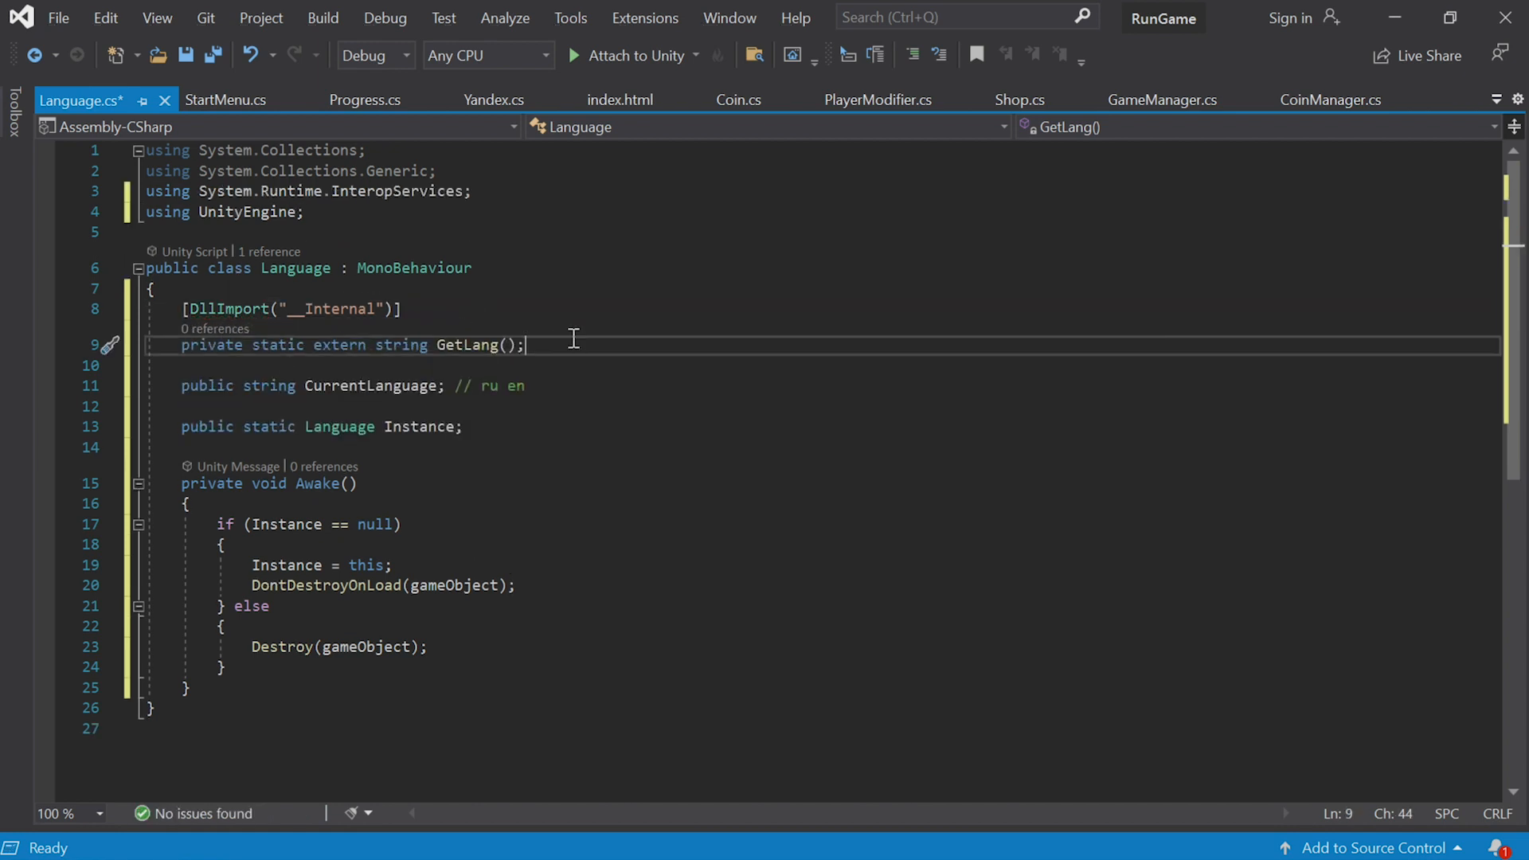
pyautogui.moveTo(511, 213)
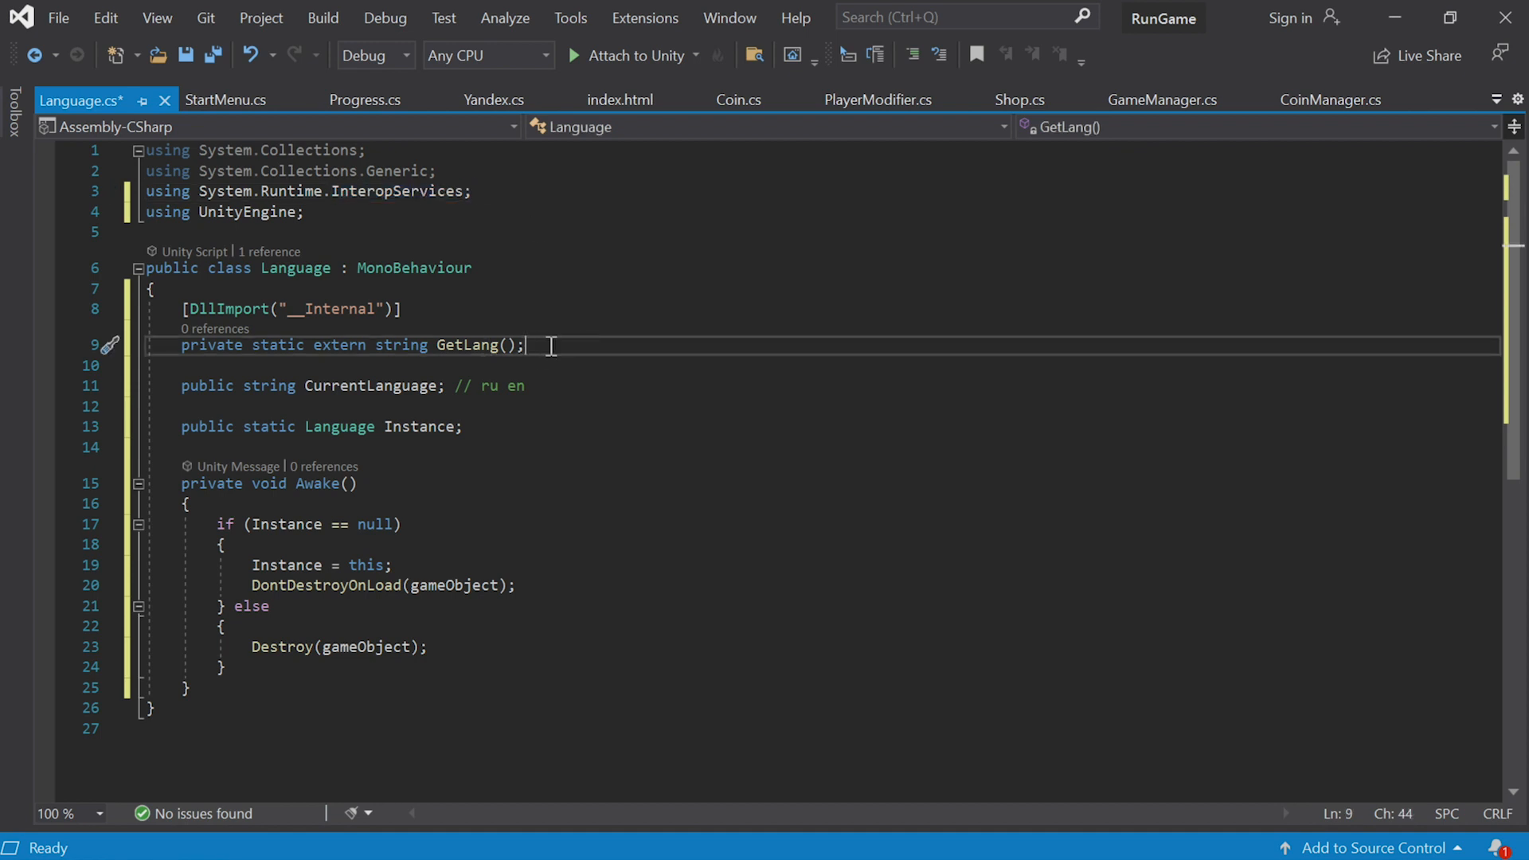
# In Awake, after DontDestroyOnLoad, set CurrentLanguage = GetLang();
pyautogui.doubleClick(400, 346)
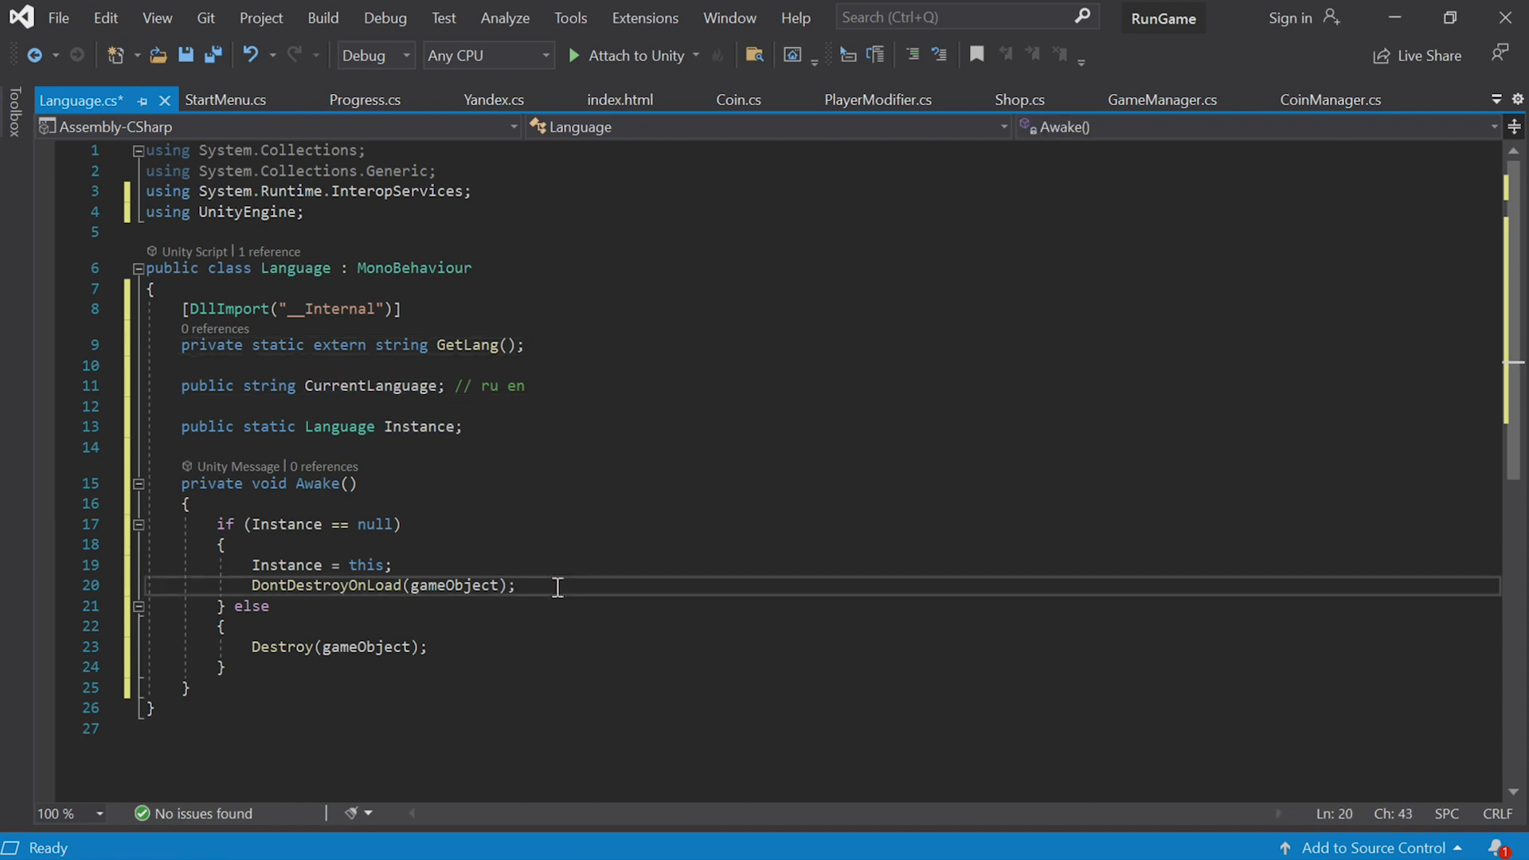
pyautogui.write('CurrentLanguage = G')
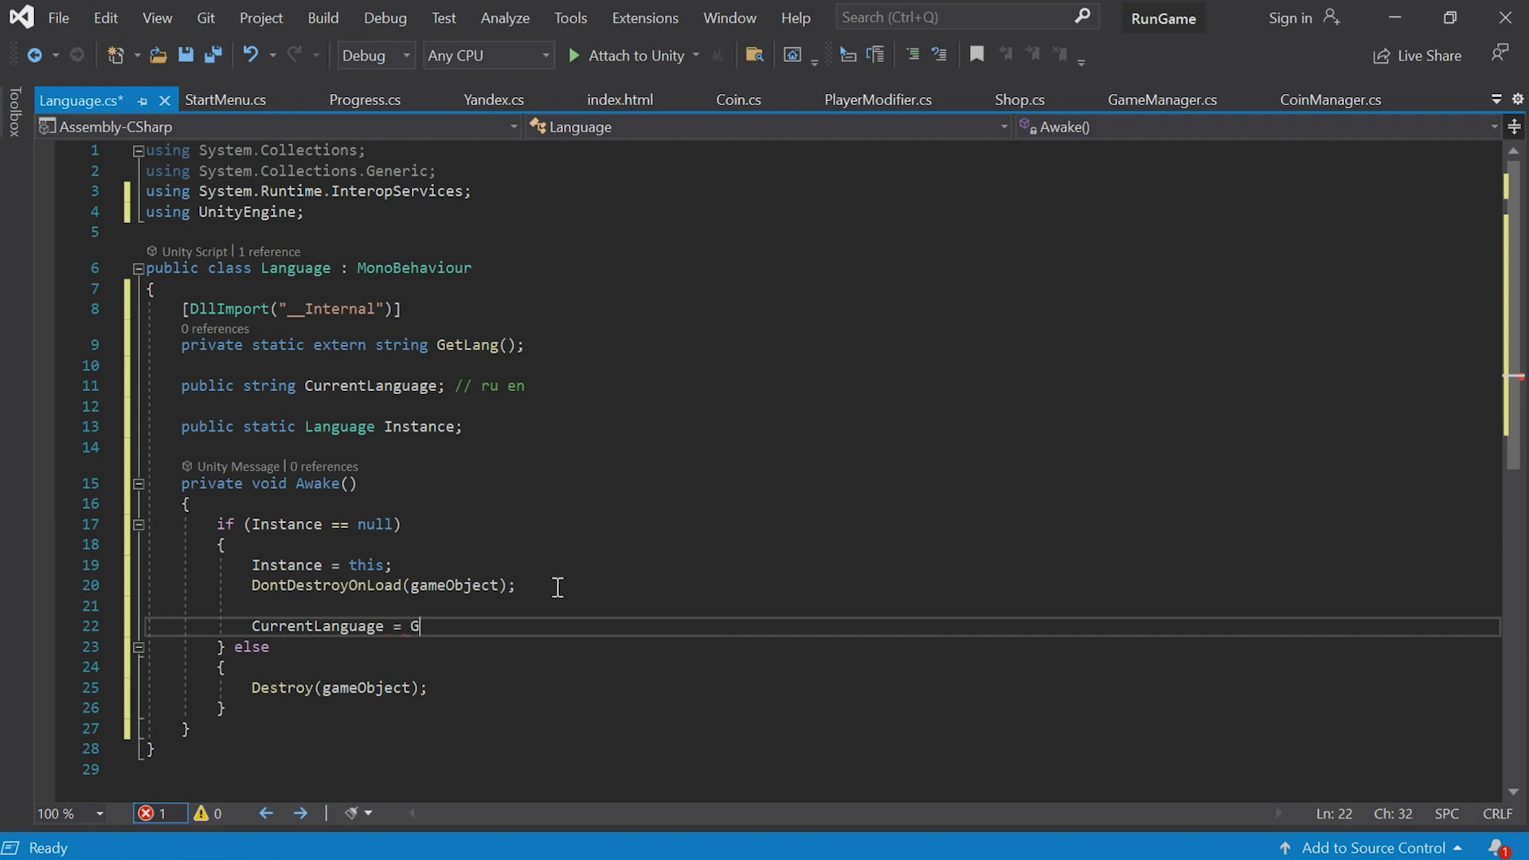
pyautogui.write('etLang();')
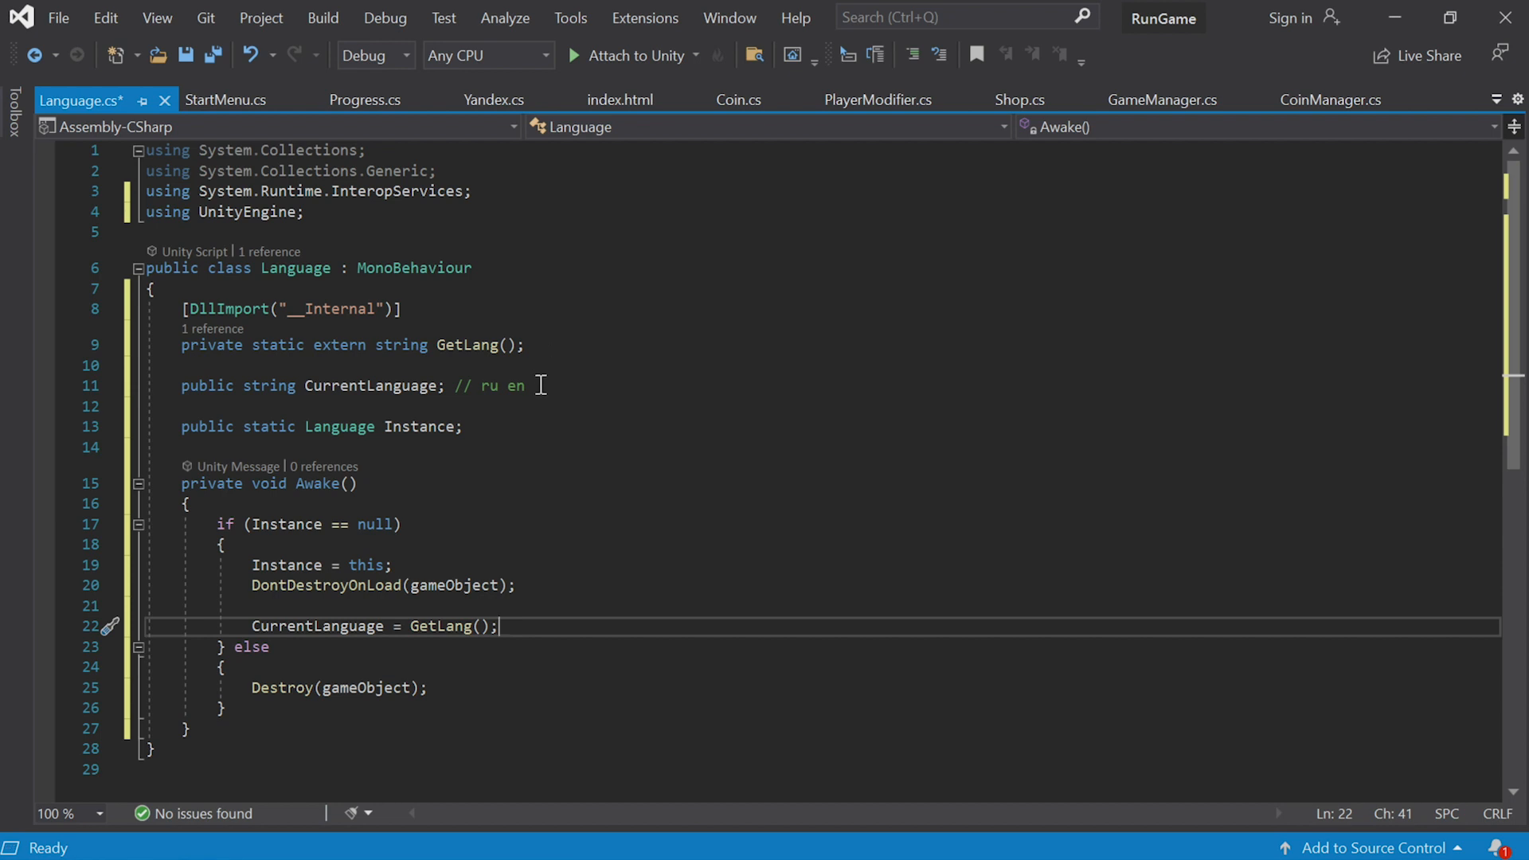
# Add a [SerializeField] TextMeshProUGUI _languageText field
pyautogui.press('Enter')
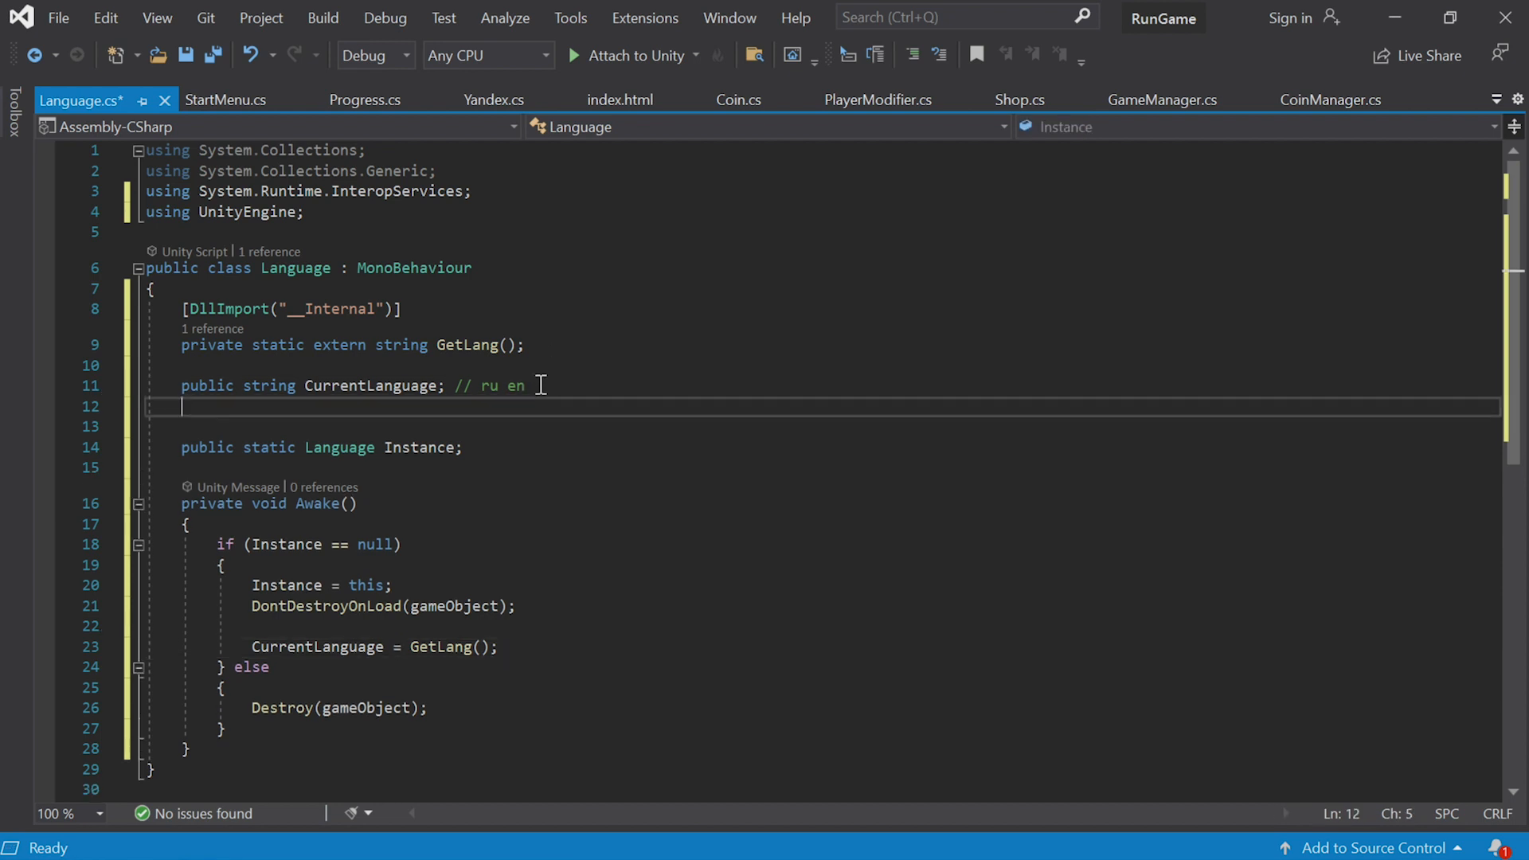
pyautogui.press('enter')
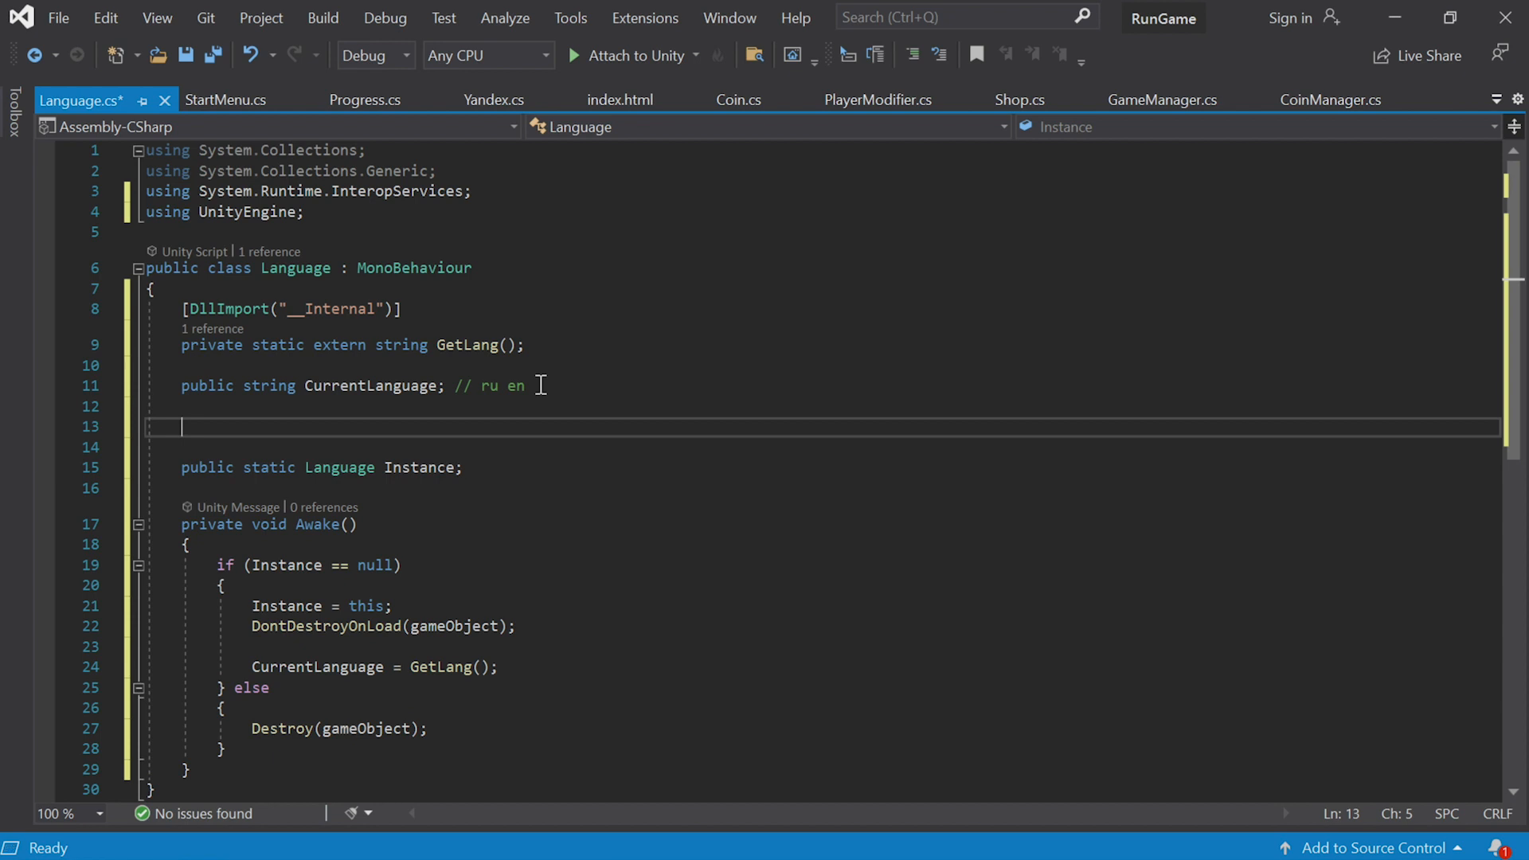
pyautogui.write('[SerializeField]')
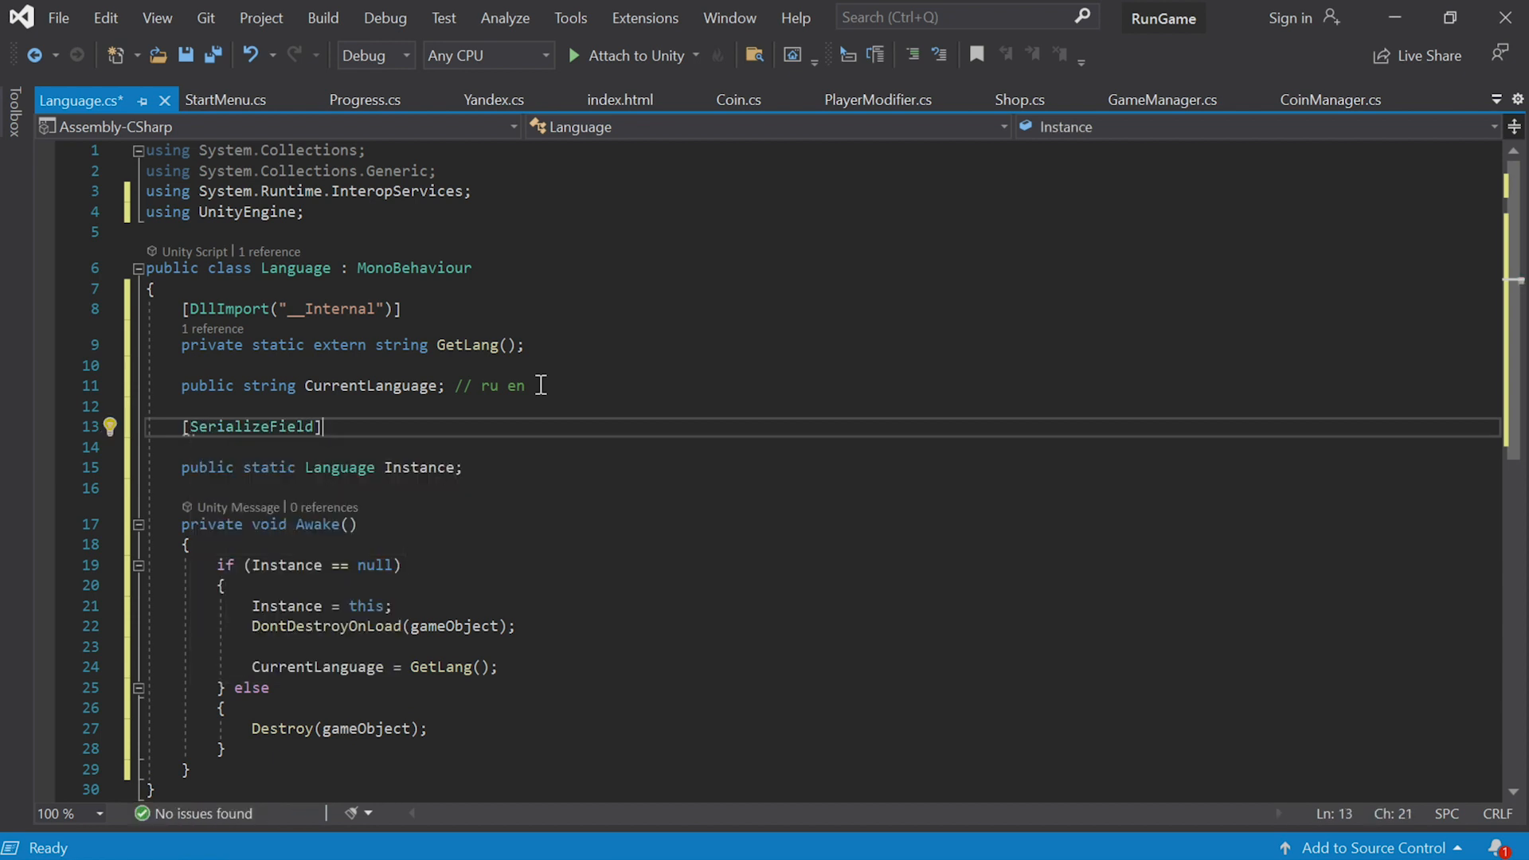
pyautogui.write('Text')
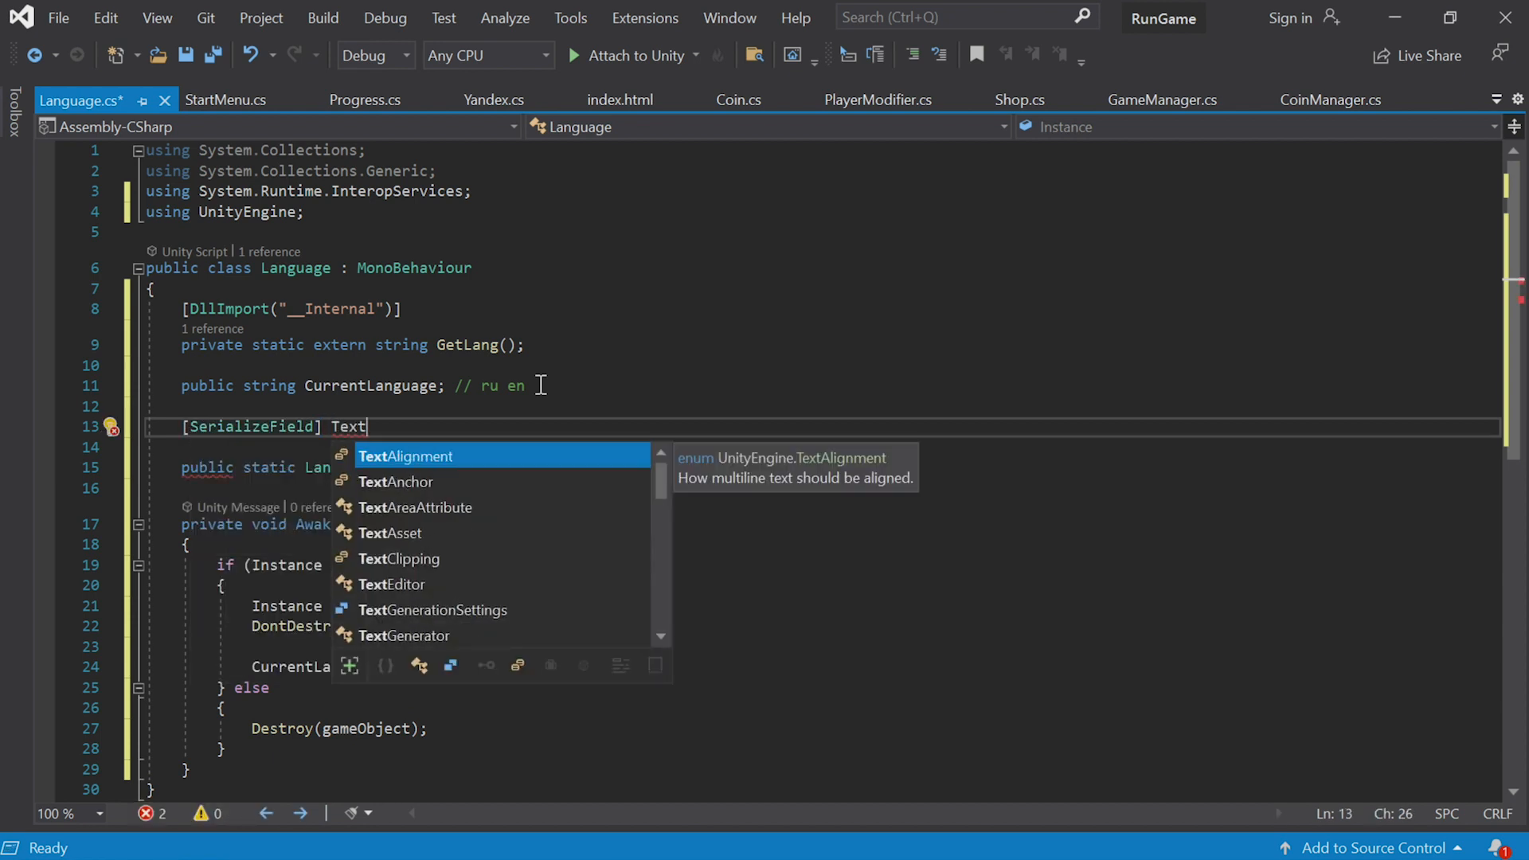
pyautogui.write('MeshProUGUI')
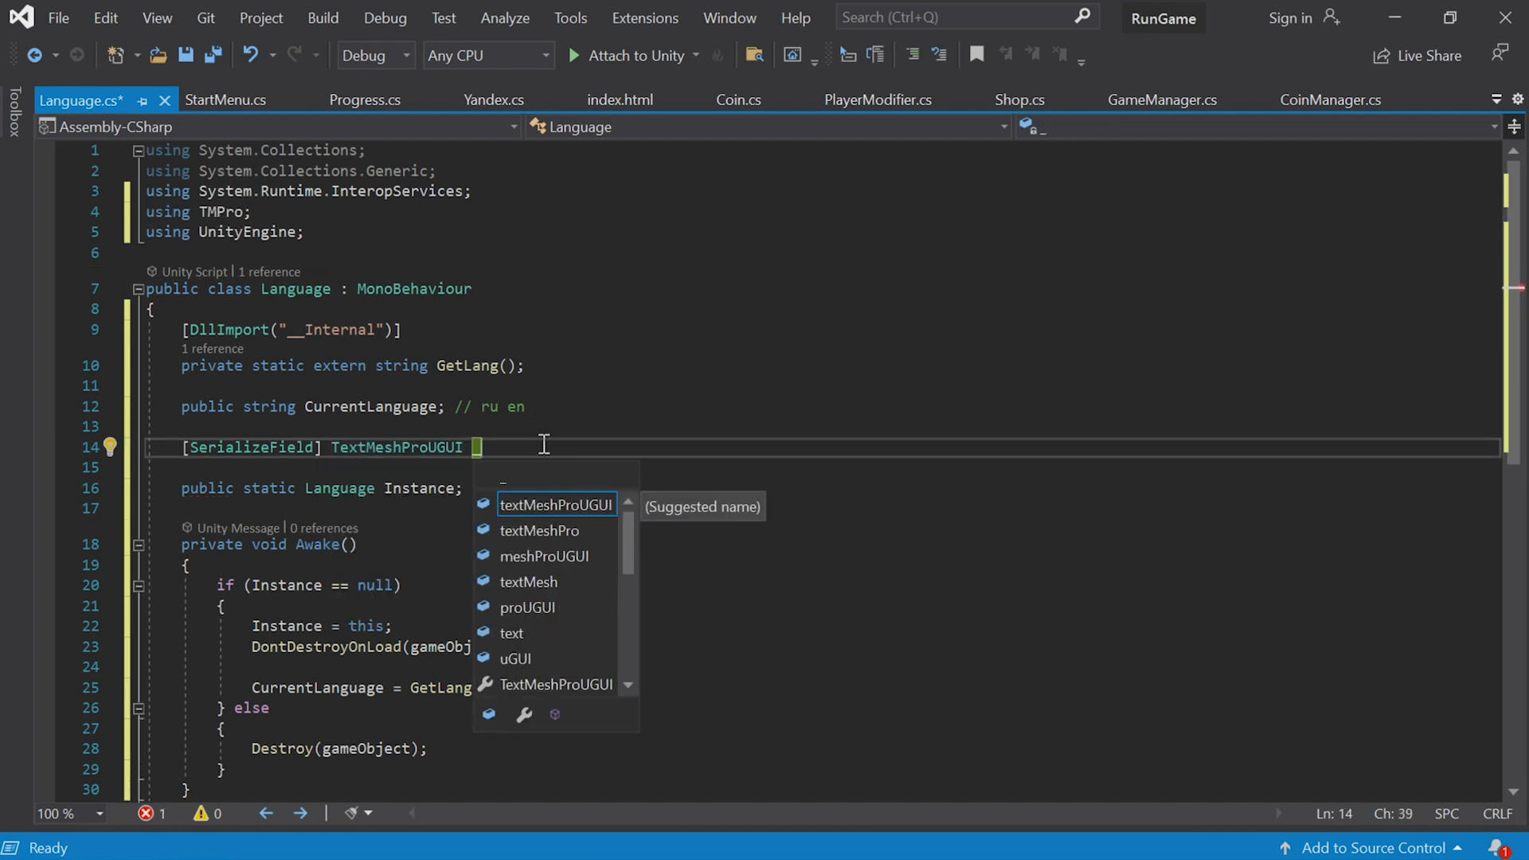
pyautogui.write('_languageText;')
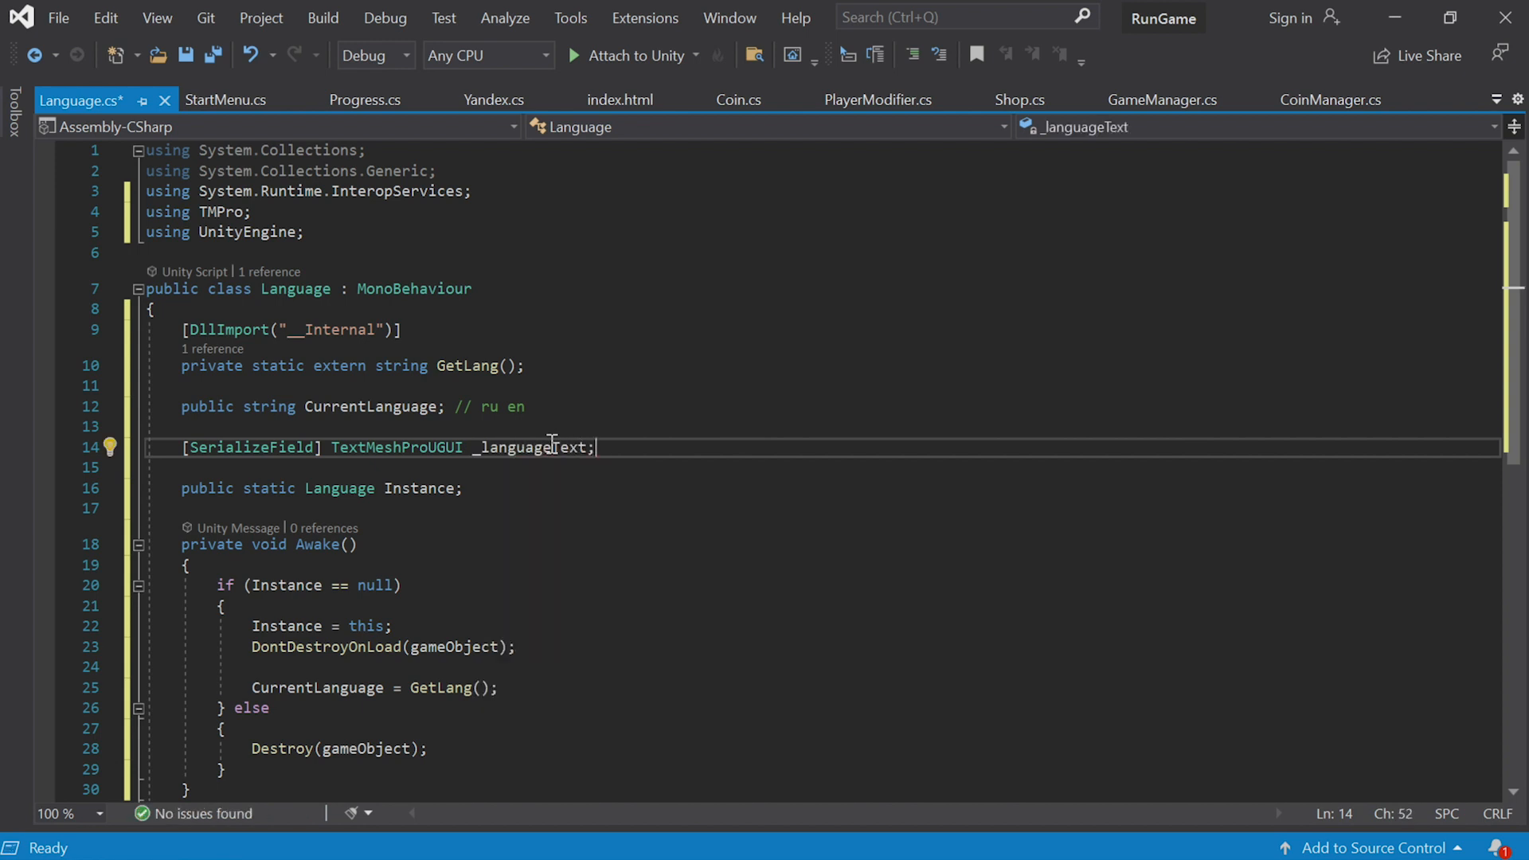
# Have Awake write CurrentLanguage into _languageText.text
pyautogui.click(551, 688)
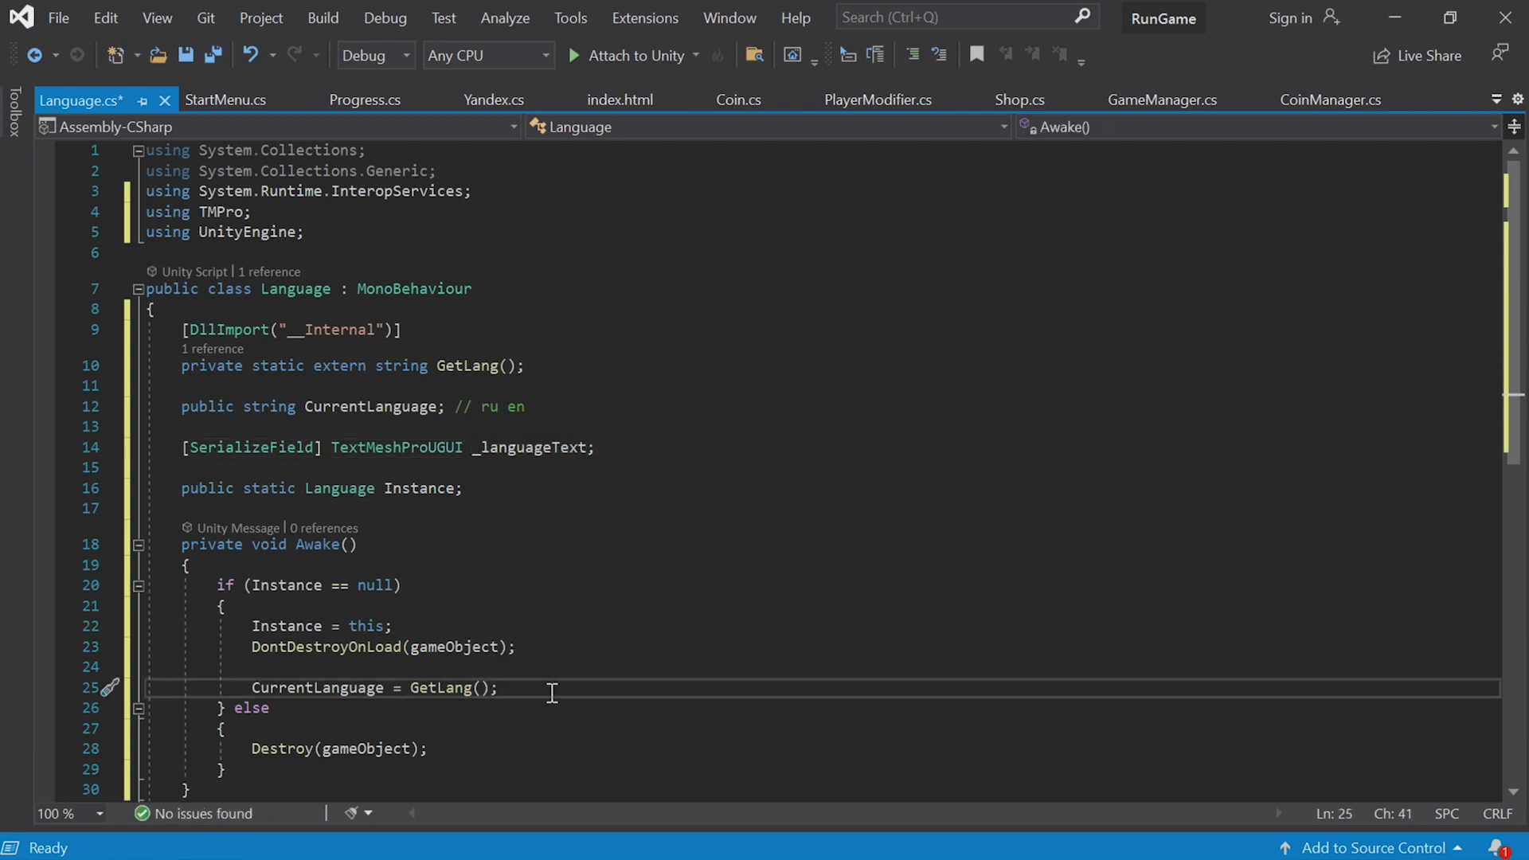
pyautogui.write('_languageText.text =')
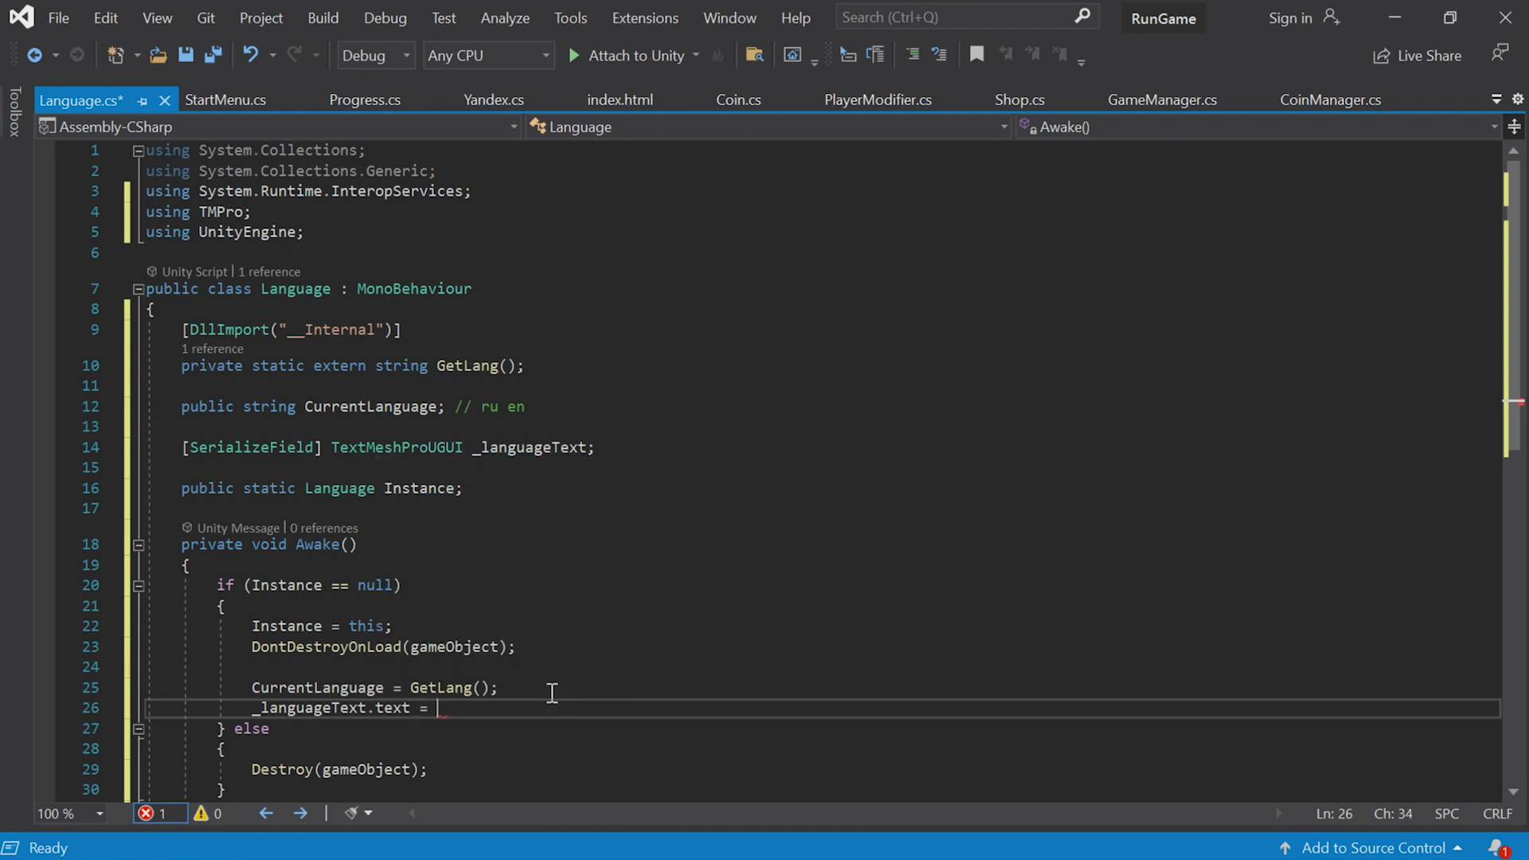
pyautogui.write('Curr')
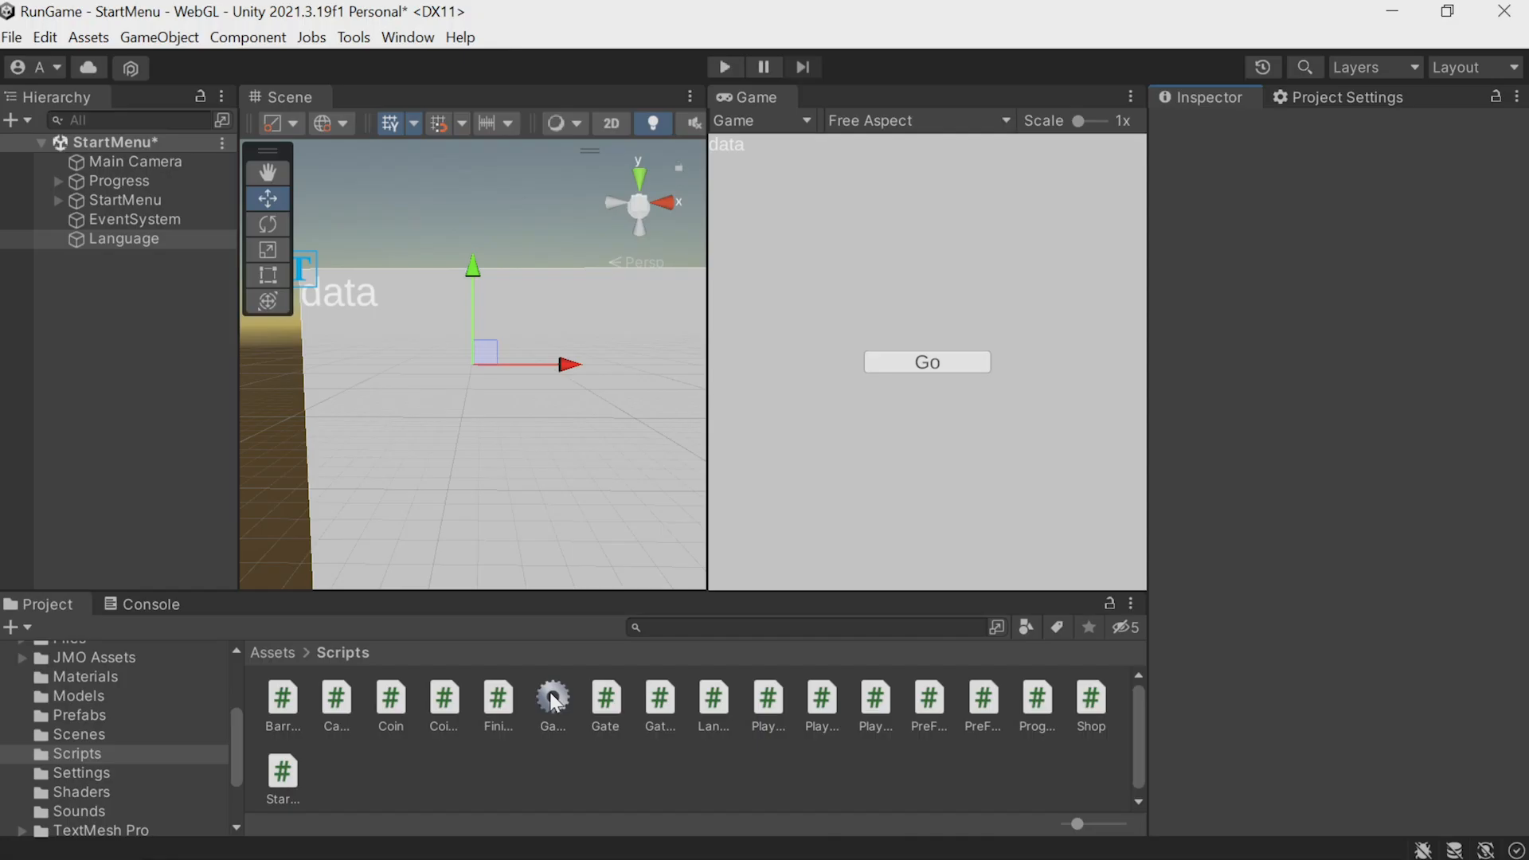
# Add a TextMeshPro text label on its own canvas under the Language object
pyautogui.click(124, 237)
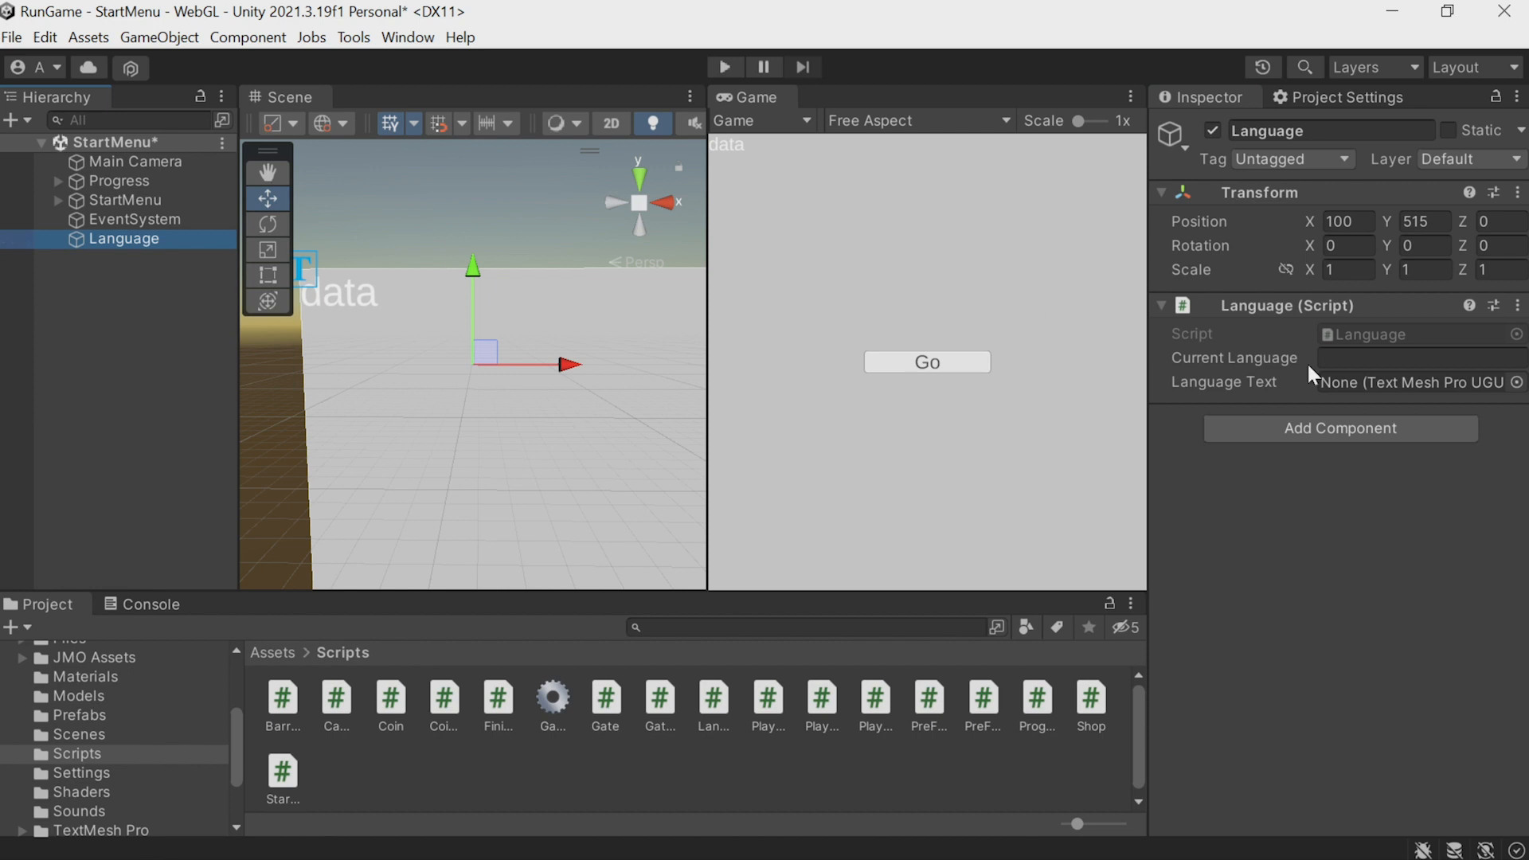
pyautogui.rightClick(123, 237)
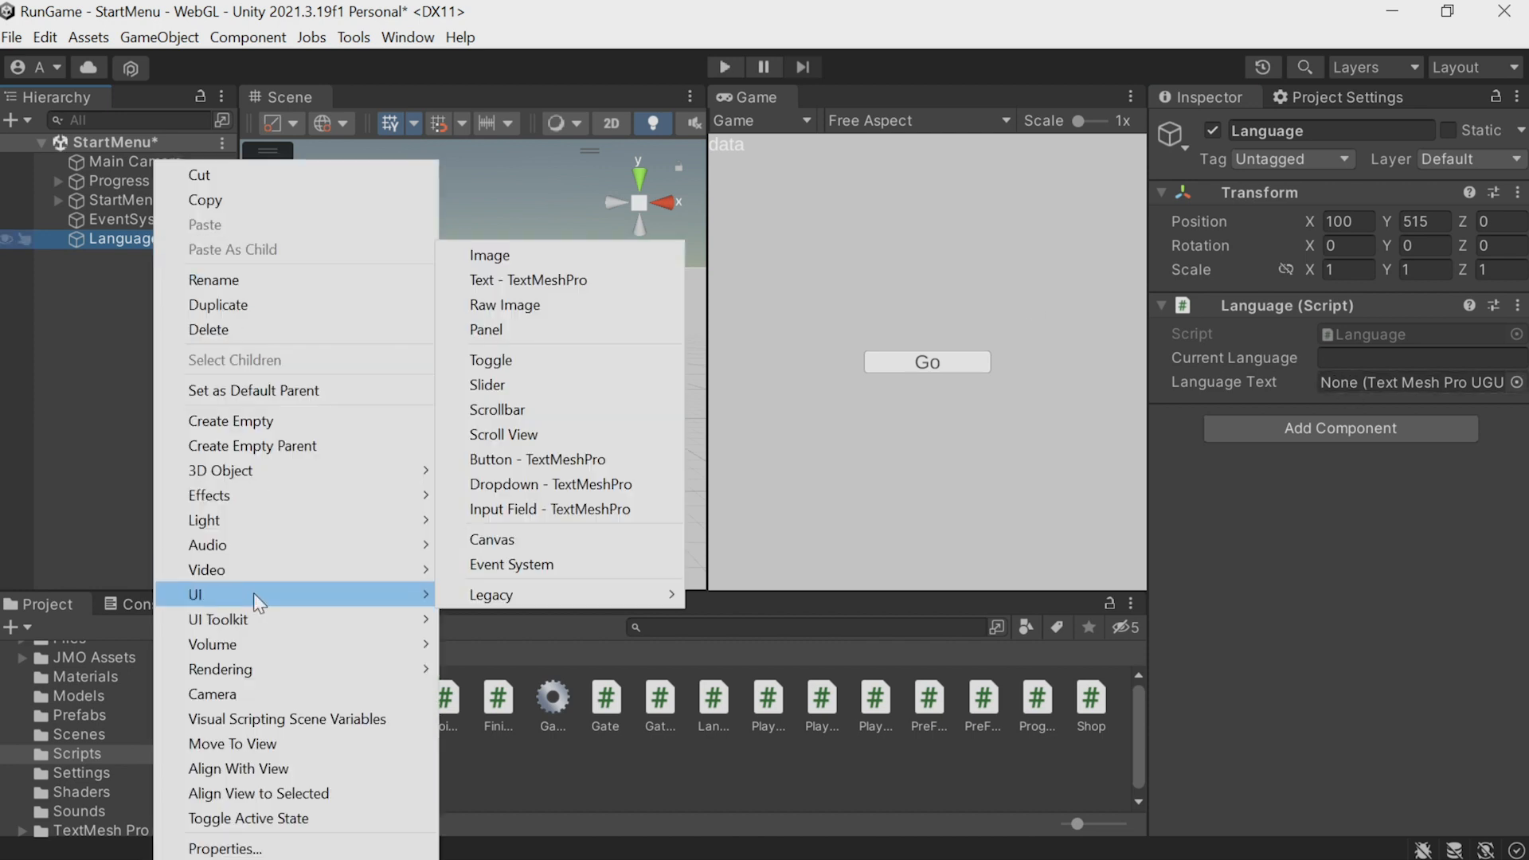
pyautogui.click(492, 540)
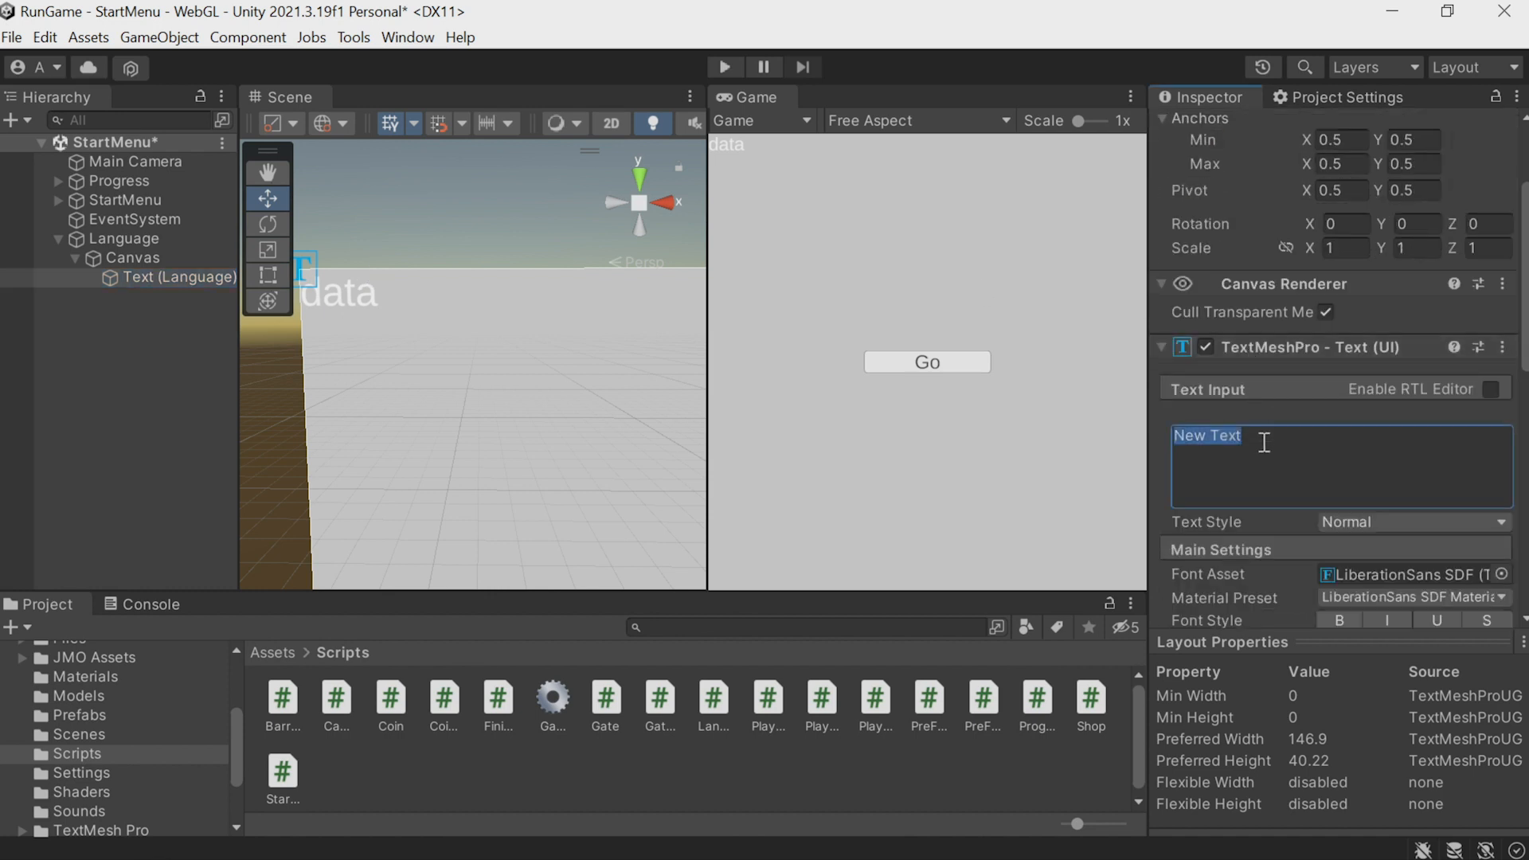
pyautogui.click(1201, 259)
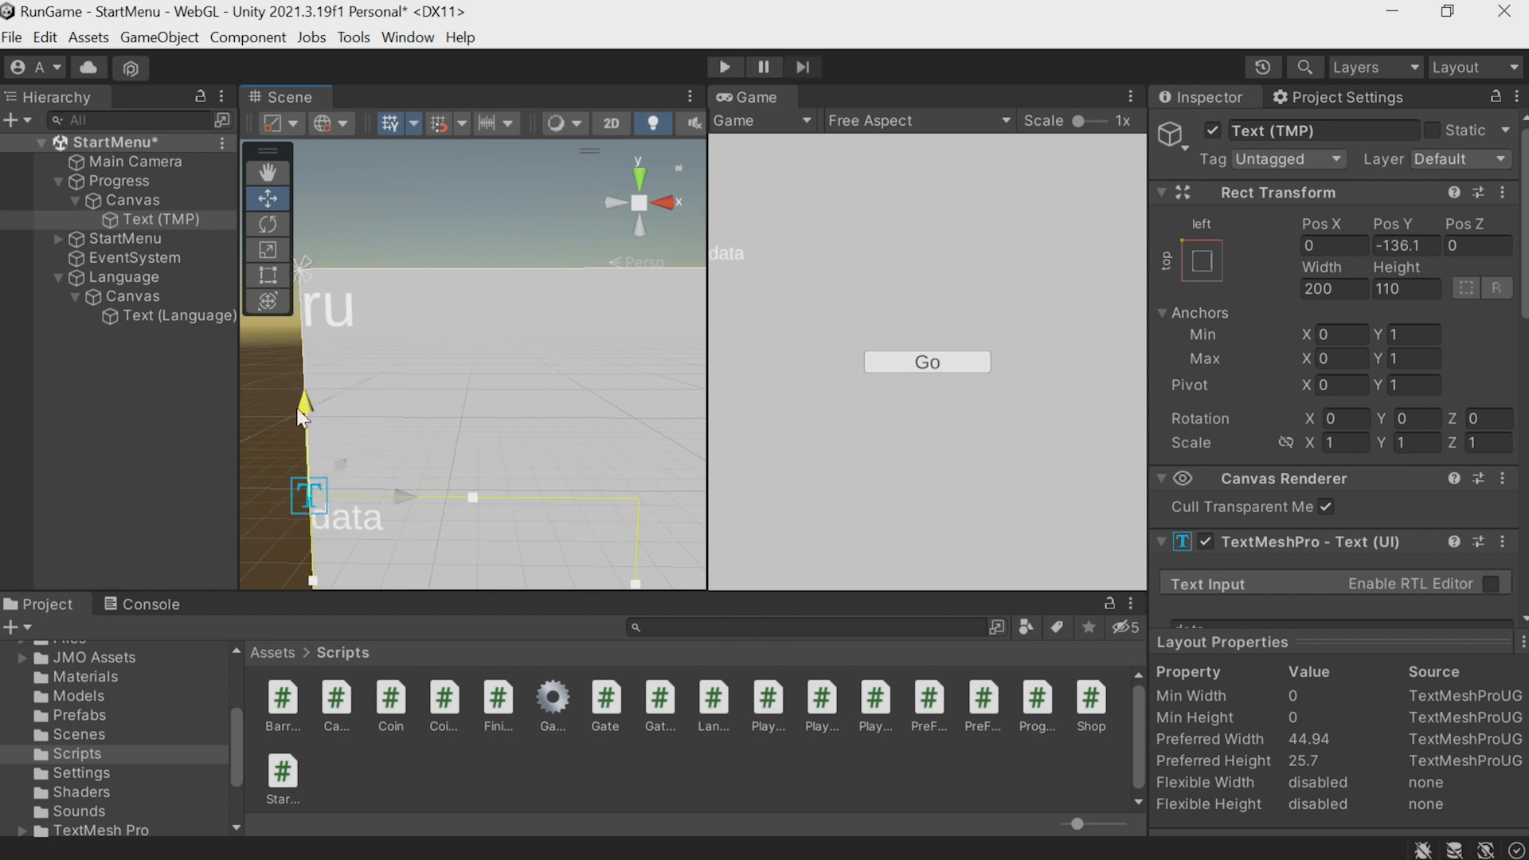
# Raise the canvas Sort Order to 6, set the label text to 'no', and assign it to Language Text
pyautogui.click(177, 316)
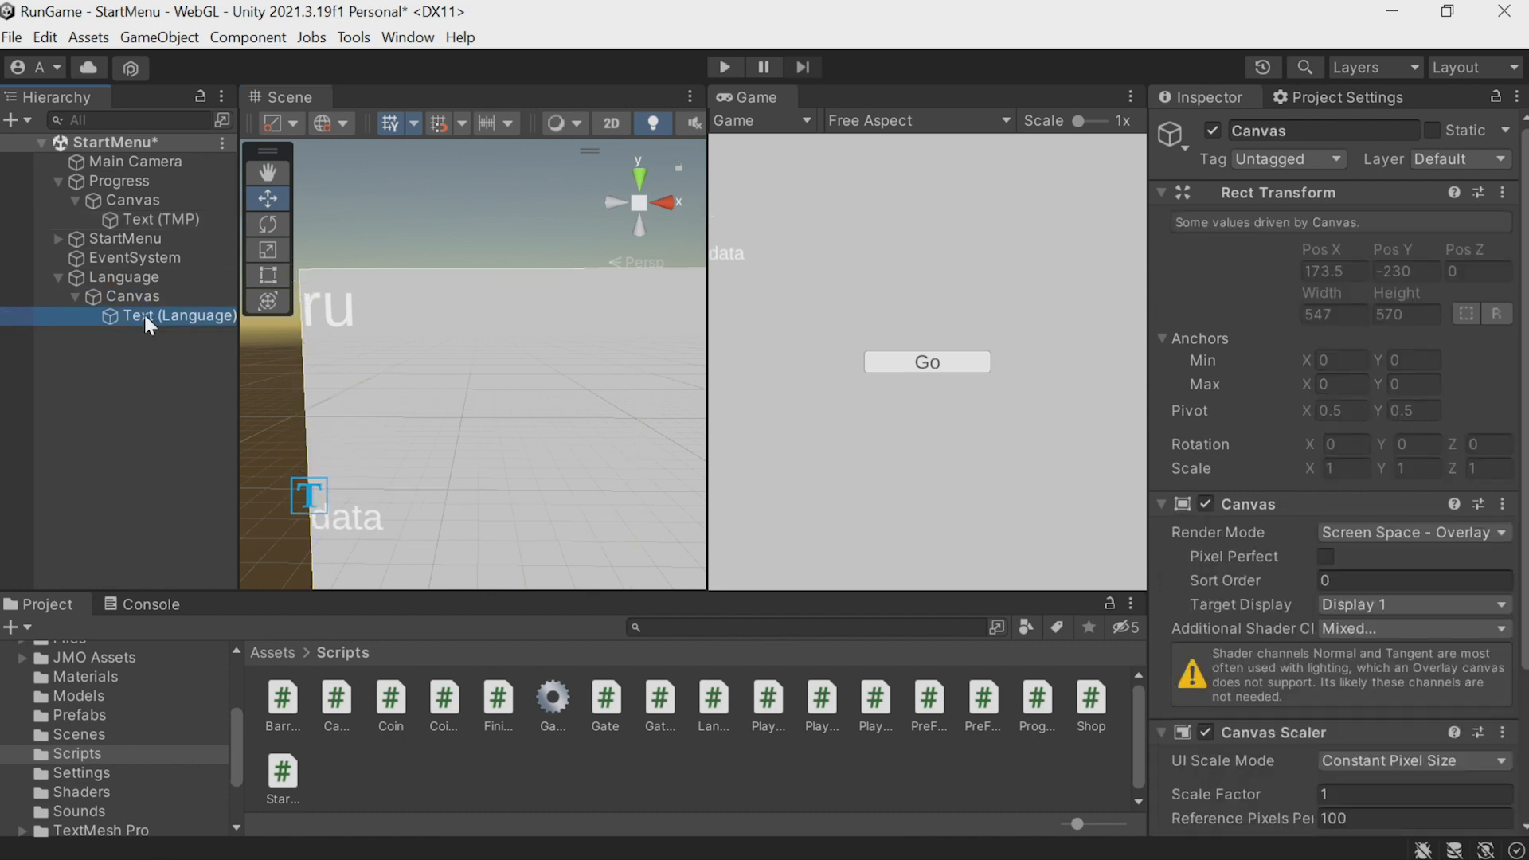
pyautogui.click(177, 315)
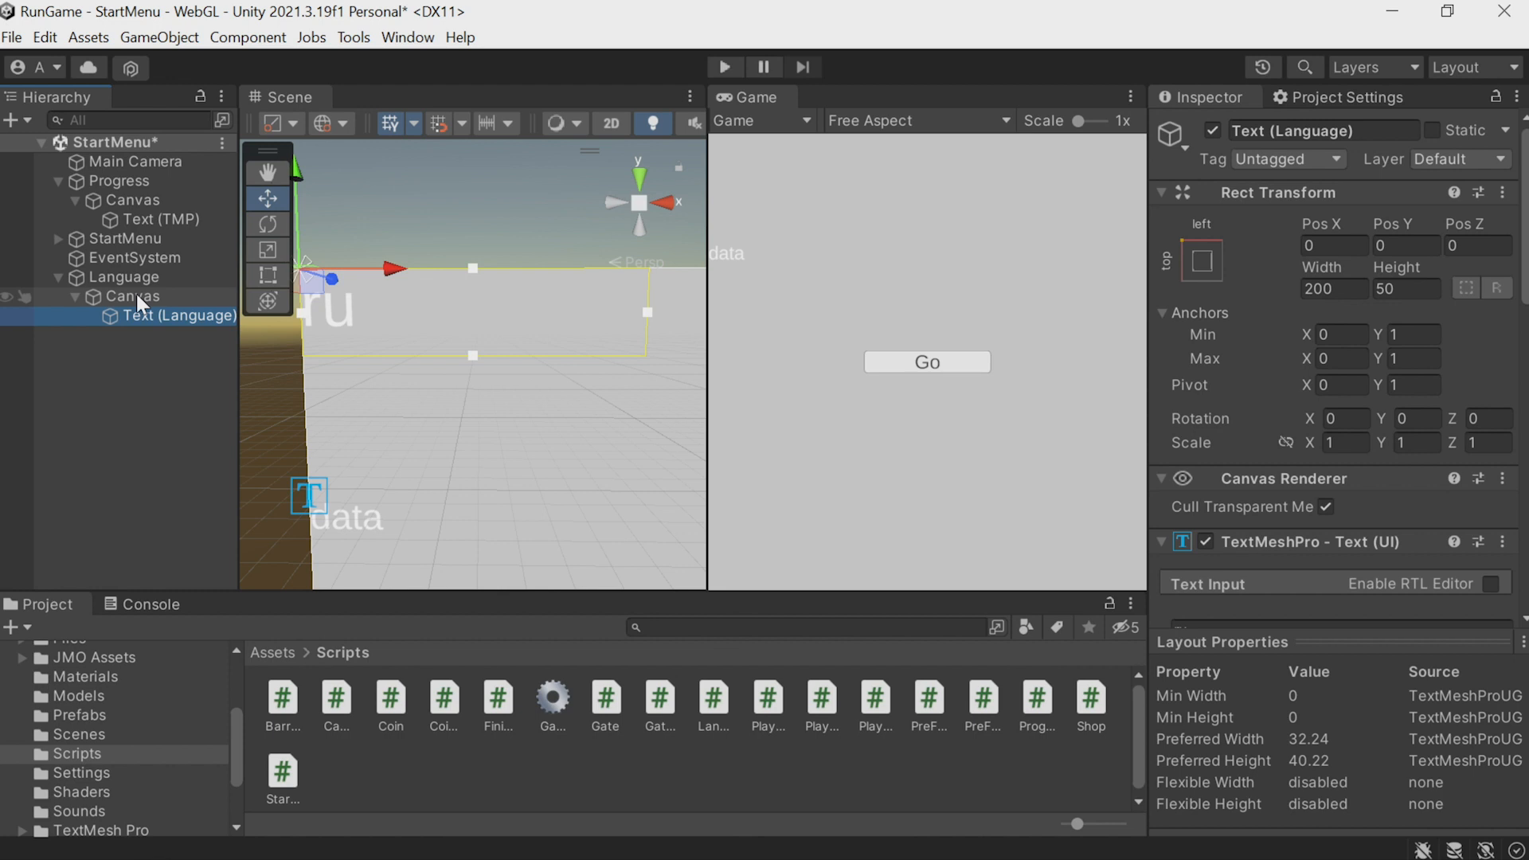
pyautogui.click(133, 296)
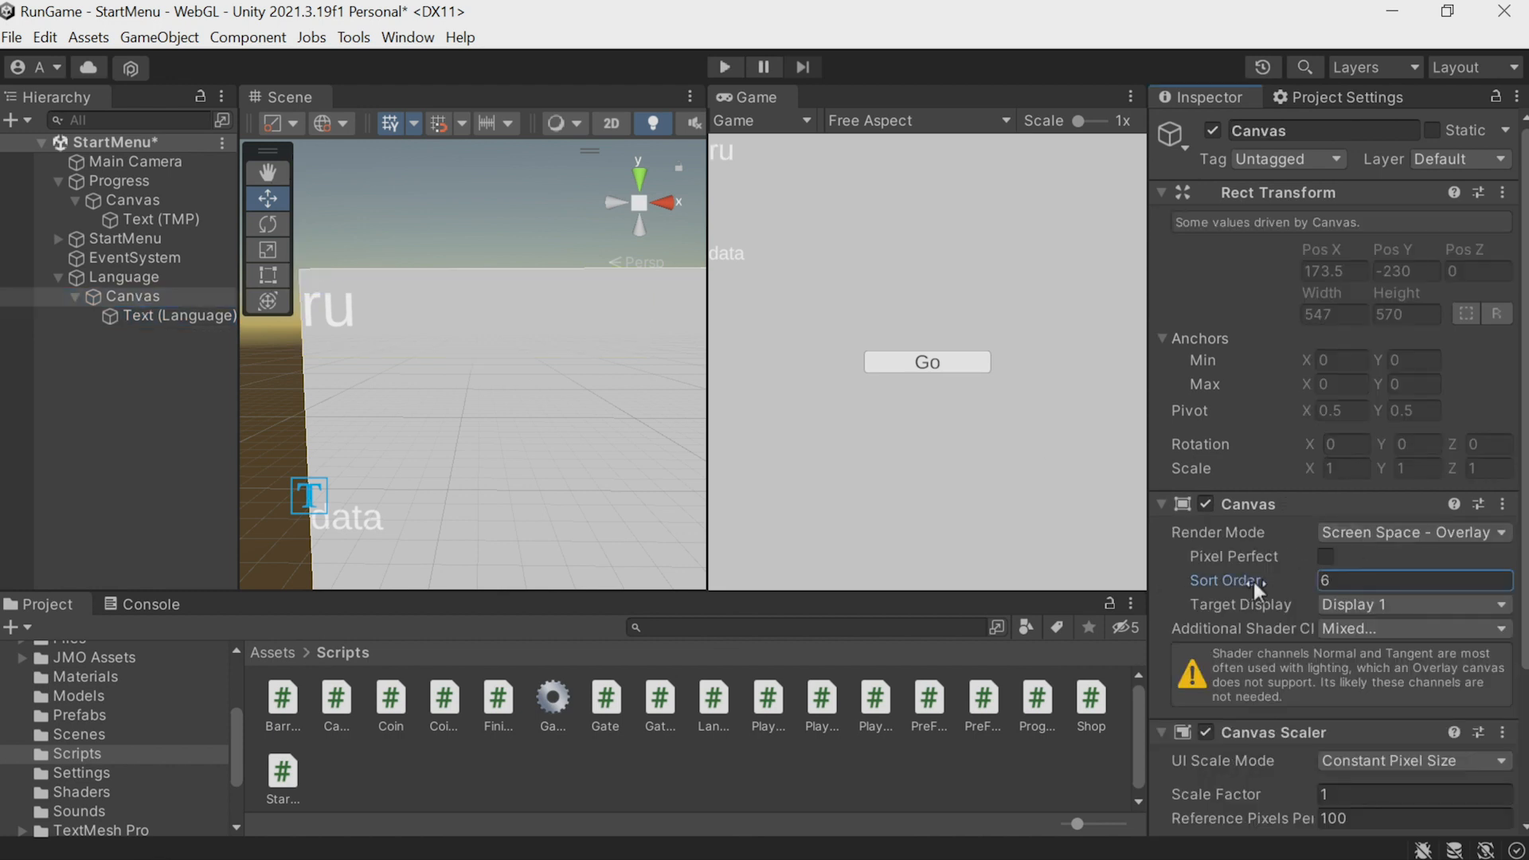
pyautogui.click(182, 315)
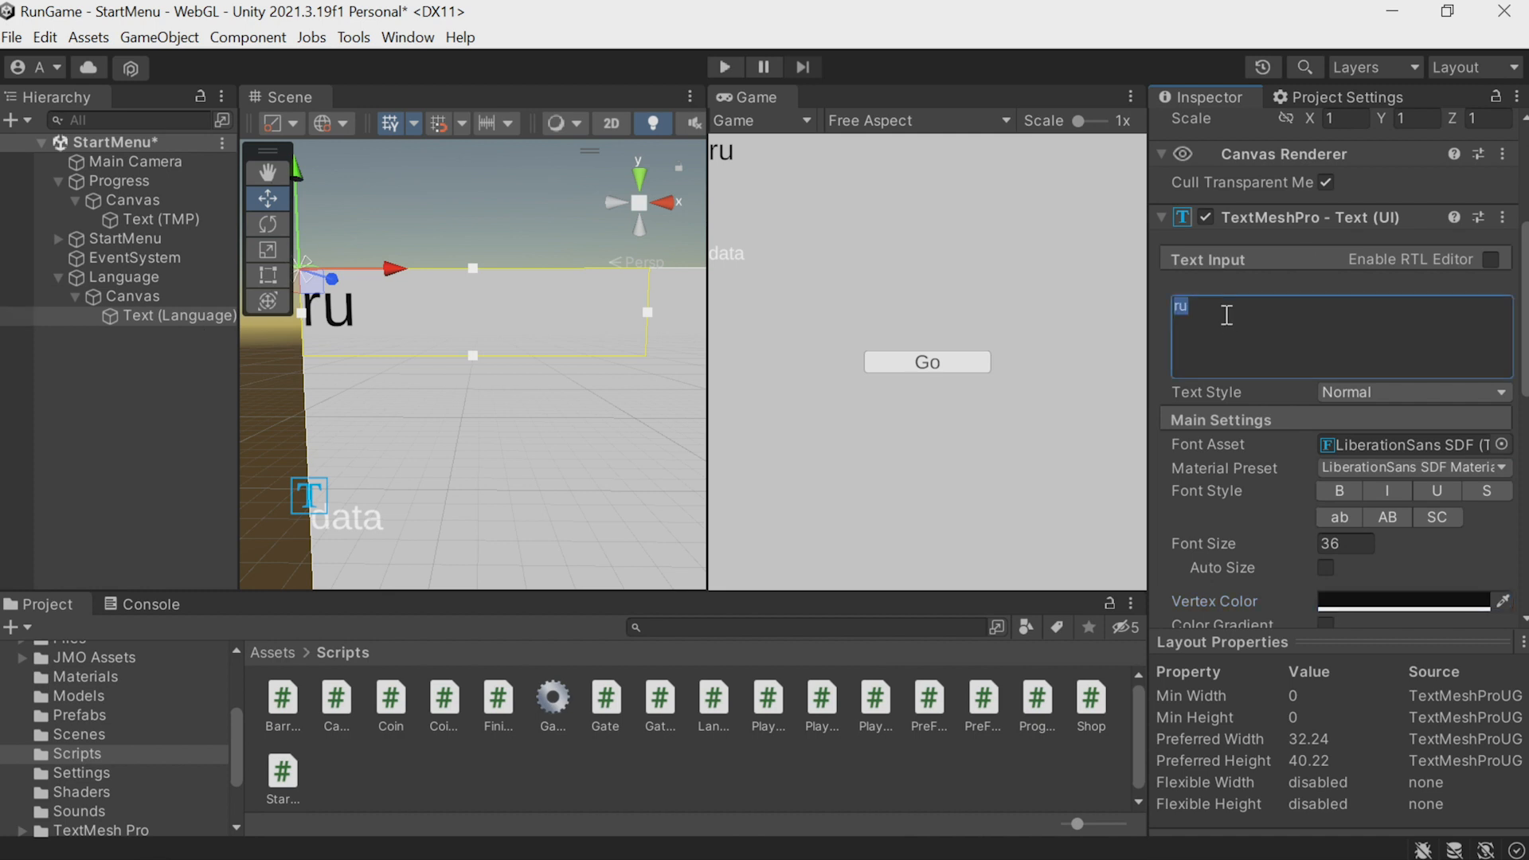
pyautogui.write('no')
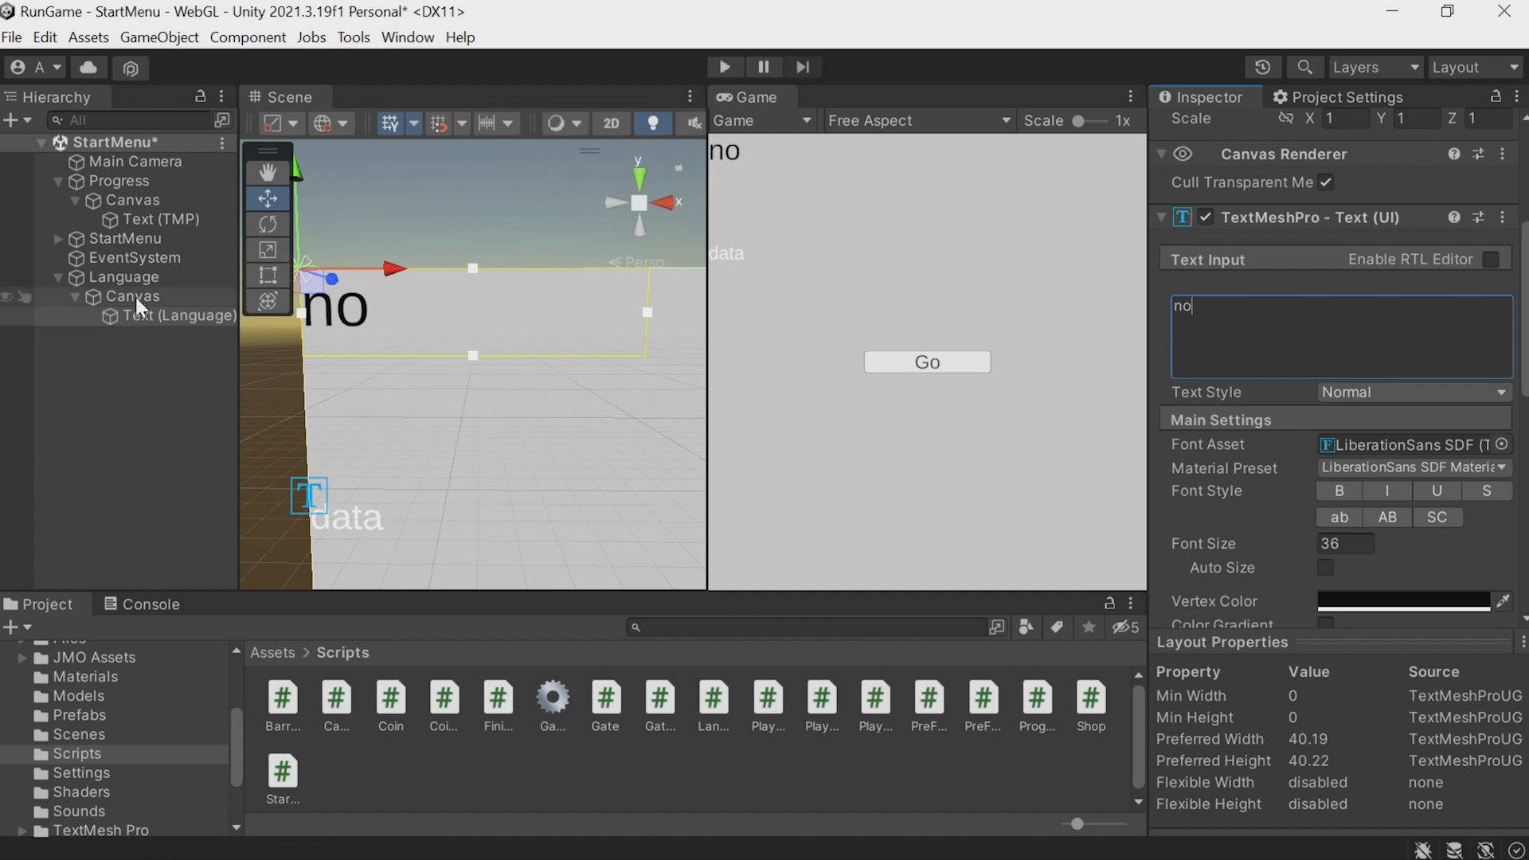
pyautogui.click(176, 315)
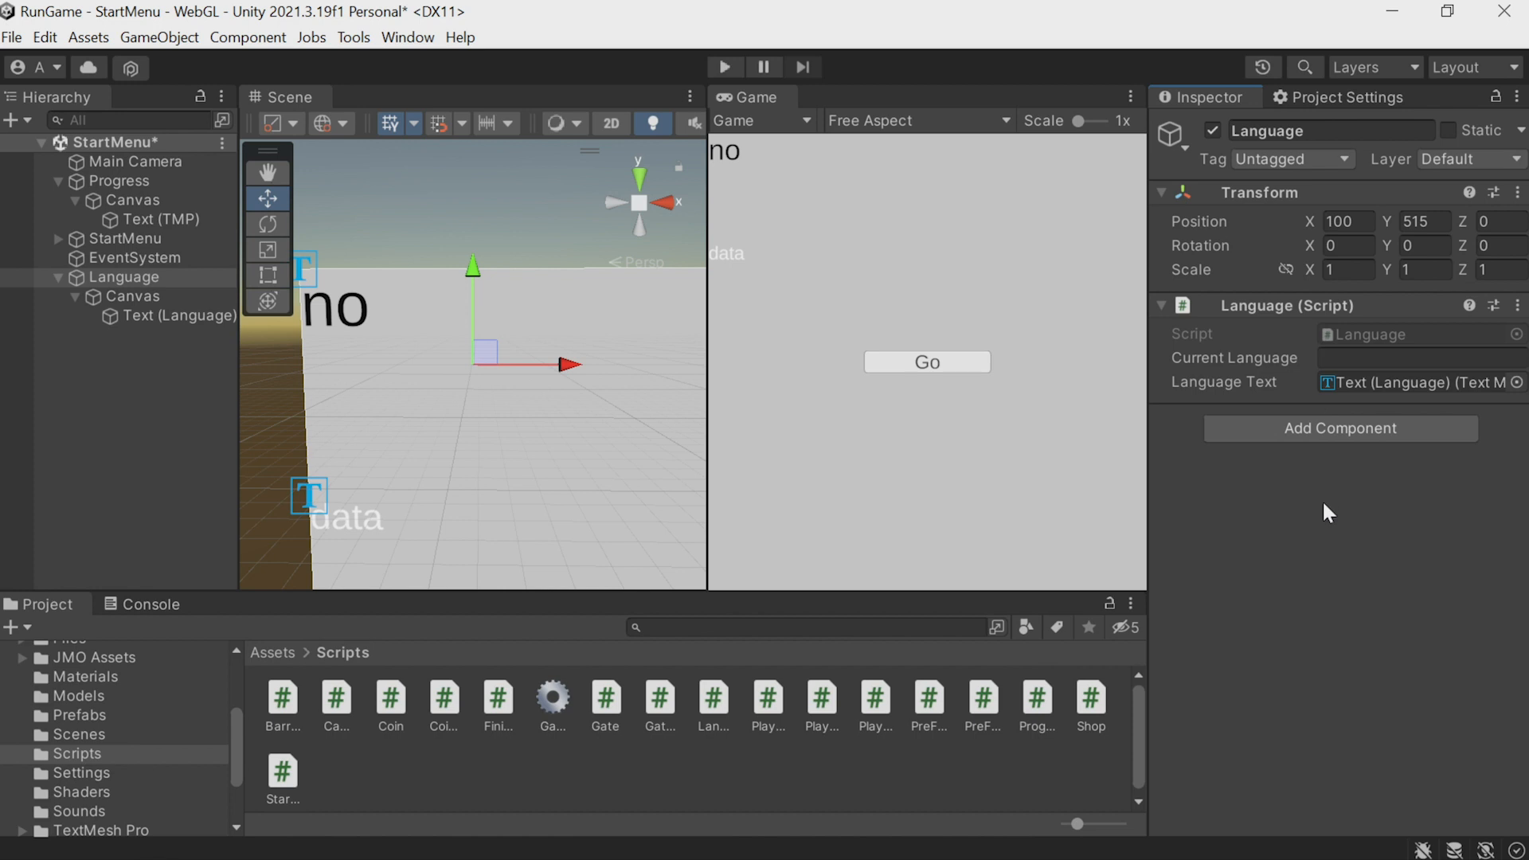
pyautogui.moveTo(793, 375)
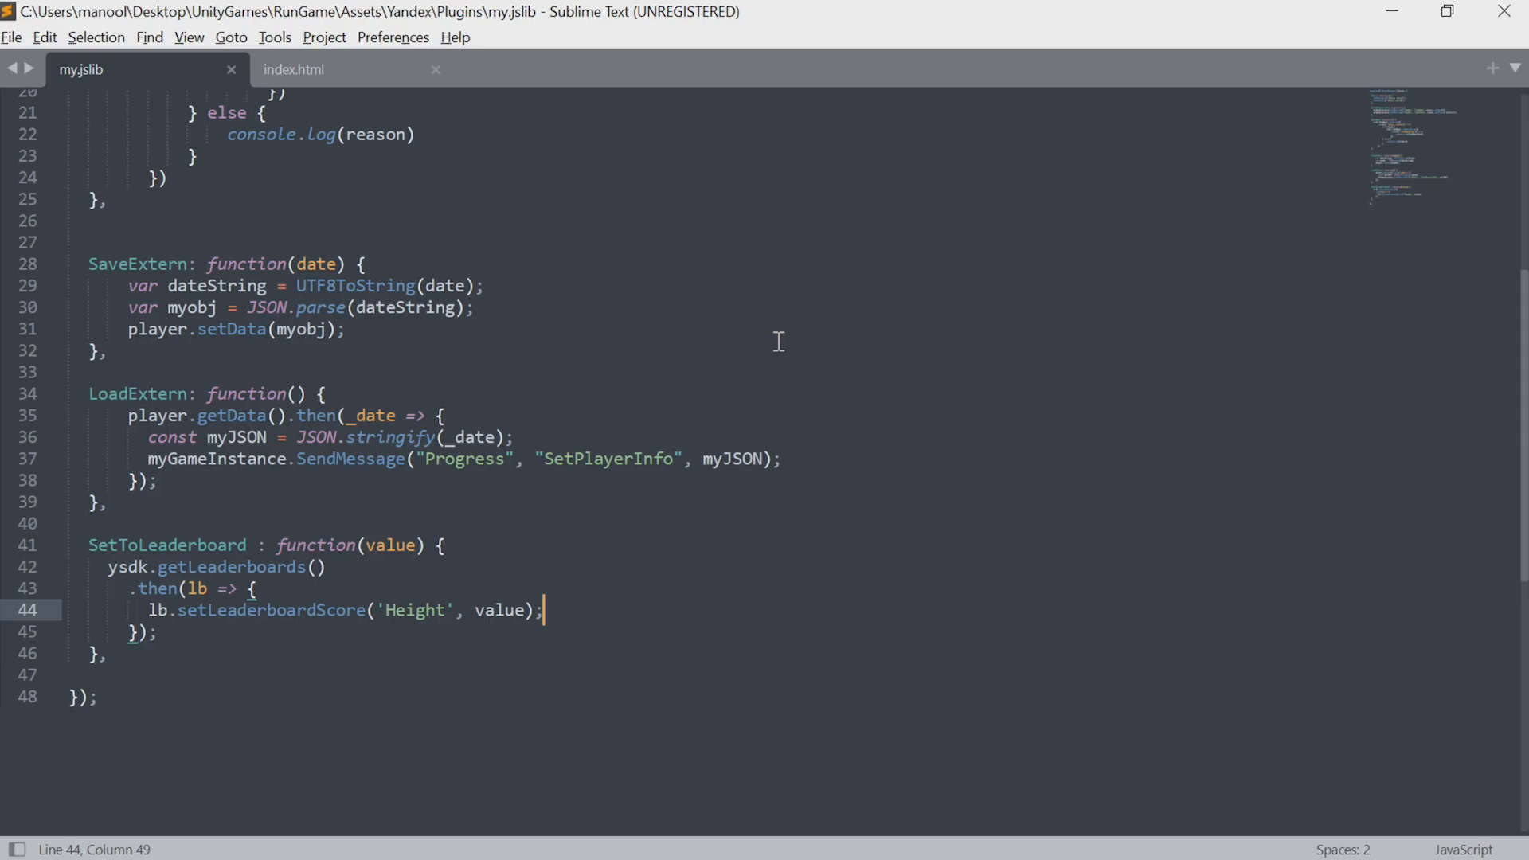
# In my.jslib, add GetLang: function() after SetToLeaderboard with a return statement begun
pyautogui.press('alt+tab')
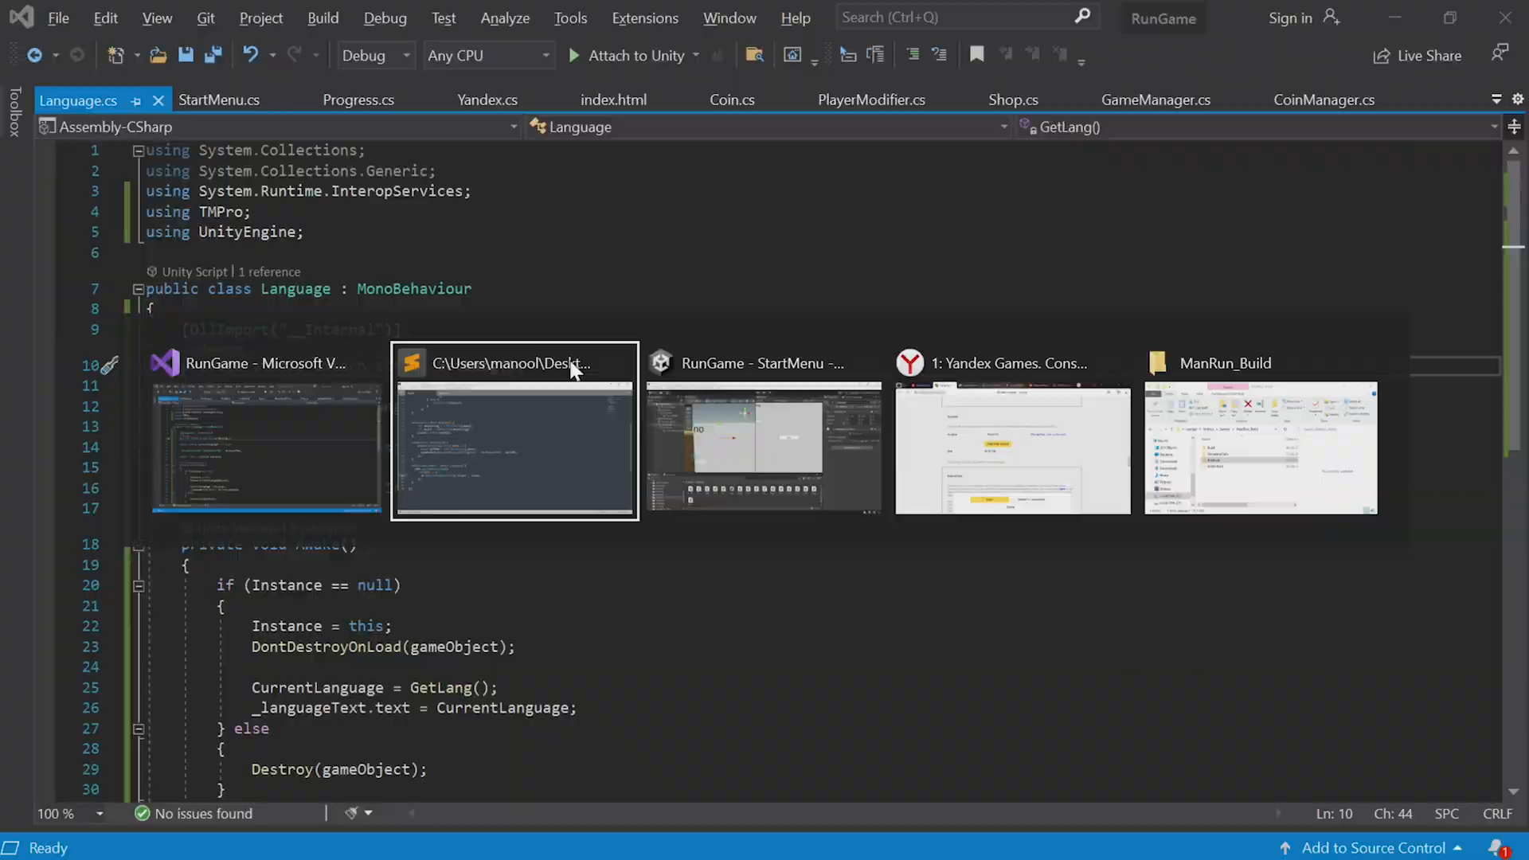
pyautogui.click(514, 363)
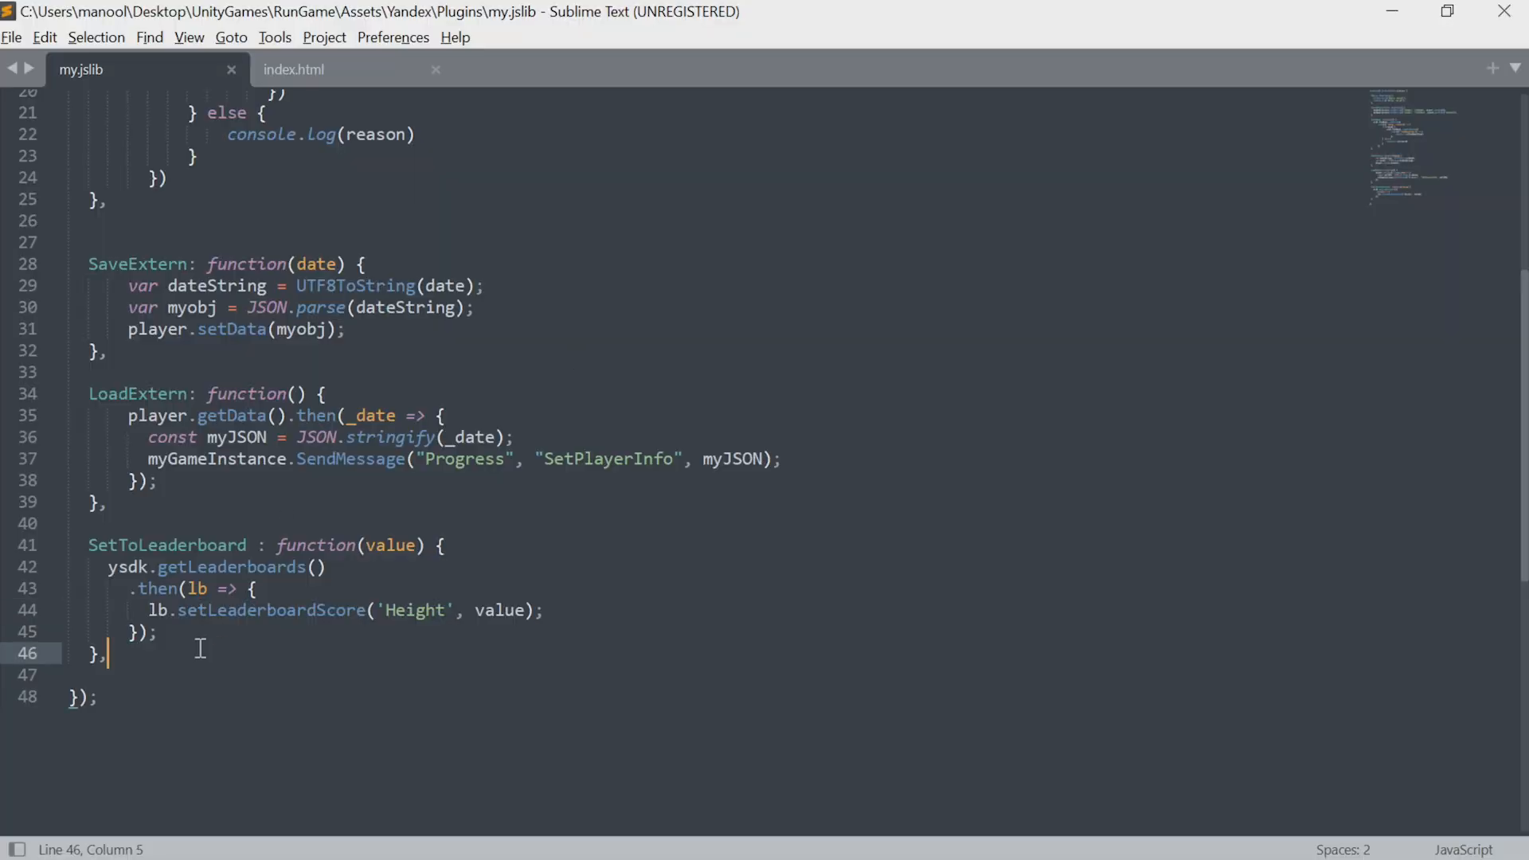
pyautogui.write('GetLang')
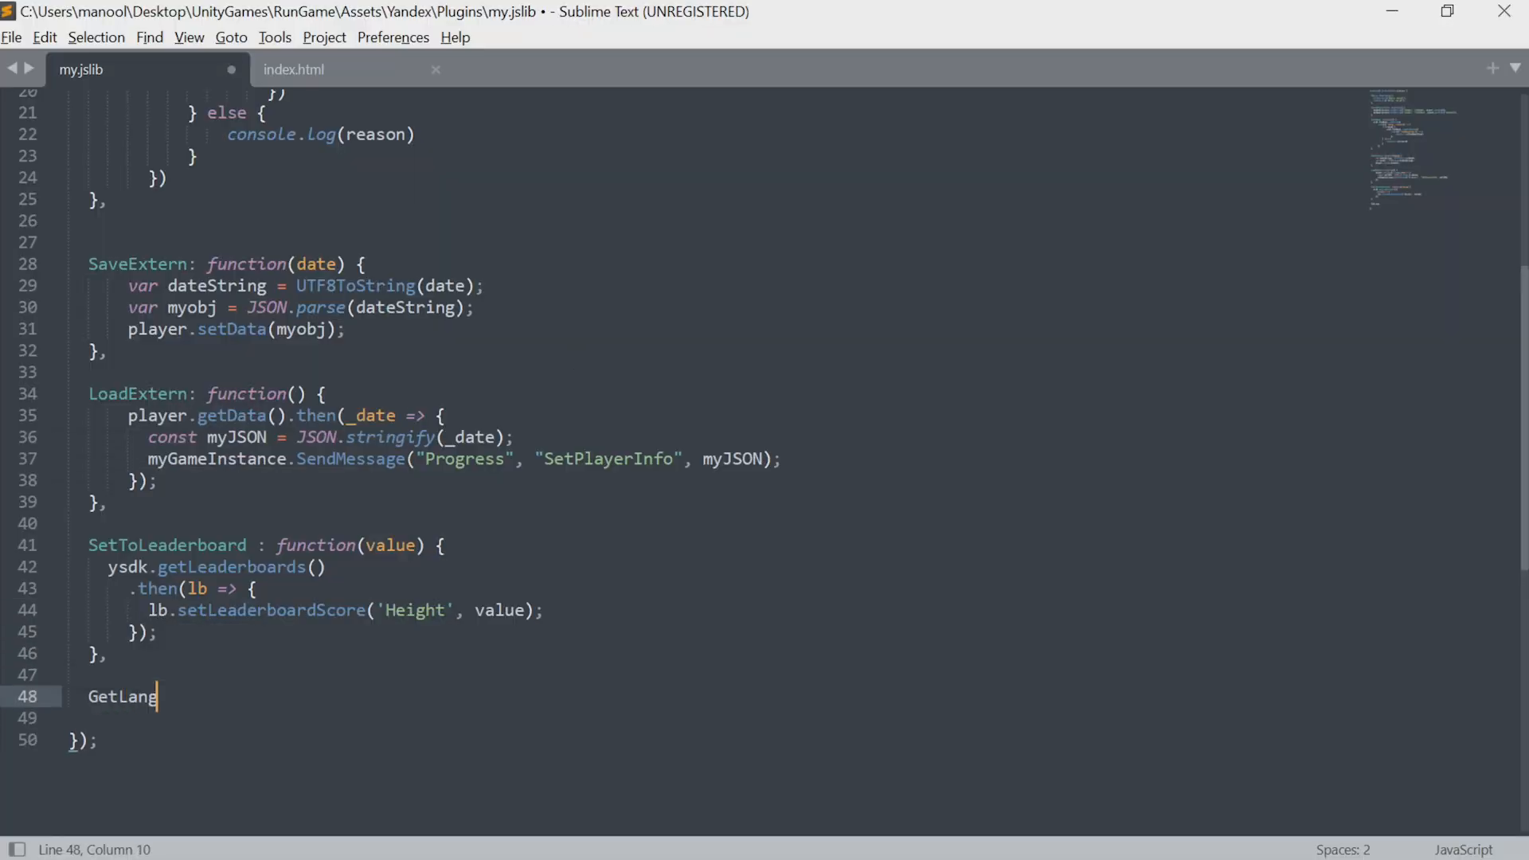
pyautogui.write(': function()')
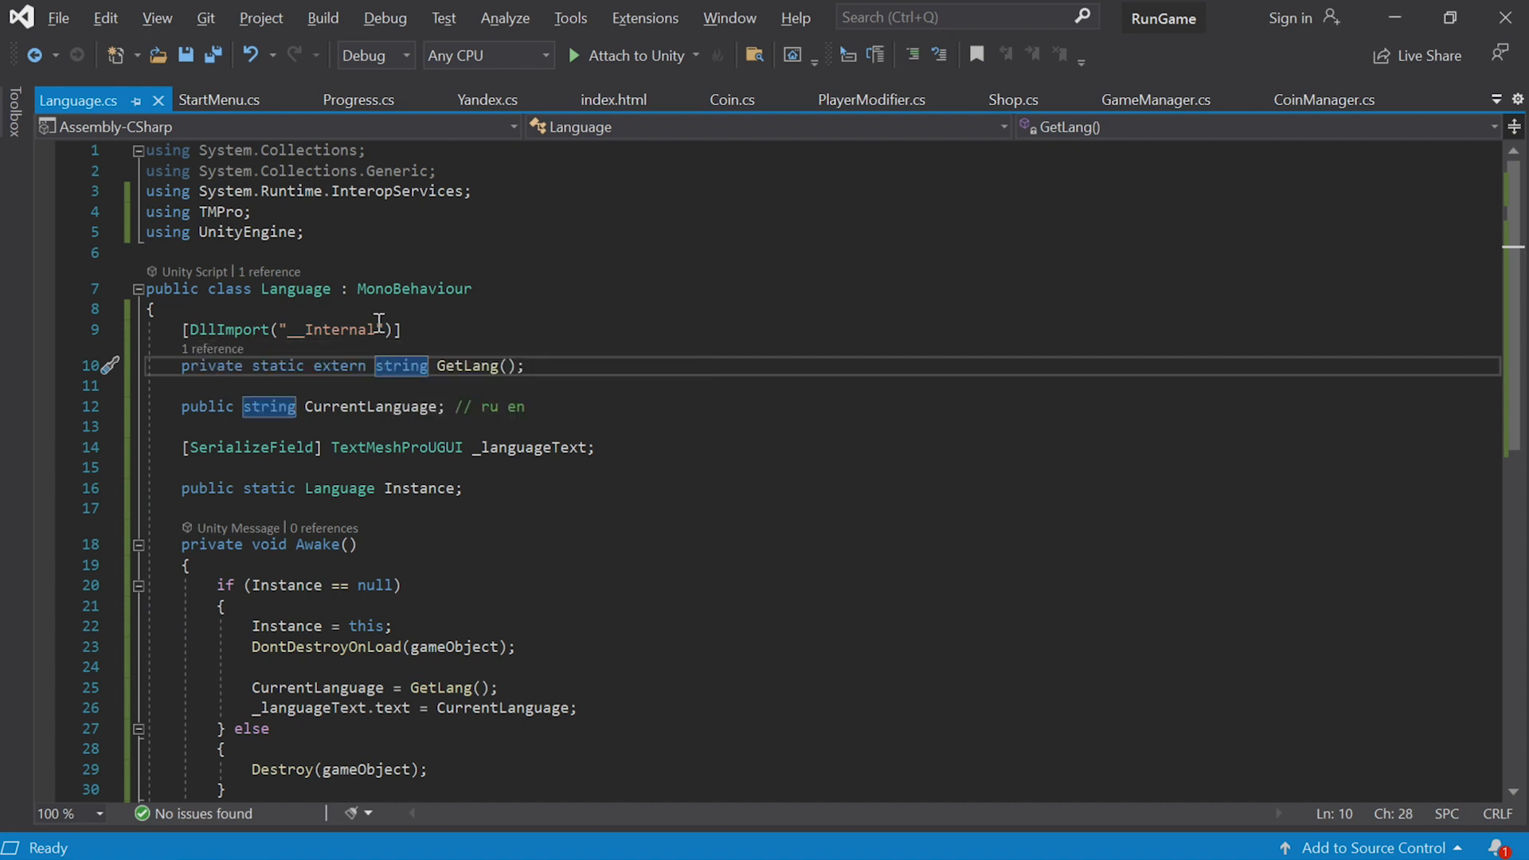
pyautogui.moveTo(400, 366)
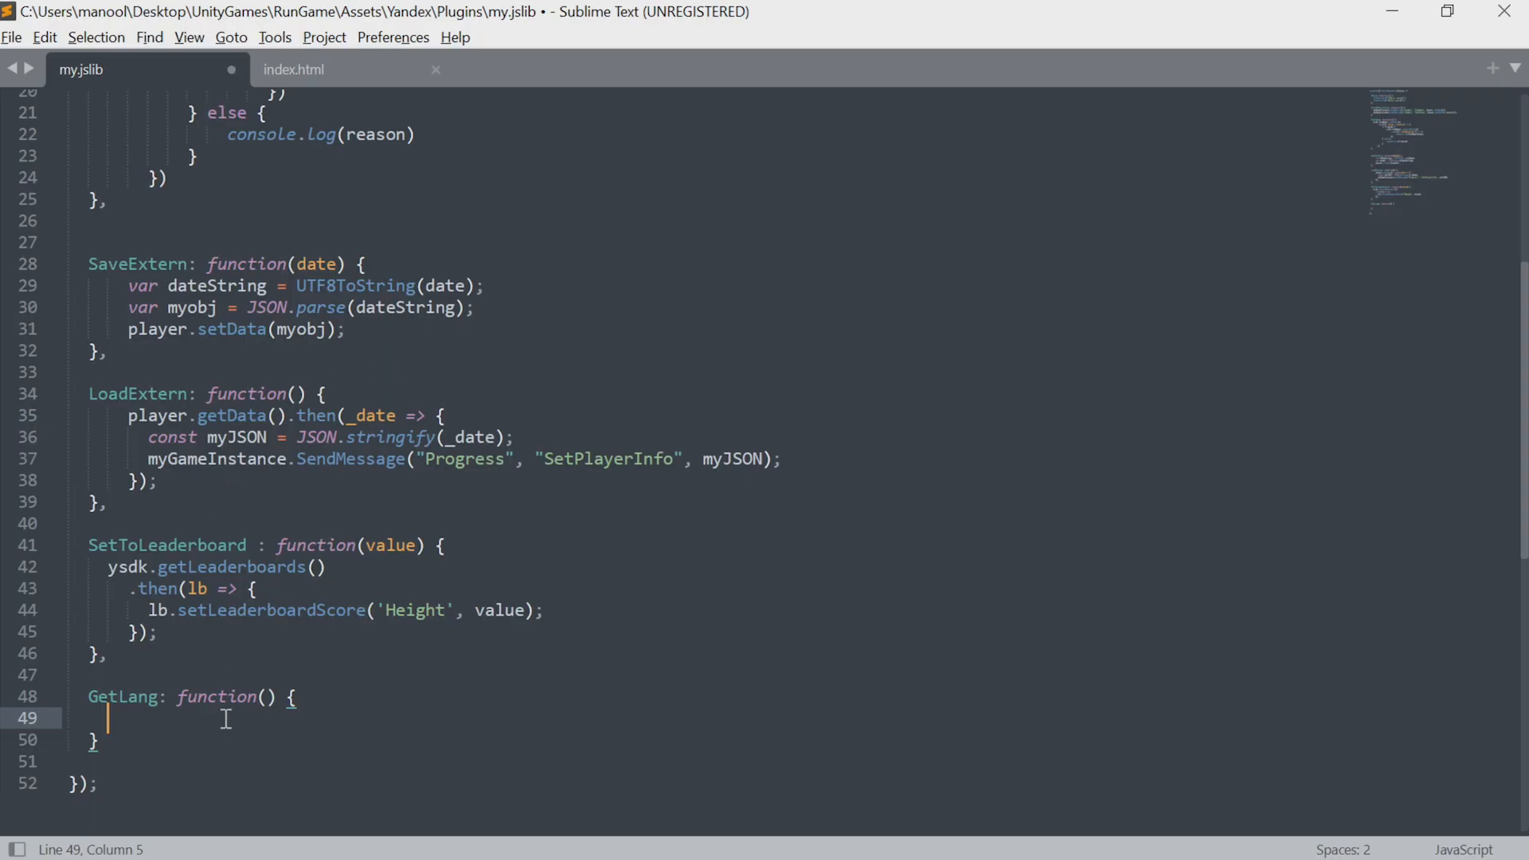
pyautogui.write('return')
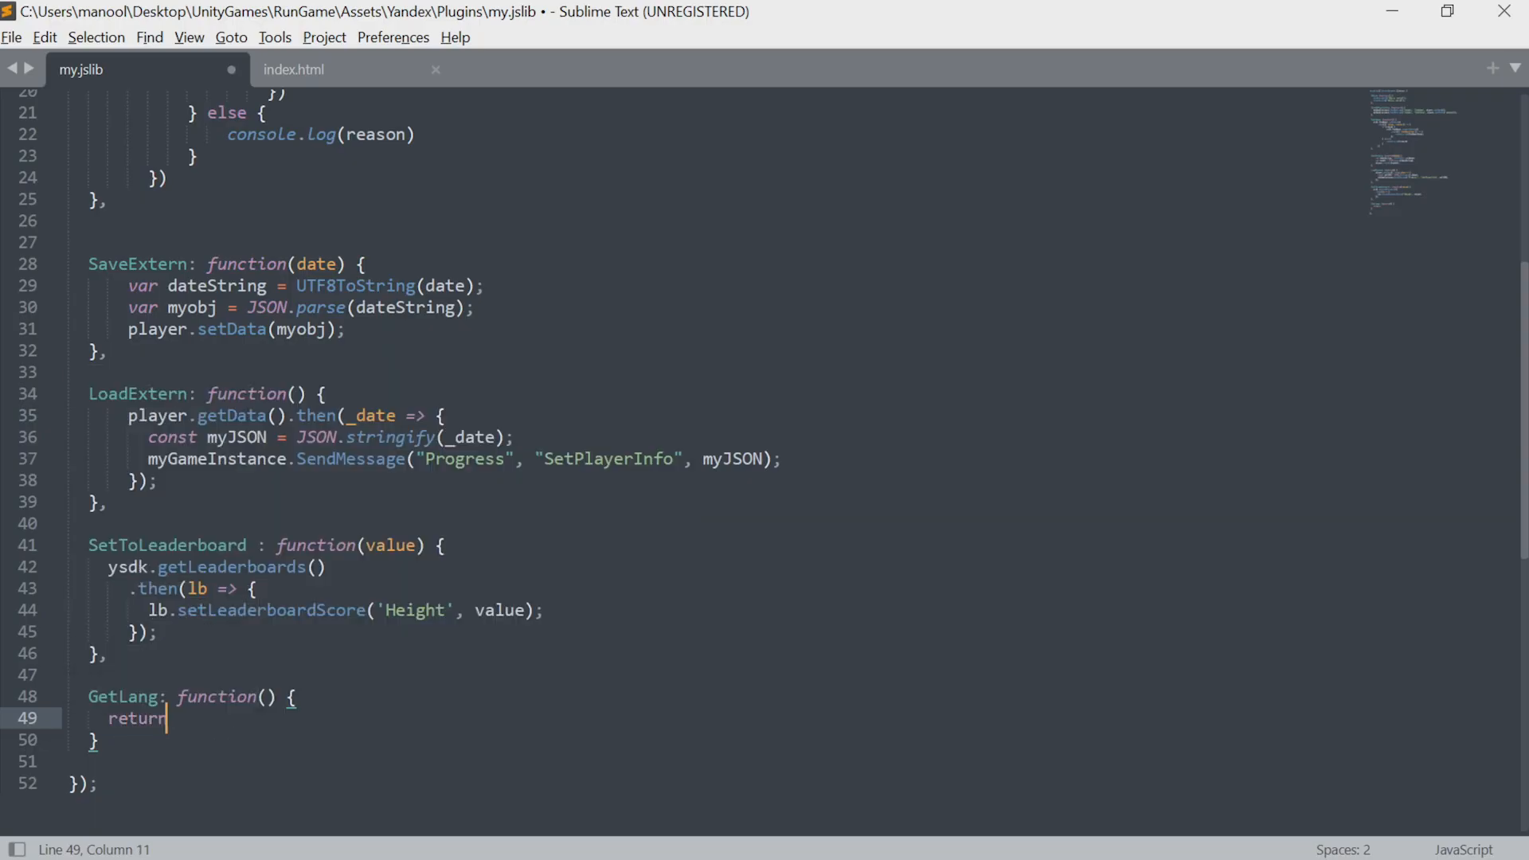
pyautogui.write('" "')
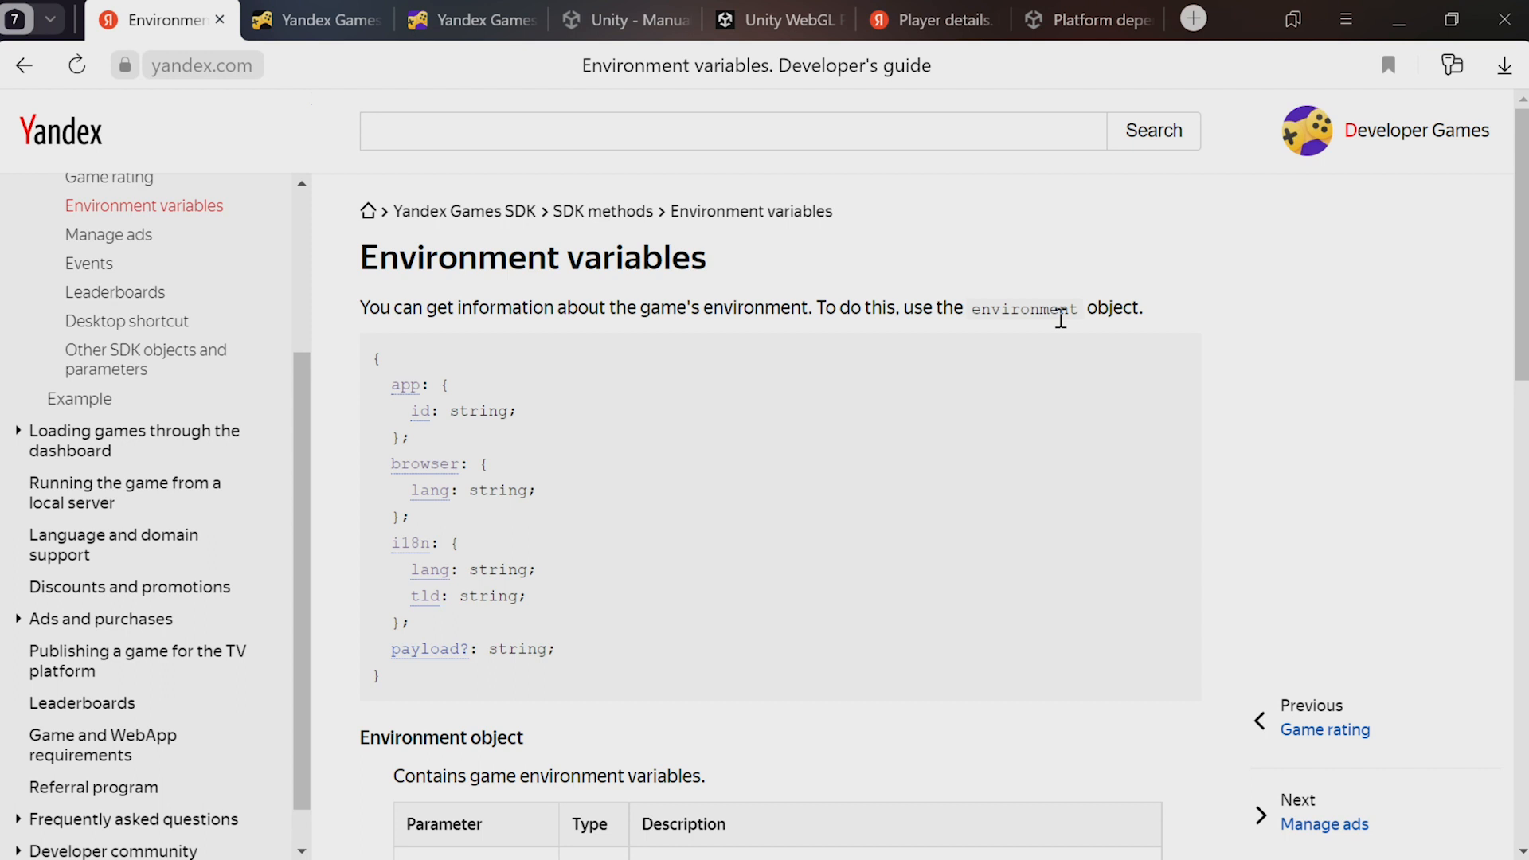
pyautogui.scroll(-3)
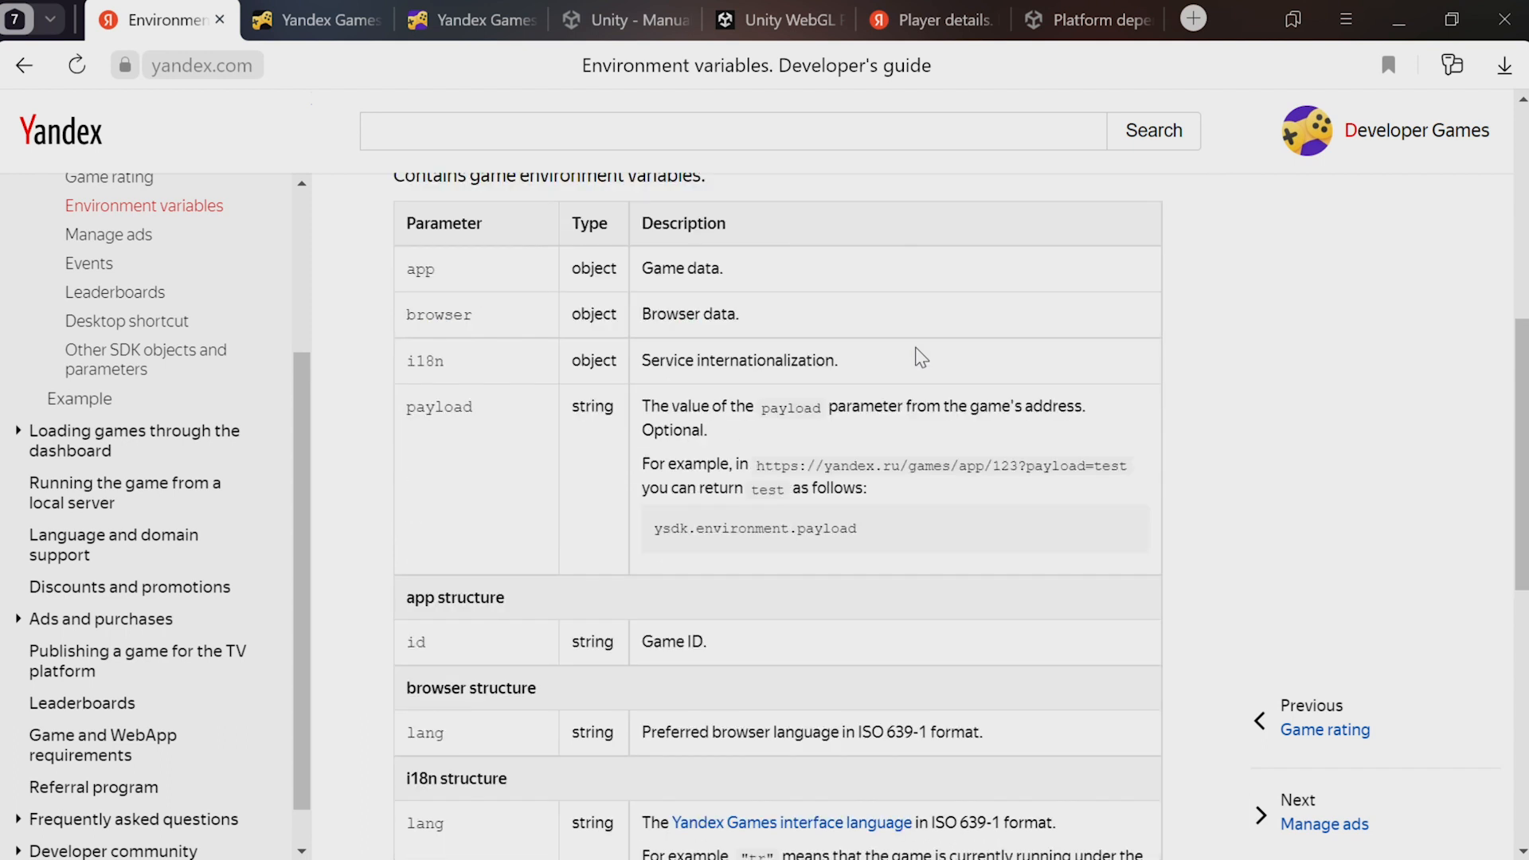
pyautogui.doubleClick(424, 360)
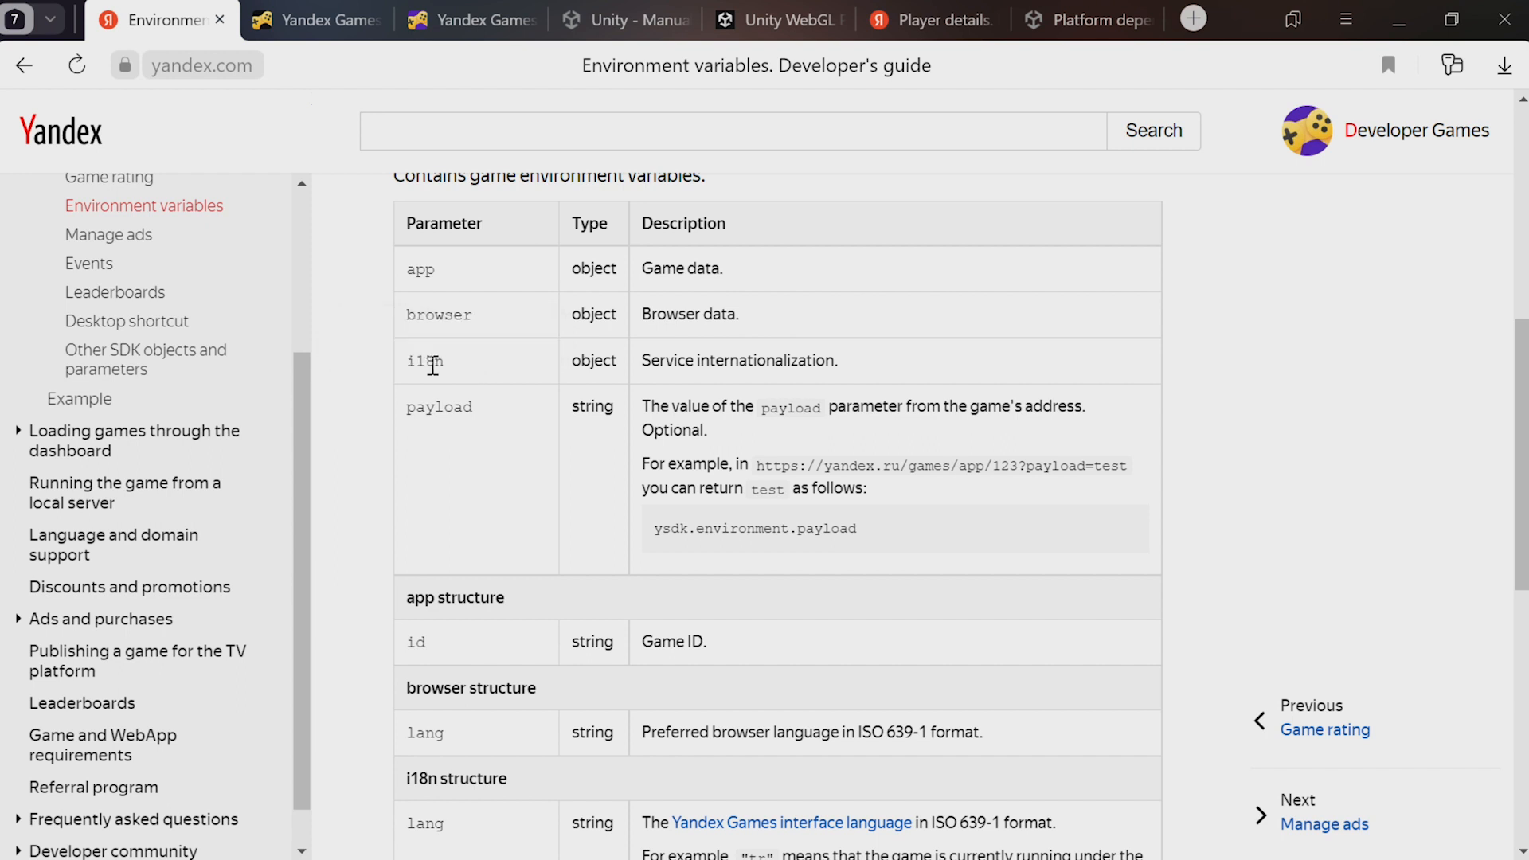
pyautogui.moveTo(467, 371)
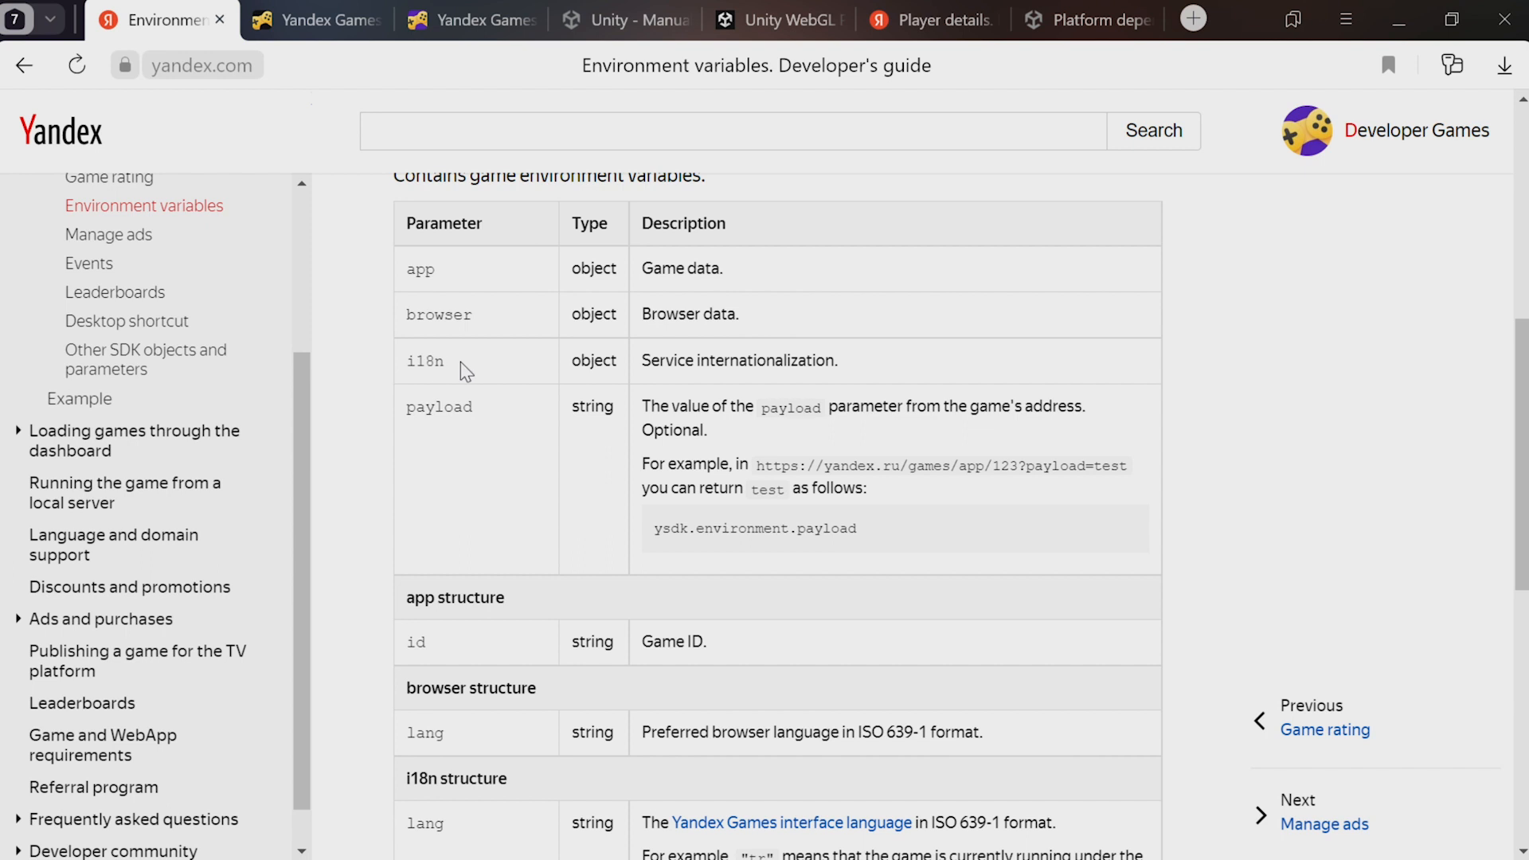
pyautogui.scroll(-3)
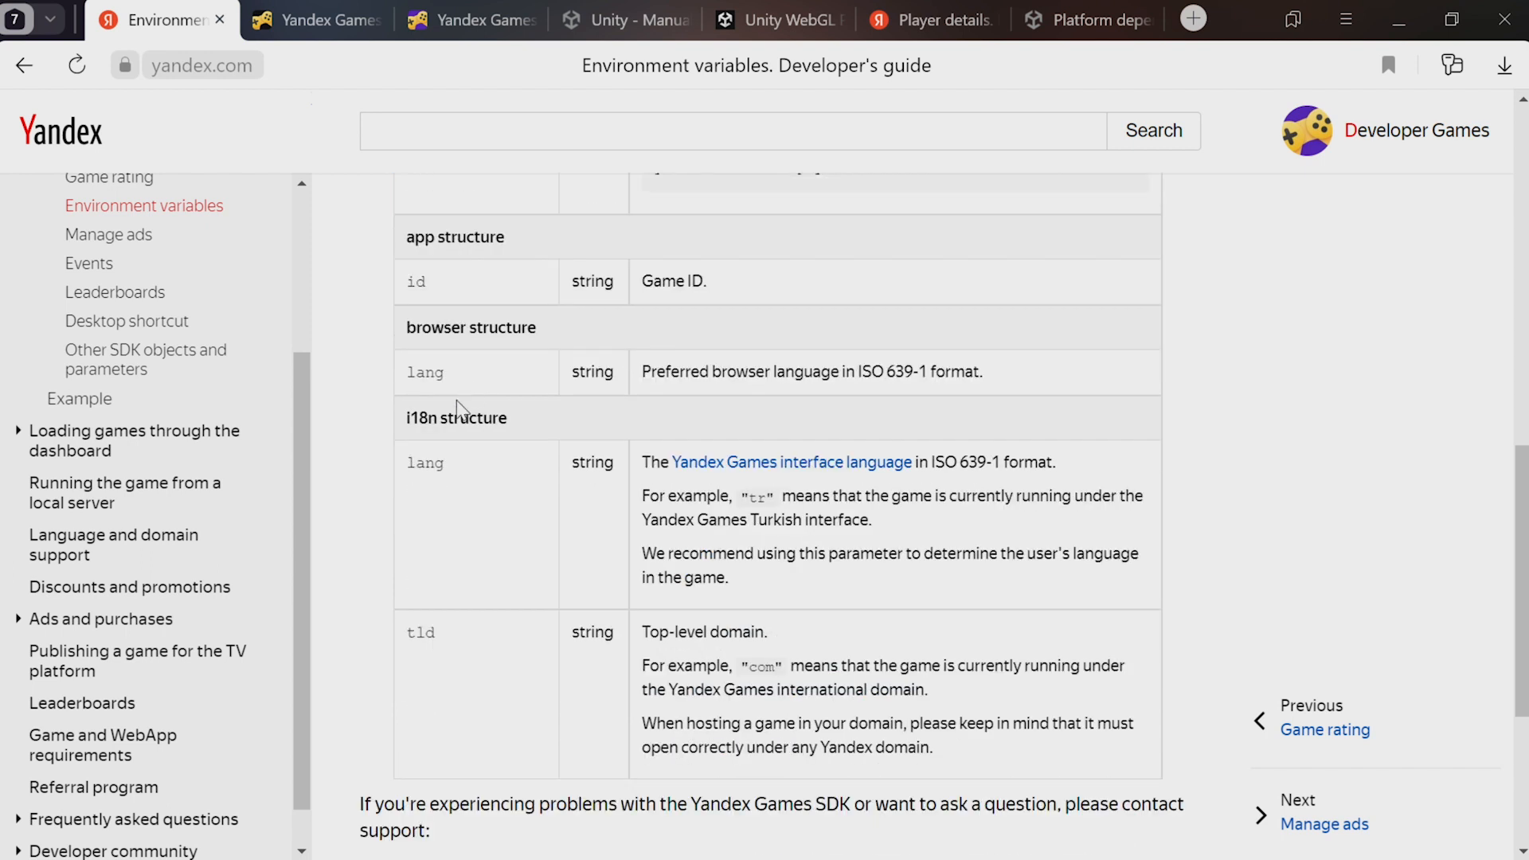
pyautogui.moveTo(421, 464)
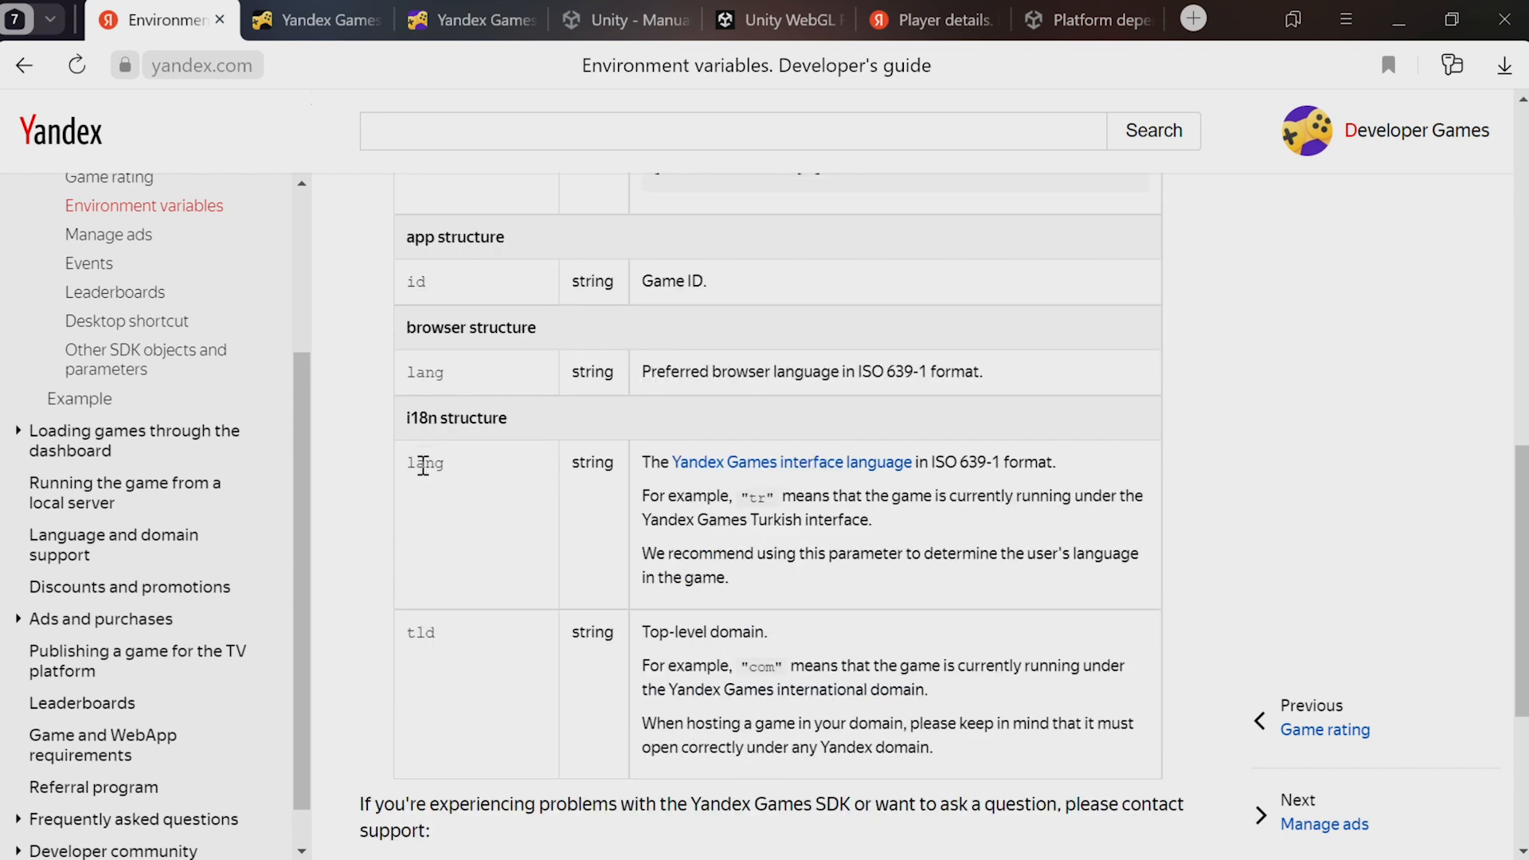
pyautogui.moveTo(508, 514)
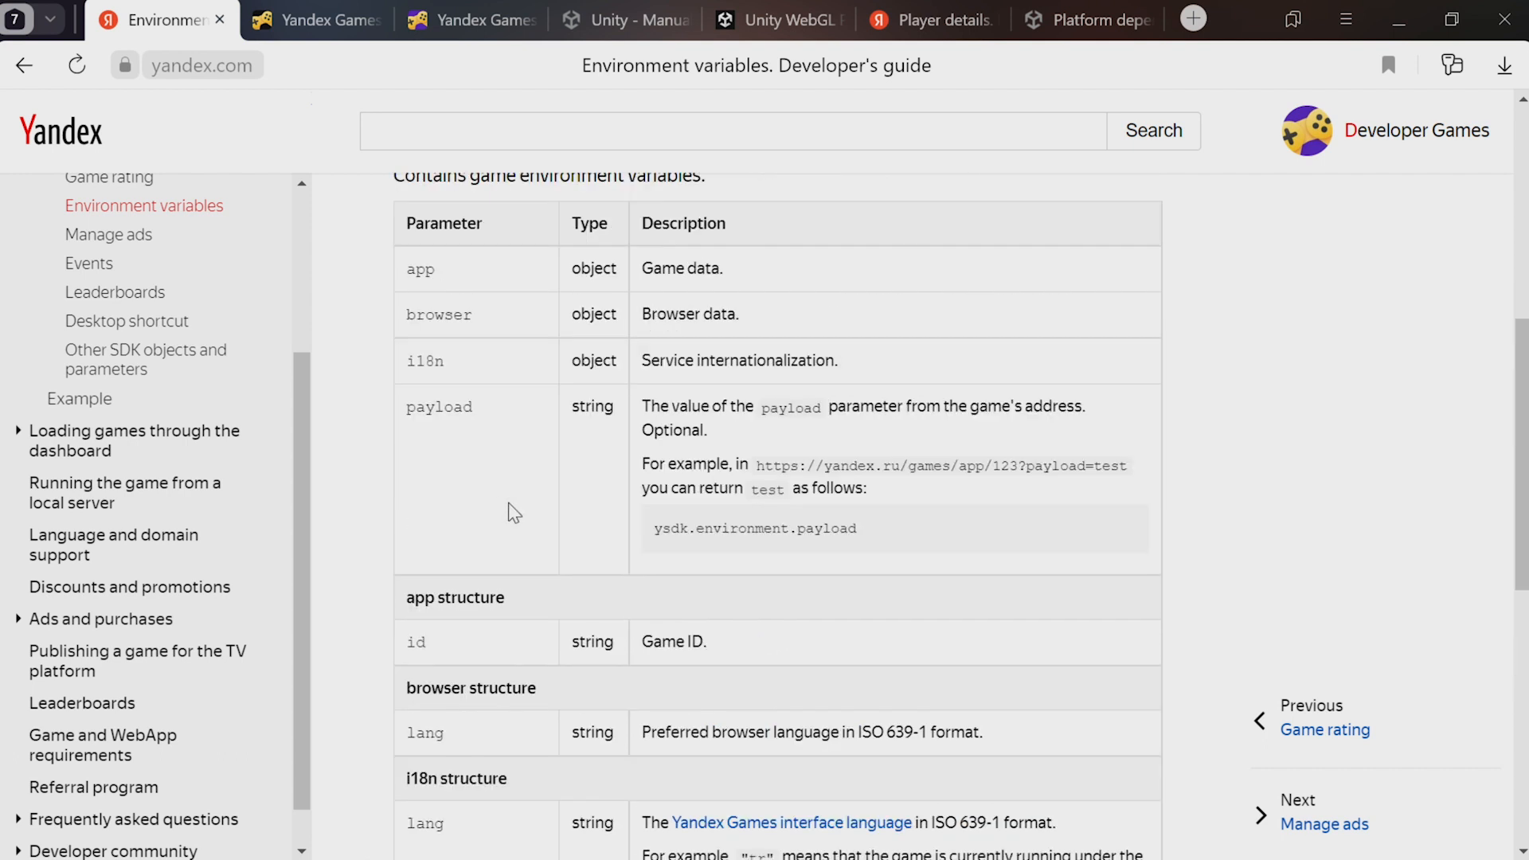
pyautogui.moveTo(771, 532)
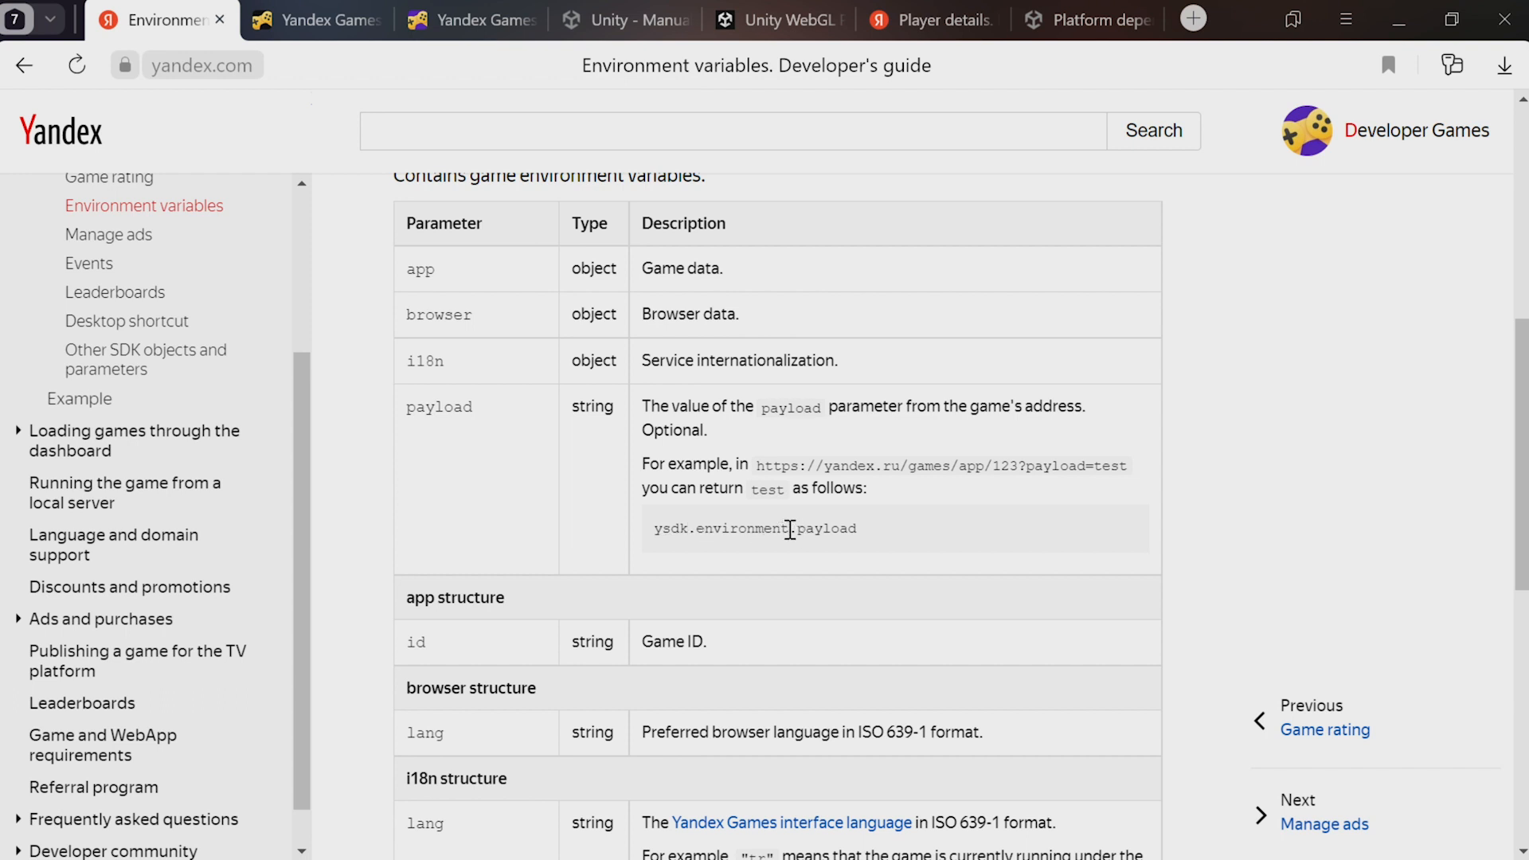
pyautogui.doubleClick(721, 528)
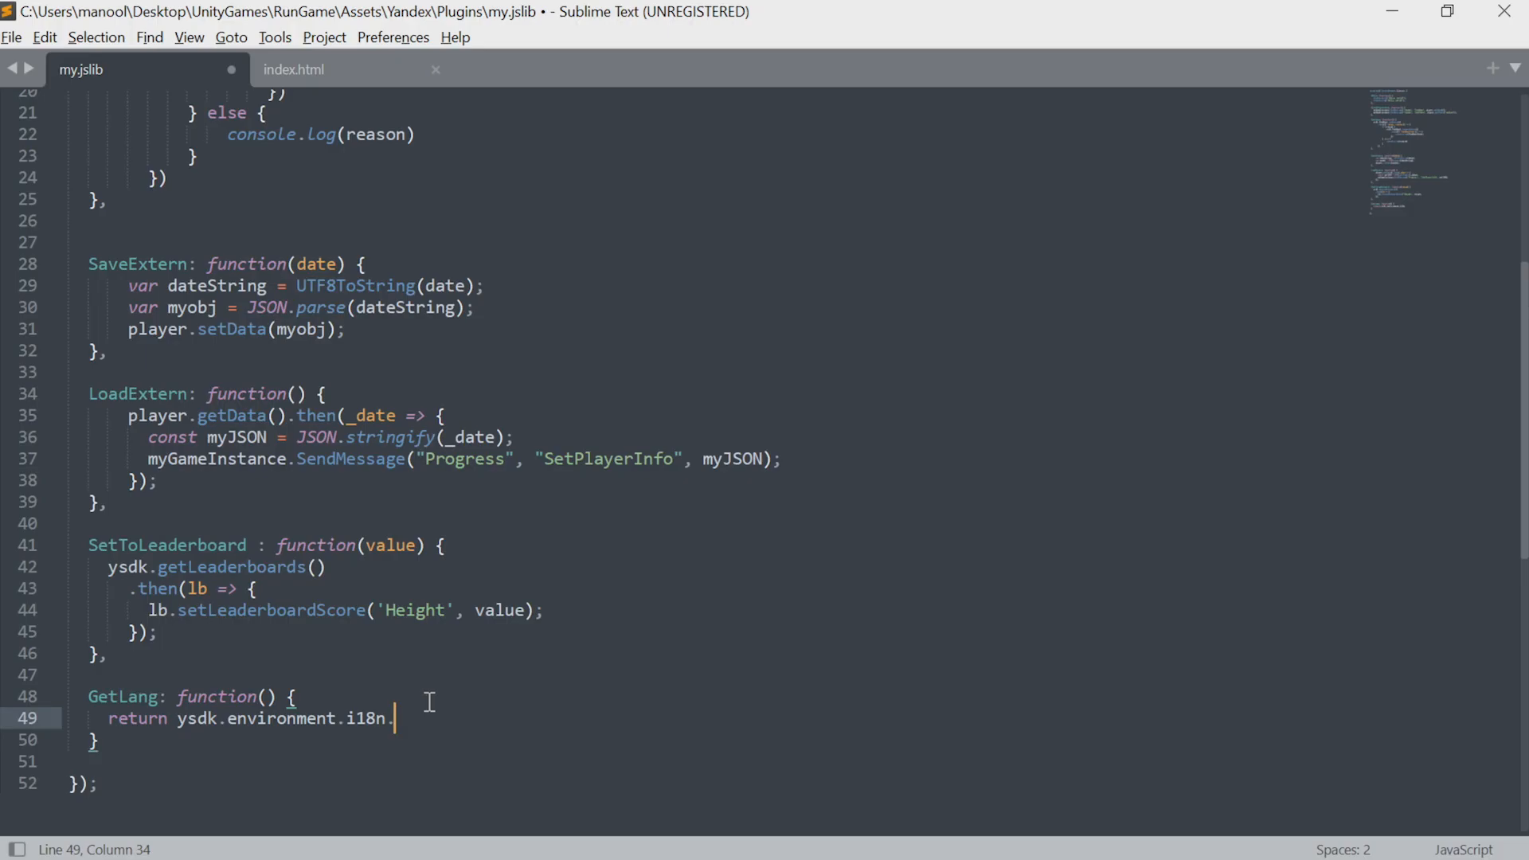
# Store ysdk.environment.i18n.lang in var lang and start the UTF-8 buffer variables in GetLang
pyautogui.write('lang;')
pyautogui.click(693, 740)
pyautogui.write(',')
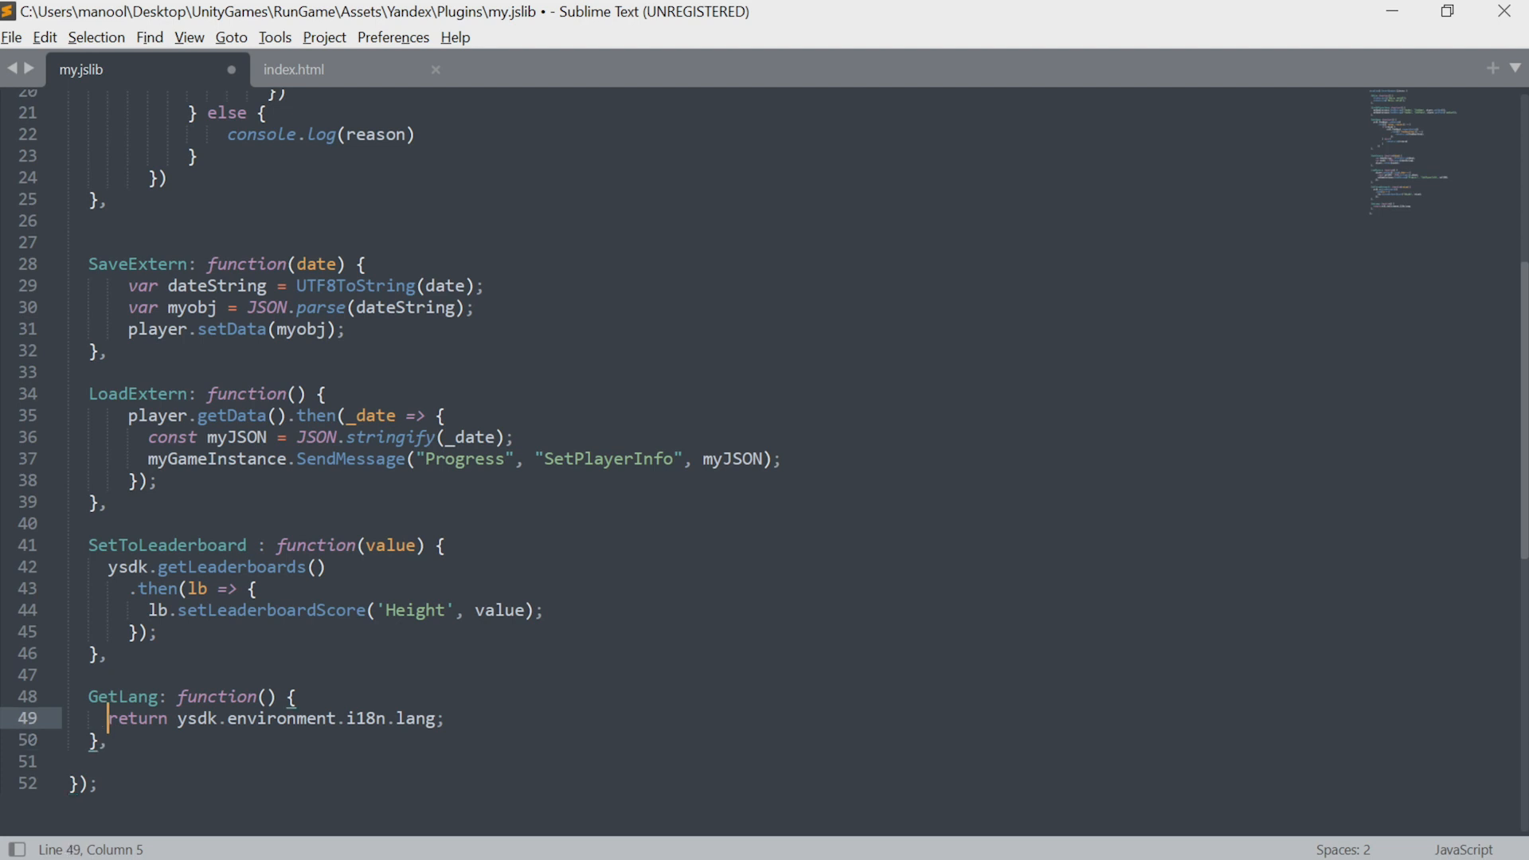
pyautogui.press('enter')
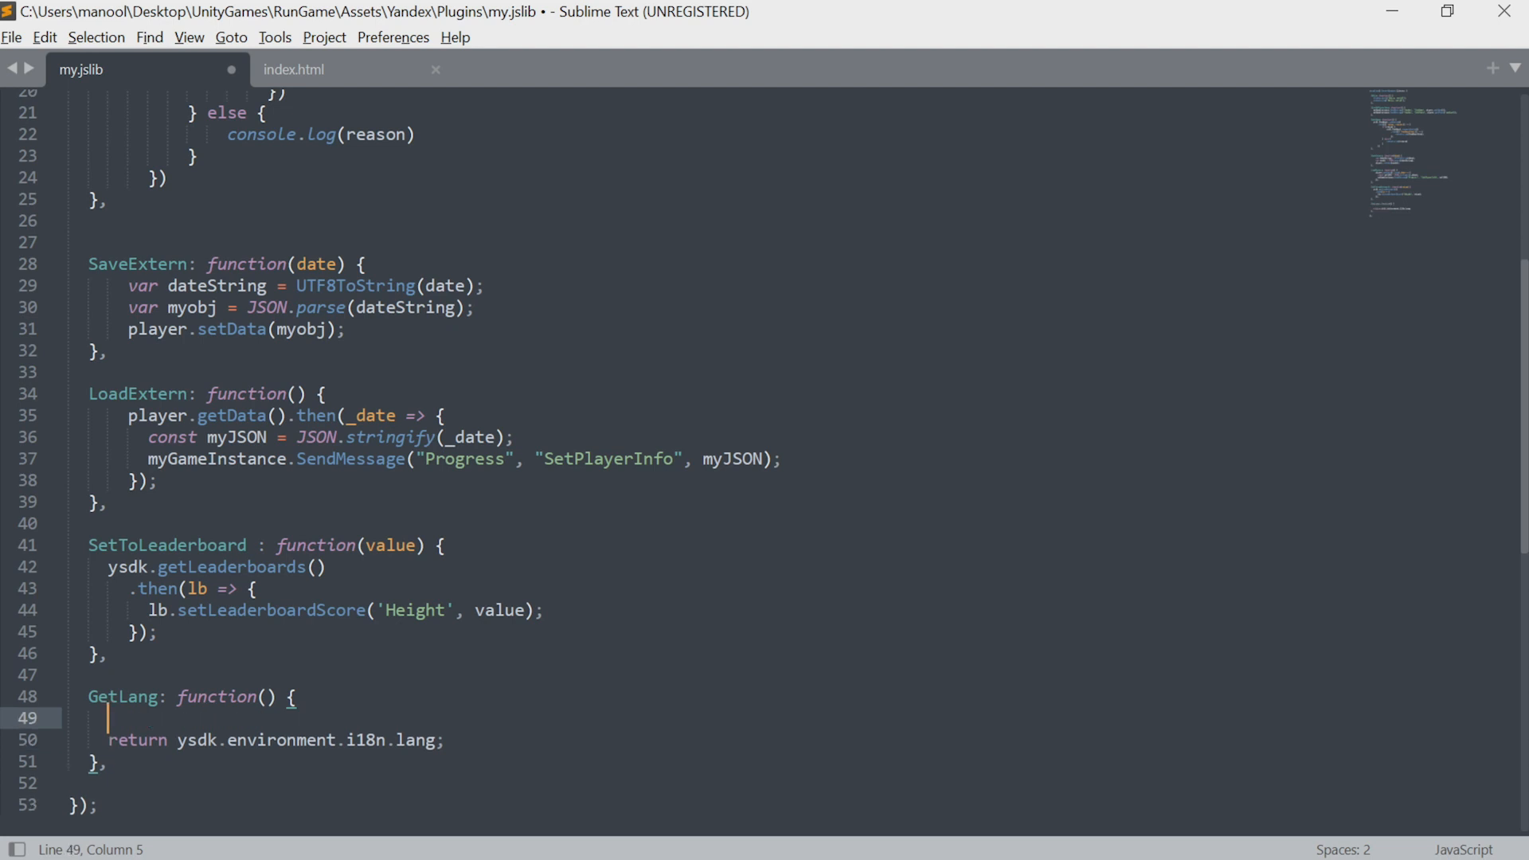
pyautogui.write('var')
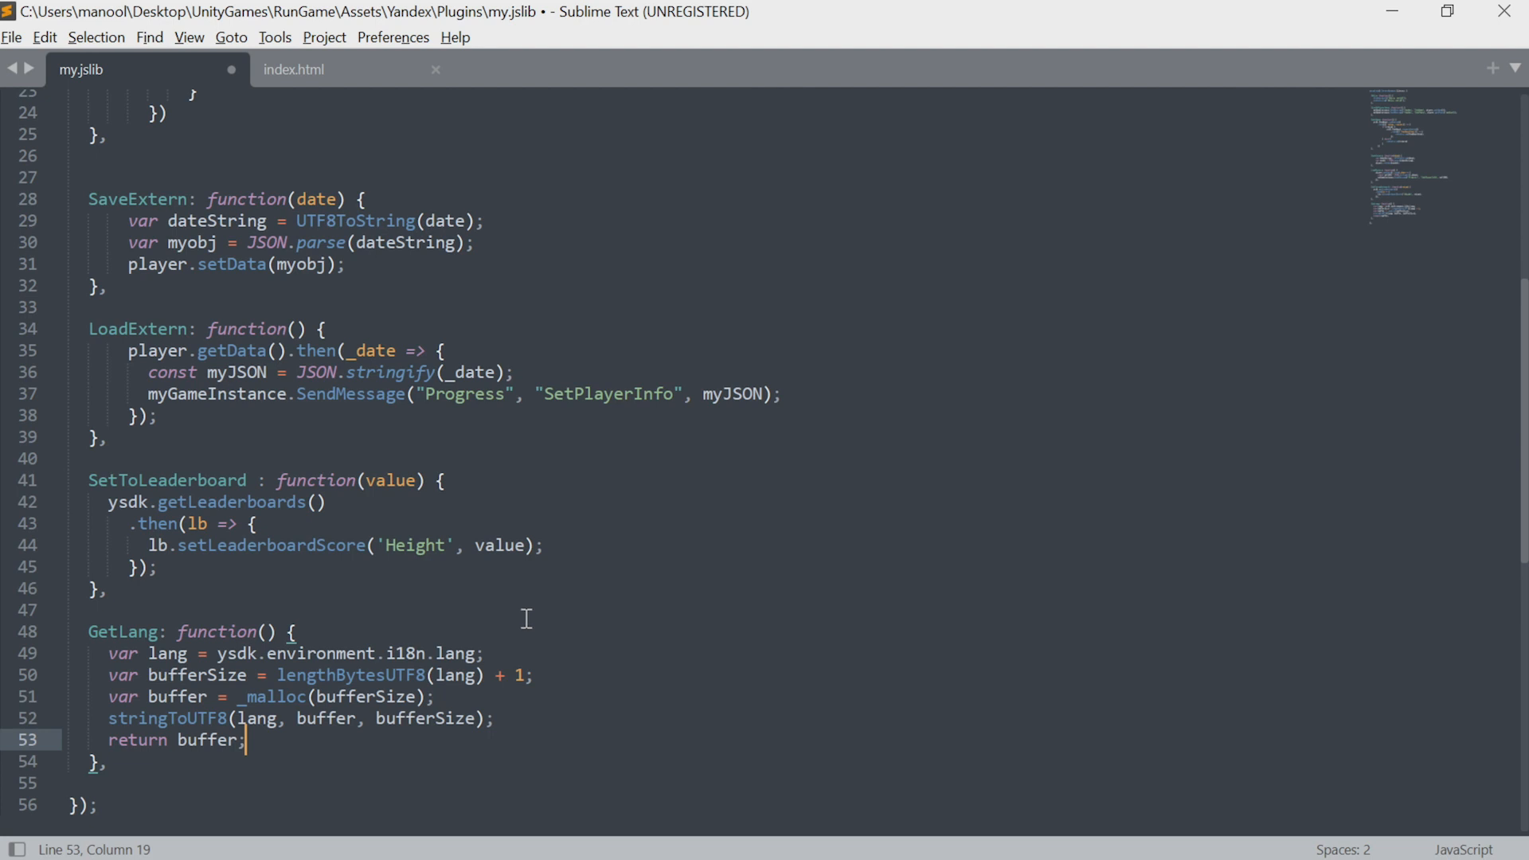
pyautogui.moveTo(411, 654)
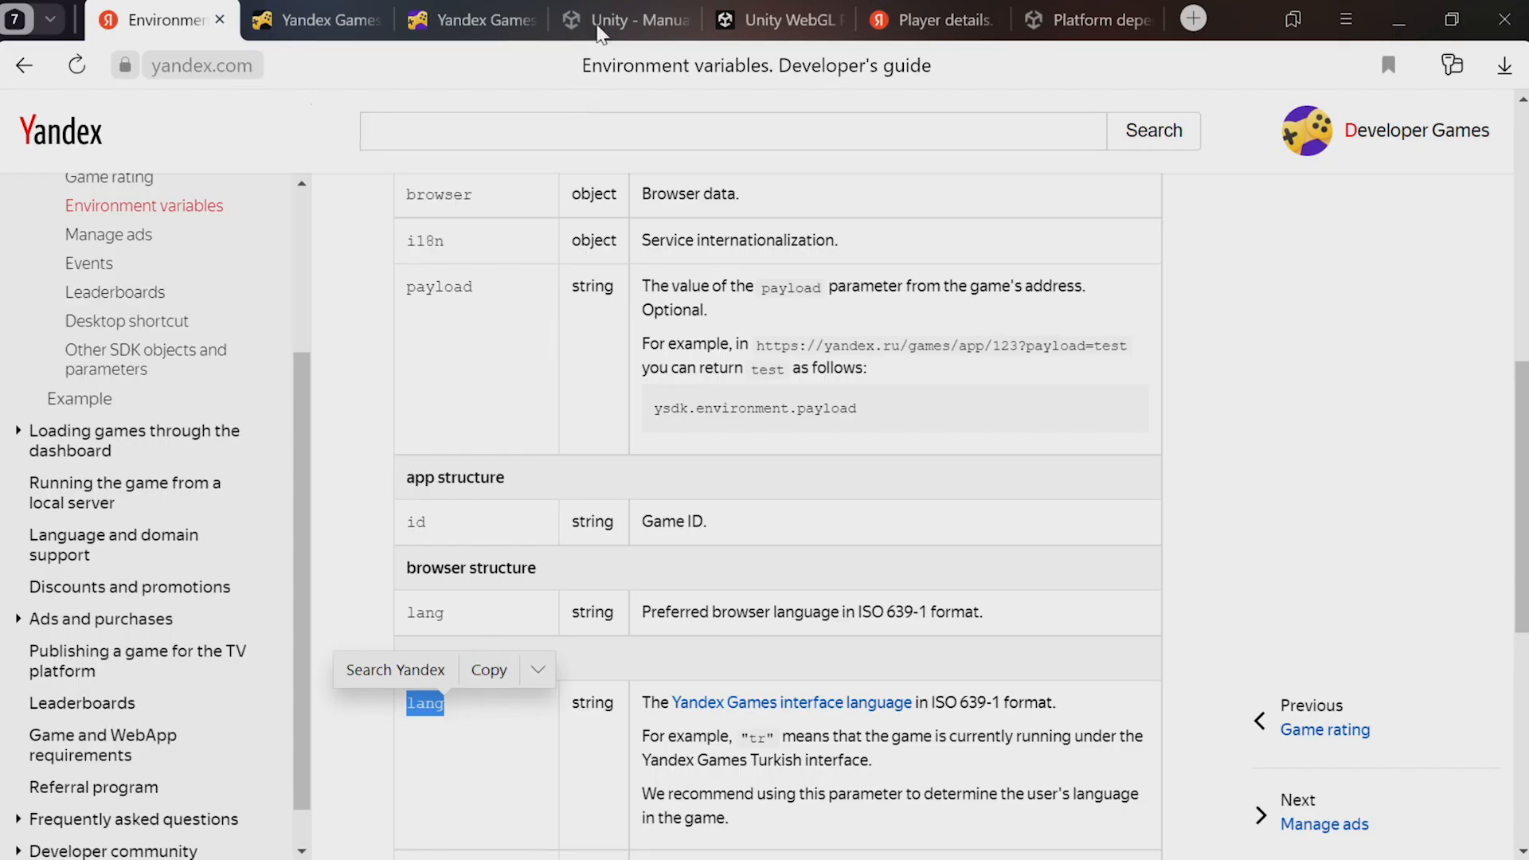
# Scroll the Unity 'Interaction with browser scripting' page to the StringReturnValueFunction example
pyautogui.click(624, 19)
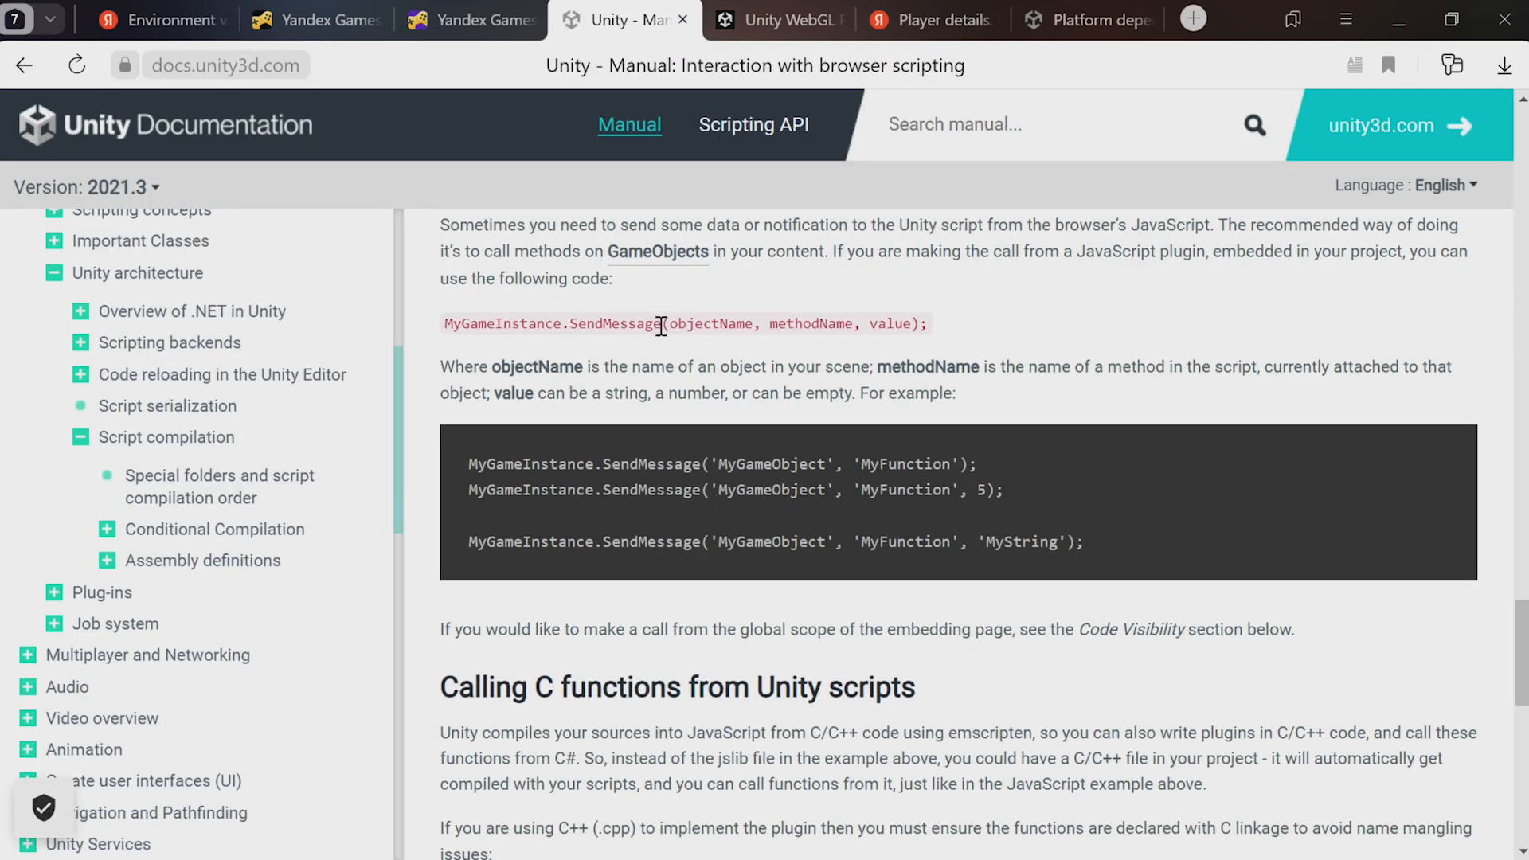
pyautogui.scroll(-3)
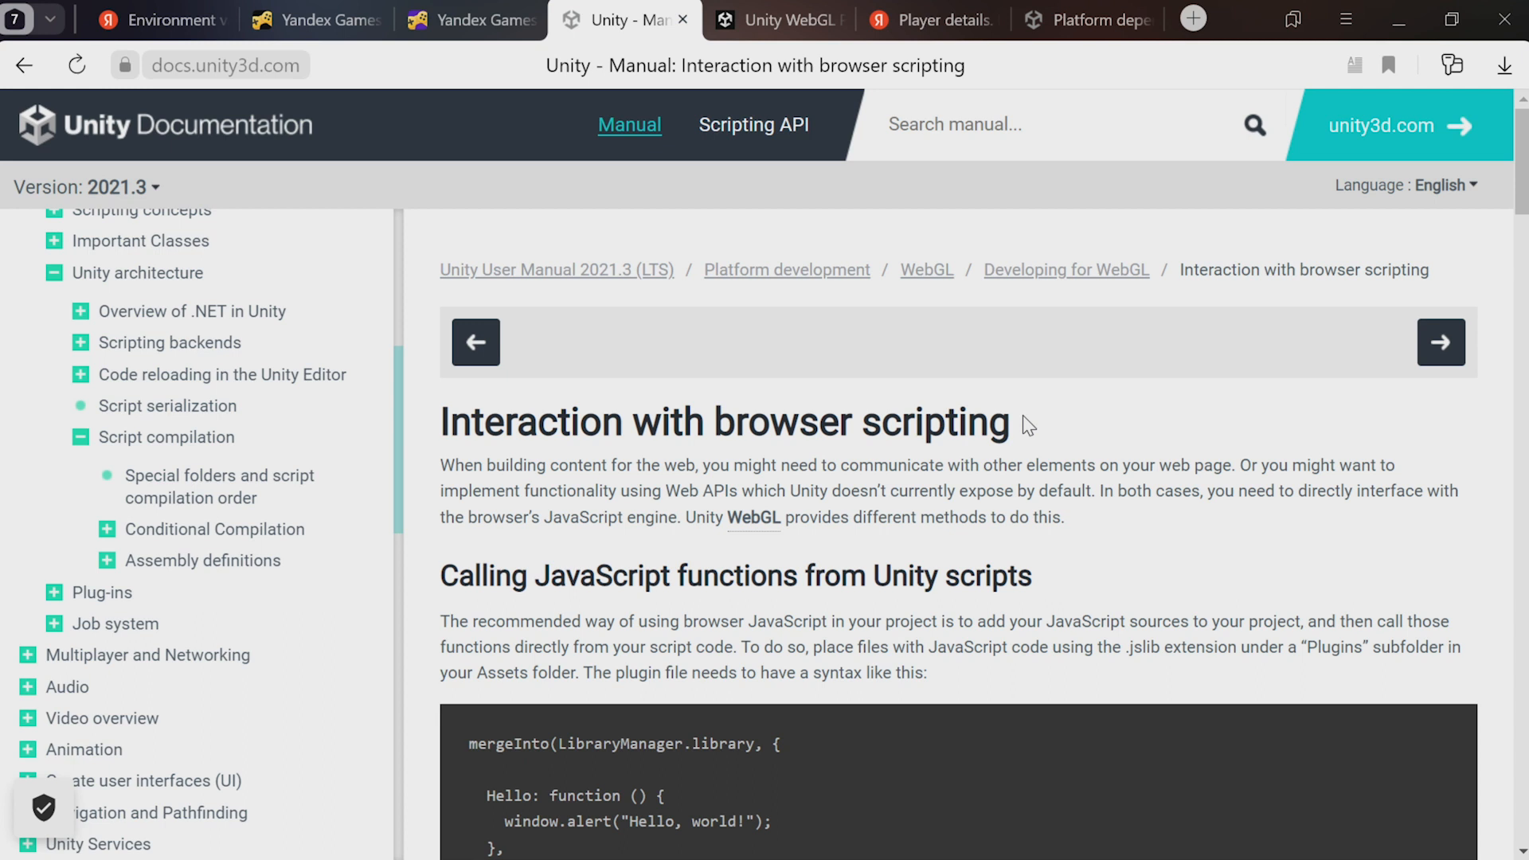
pyautogui.scroll(-3)
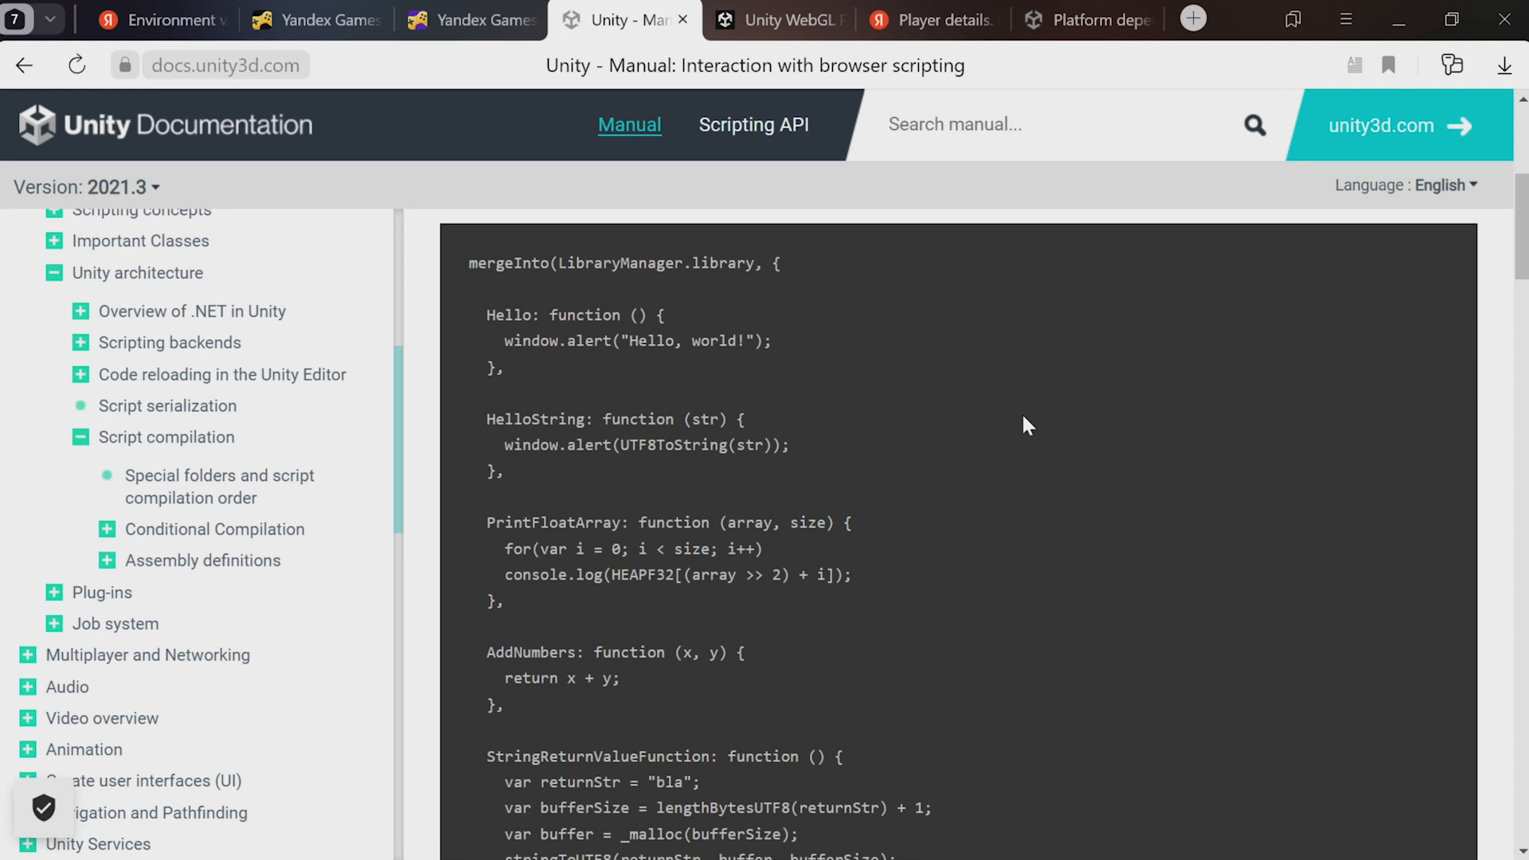
pyautogui.scroll(-3)
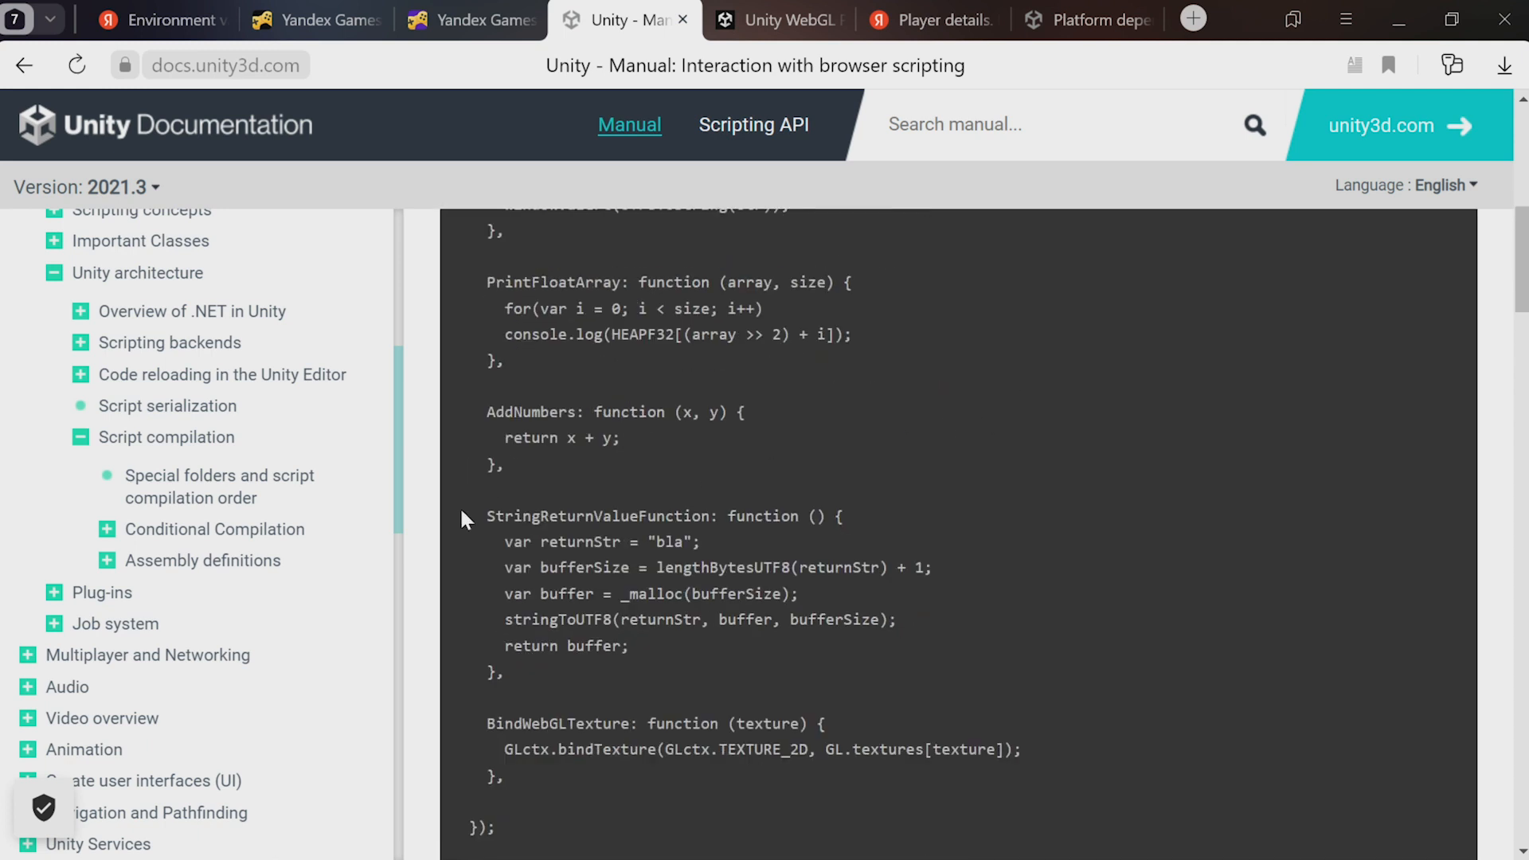
pyautogui.moveTo(738, 560)
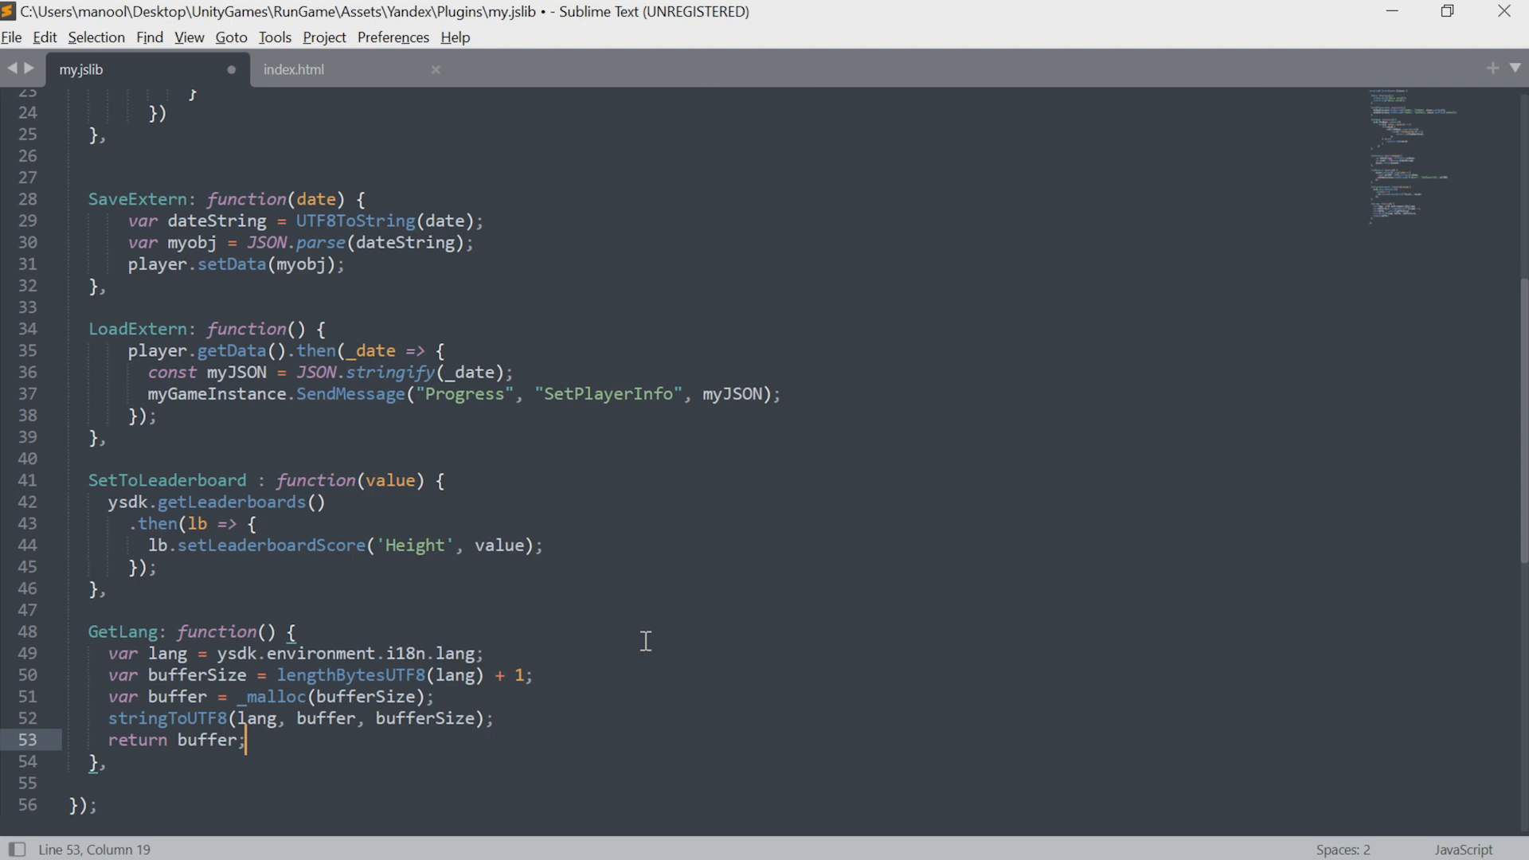
pyautogui.moveTo(201, 657)
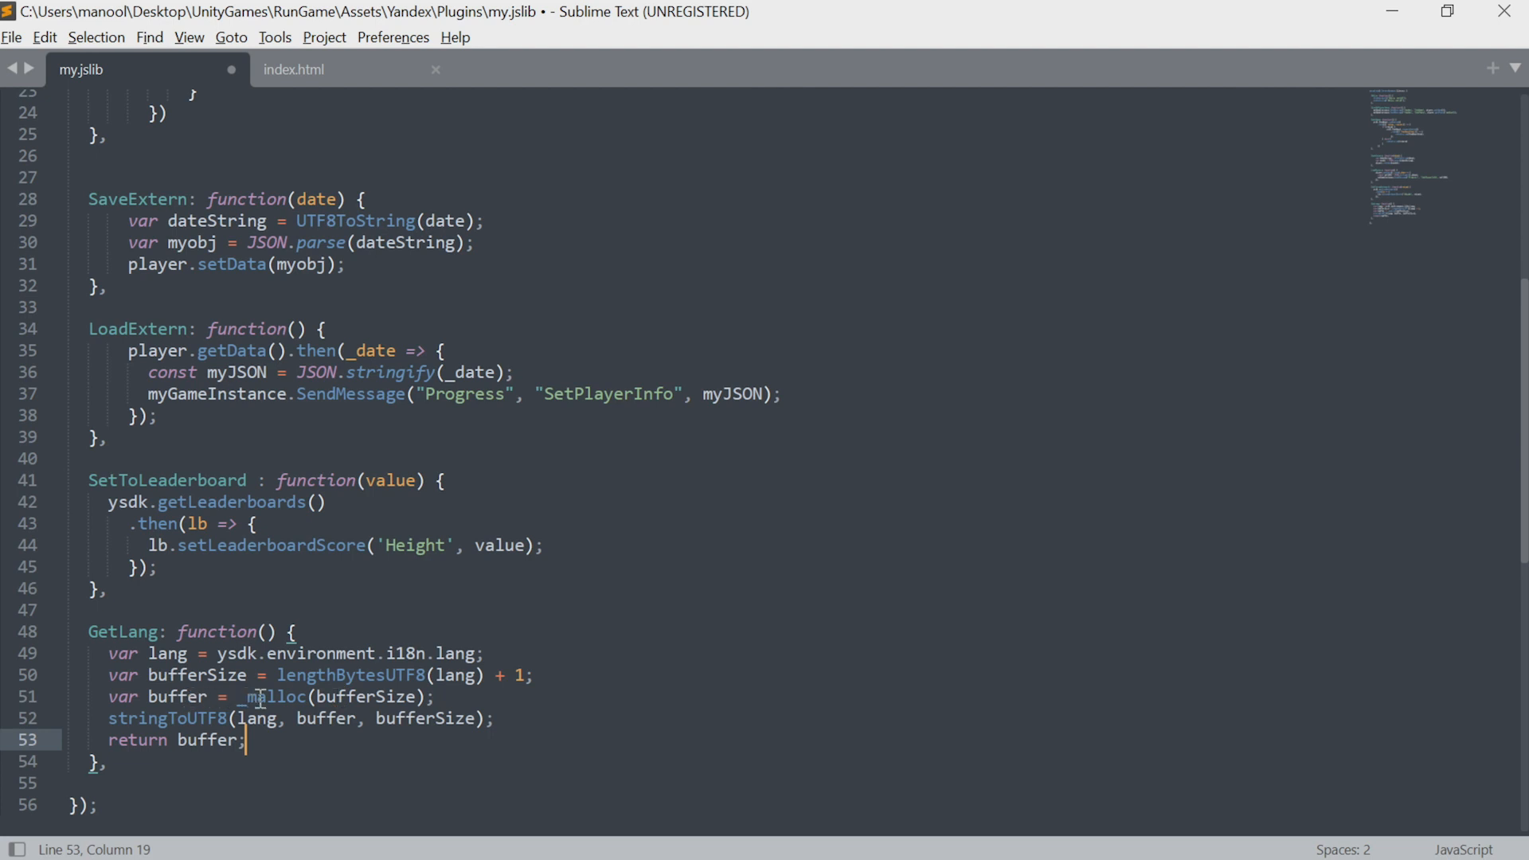
pyautogui.doubleClick(166, 718)
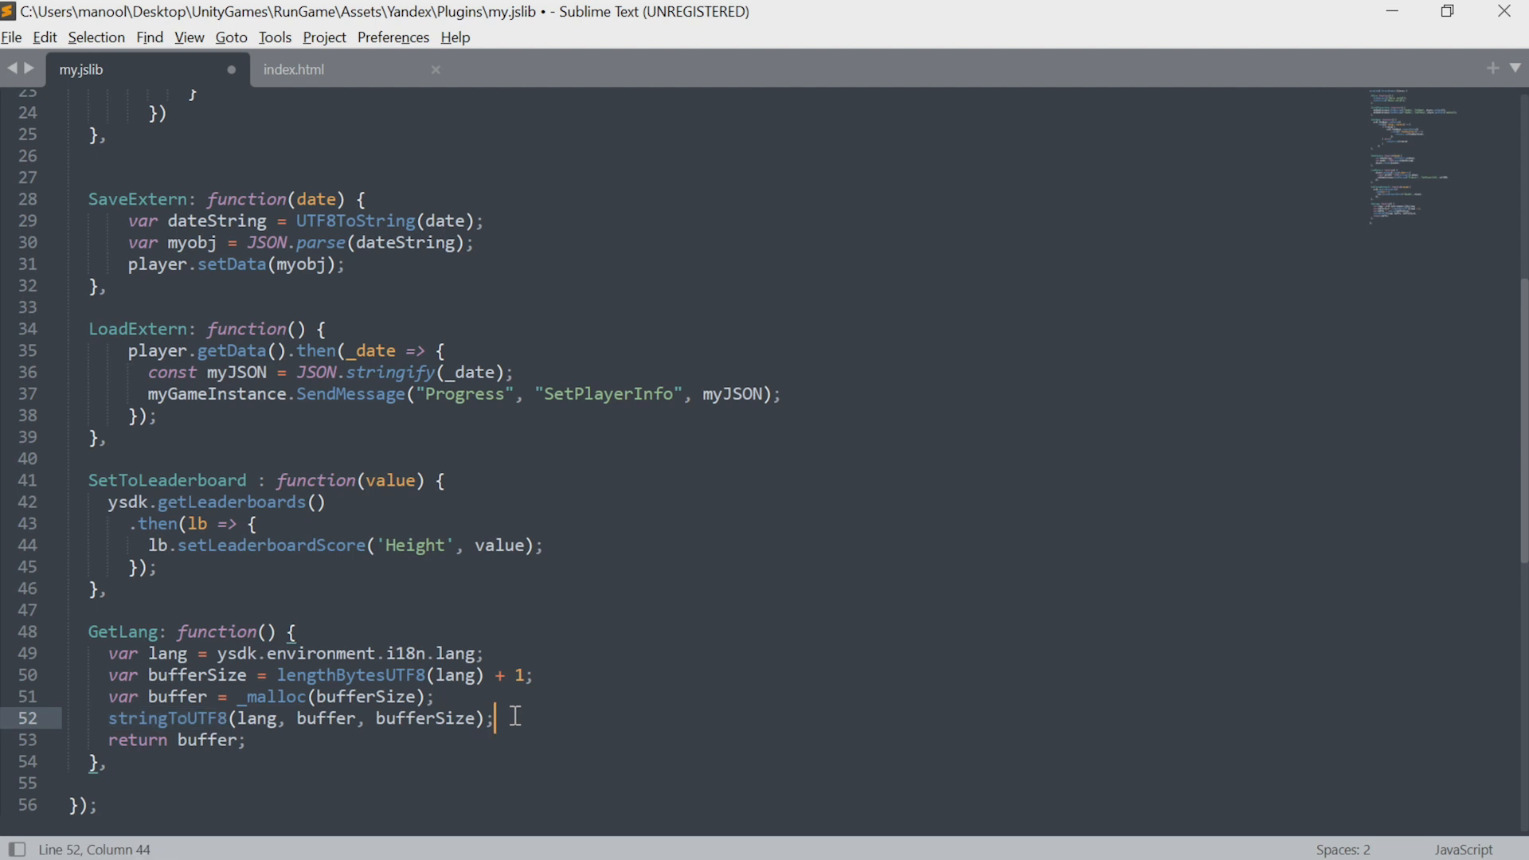
pyautogui.moveTo(530, 726)
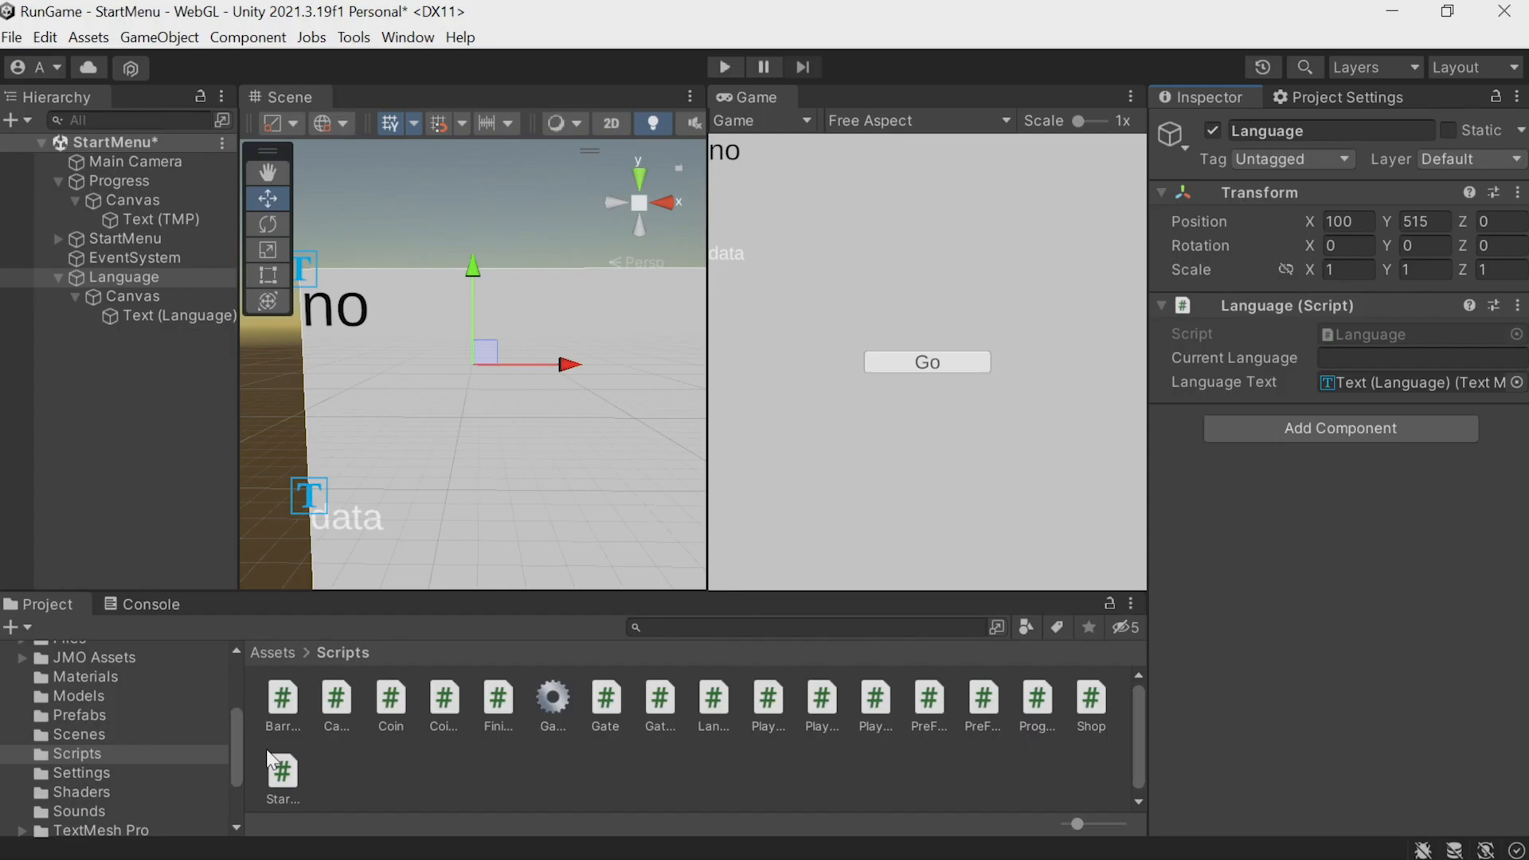
pyautogui.moveTo(843, 415)
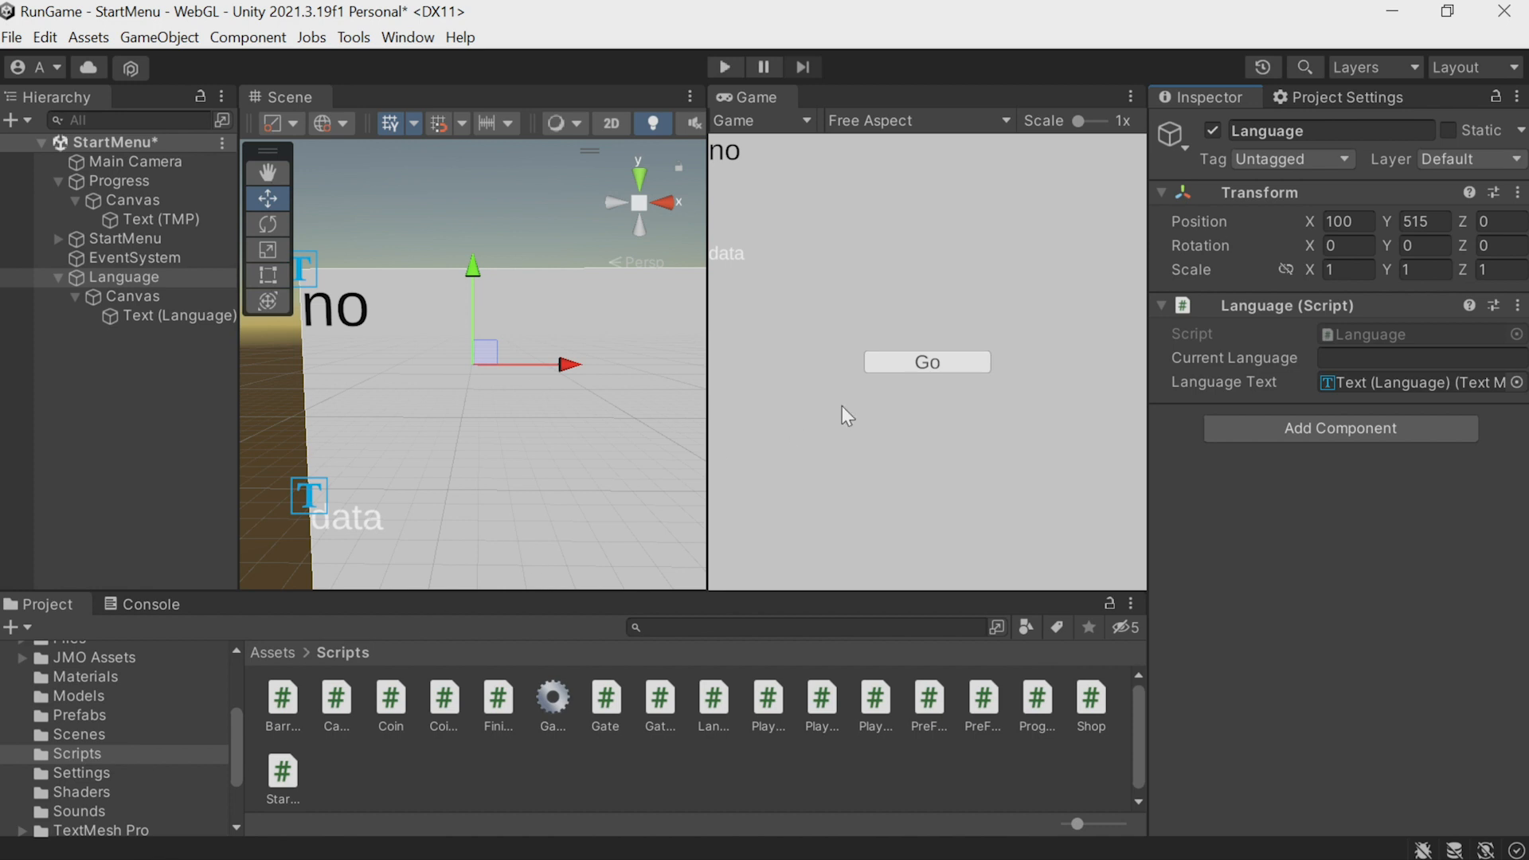
pyautogui.click(1414, 356)
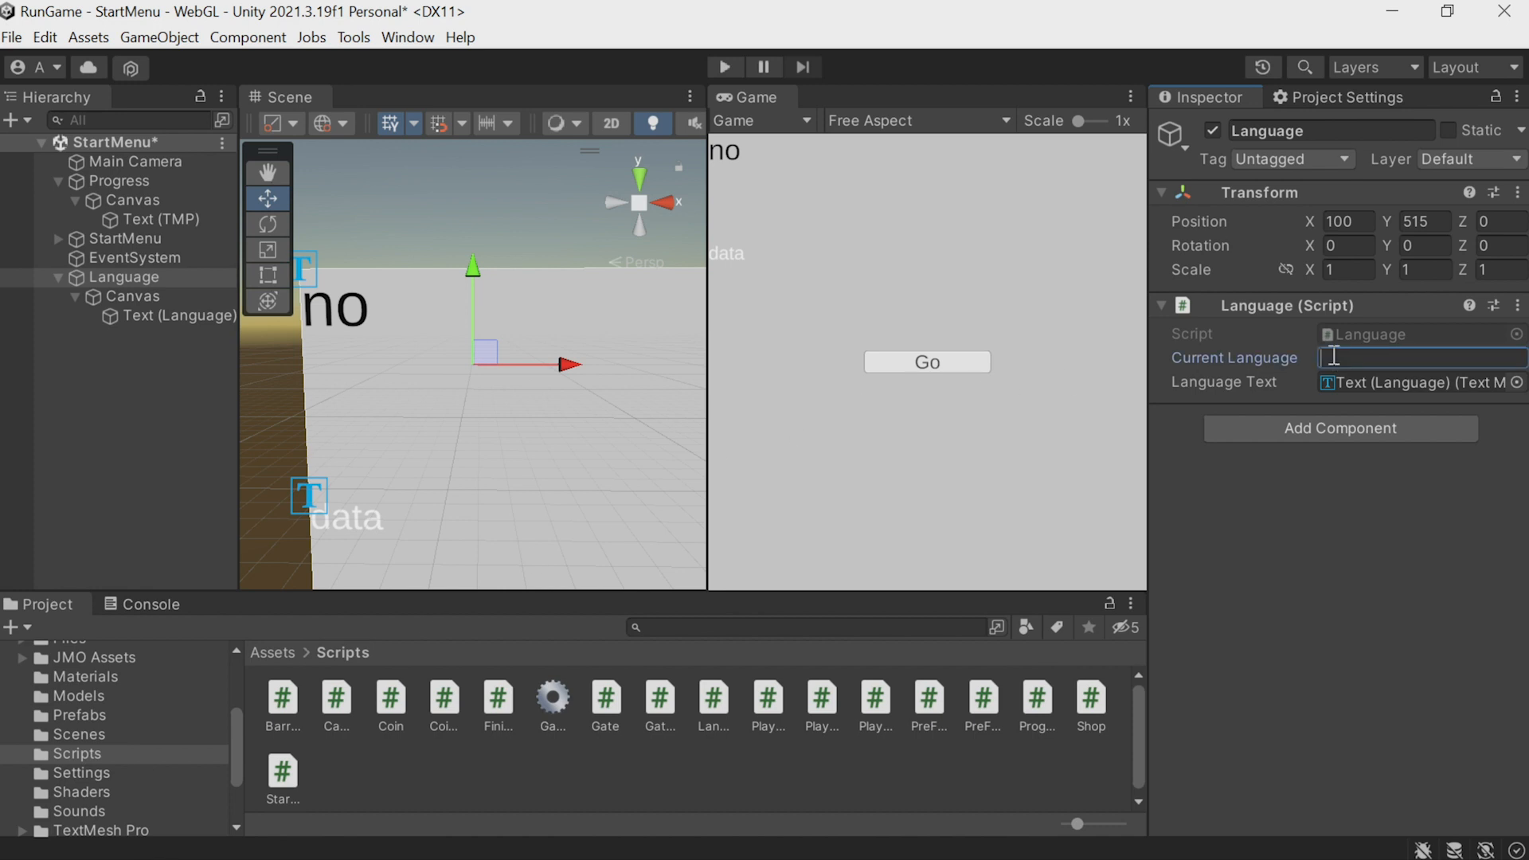
pyautogui.write('en')
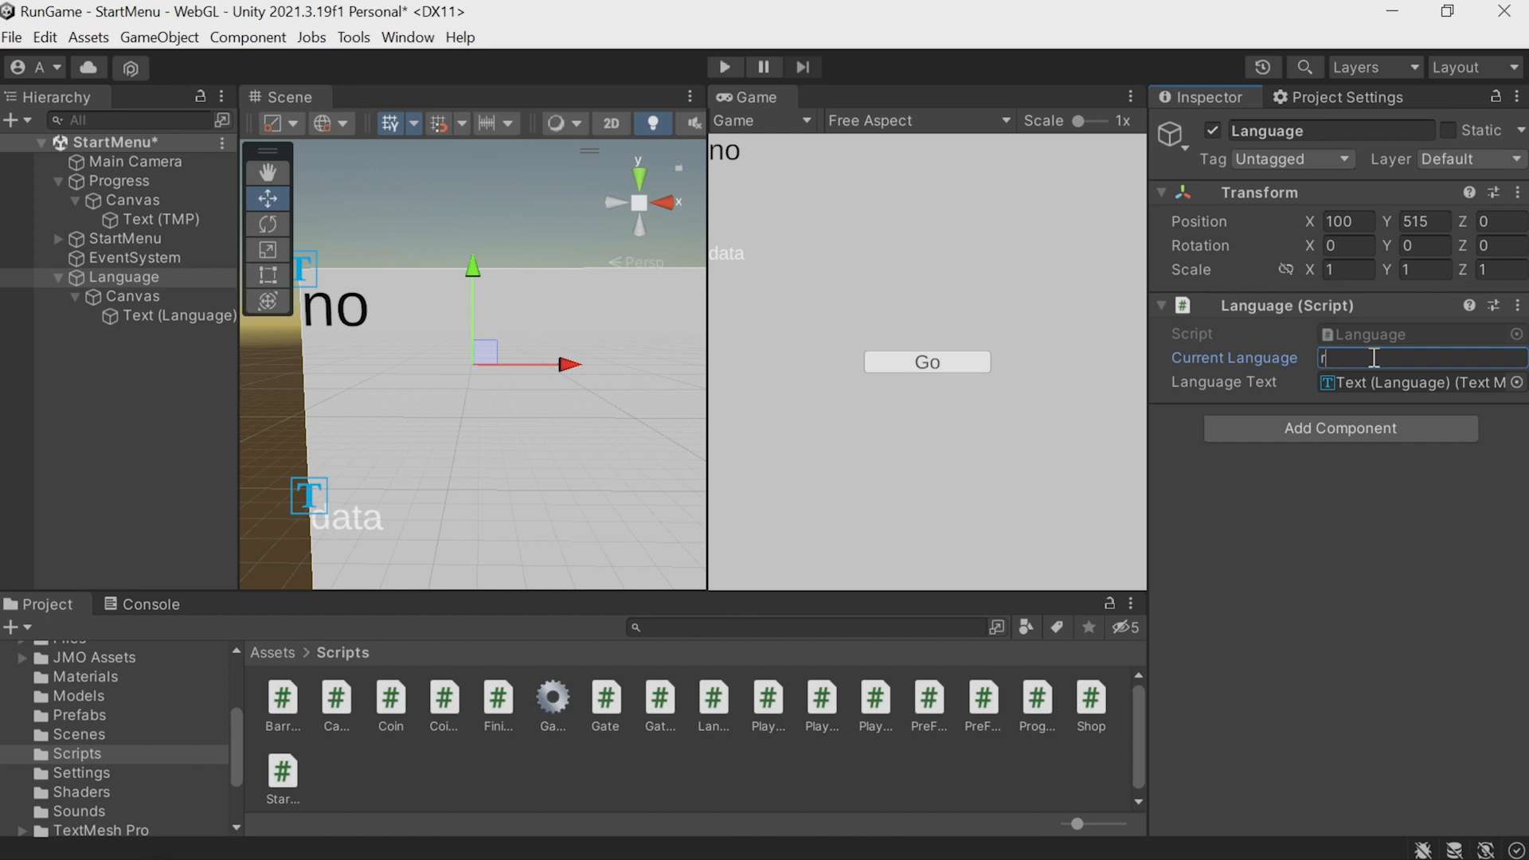
pyautogui.press('backspace')
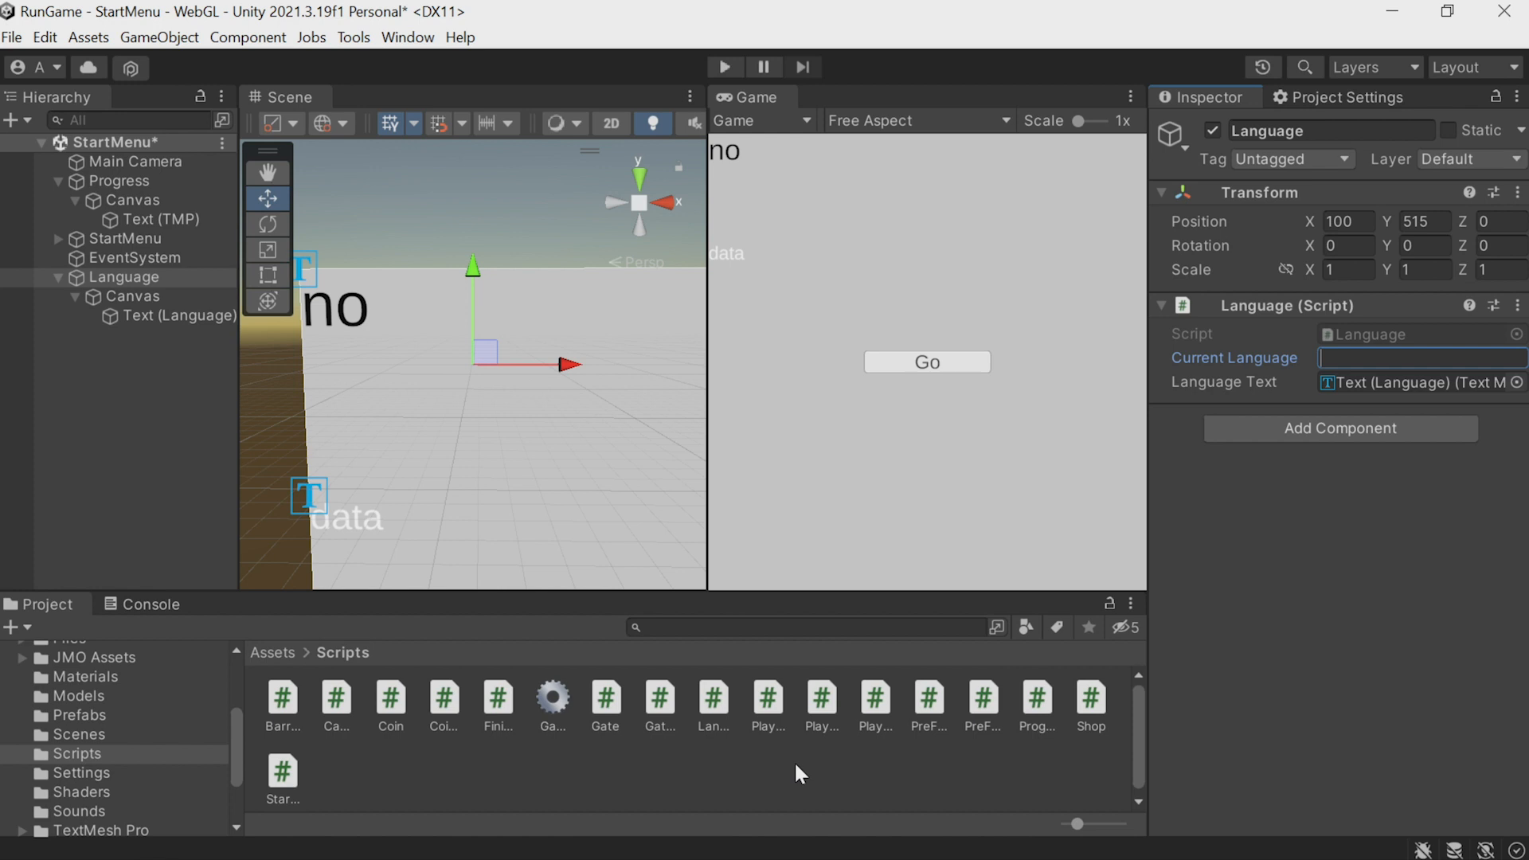
pyautogui.click(1414, 358)
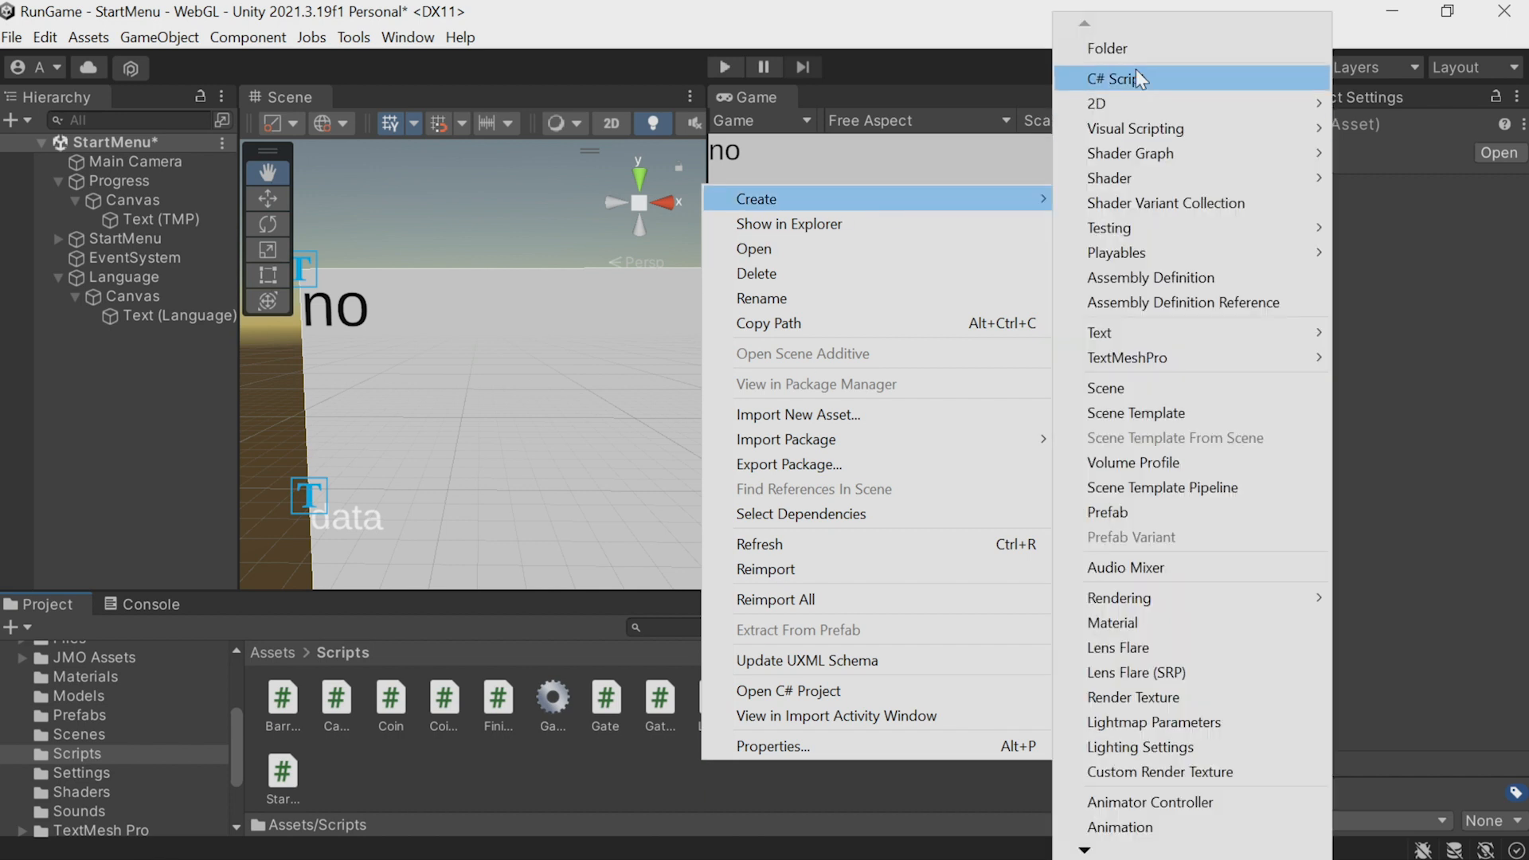
# Create a C# script named InternationalText in Assets/Scripts
pyautogui.click(1116, 80)
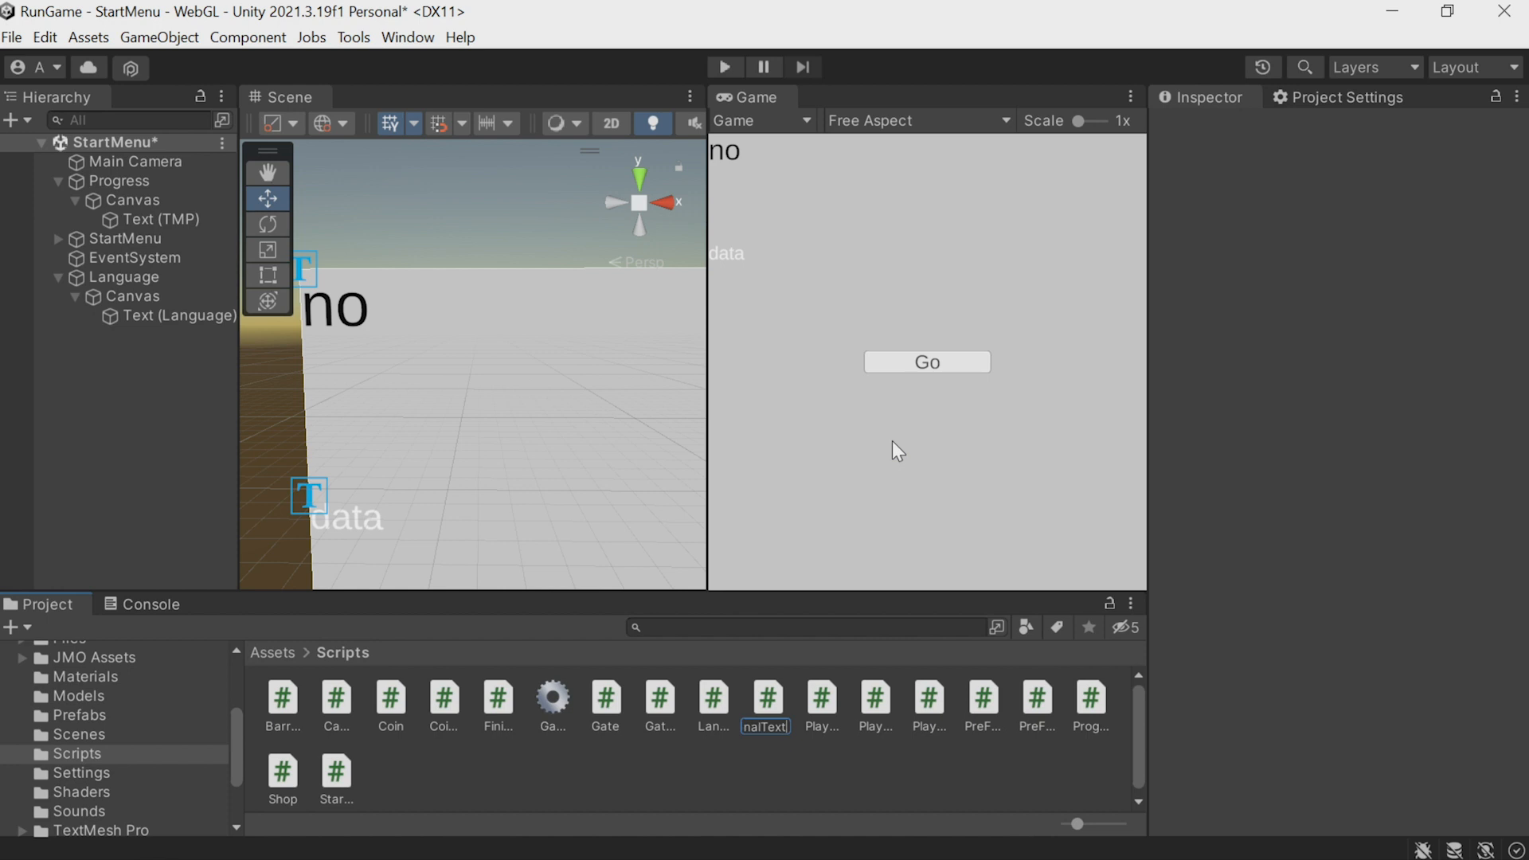
pyautogui.click(714, 699)
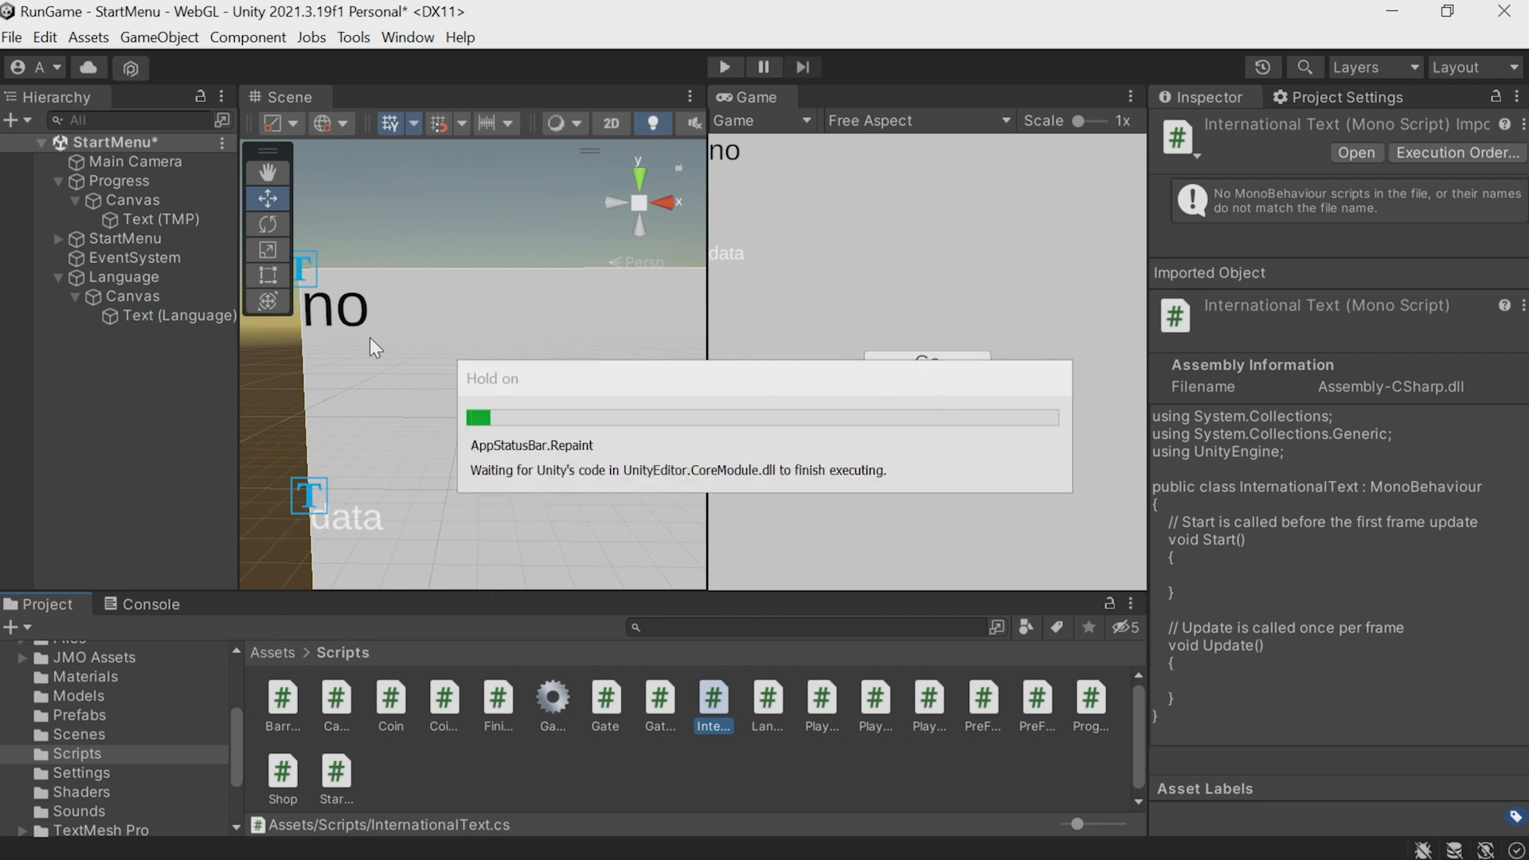
# Select the Go button's Text (TMP) and bring up Add Component in its Inspector
pyautogui.click(176, 315)
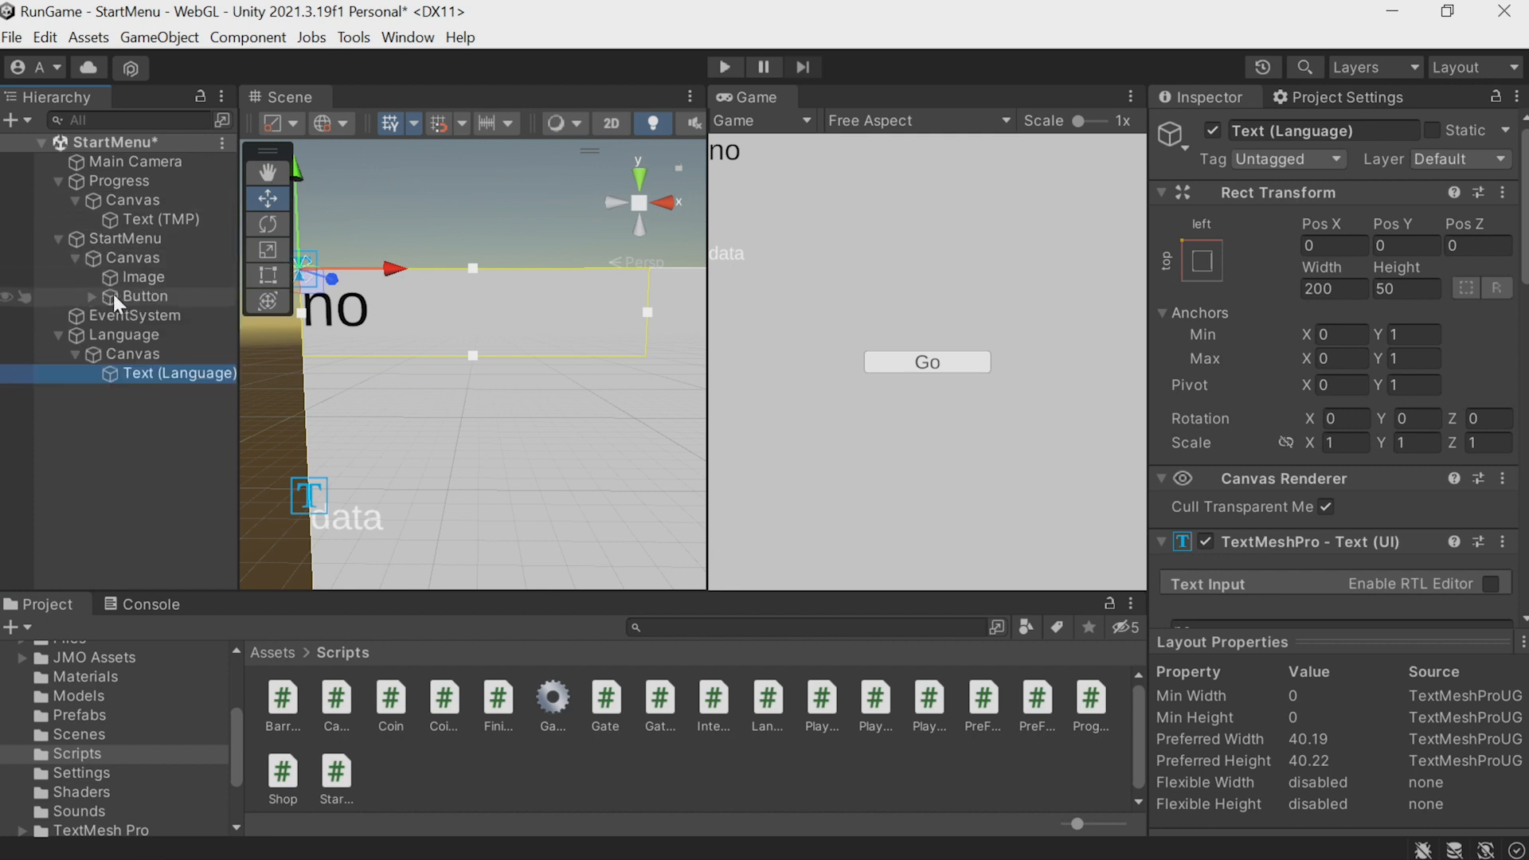
pyautogui.click(148, 296)
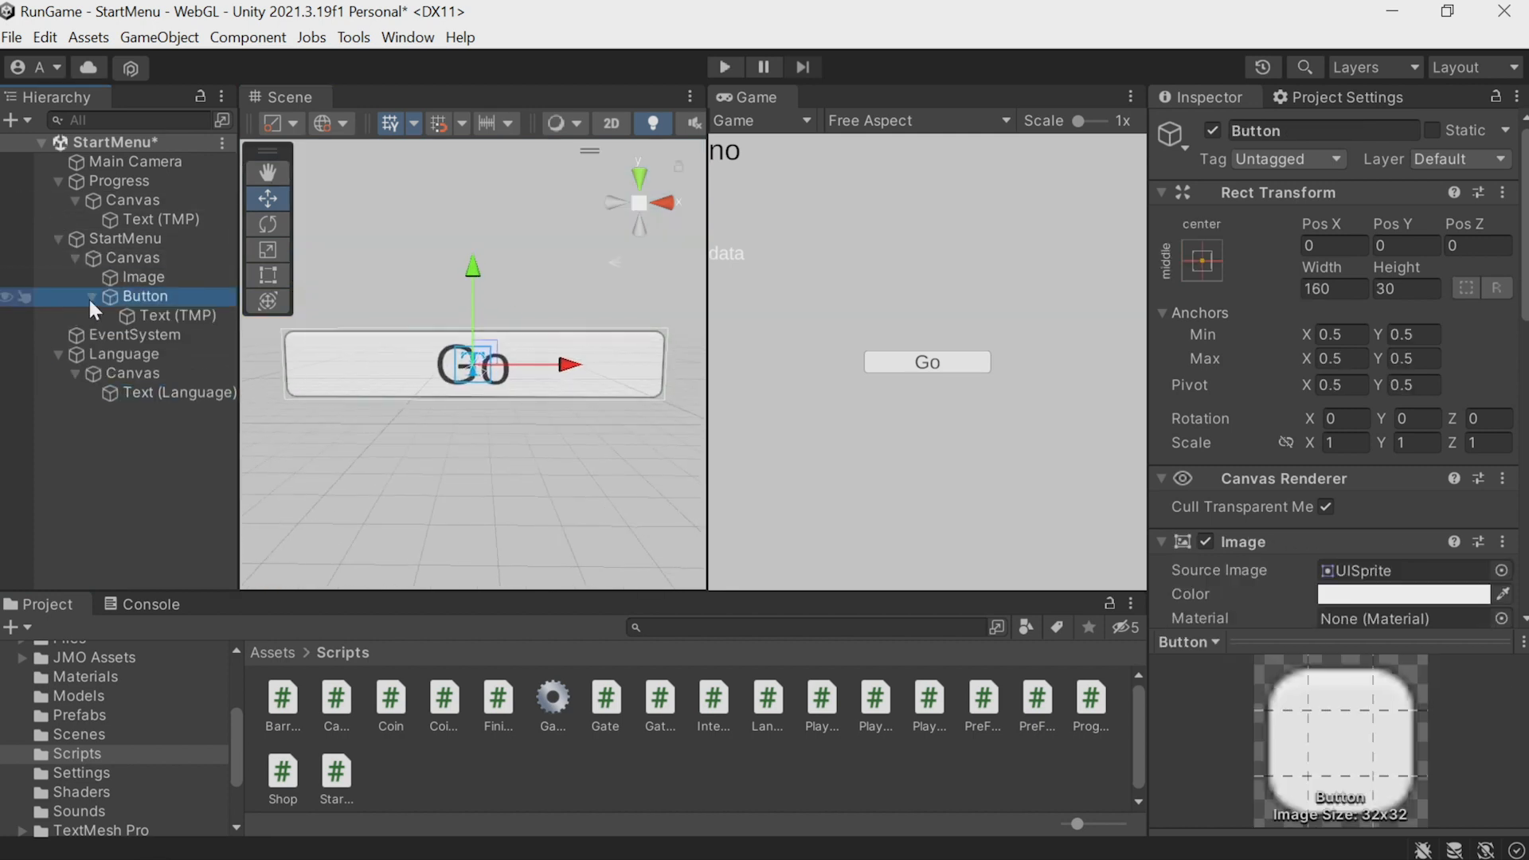
pyautogui.click(181, 315)
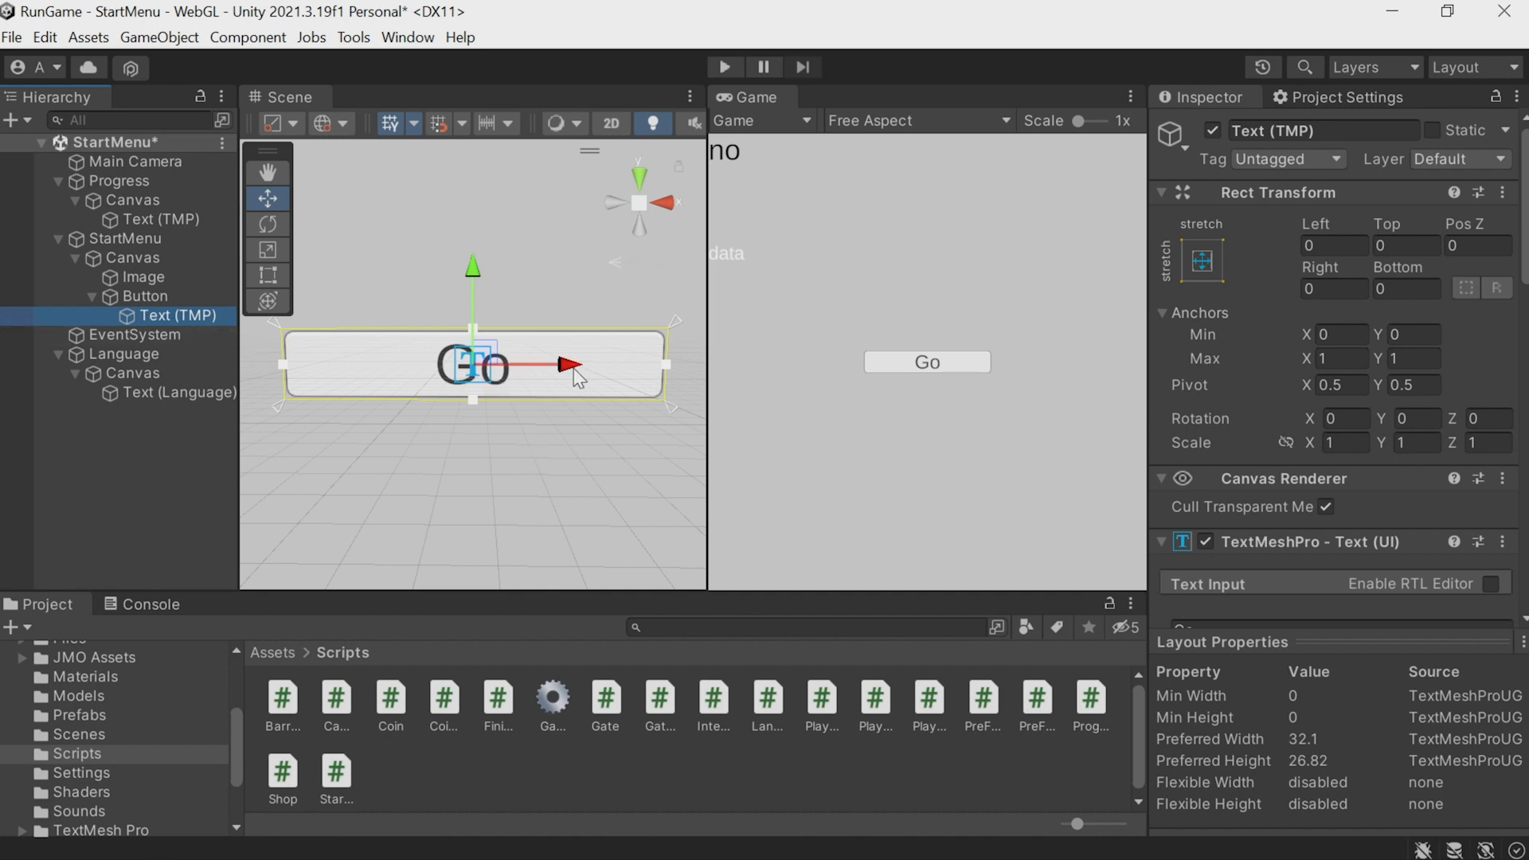
pyautogui.scroll(-3)
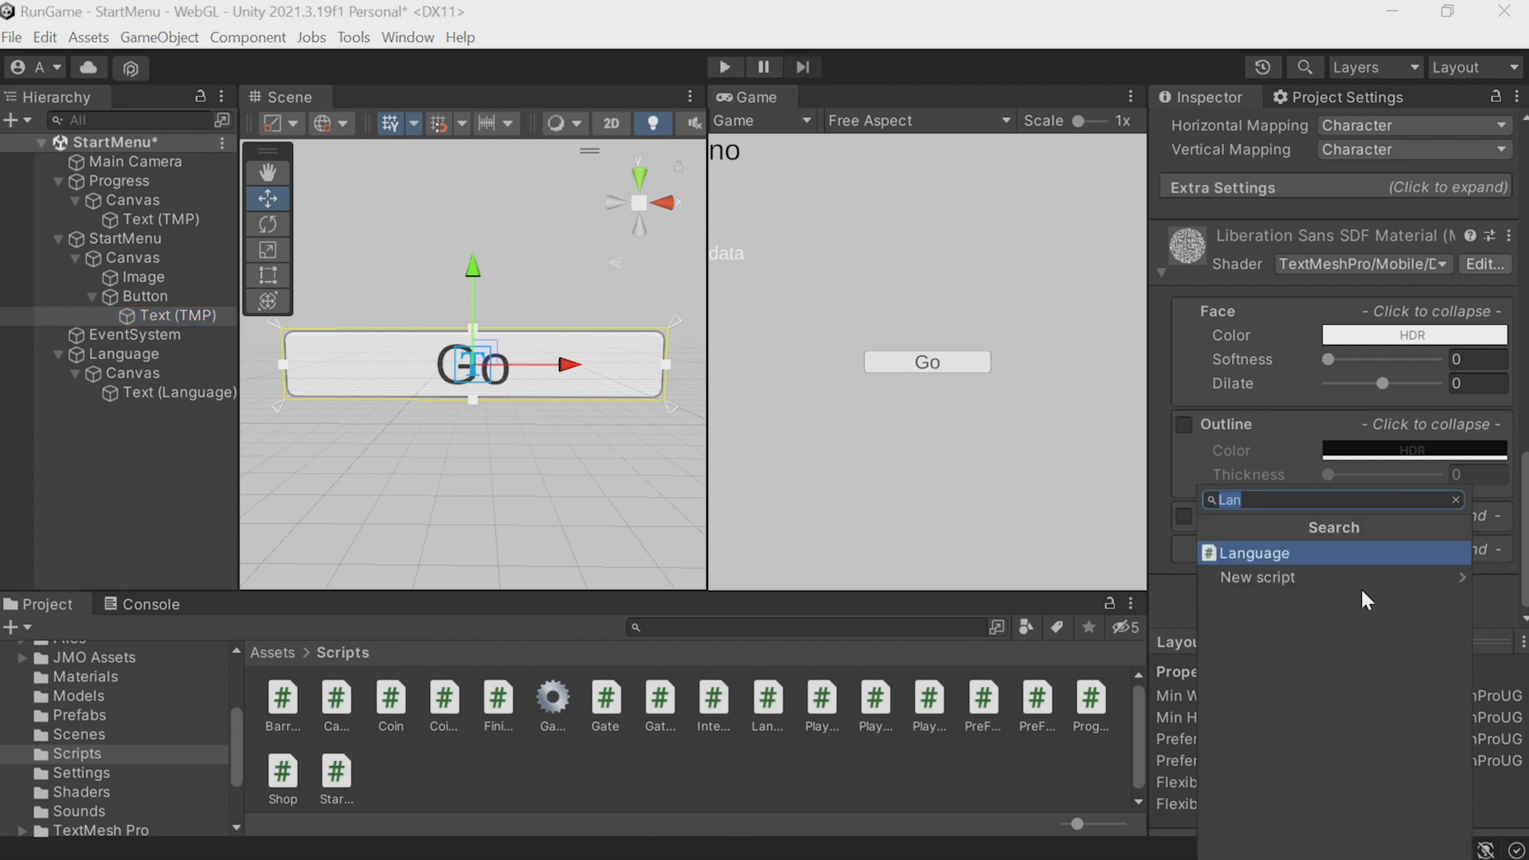
pyautogui.click(1256, 553)
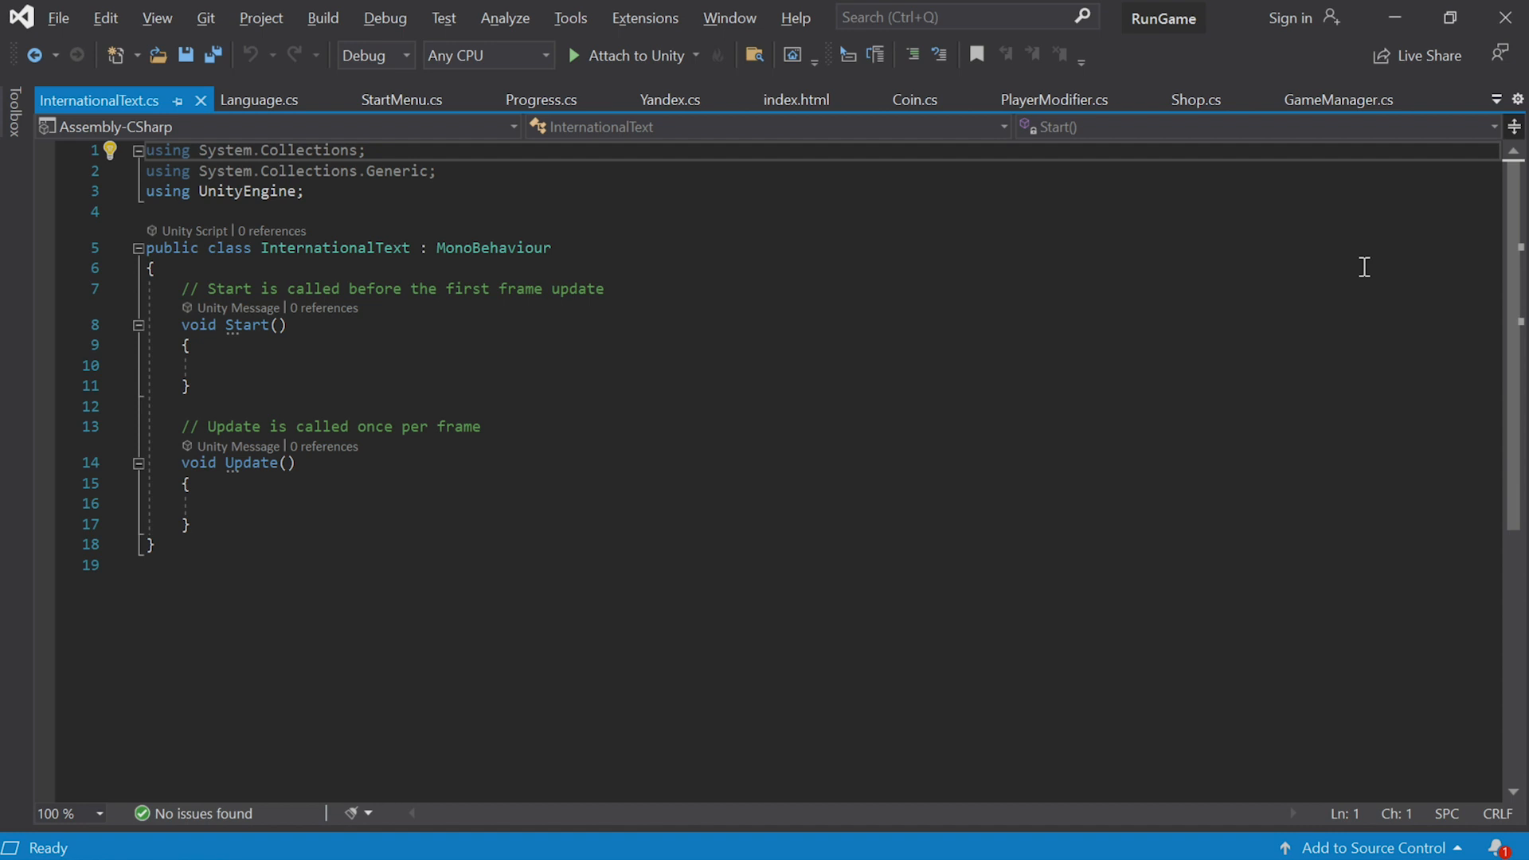
# Add [SerializeField] string _en and _ru, and set the TextMeshPro text in Start from Language.Instance.CurrentLanguage
pyautogui.moveTo(176, 325); pyautogui.dragTo(189, 524)
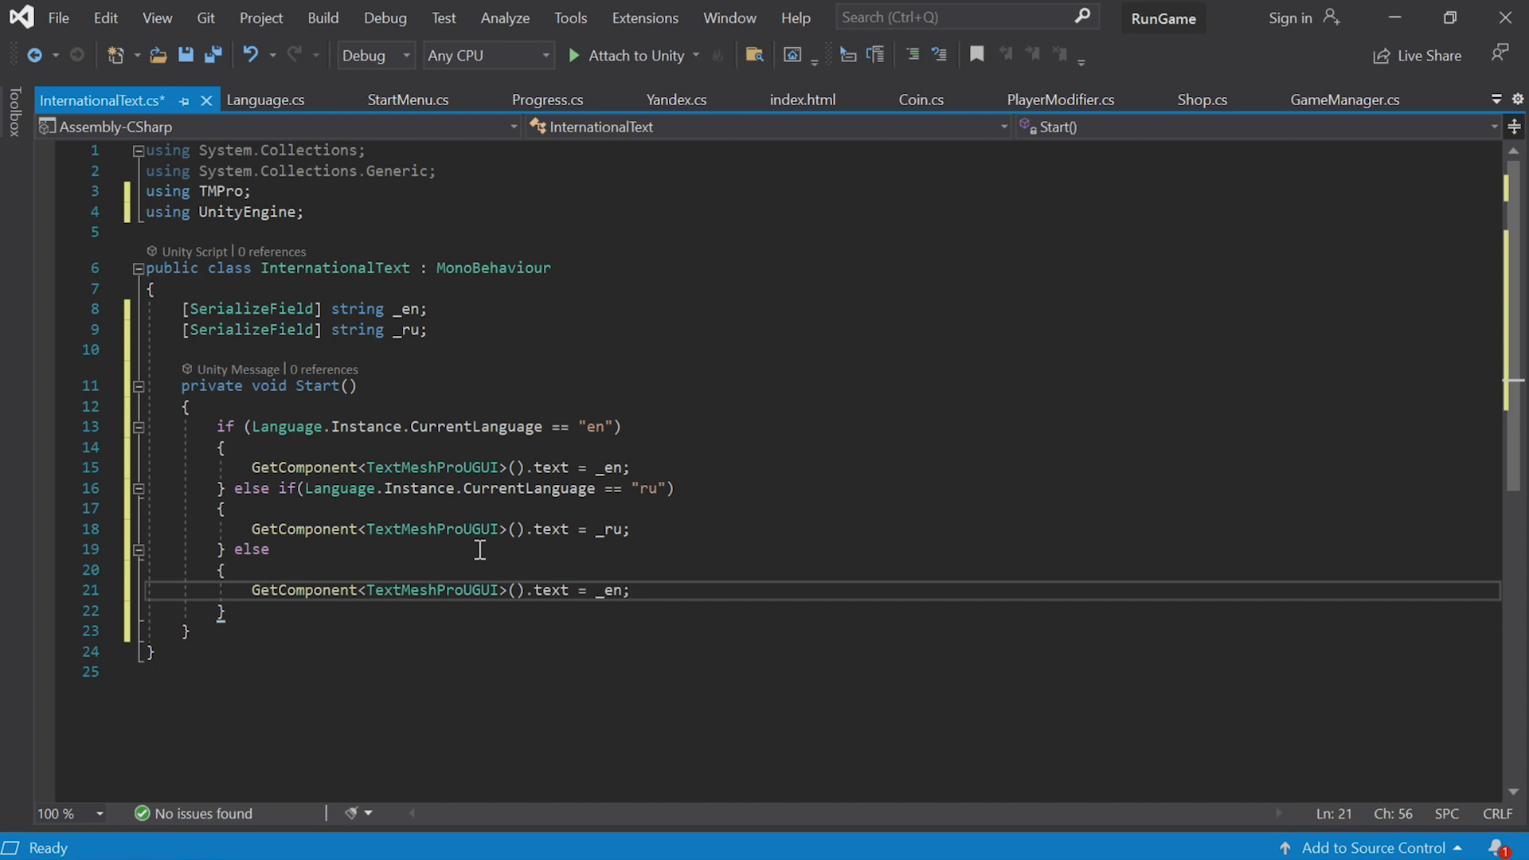
pyautogui.click(632, 589)
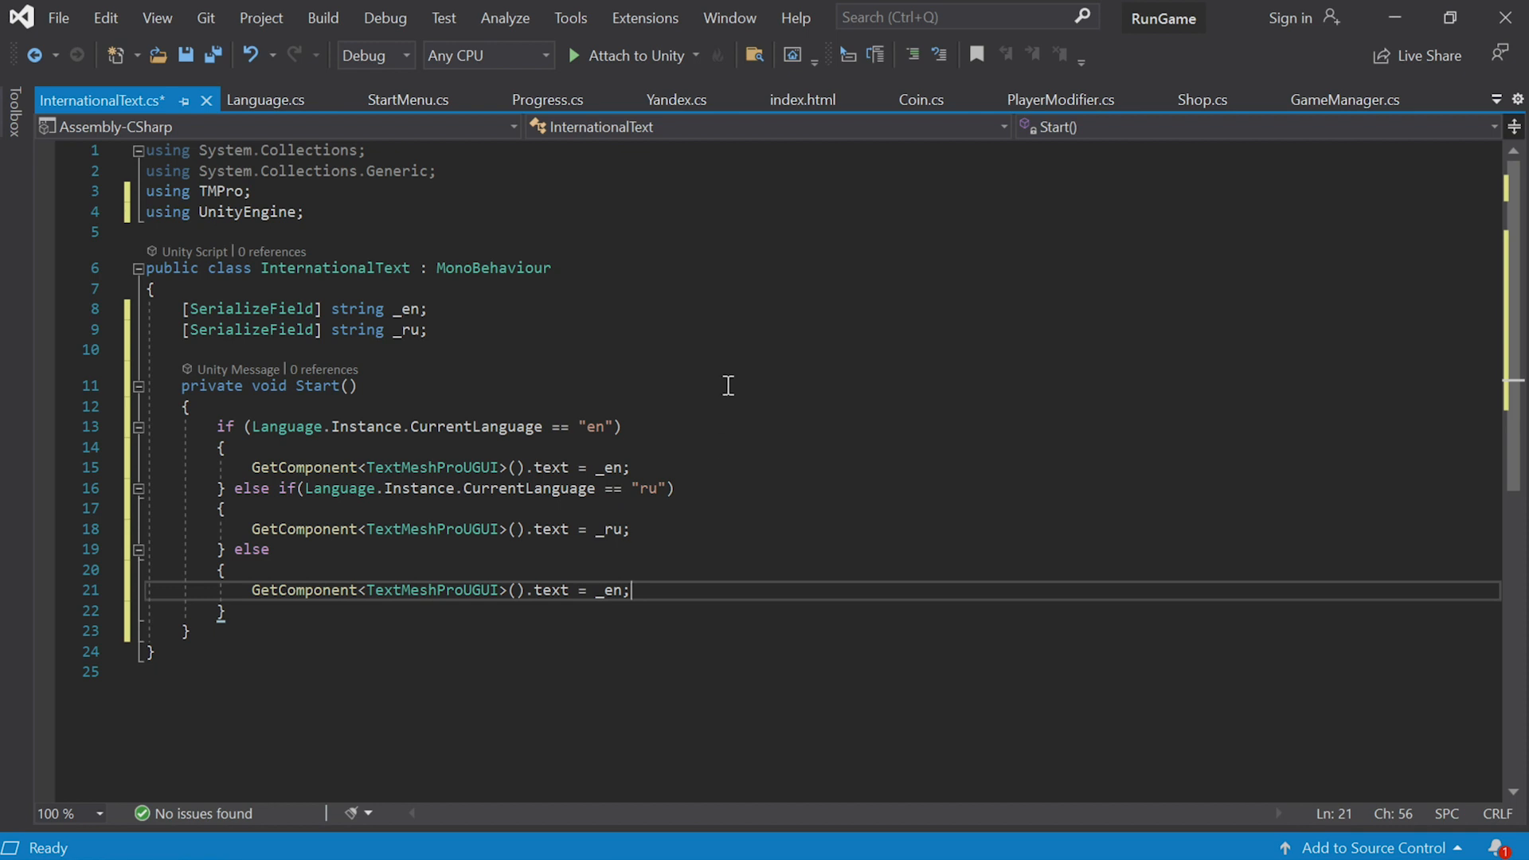
pyautogui.moveTo(726, 387)
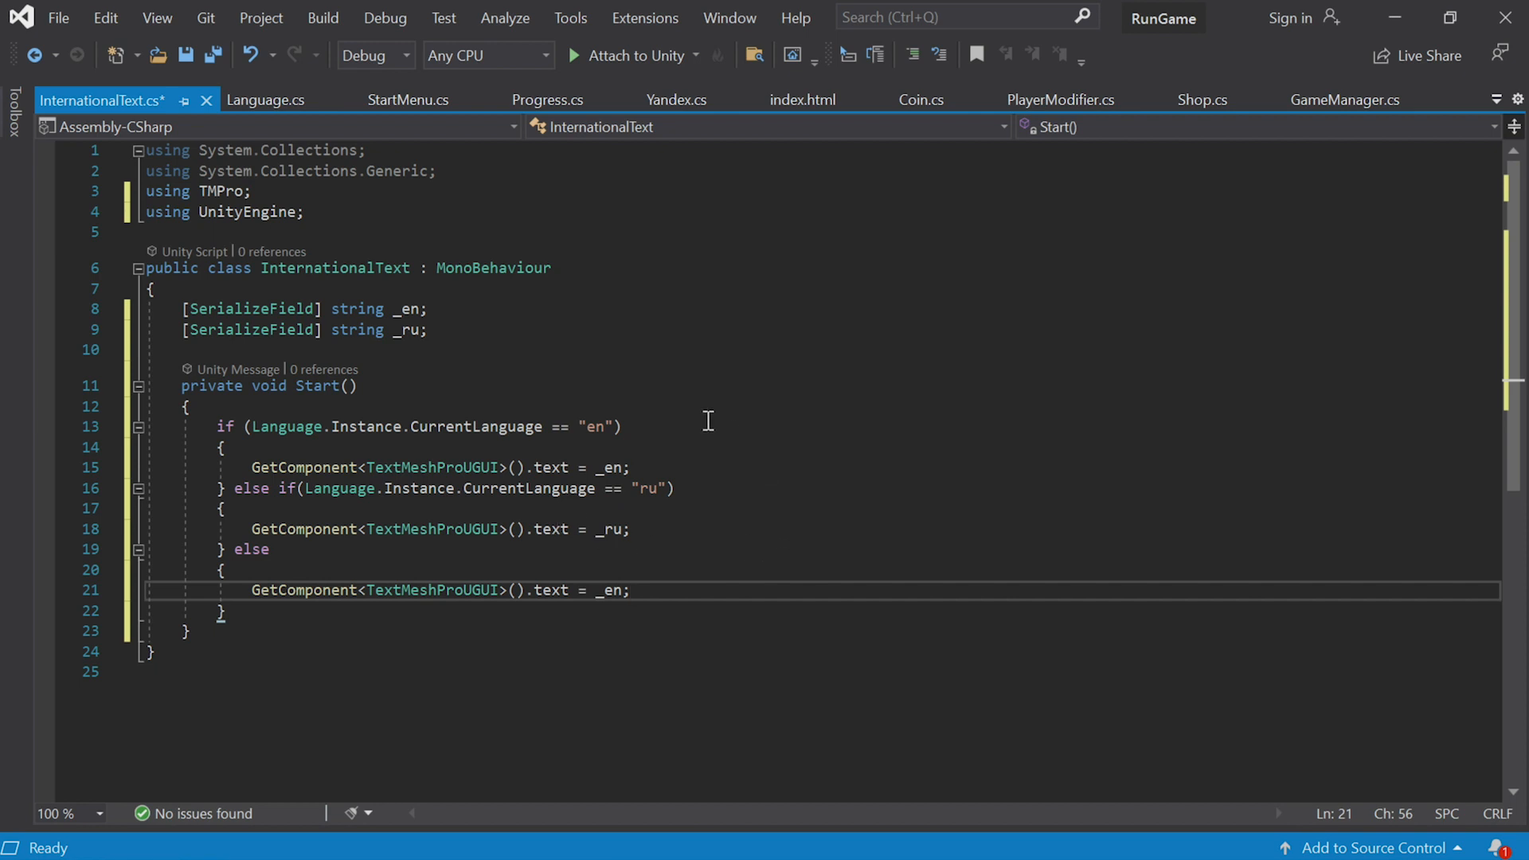
pyautogui.moveTo(471, 420)
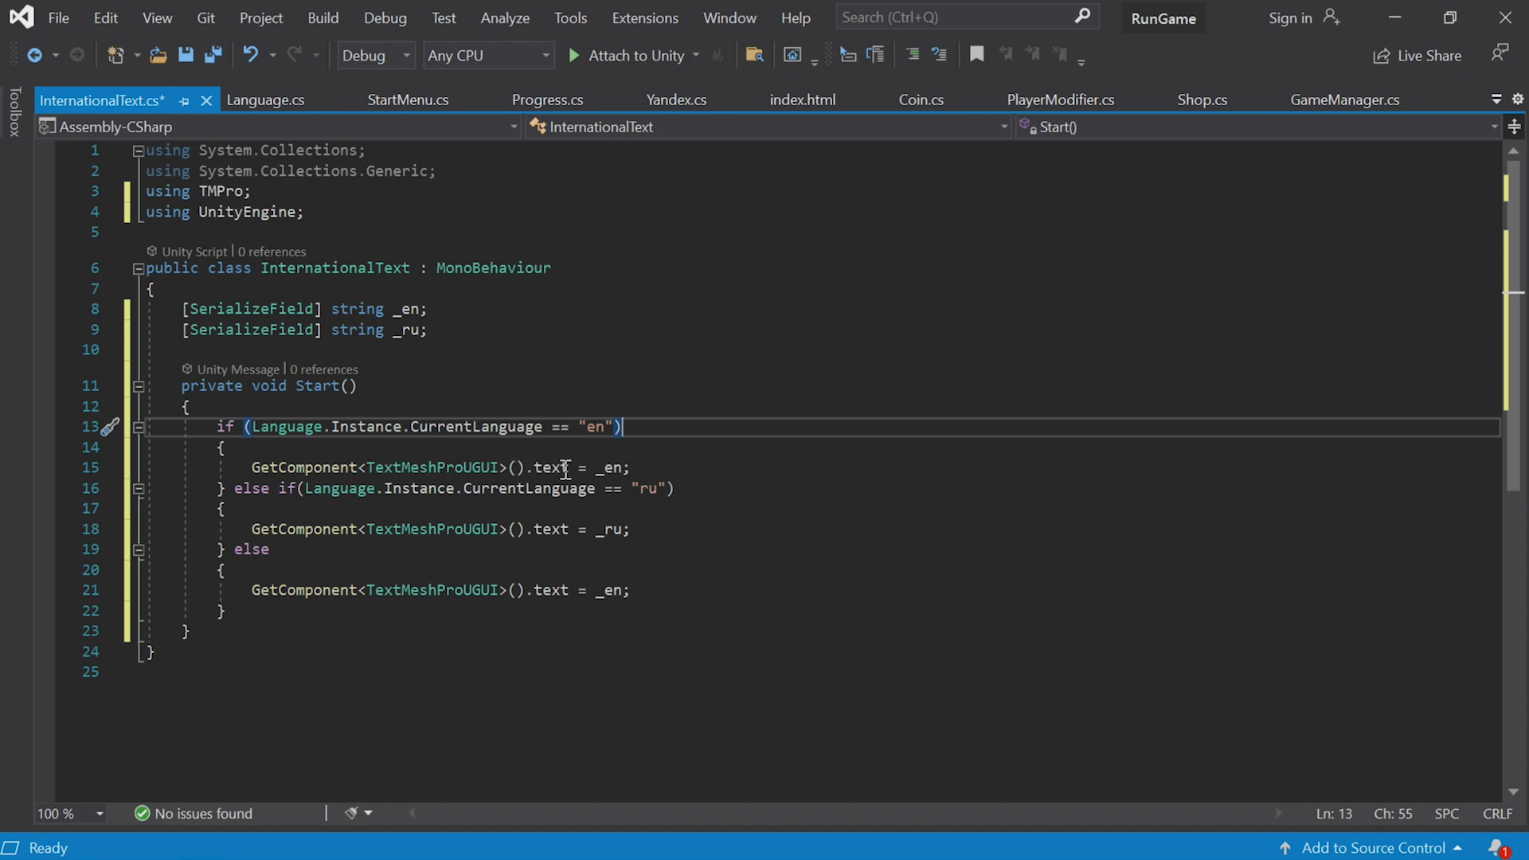
pyautogui.press('alt+tab')
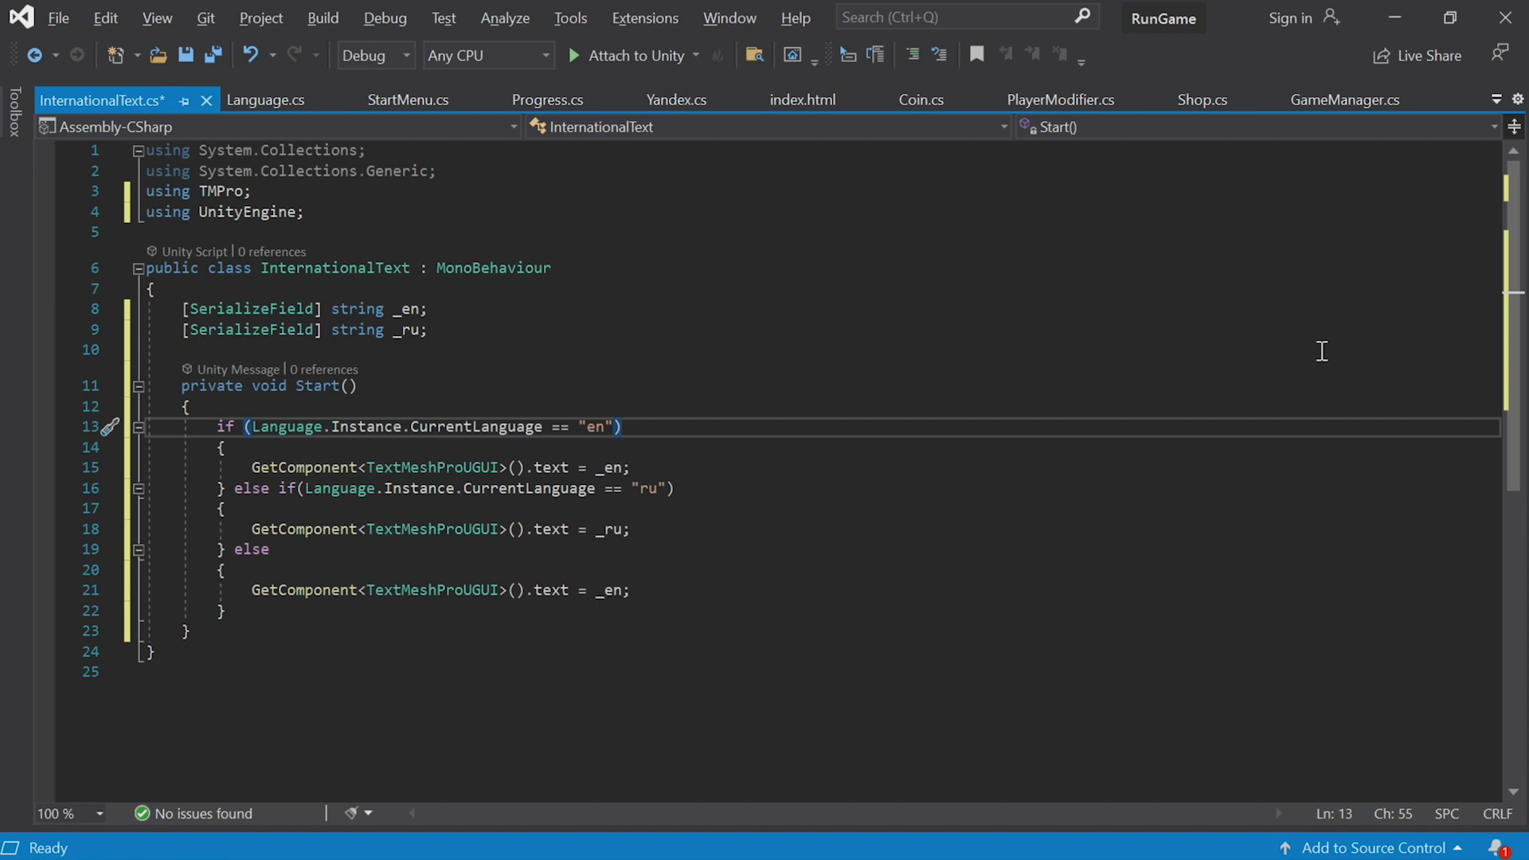
pyautogui.moveTo(808, 380)
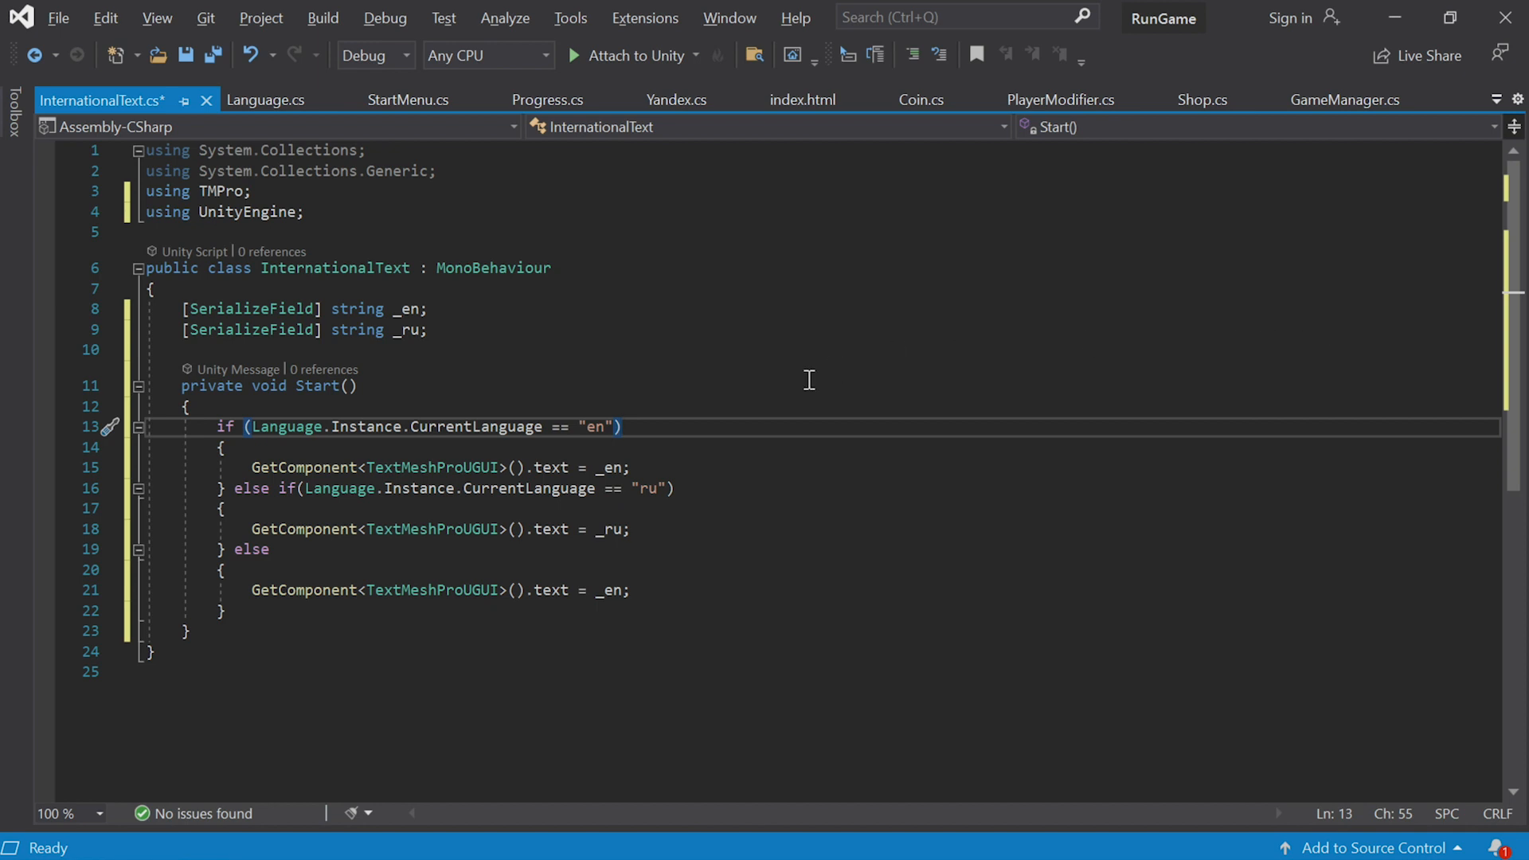
pyautogui.doubleClick(609, 467)
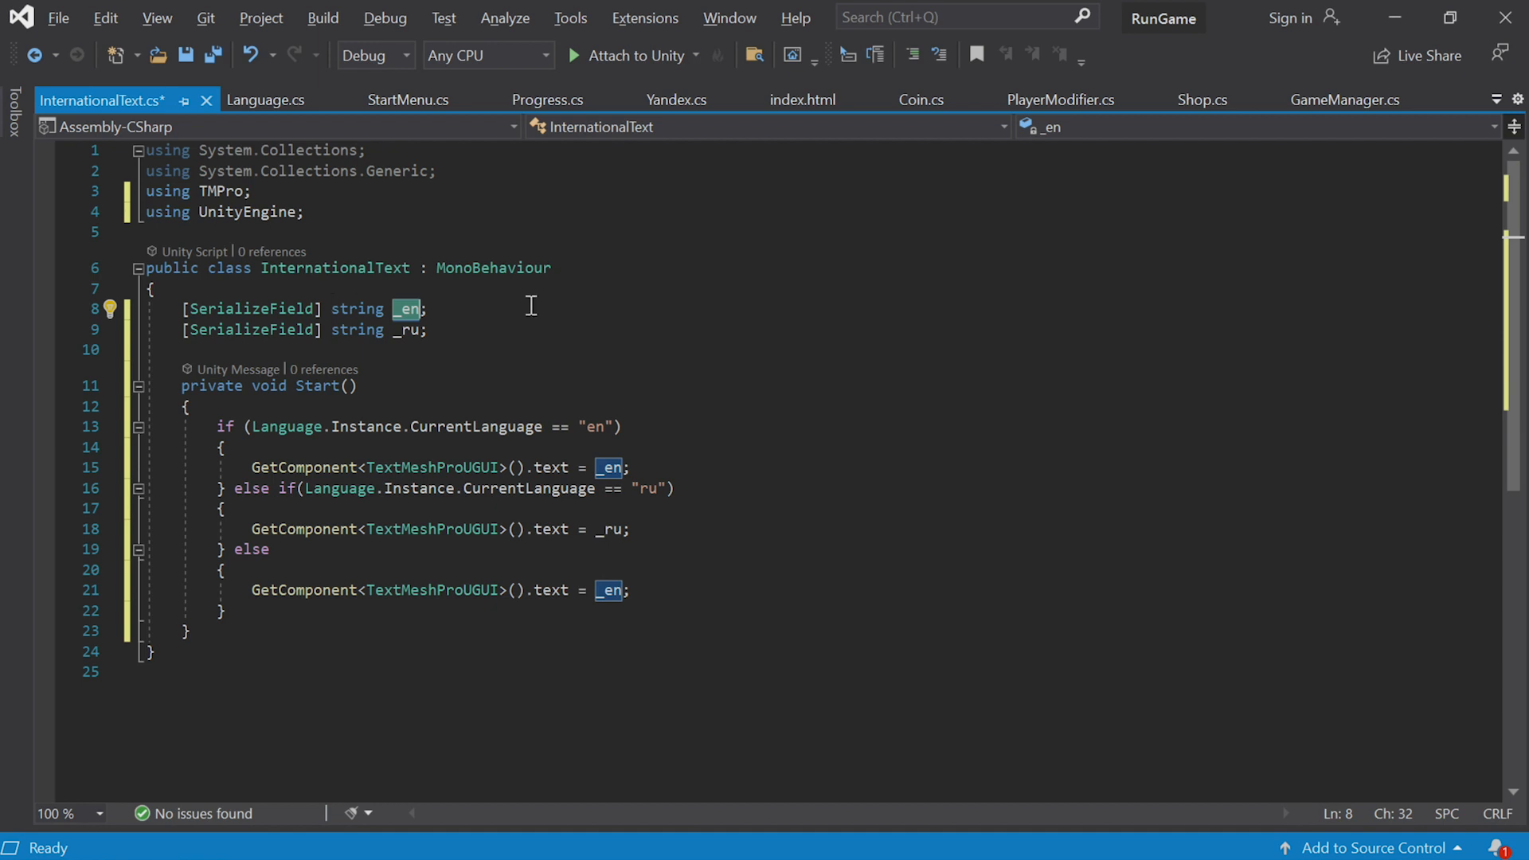
pyautogui.moveTo(400, 515)
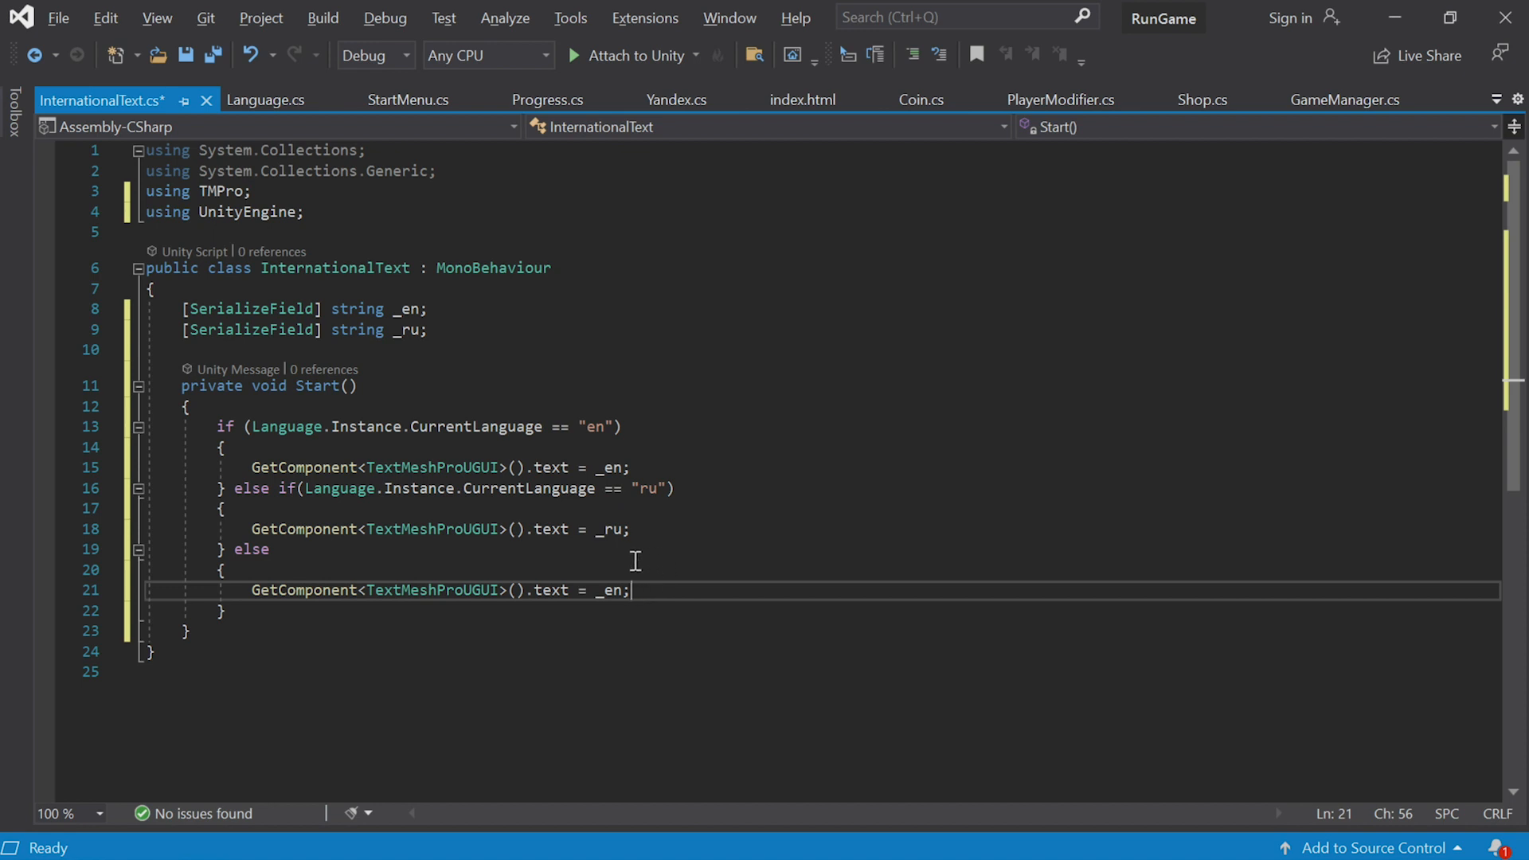
pyautogui.moveTo(505, 332)
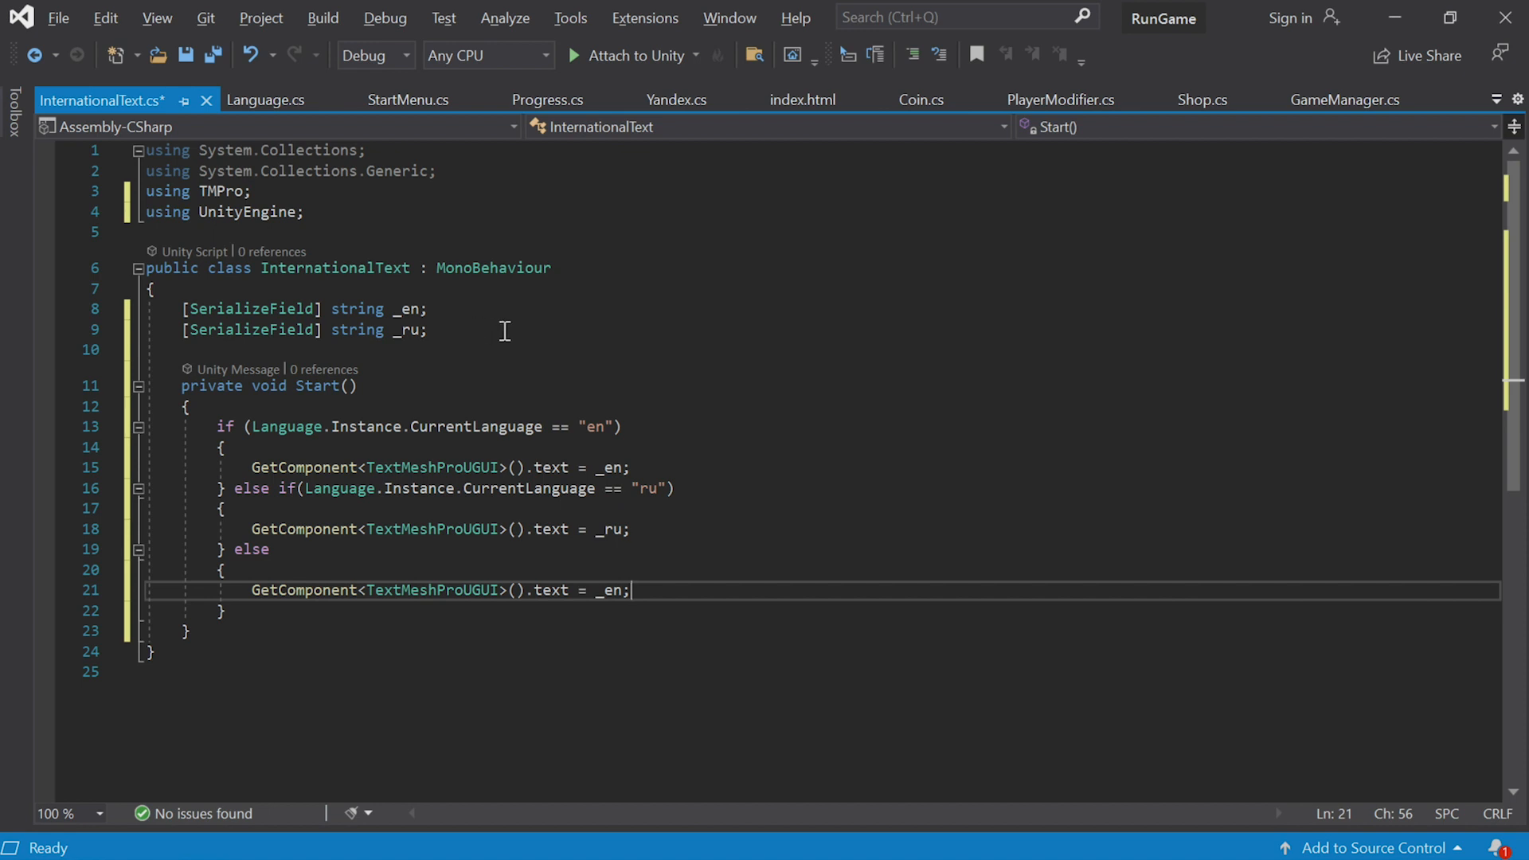
pyautogui.moveTo(488, 338)
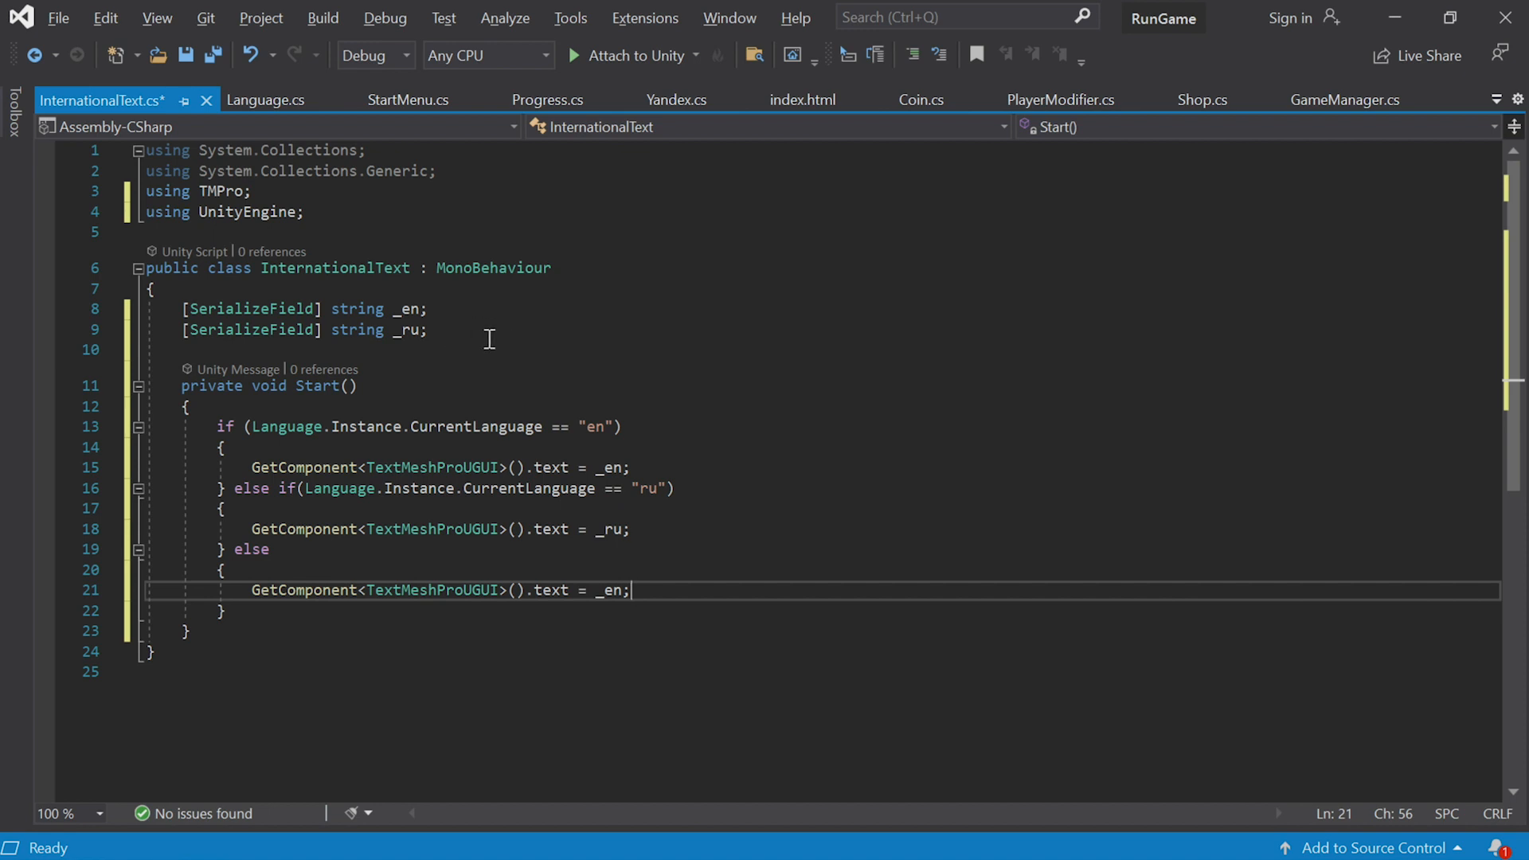
pyautogui.moveTo(766, 534)
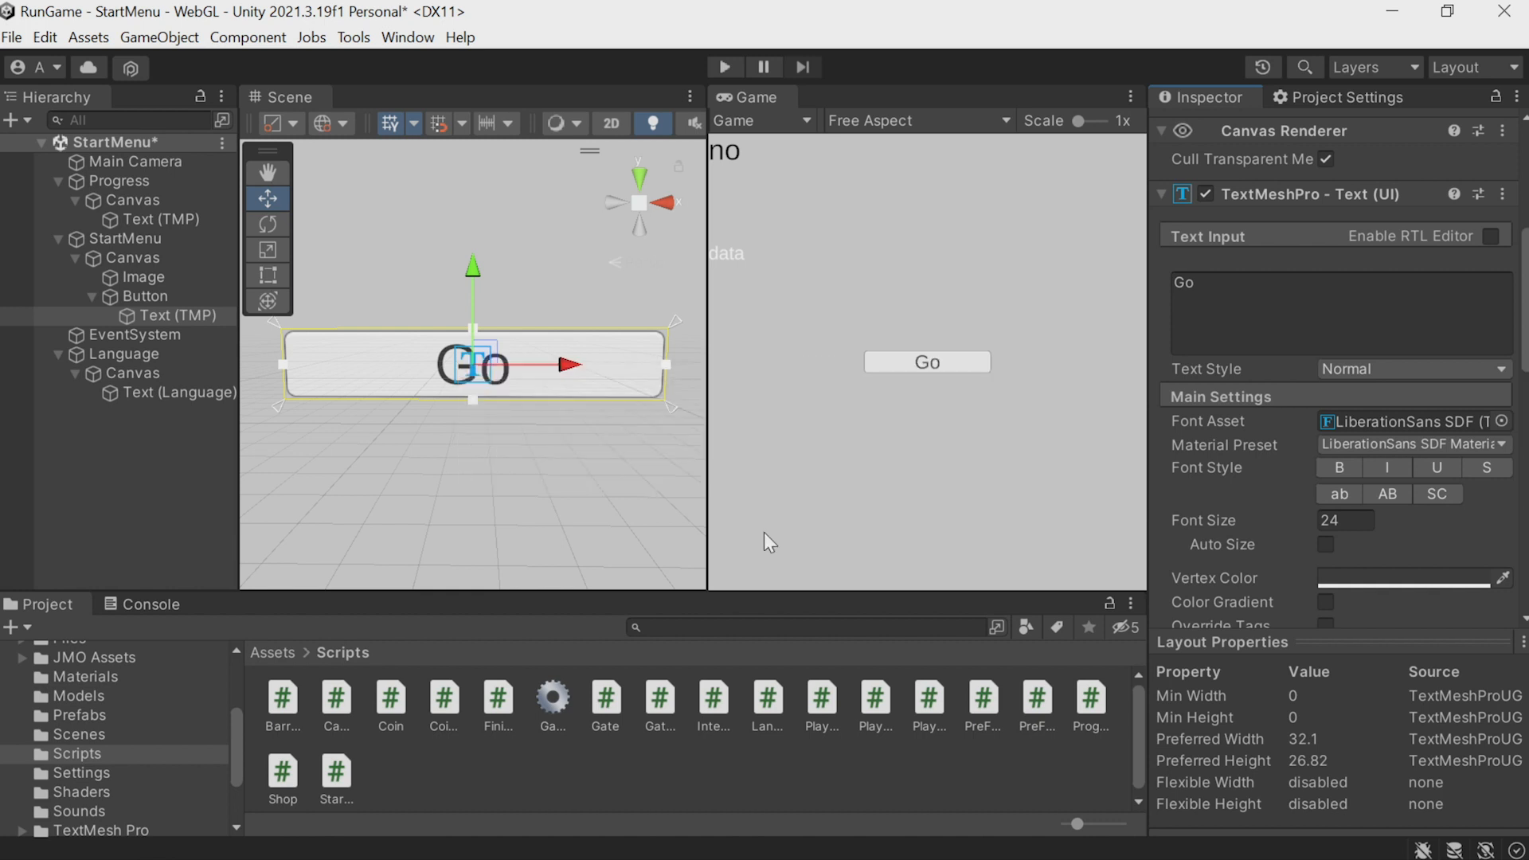
# Set International Text En to 'Go' and Ru to 'Поехали' on the Go button's text
pyautogui.scroll(-3)
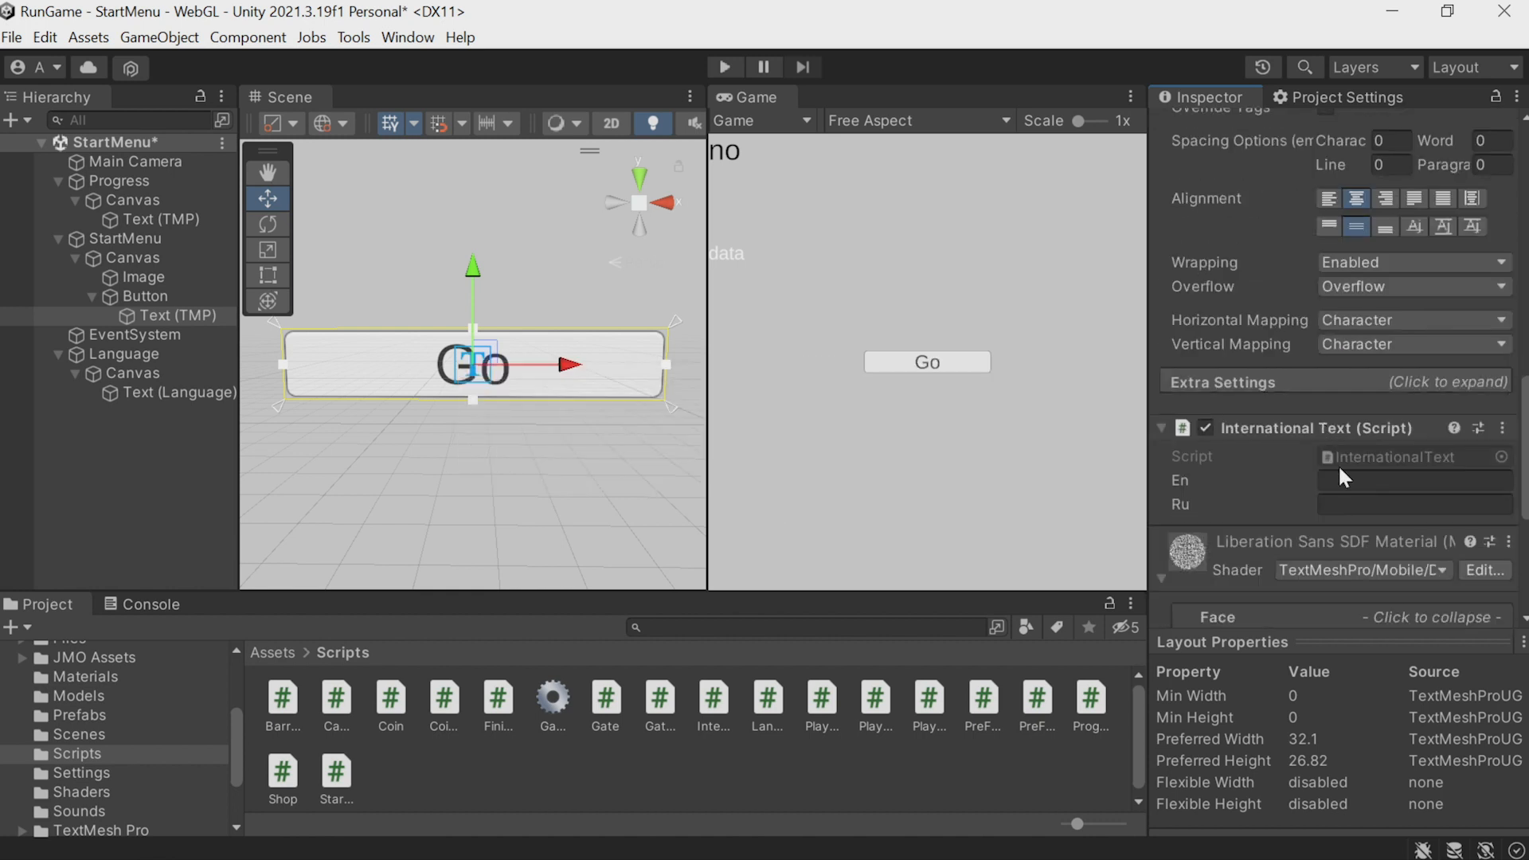
pyautogui.click(1414, 479)
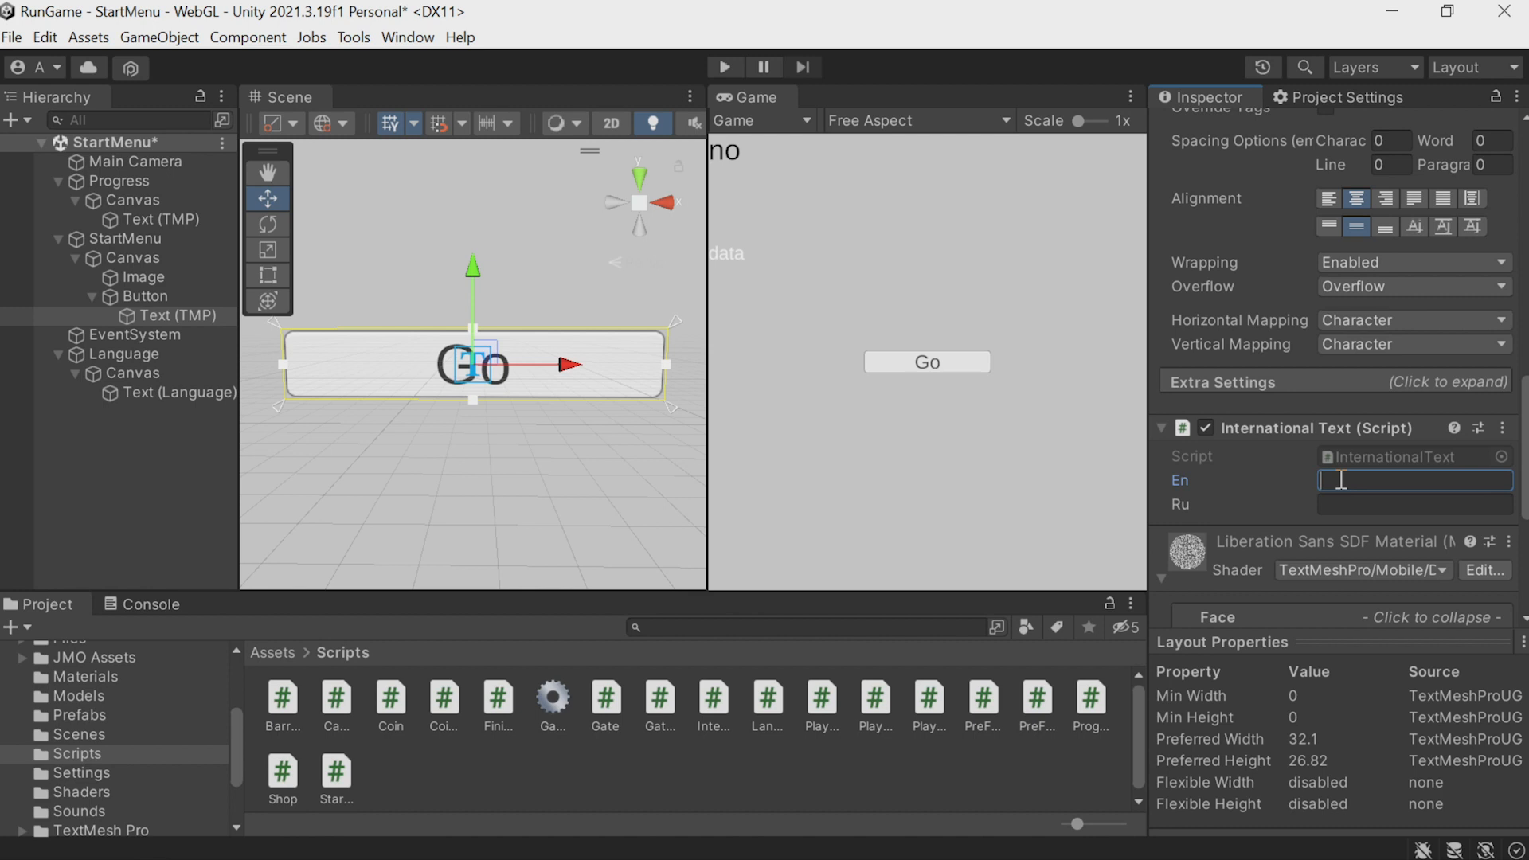
pyautogui.write('Go')
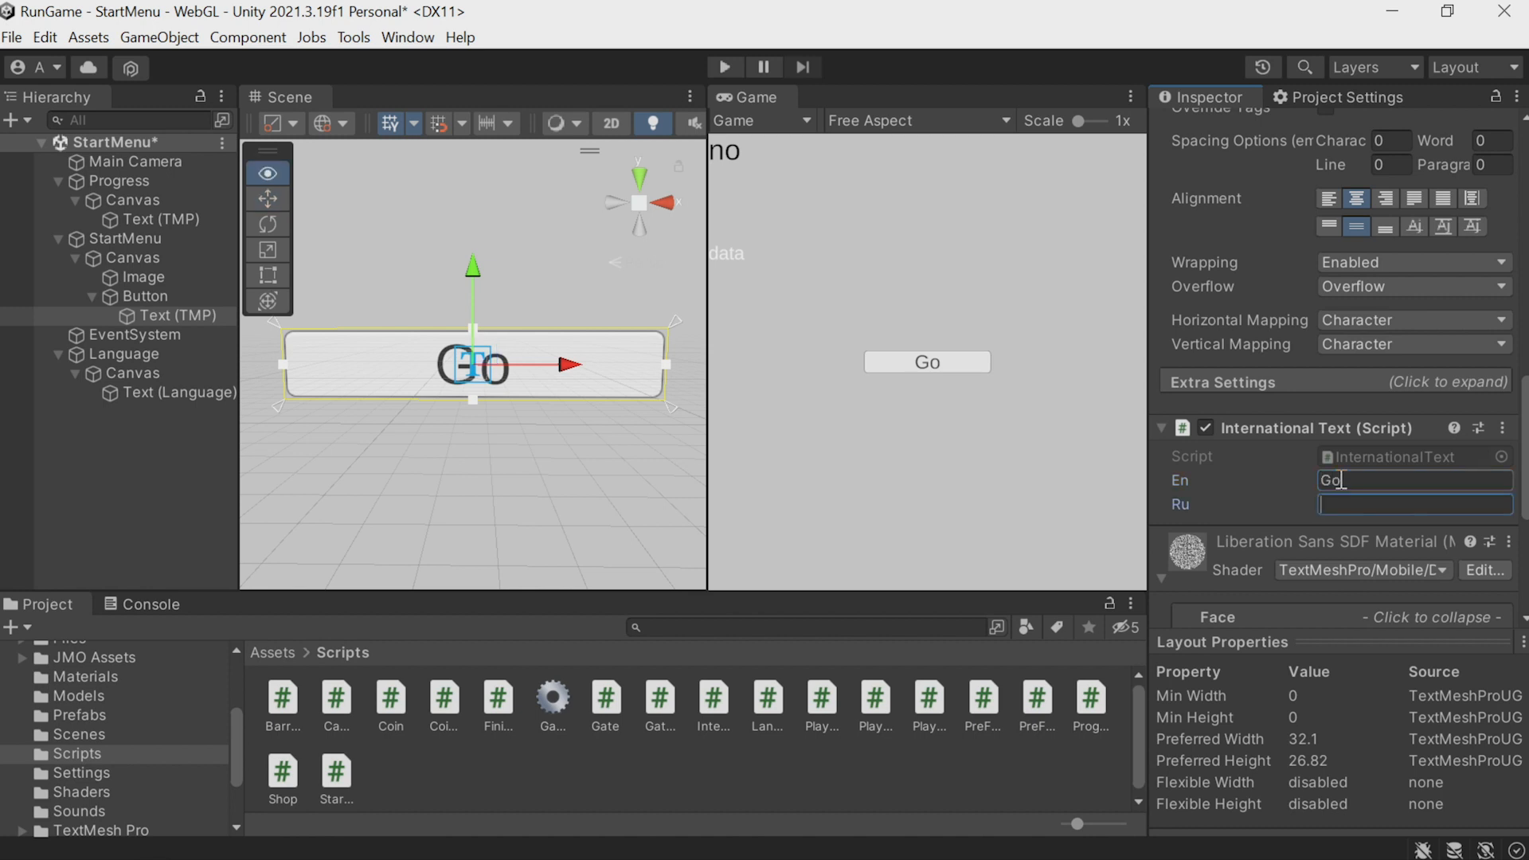
pyautogui.write('Поехали')
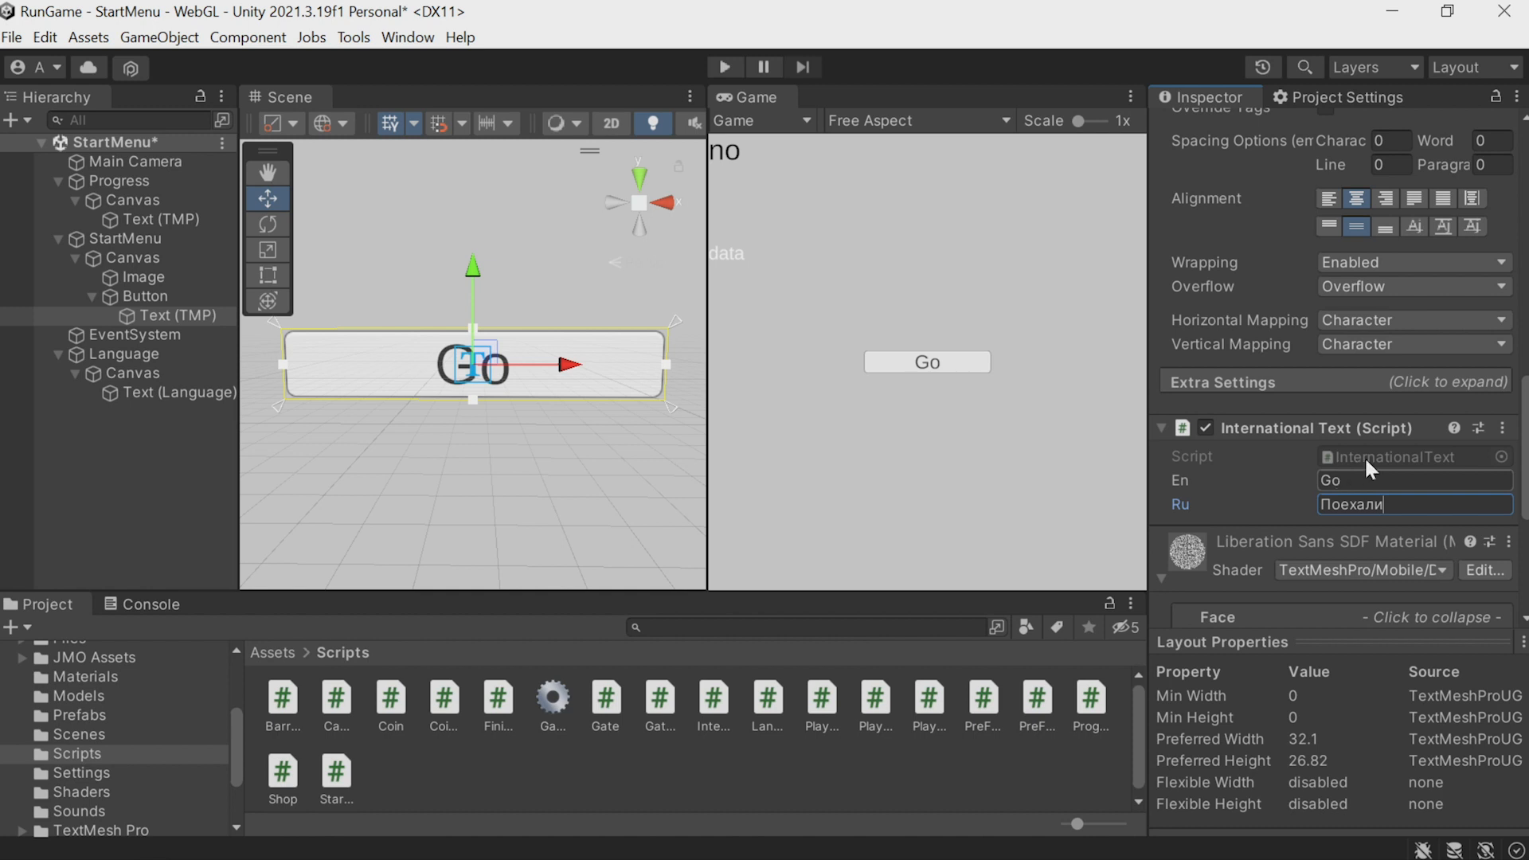
pyautogui.click(78, 734)
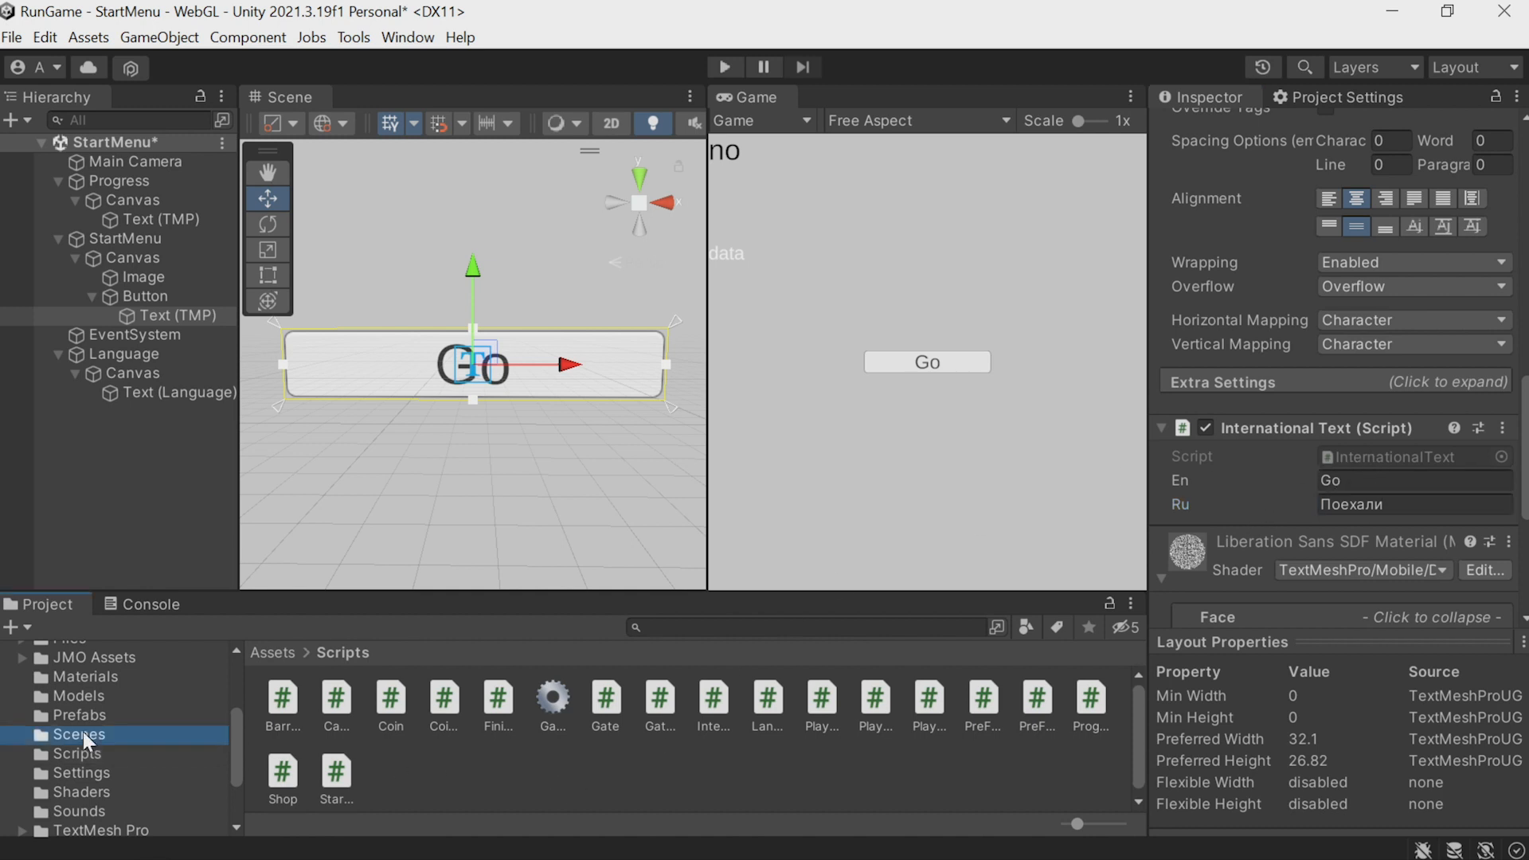
# Switch to Level 1 (saving StartMenu) and give the PLAY text an International Text with Ru 'Играть'
pyautogui.doubleClick(282, 697)
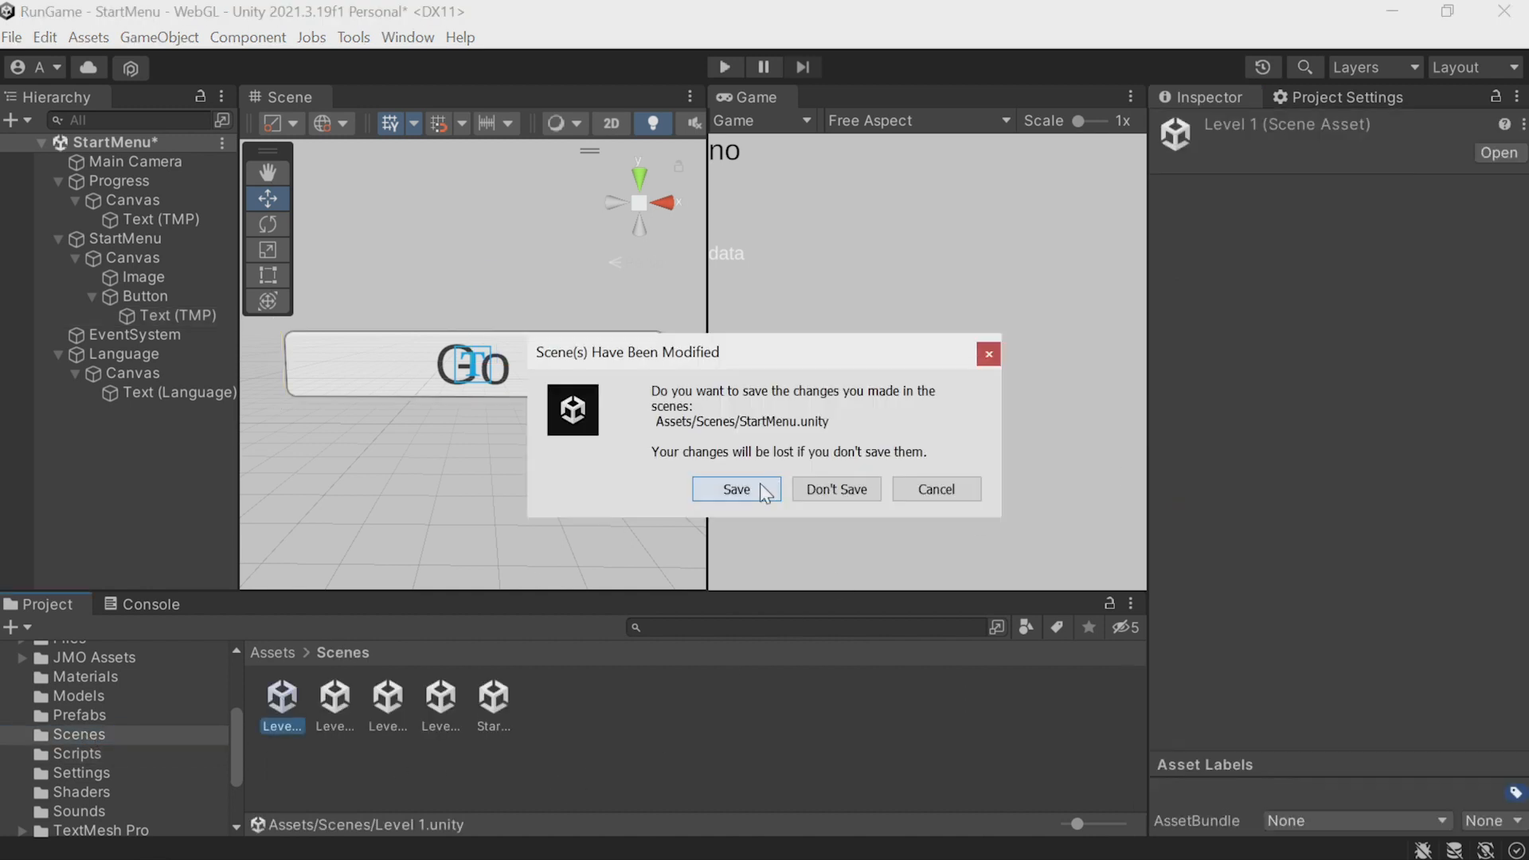
pyautogui.click(735, 488)
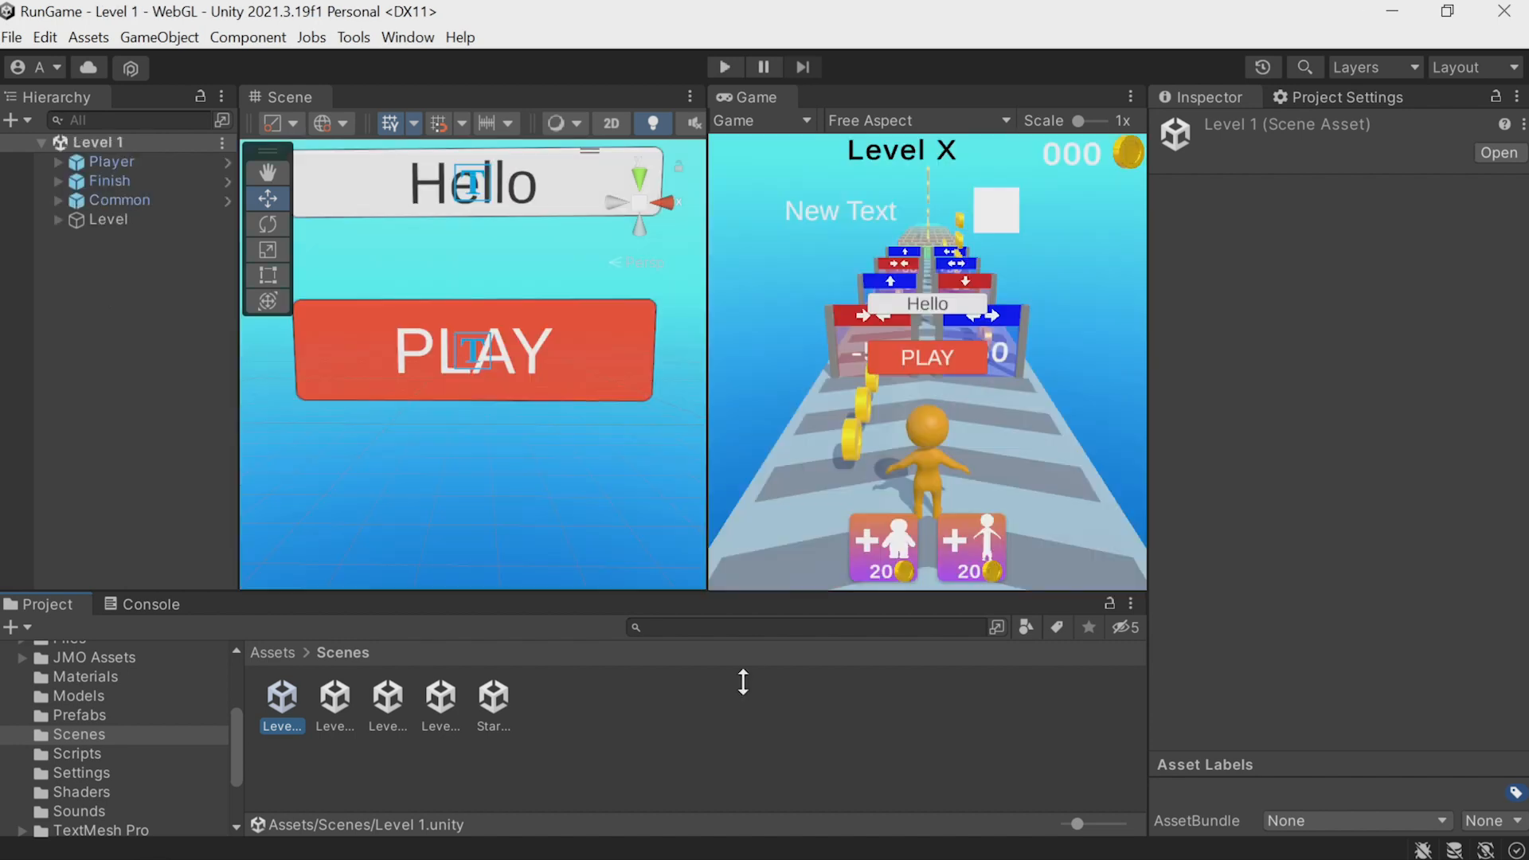
pyautogui.click(180, 354)
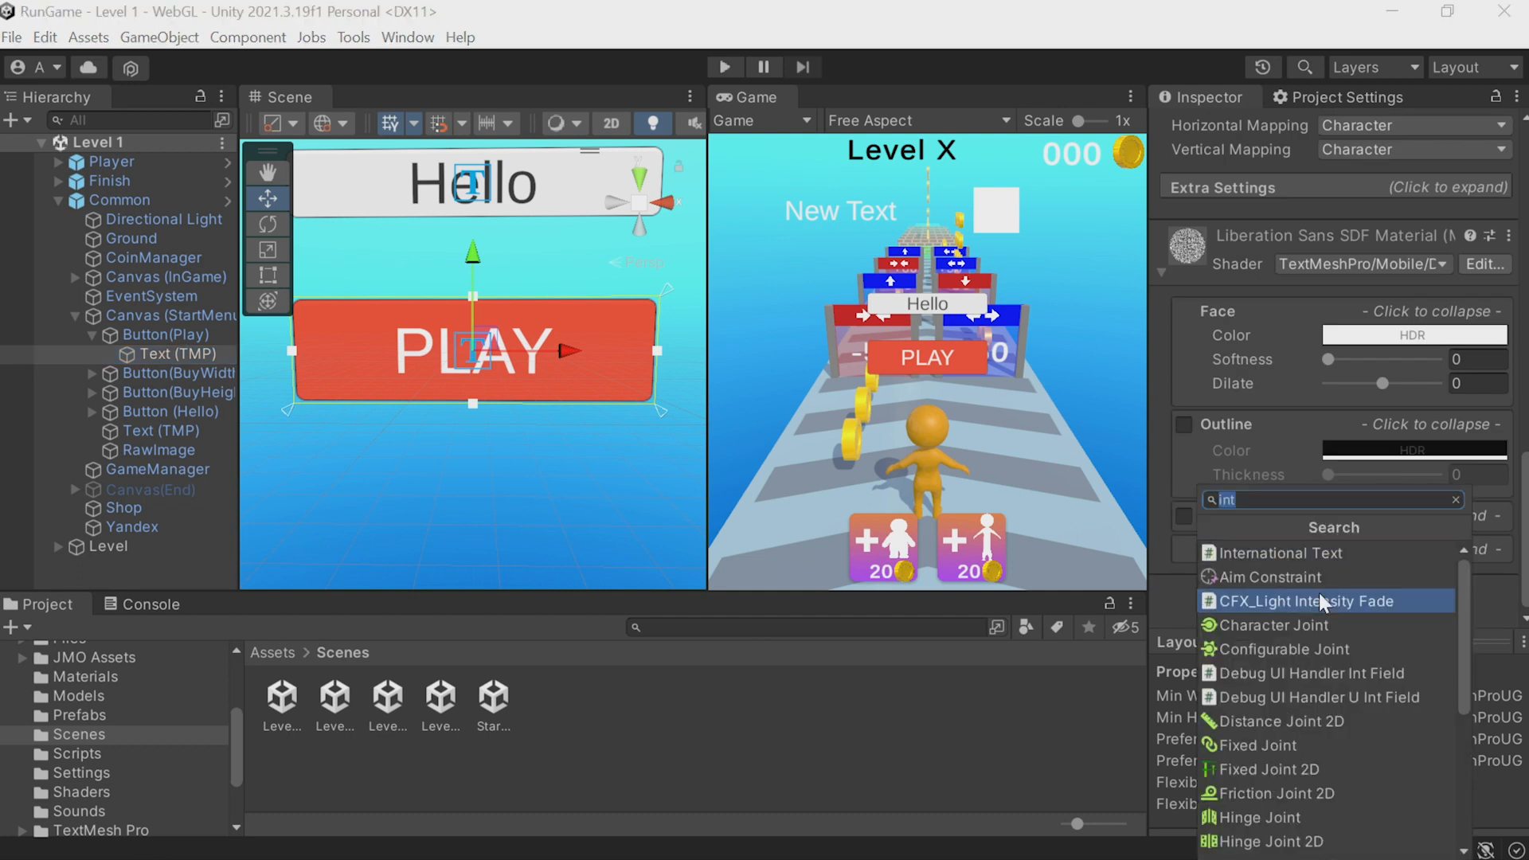
pyautogui.click(1275, 553)
pyautogui.write('PLAY')
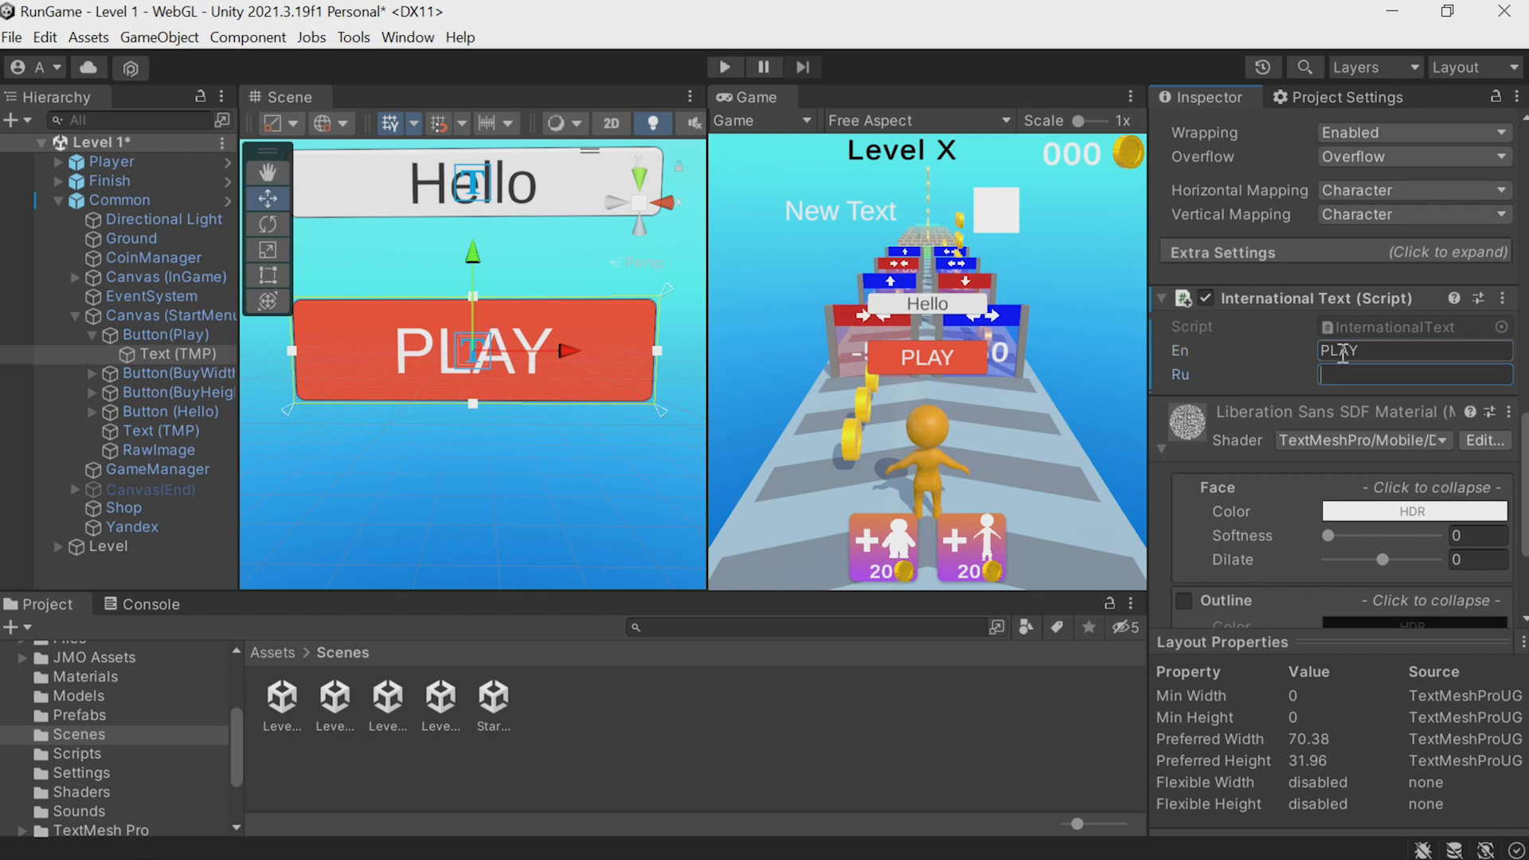
pyautogui.write('Играть')
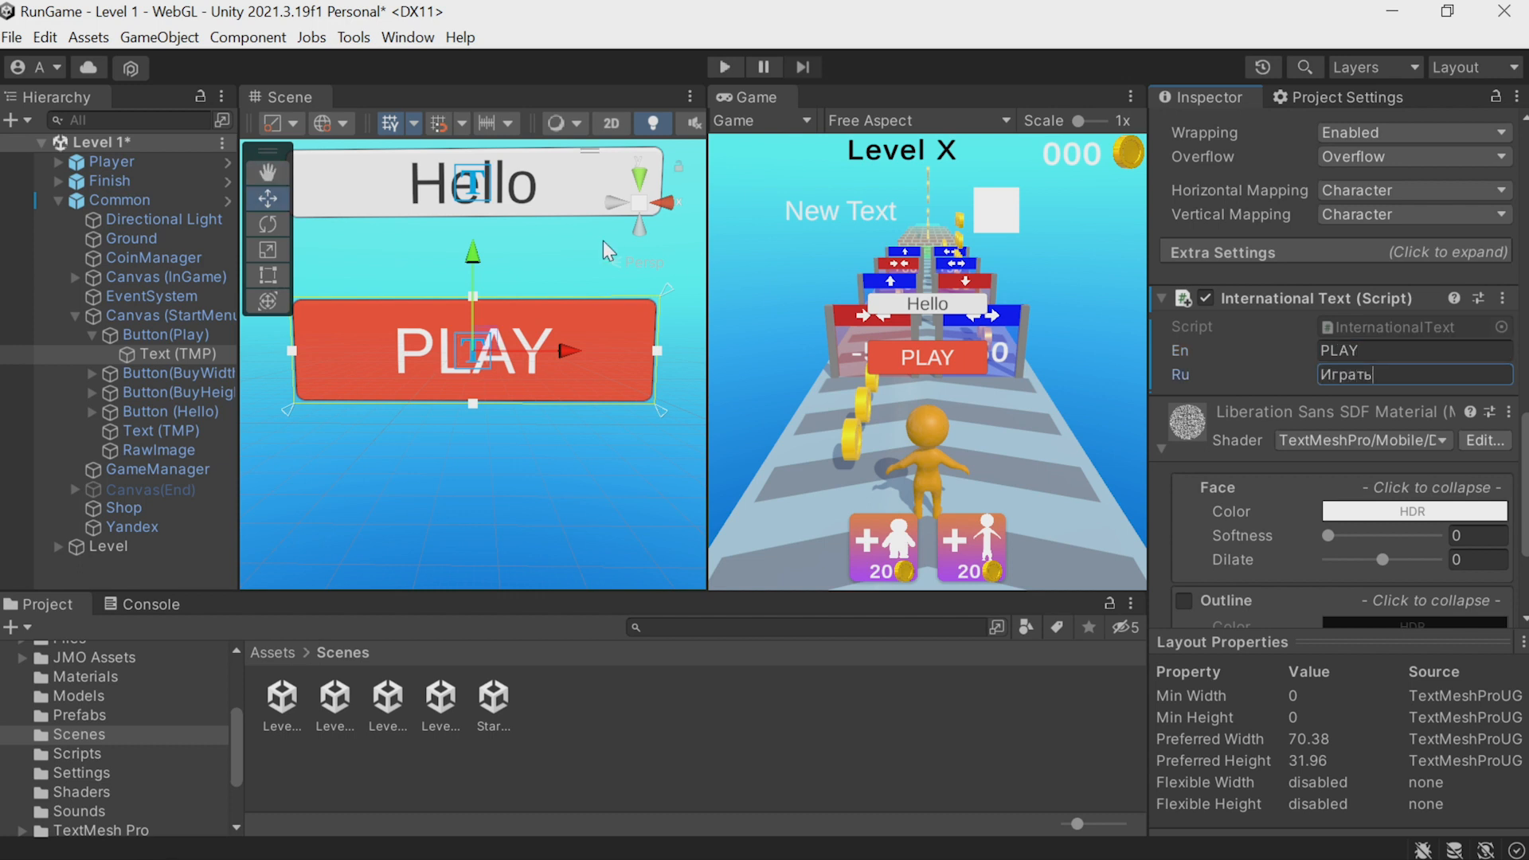
# Give the Hello text Ru 'Привет', then reopen the StartMenu scene
pyautogui.click(168, 411)
pyautogui.write('Hello')
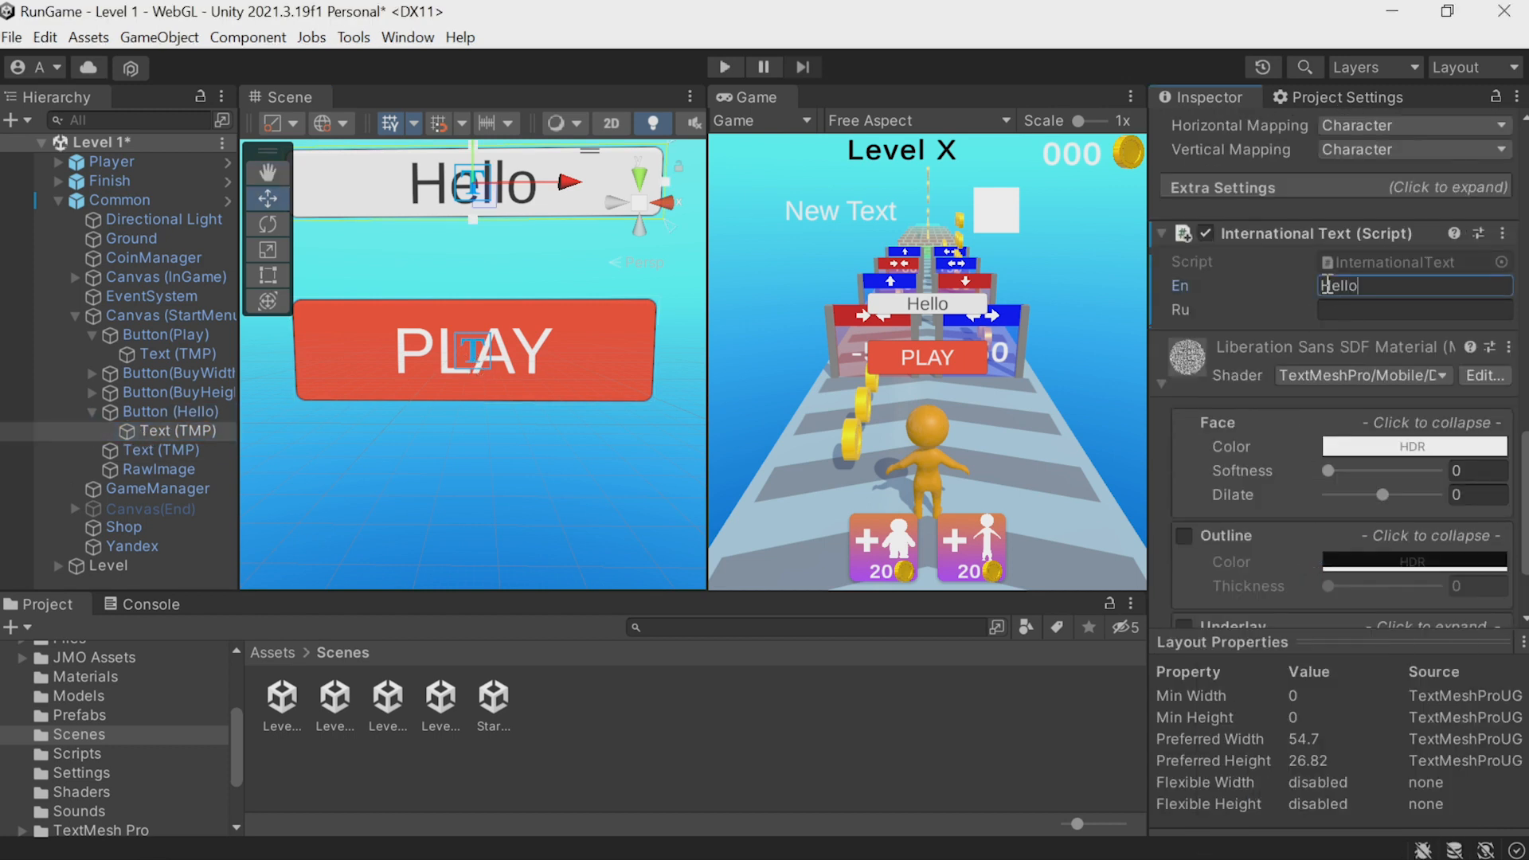
pyautogui.write('Привет')
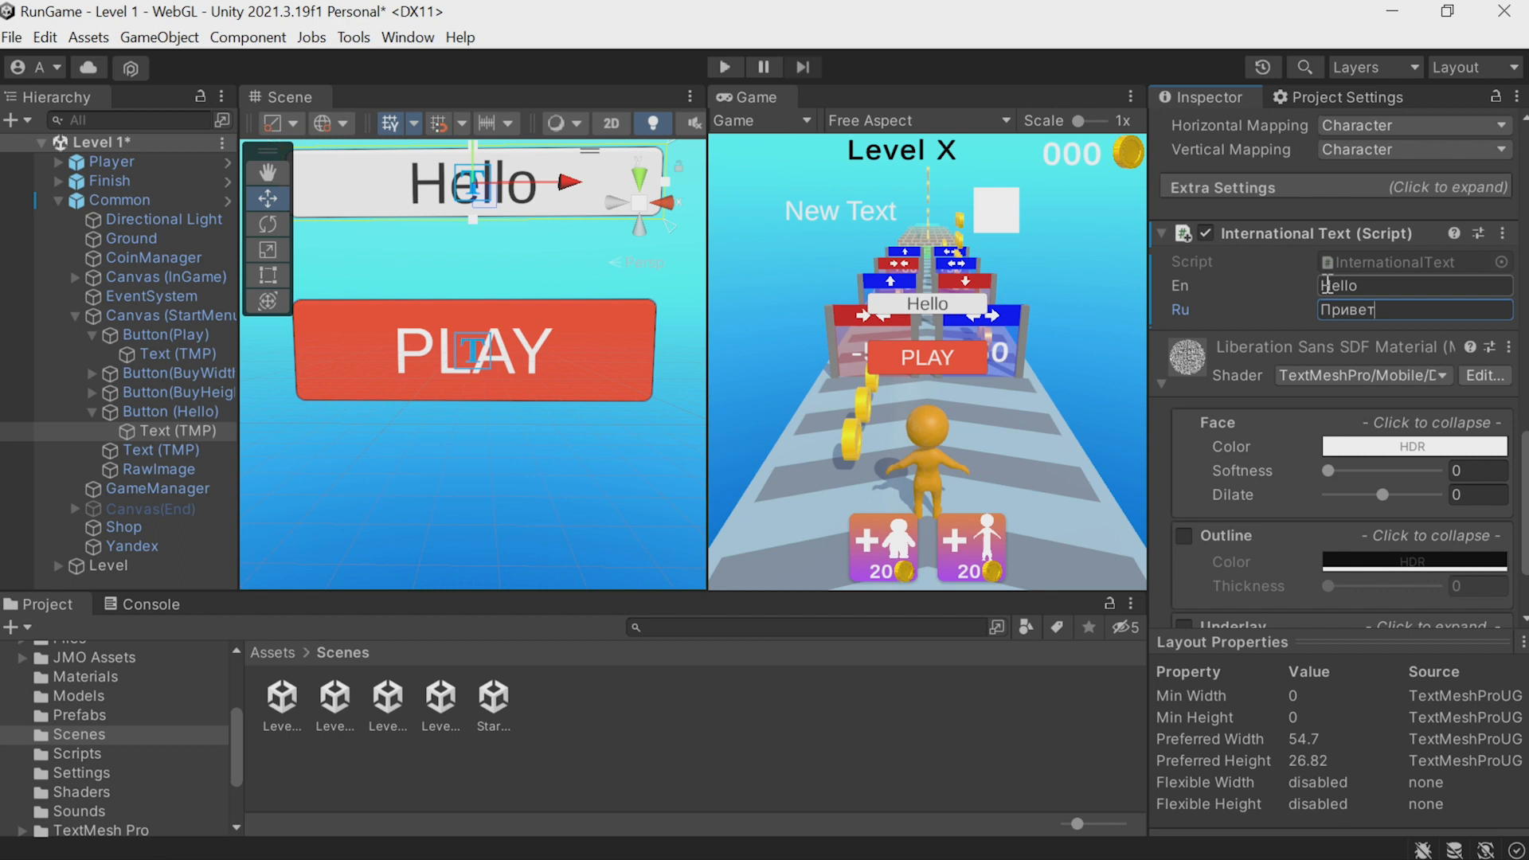
pyautogui.click(121, 201)
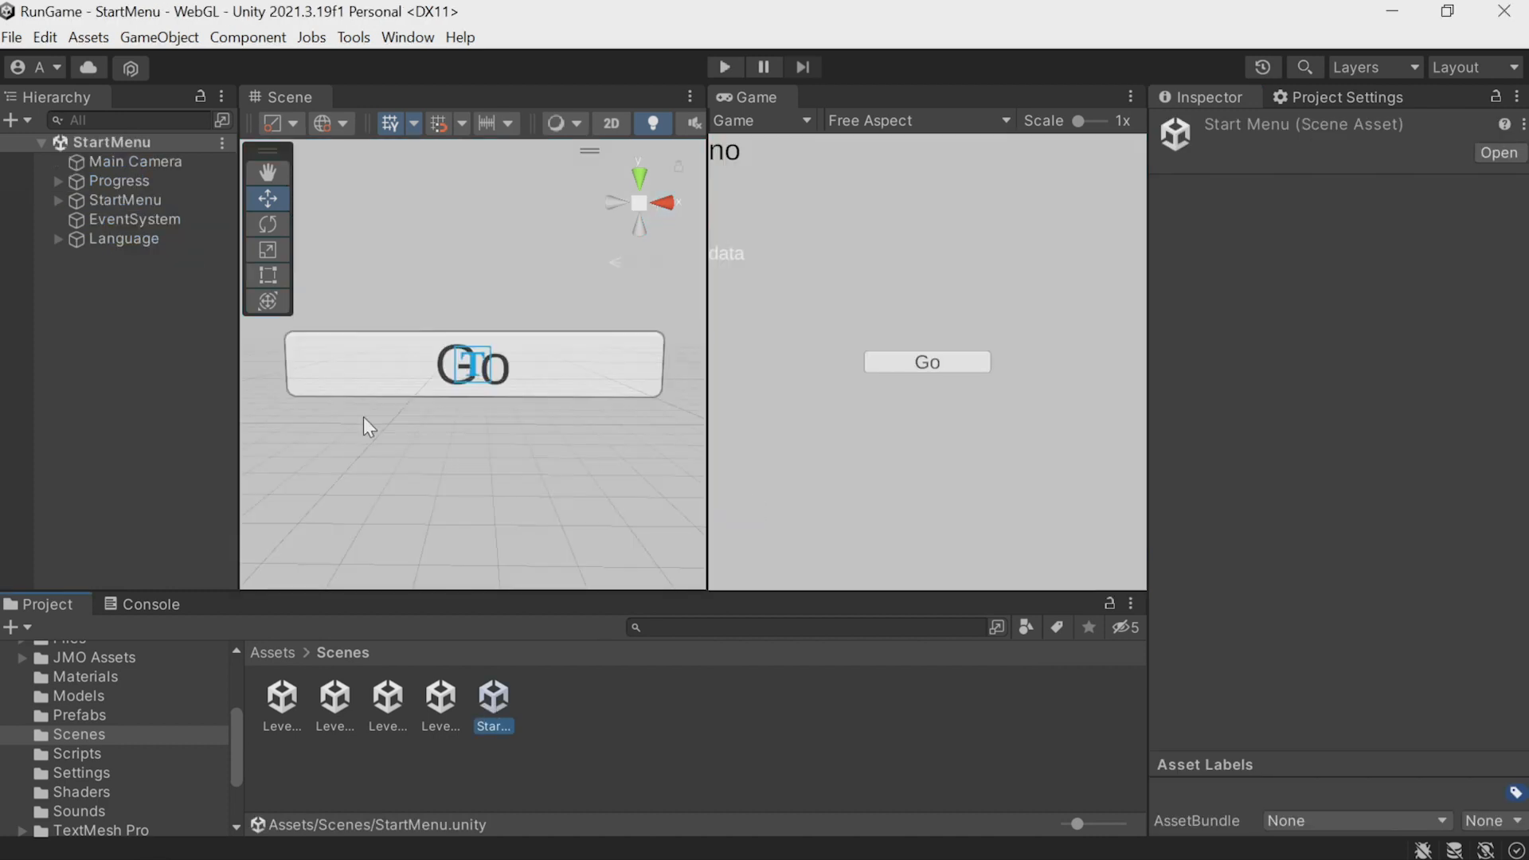
# Play-test the start menu into Level 1 via Go, stop Play mode, and bring up Build Settings
pyautogui.click(124, 237)
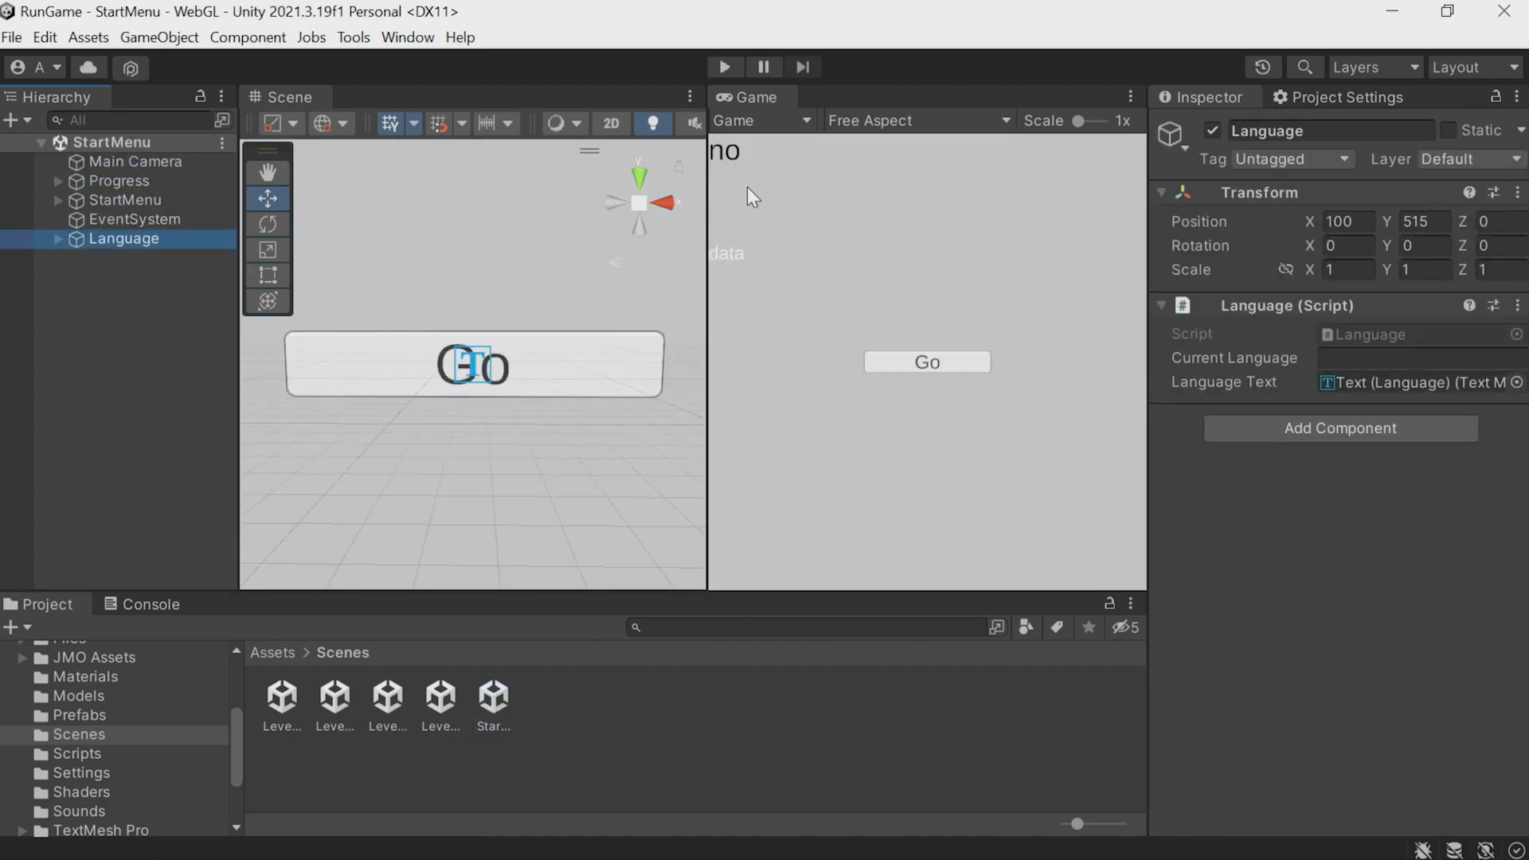
pyautogui.click(723, 66)
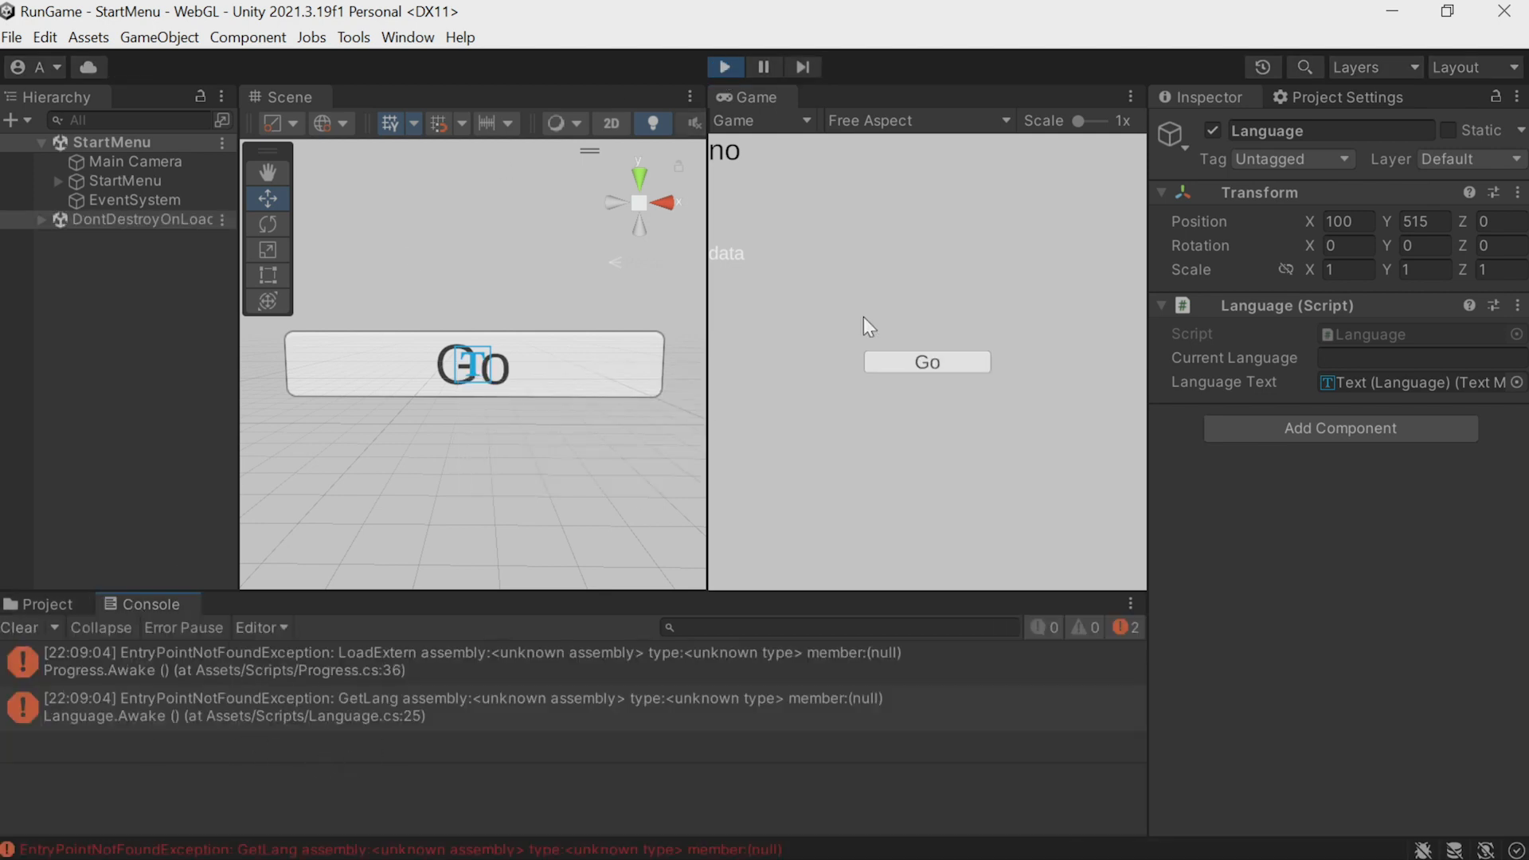
pyautogui.click(923, 362)
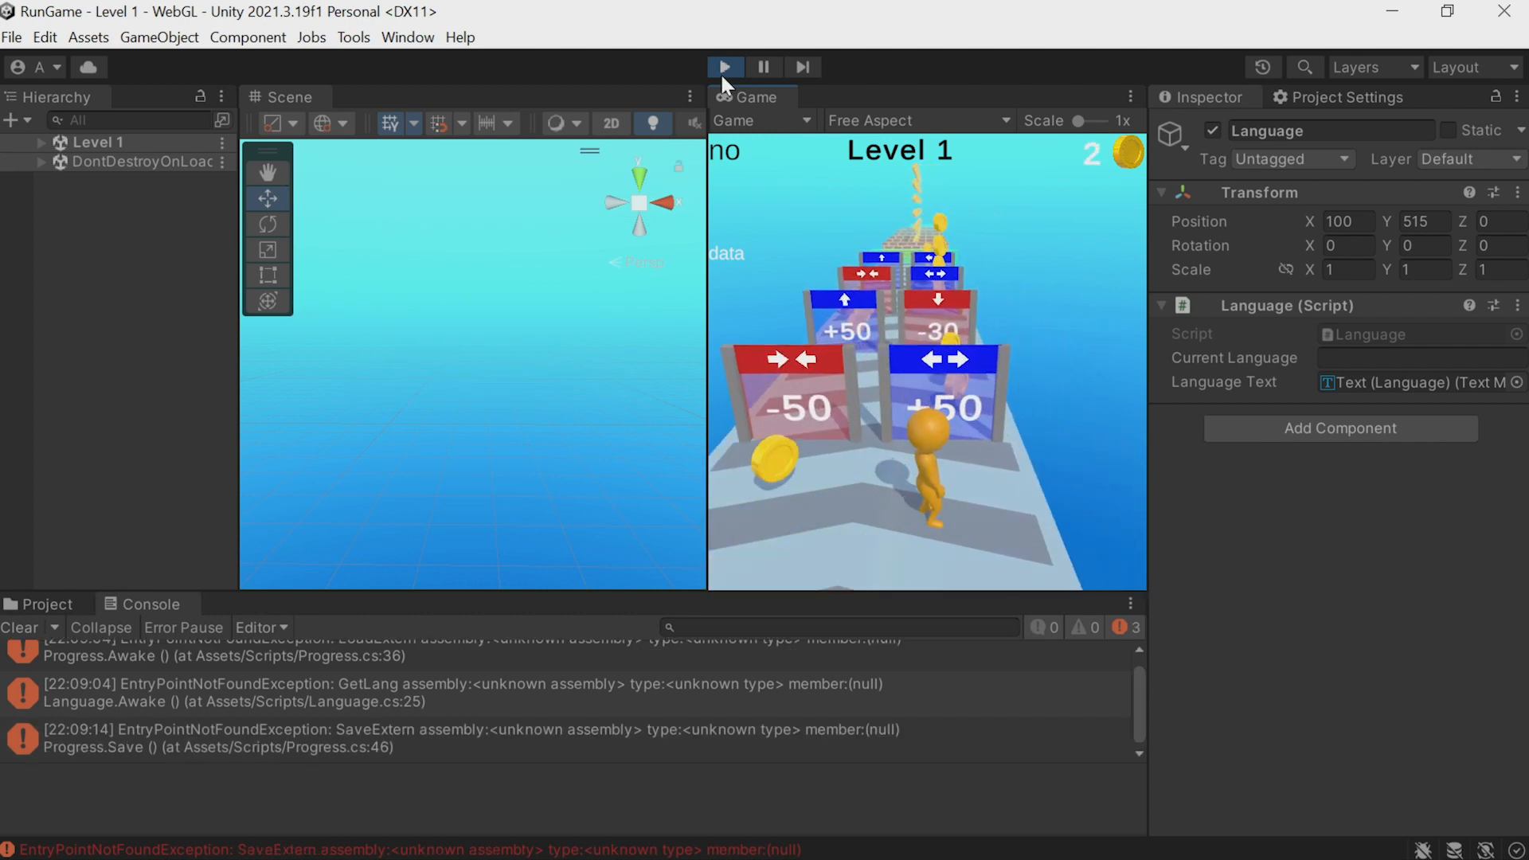
pyautogui.click(11, 37)
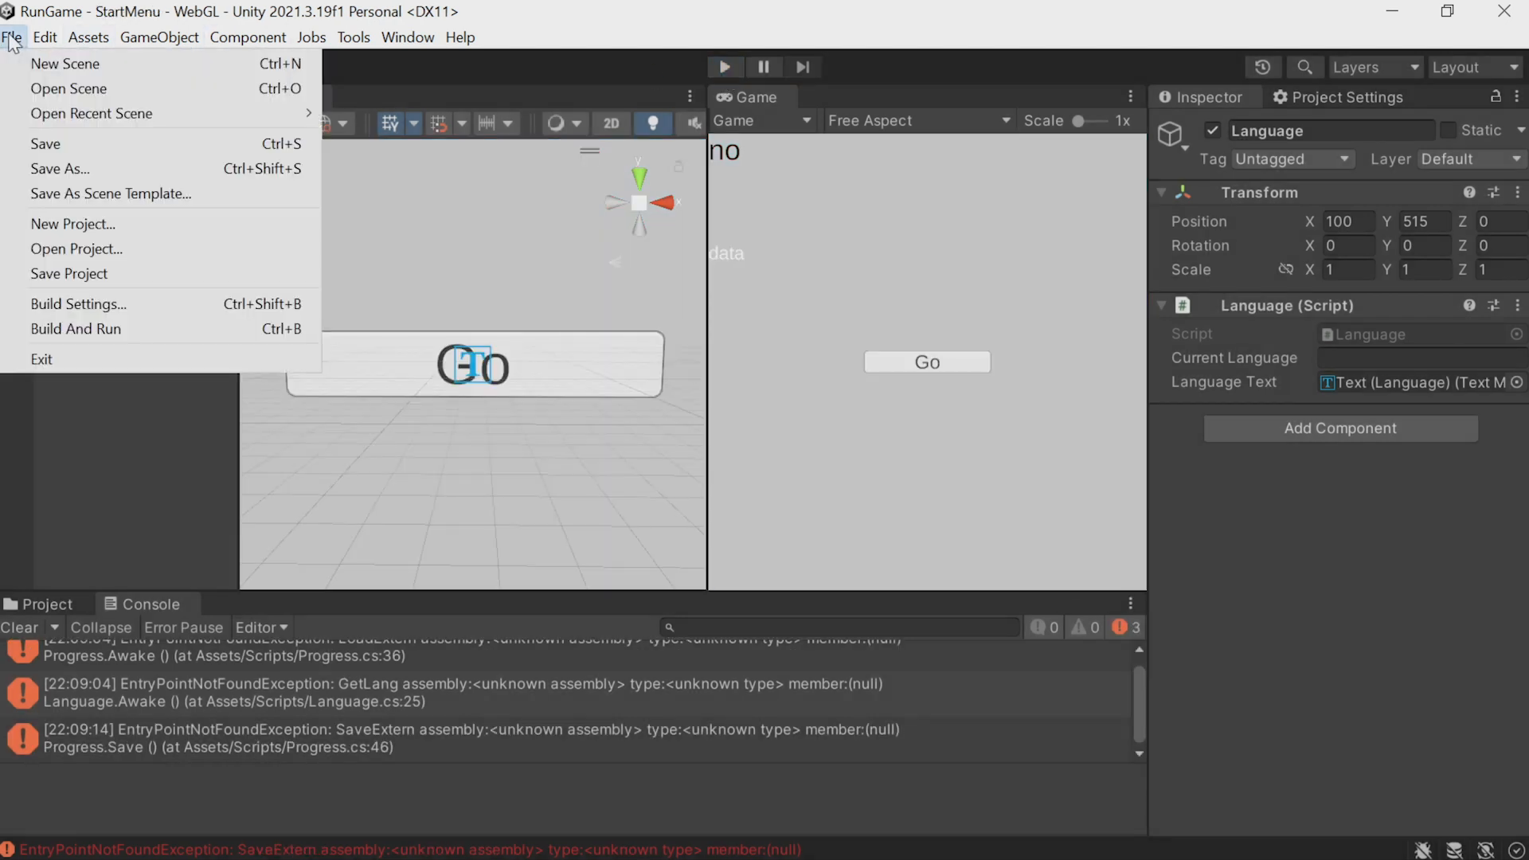
pyautogui.click(76, 302)
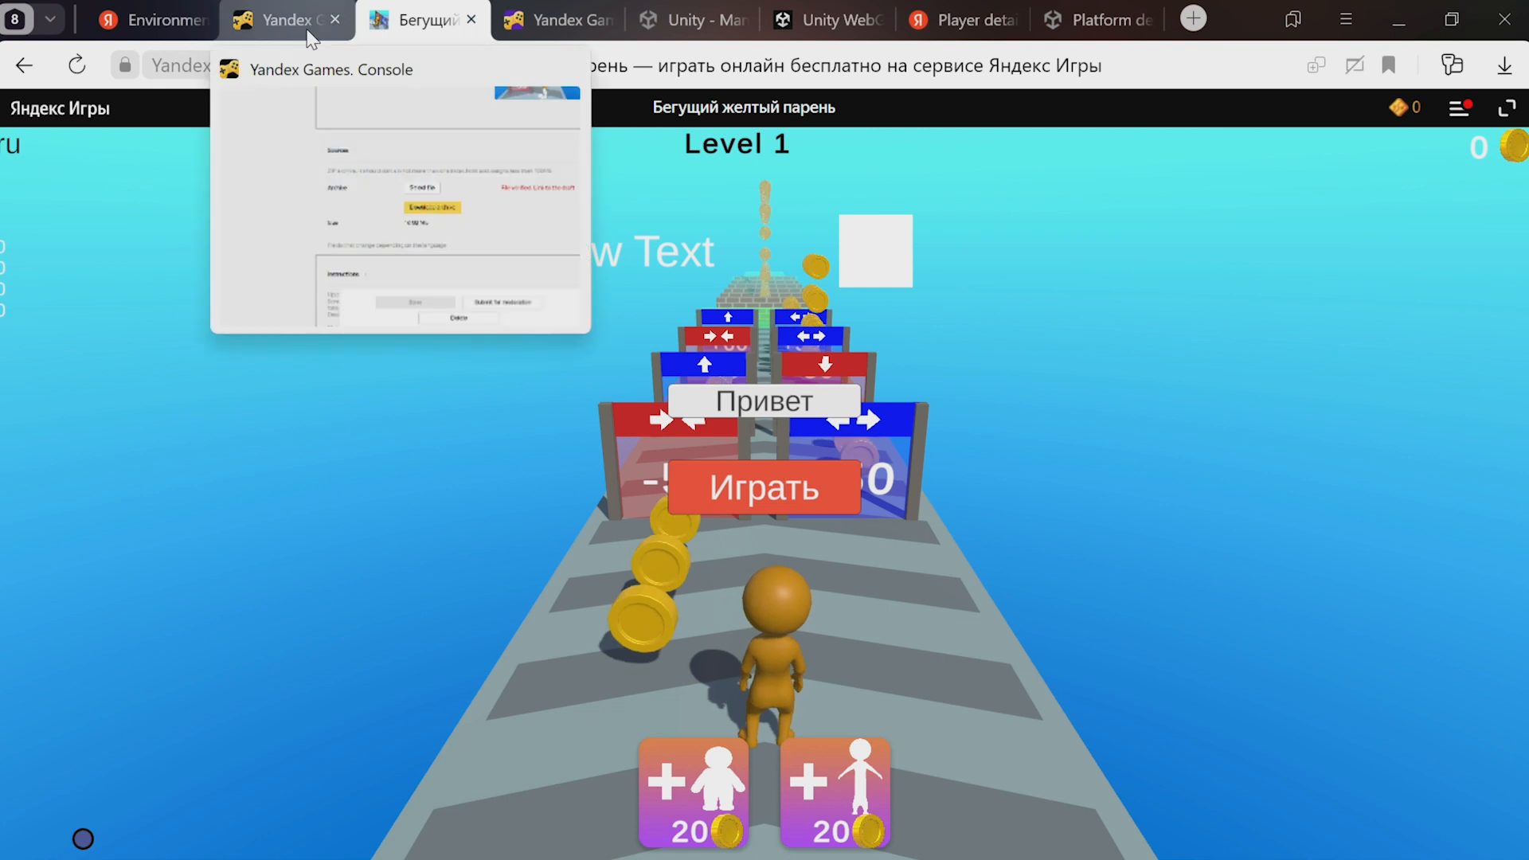
# In the Games Console Sources section, follow the 'File verified. Link to the draft' link
pyautogui.click(283, 19)
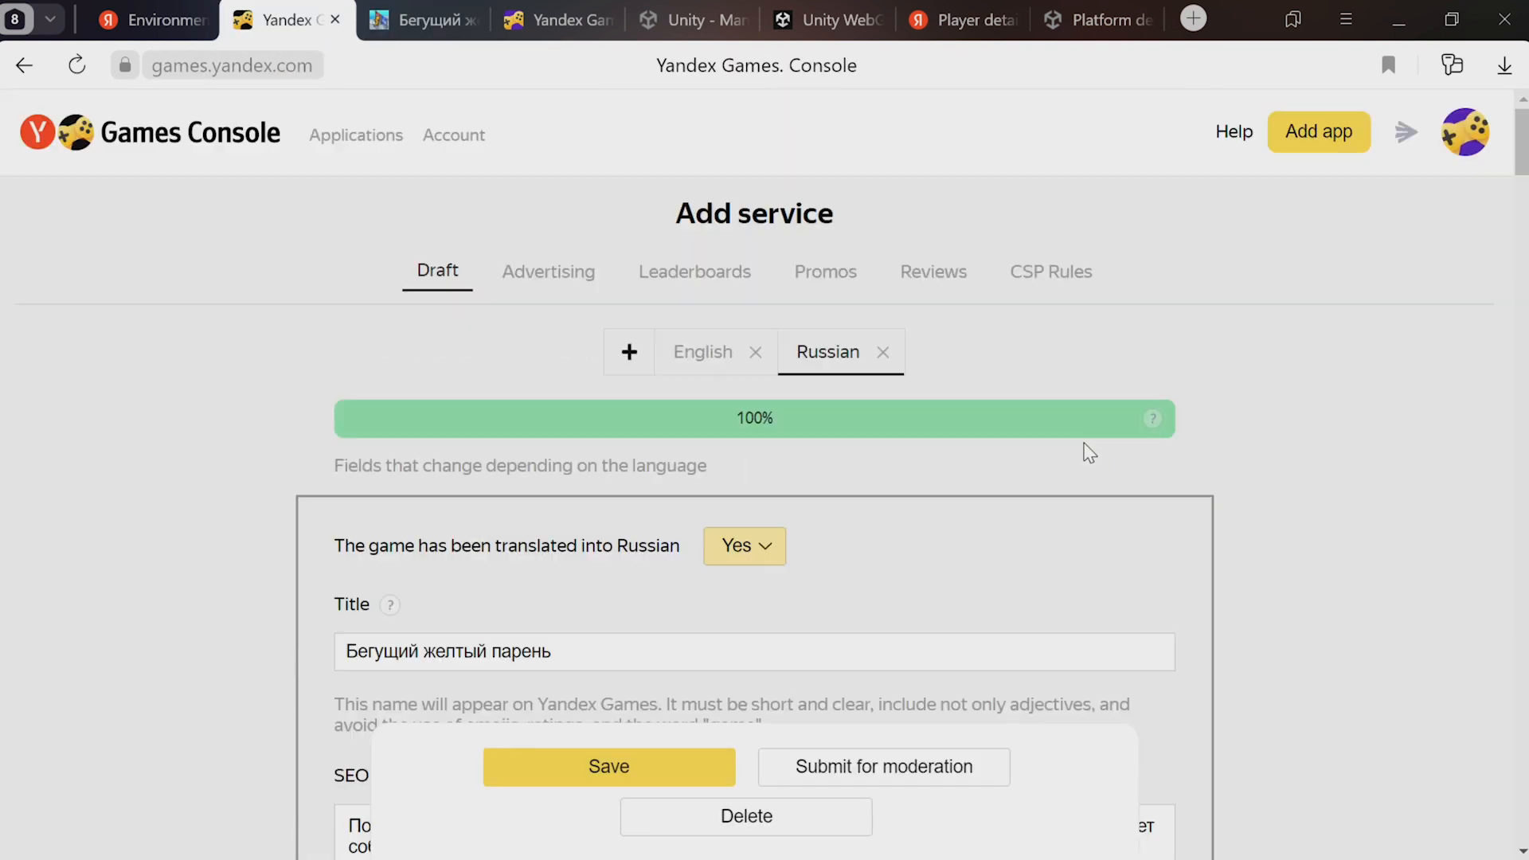
pyautogui.scroll(-3)
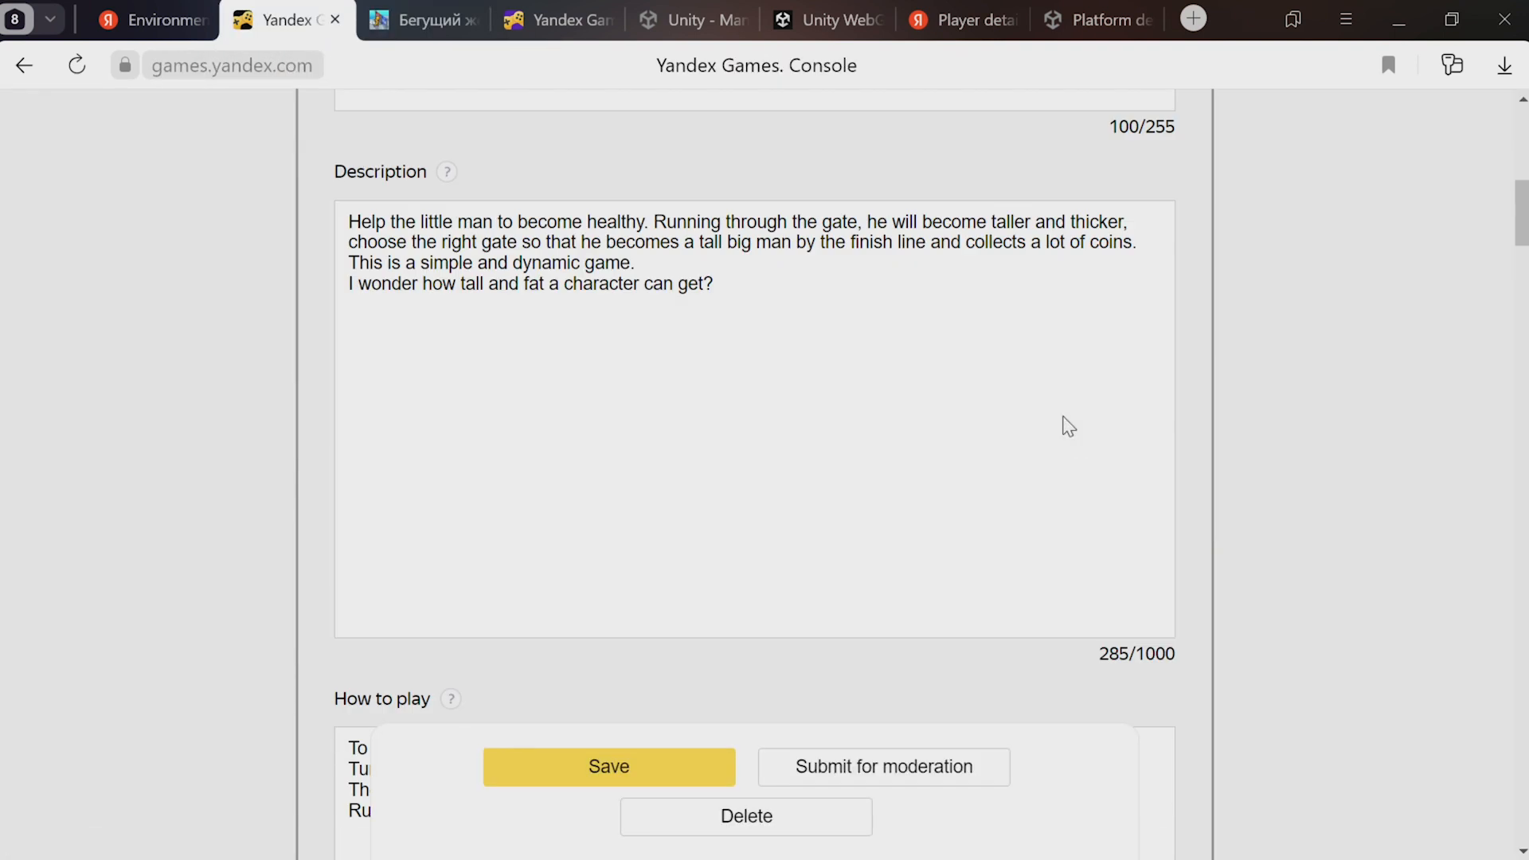
pyautogui.scroll(-3)
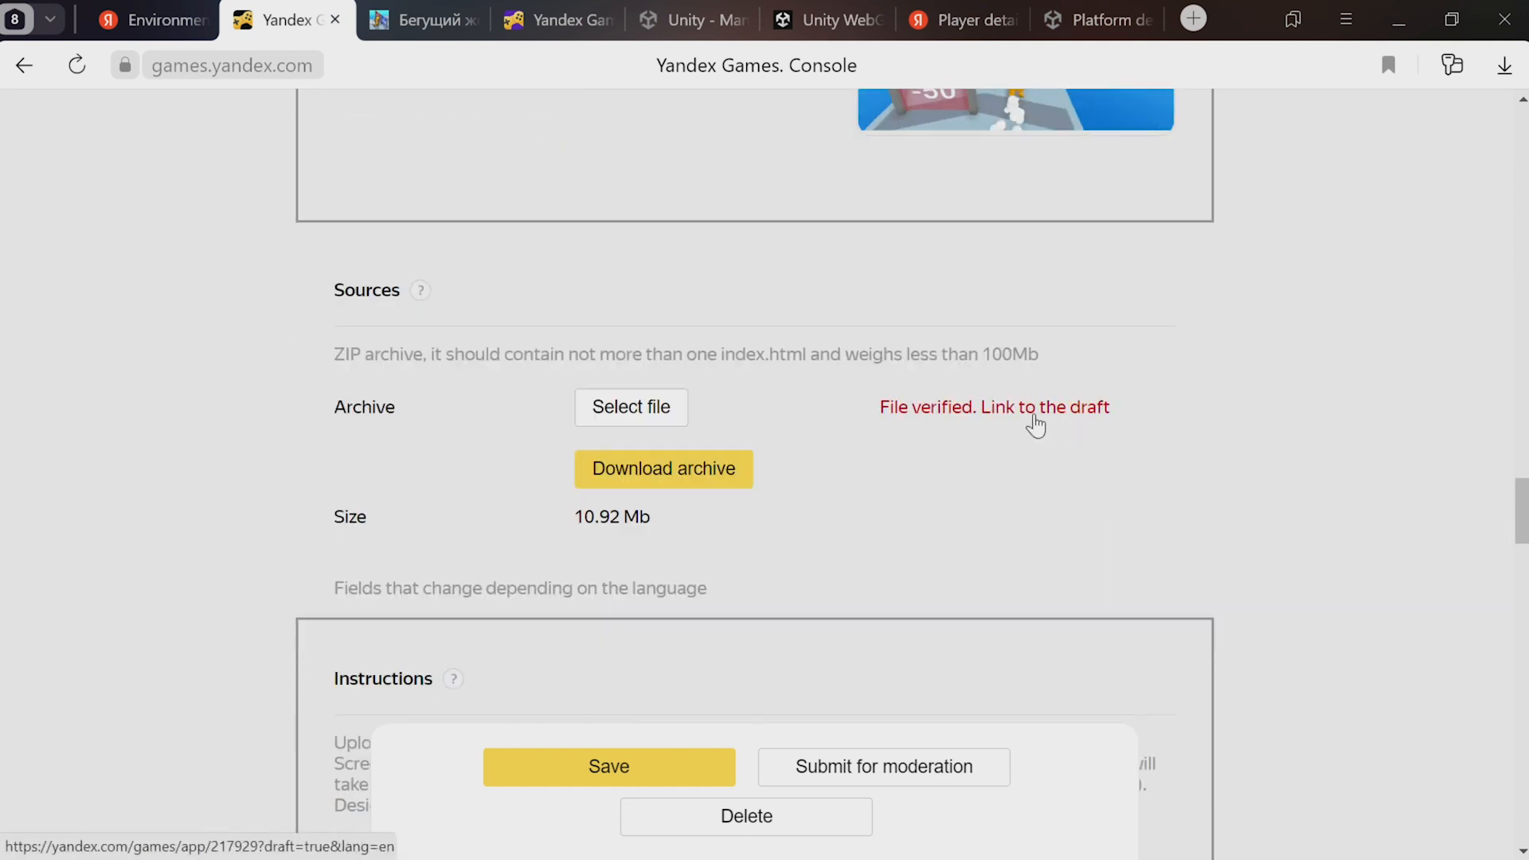
pyautogui.click(993, 406)
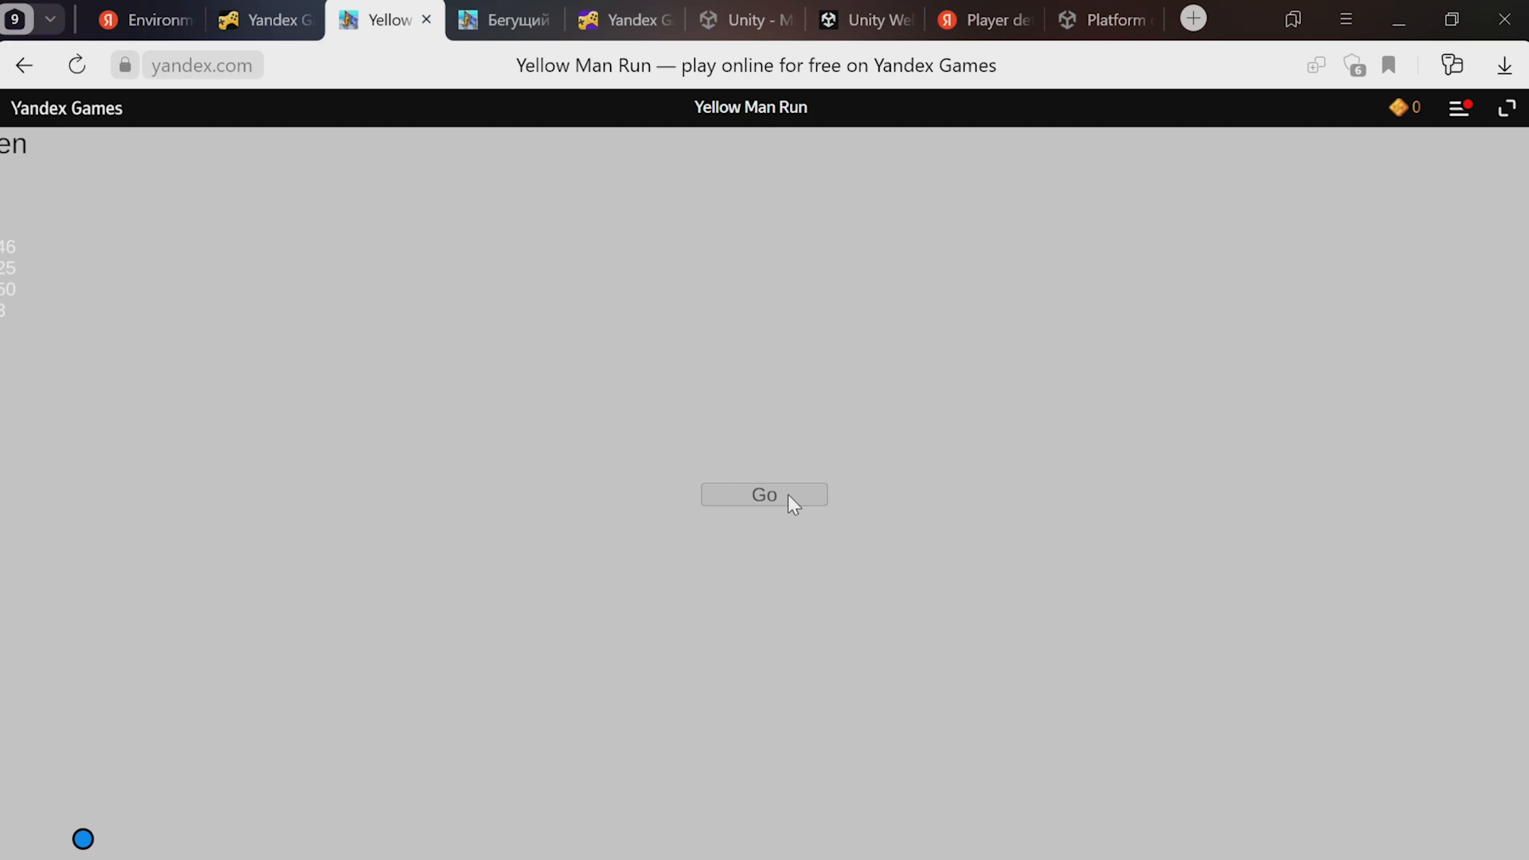
# Start the Yellow Man Run draft with Go to see English 'Hello' and 'PLAY', then return to the environment variables guide
pyautogui.click(763, 493)
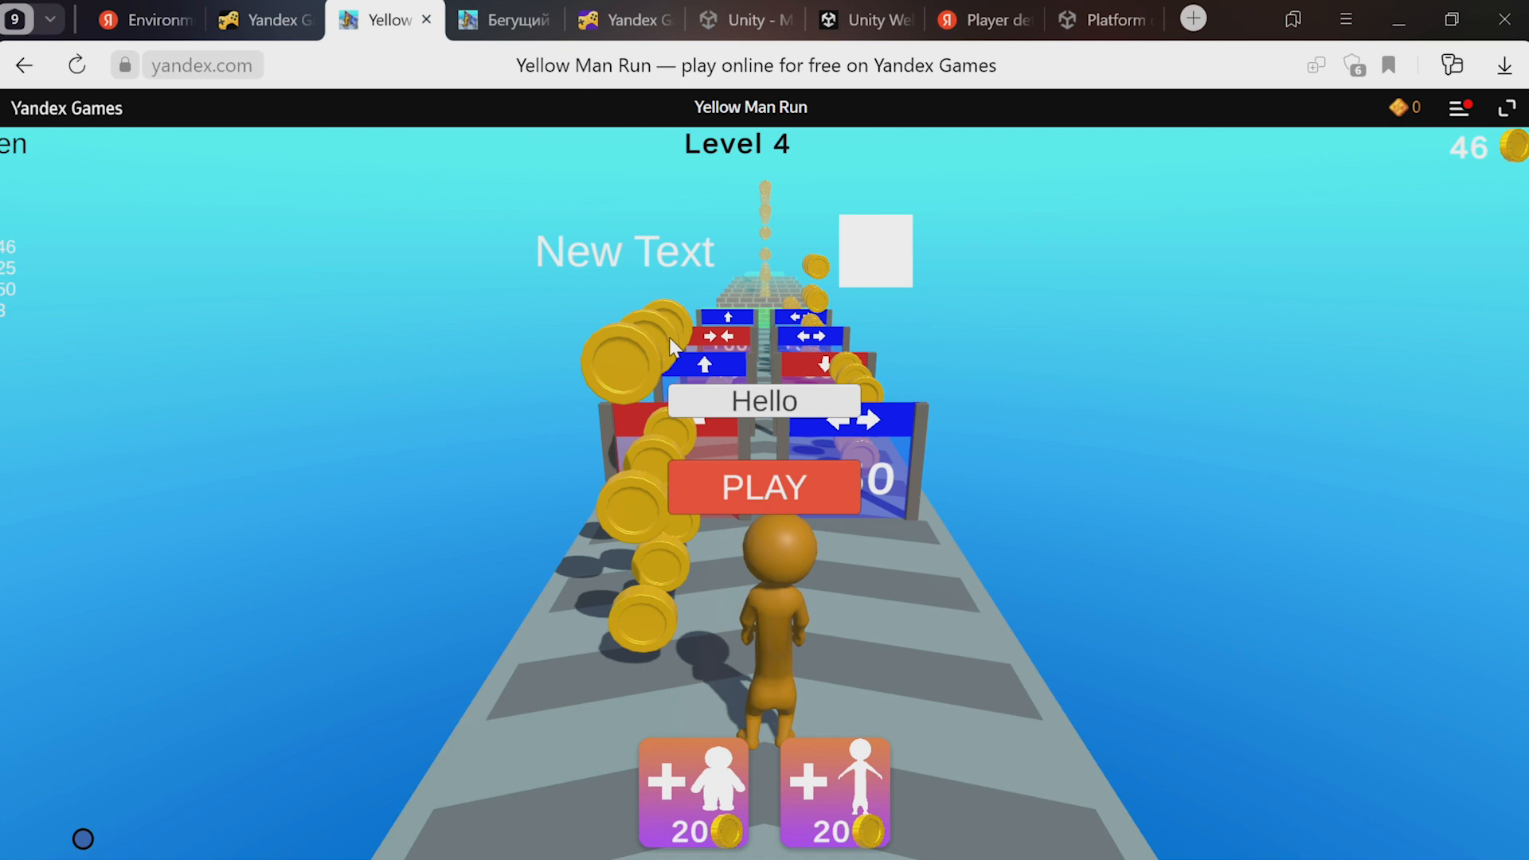
pyautogui.click(141, 19)
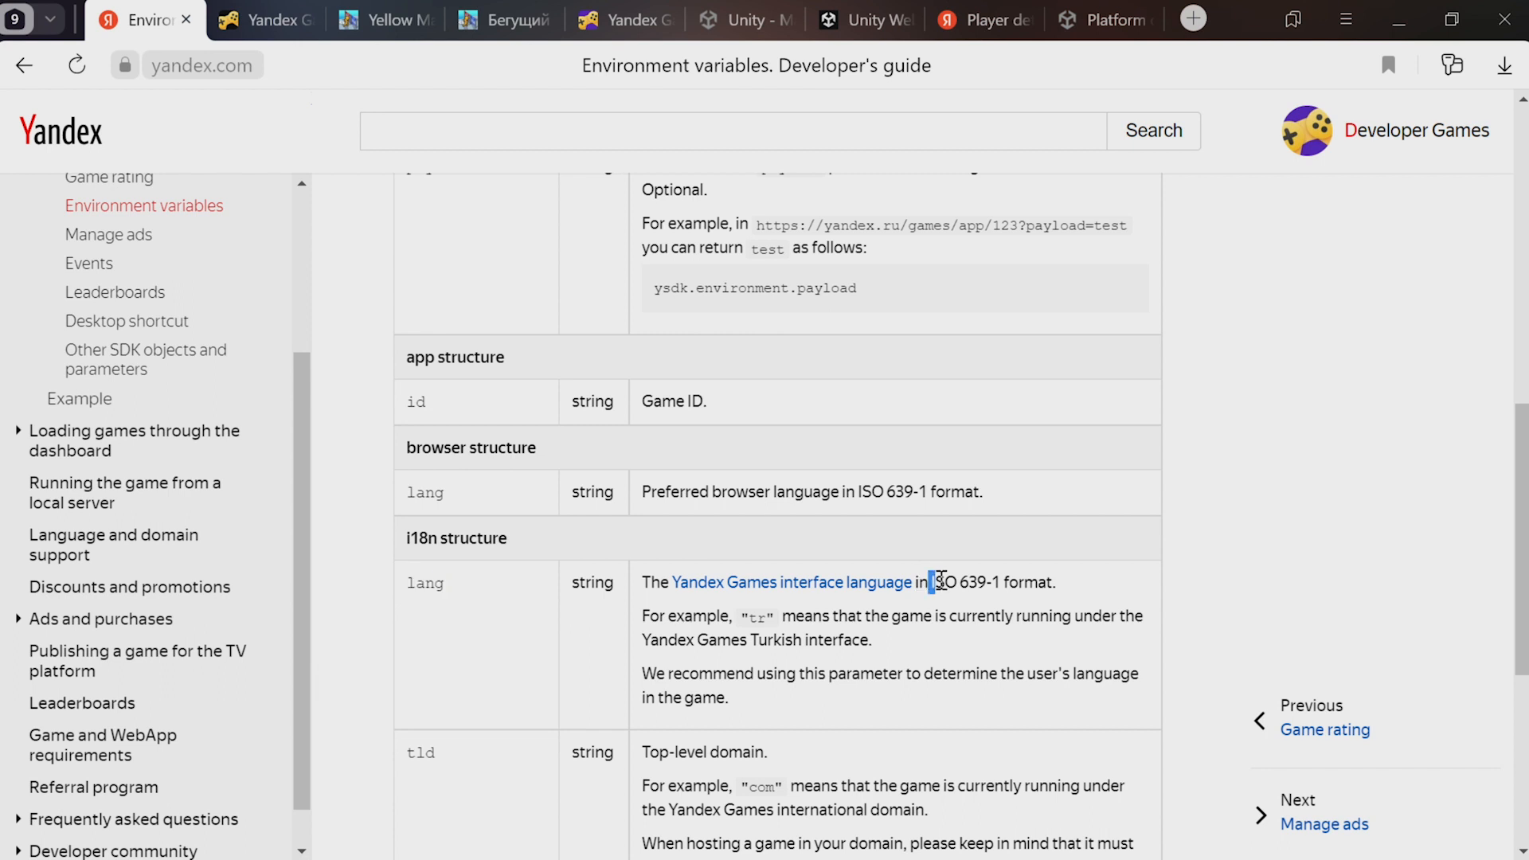
# Select 'ISO 639-1' in the i18n lang row of the Environment variables guide
pyautogui.moveTo(928, 581); pyautogui.dragTo(1000, 582)
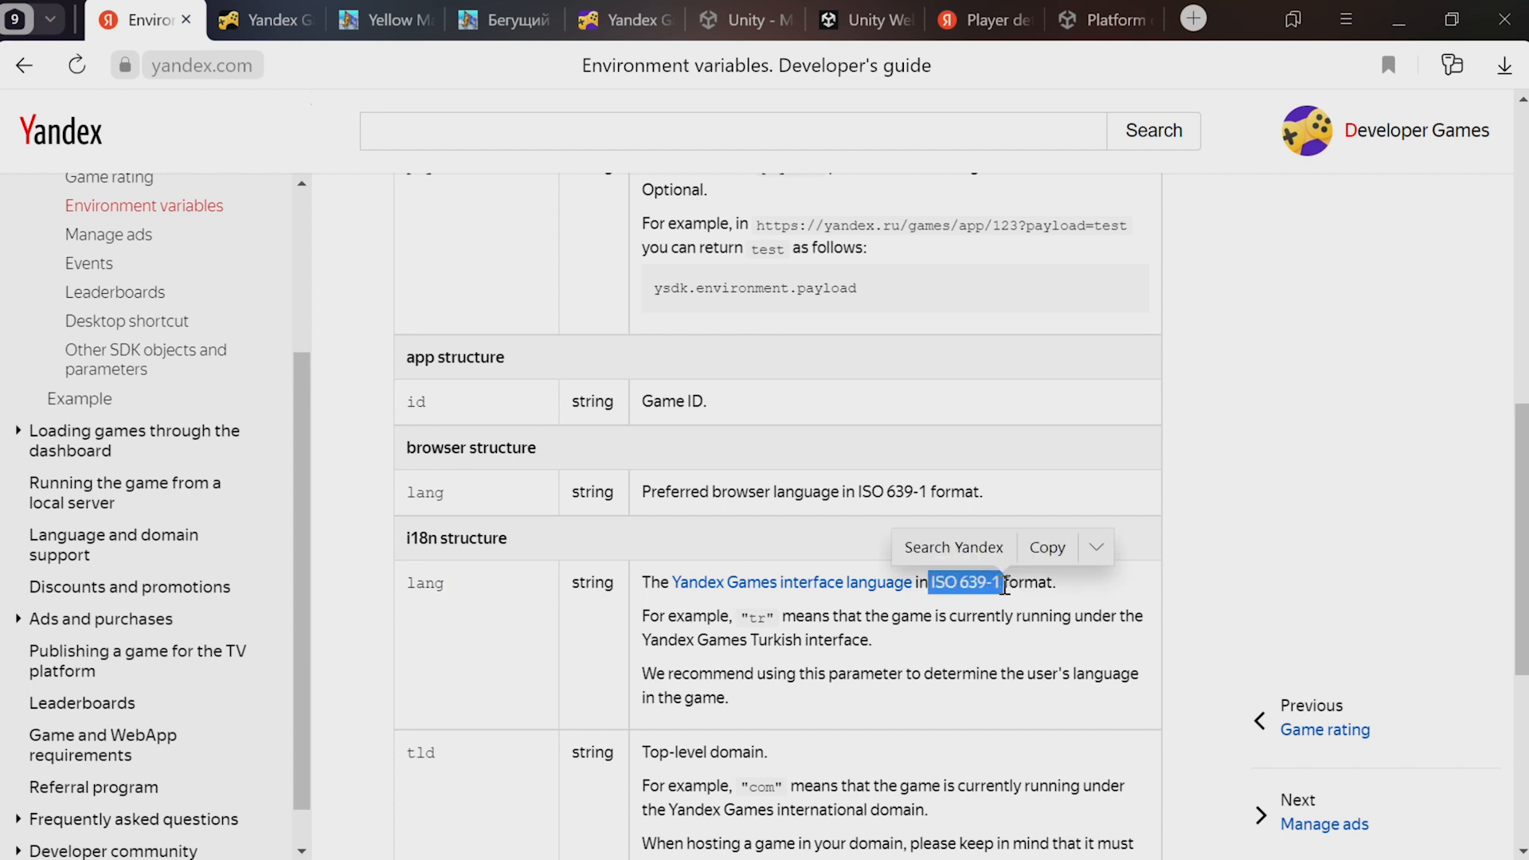
pyautogui.moveTo(1017, 605)
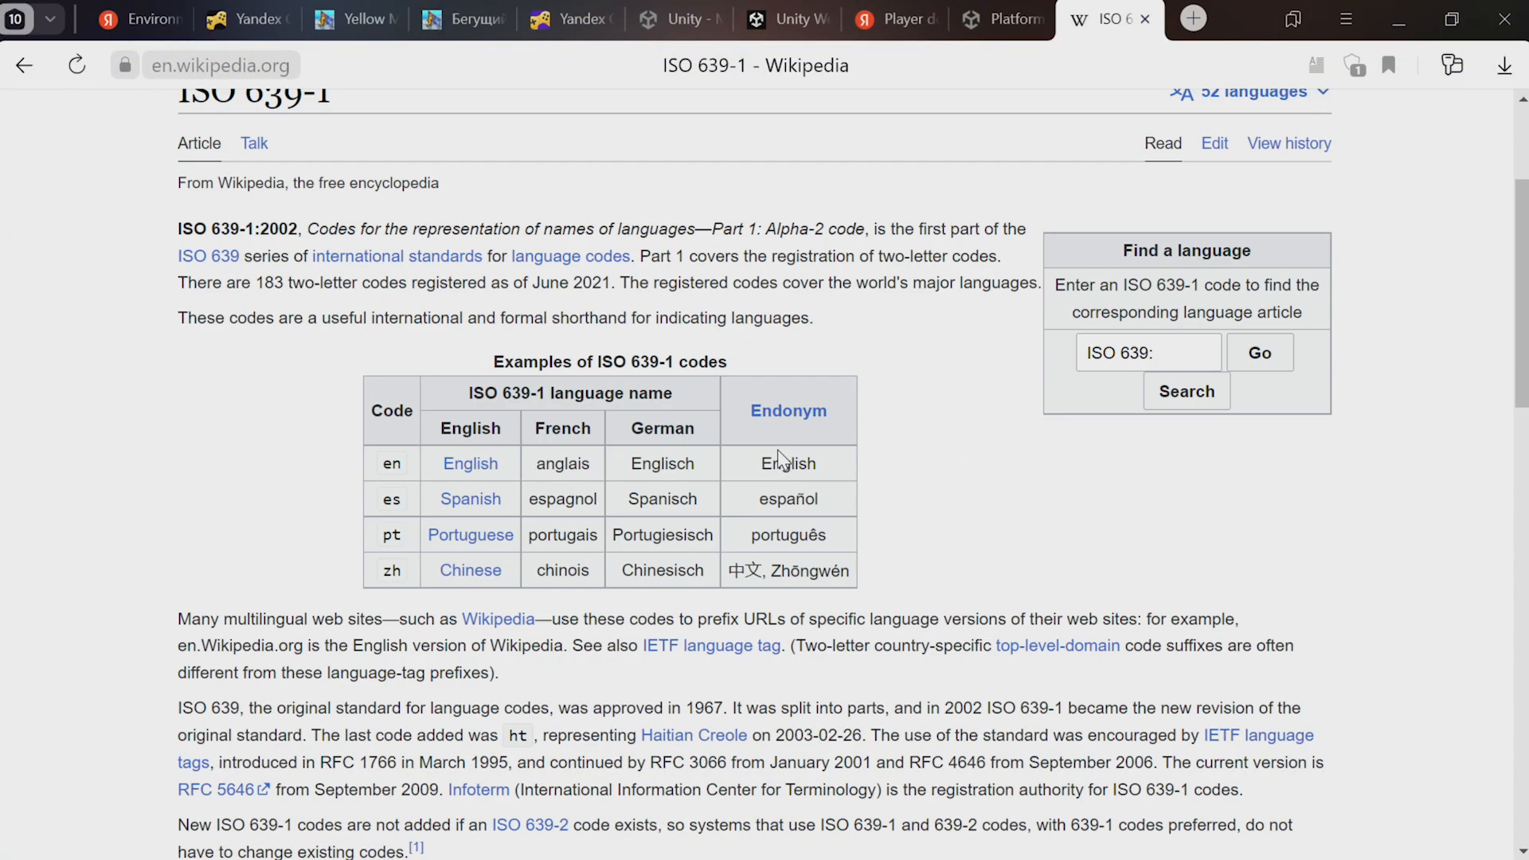
pyautogui.scroll(-3)
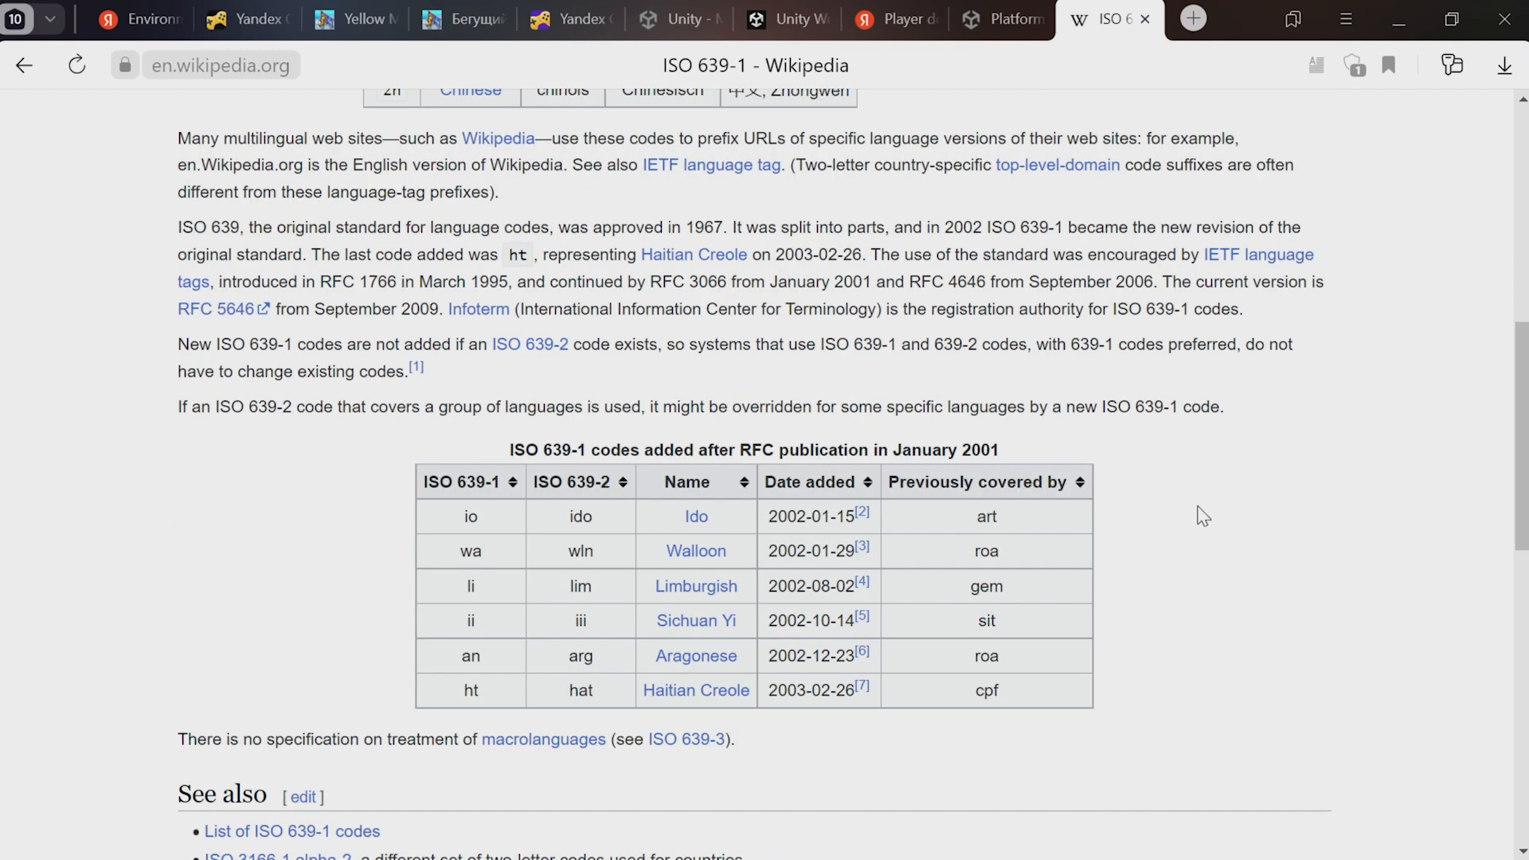